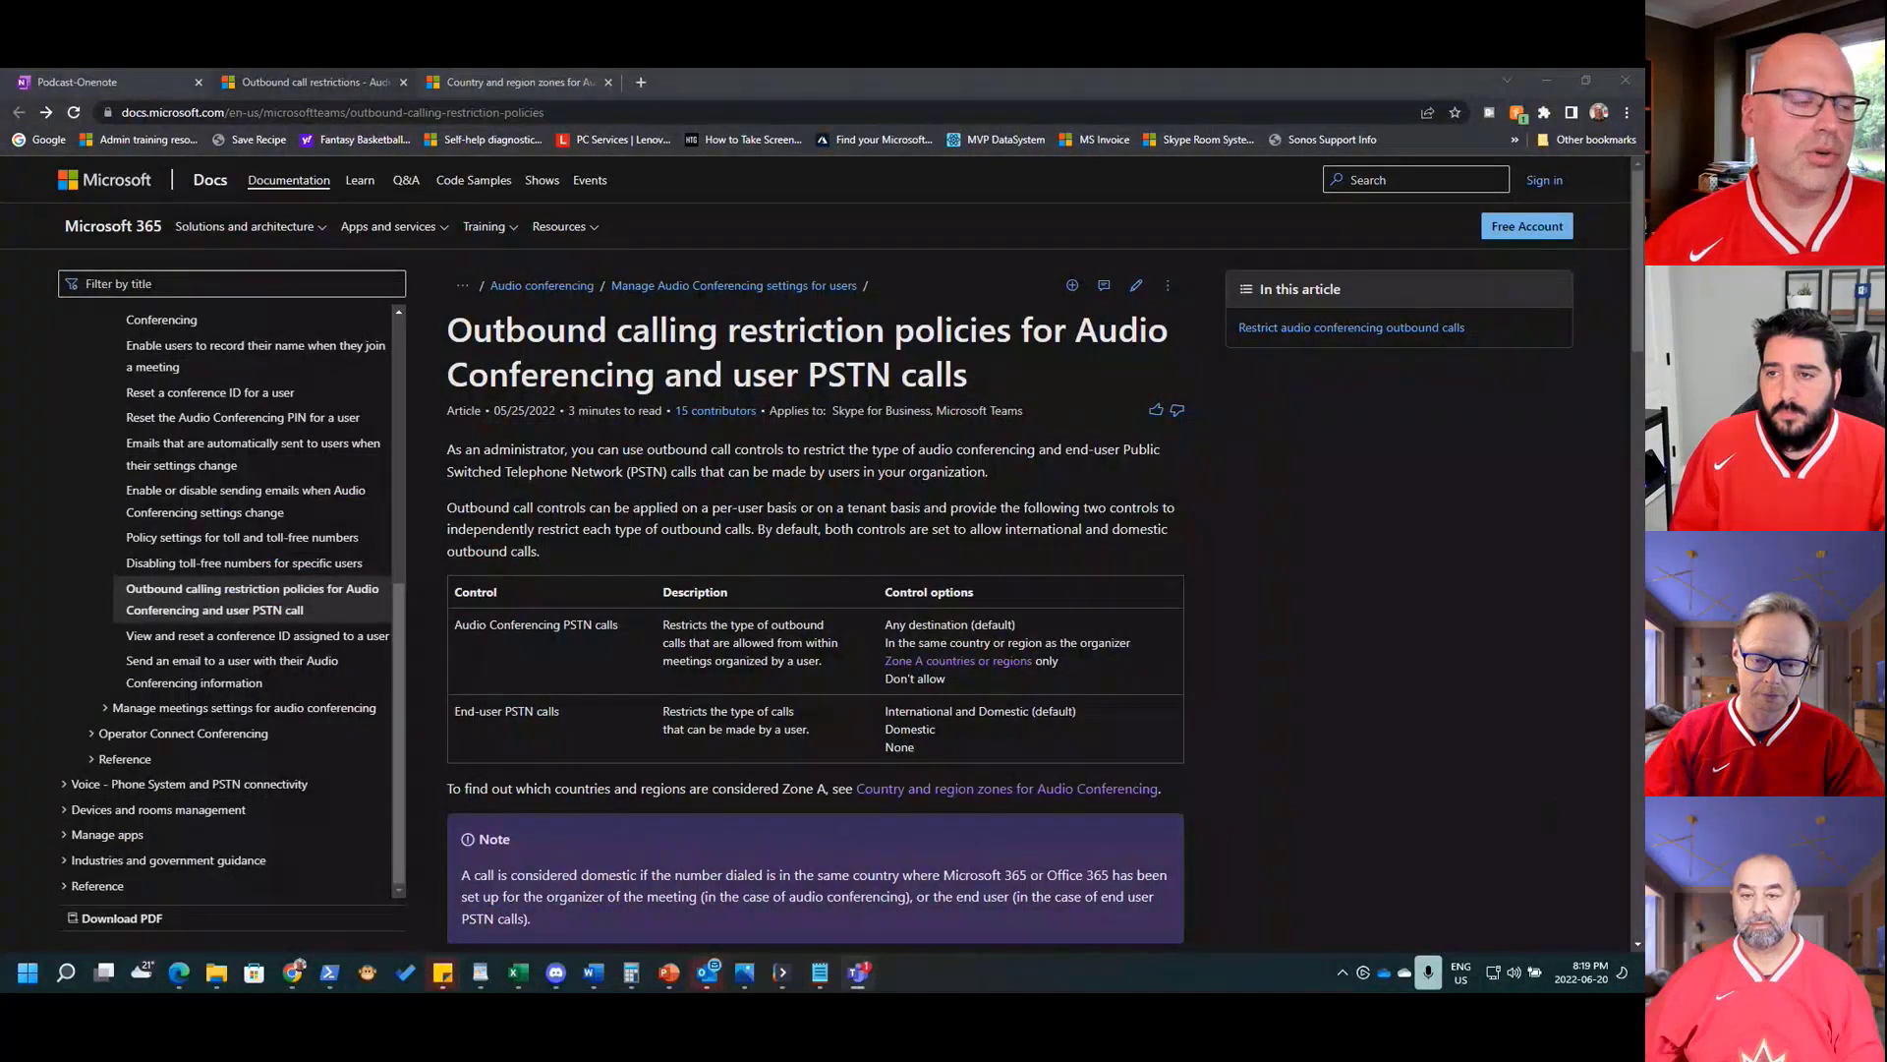
{"action": "mouse_move", "coordinate": [1152, 78]}
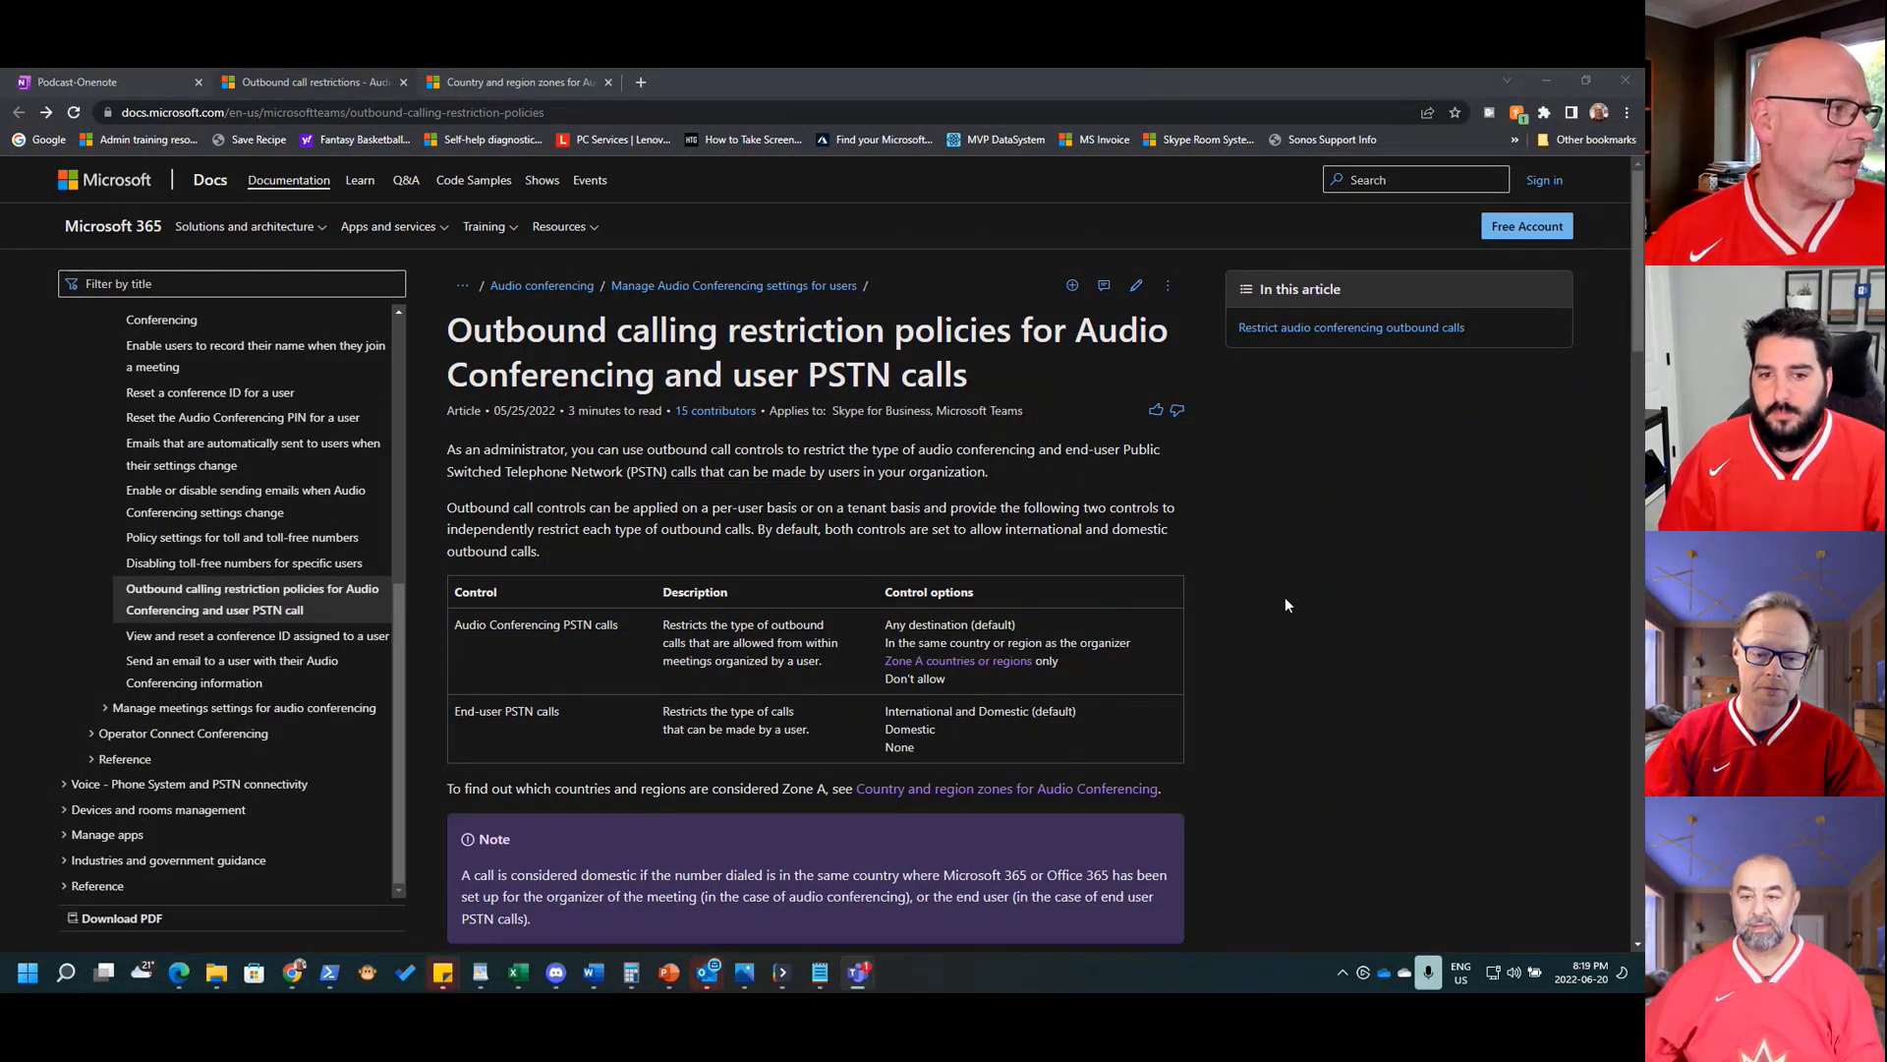
{"action": "mouse_move", "coordinate": [1351, 329]}
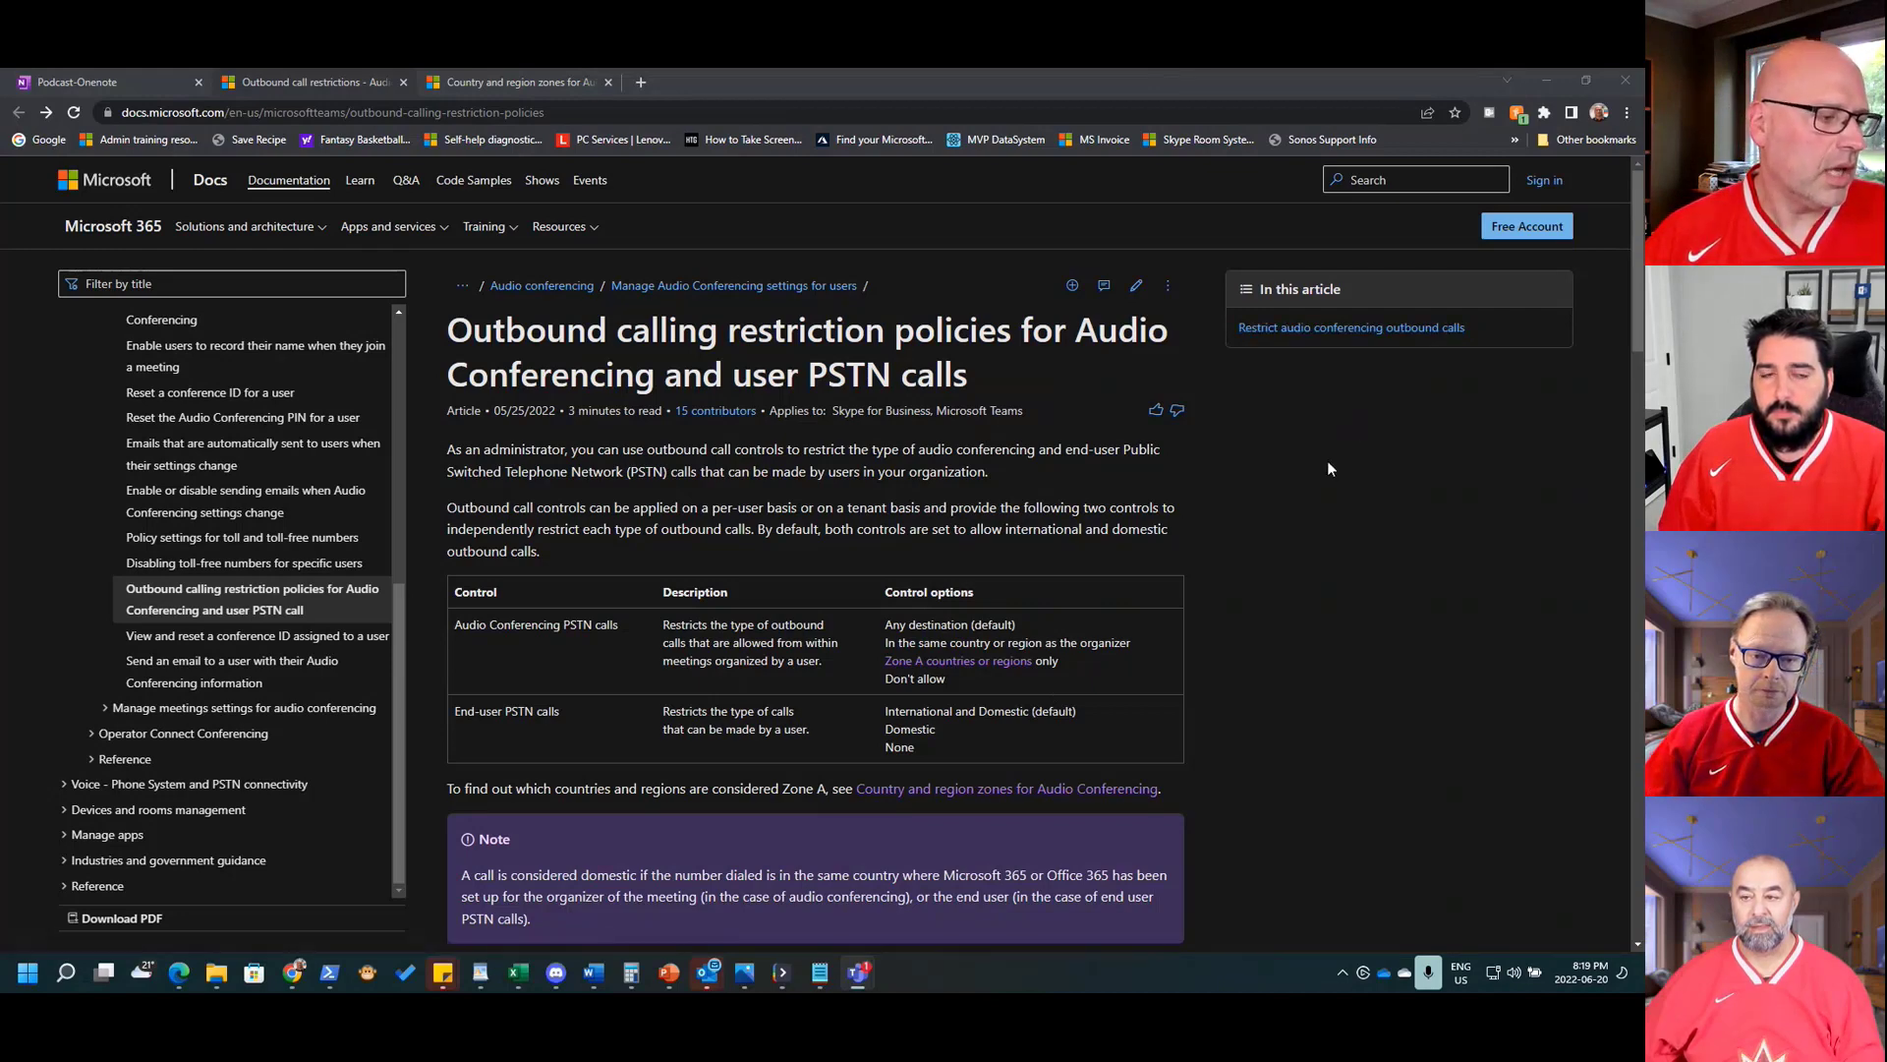
Step: Scroll the article down to the Grant-CsDialoutPolicy and Get-CSOnlineDialOutPolicy commands
{"action": "scroll", "scroll_direction": "down", "scroll_amount": 3}
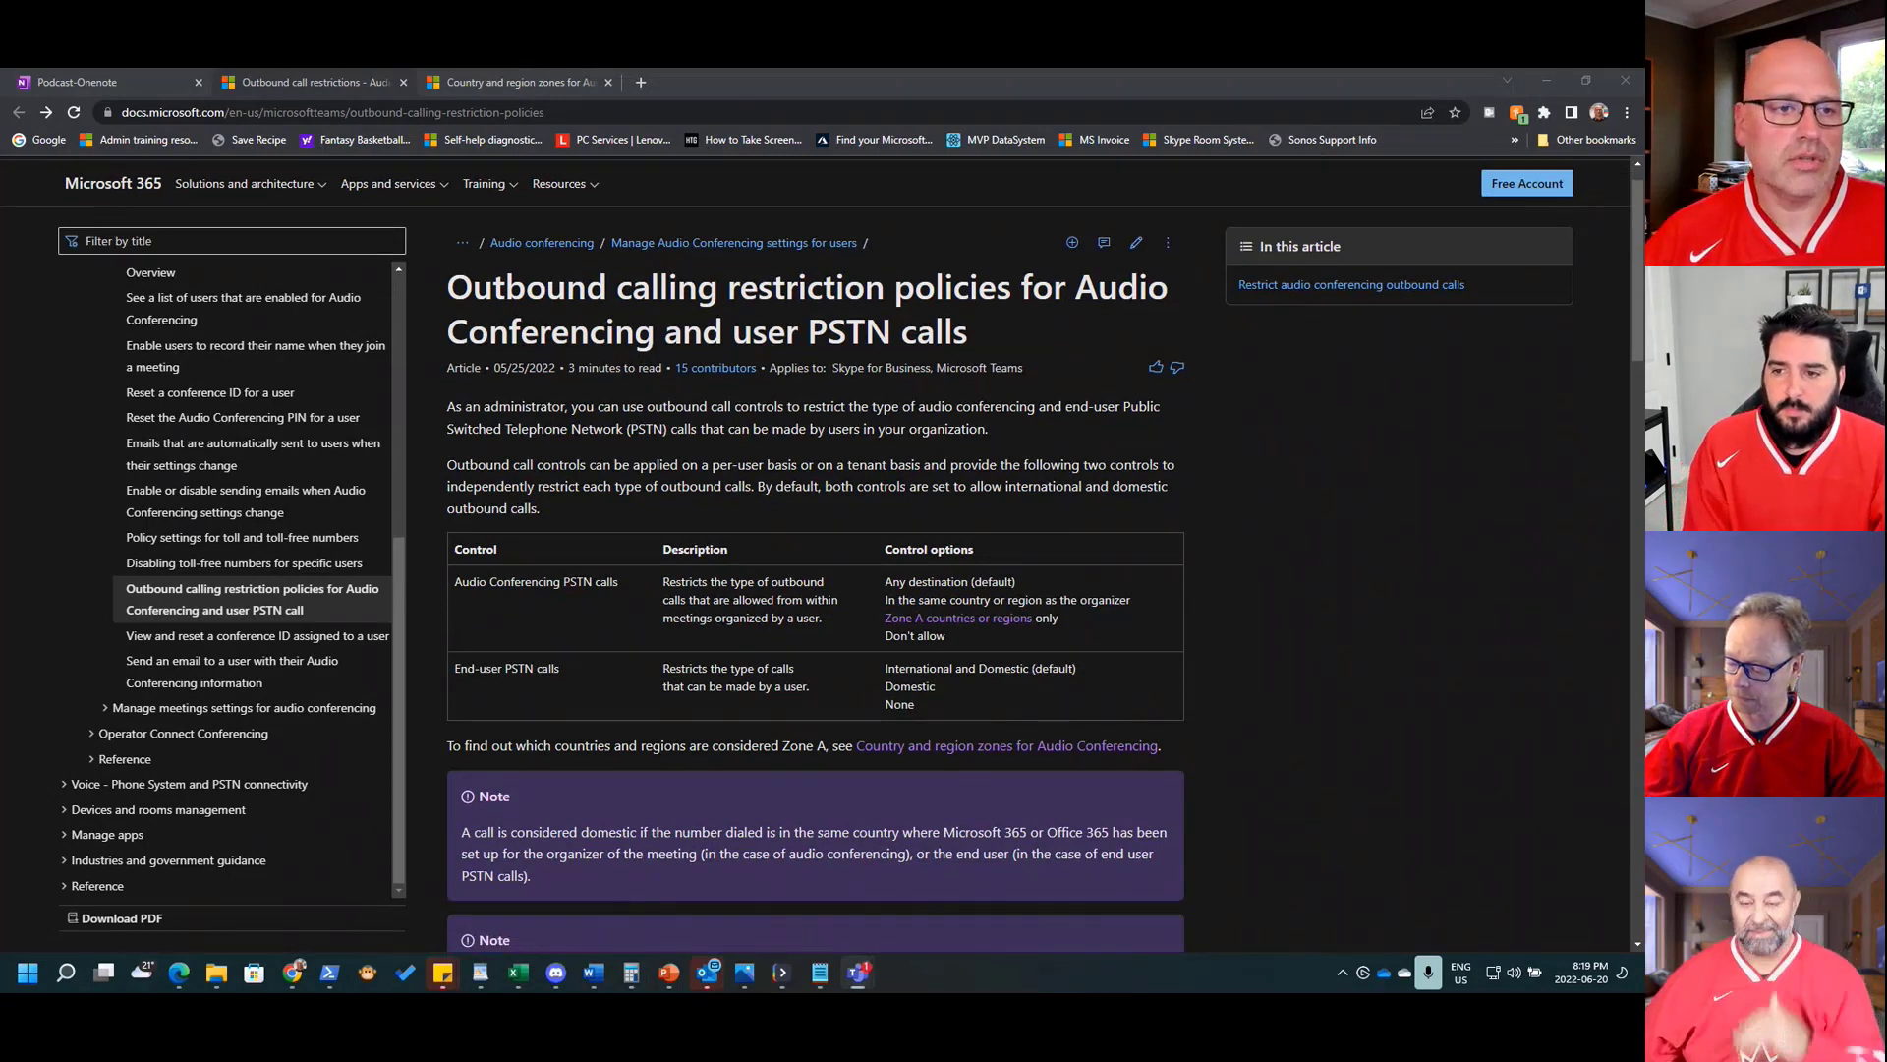
{"action": "mouse_move", "coordinate": [1380, 589]}
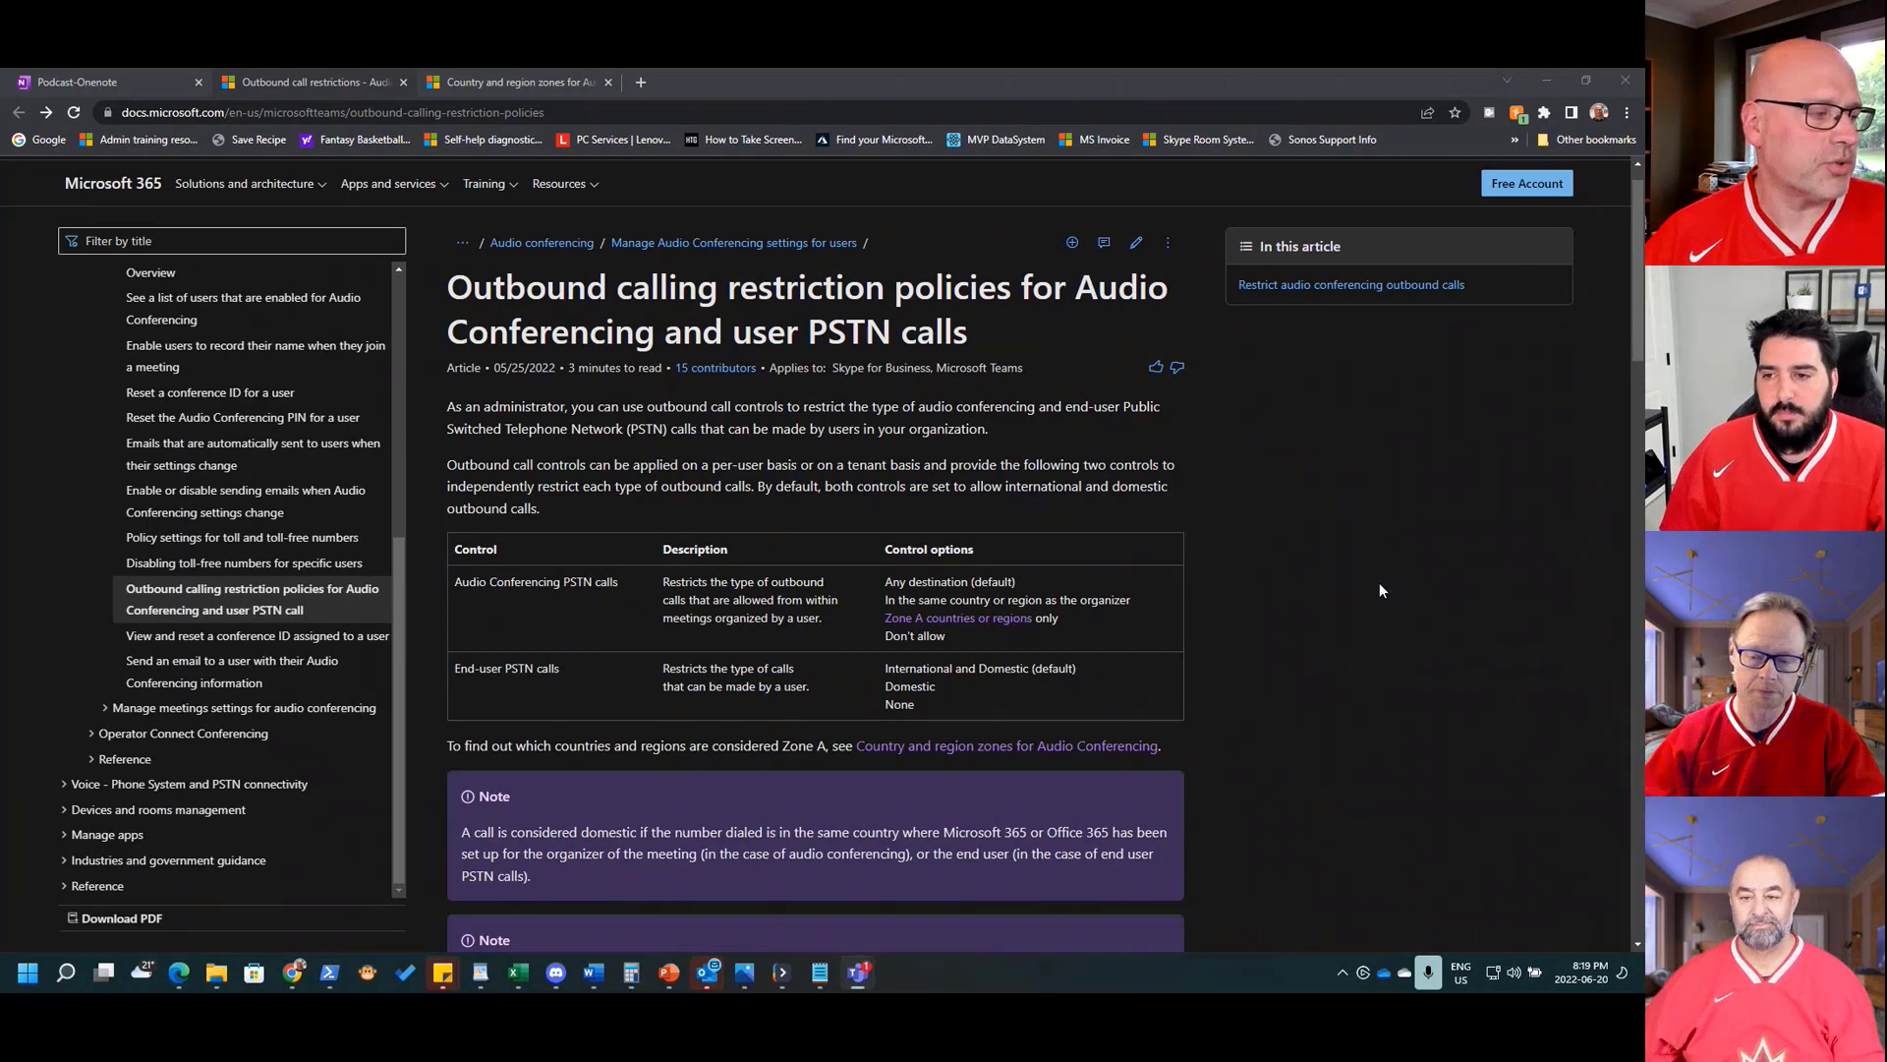
{"action": "mouse_move", "coordinate": [1264, 553]}
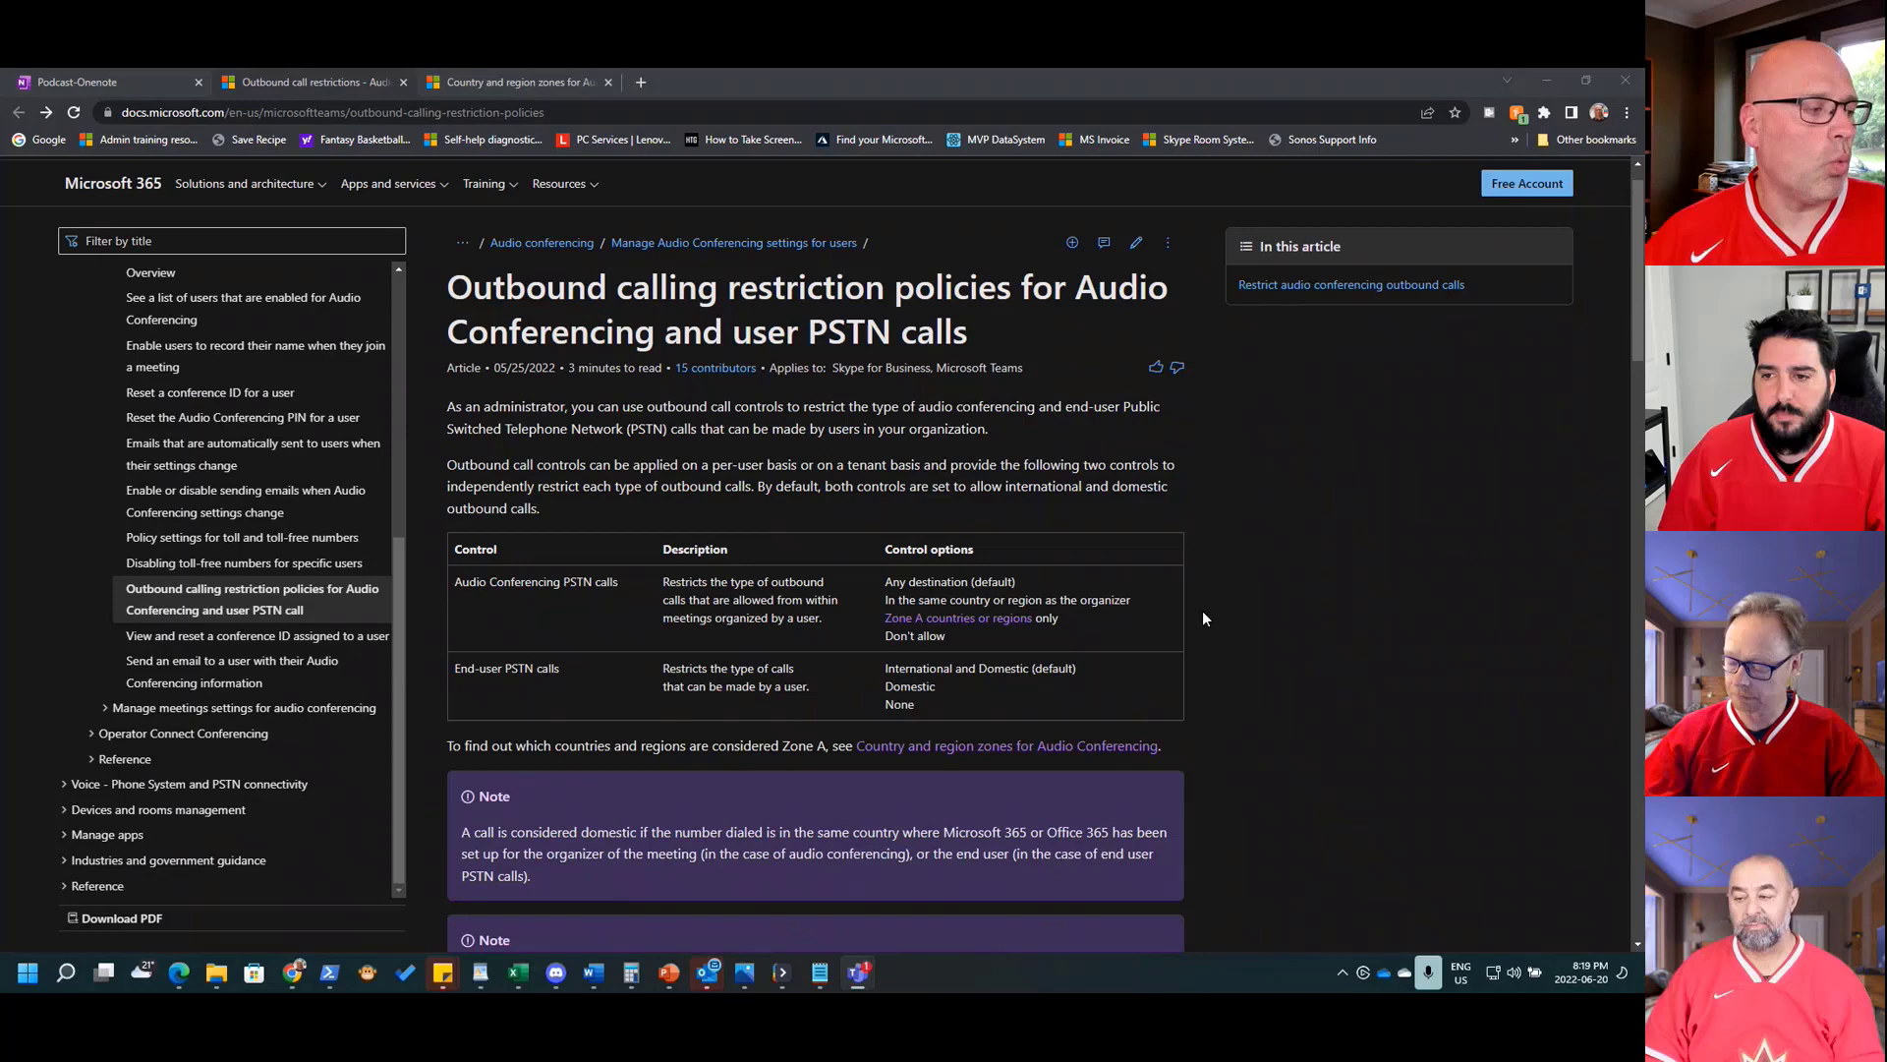
{"action": "mouse_move", "coordinate": [1209, 612]}
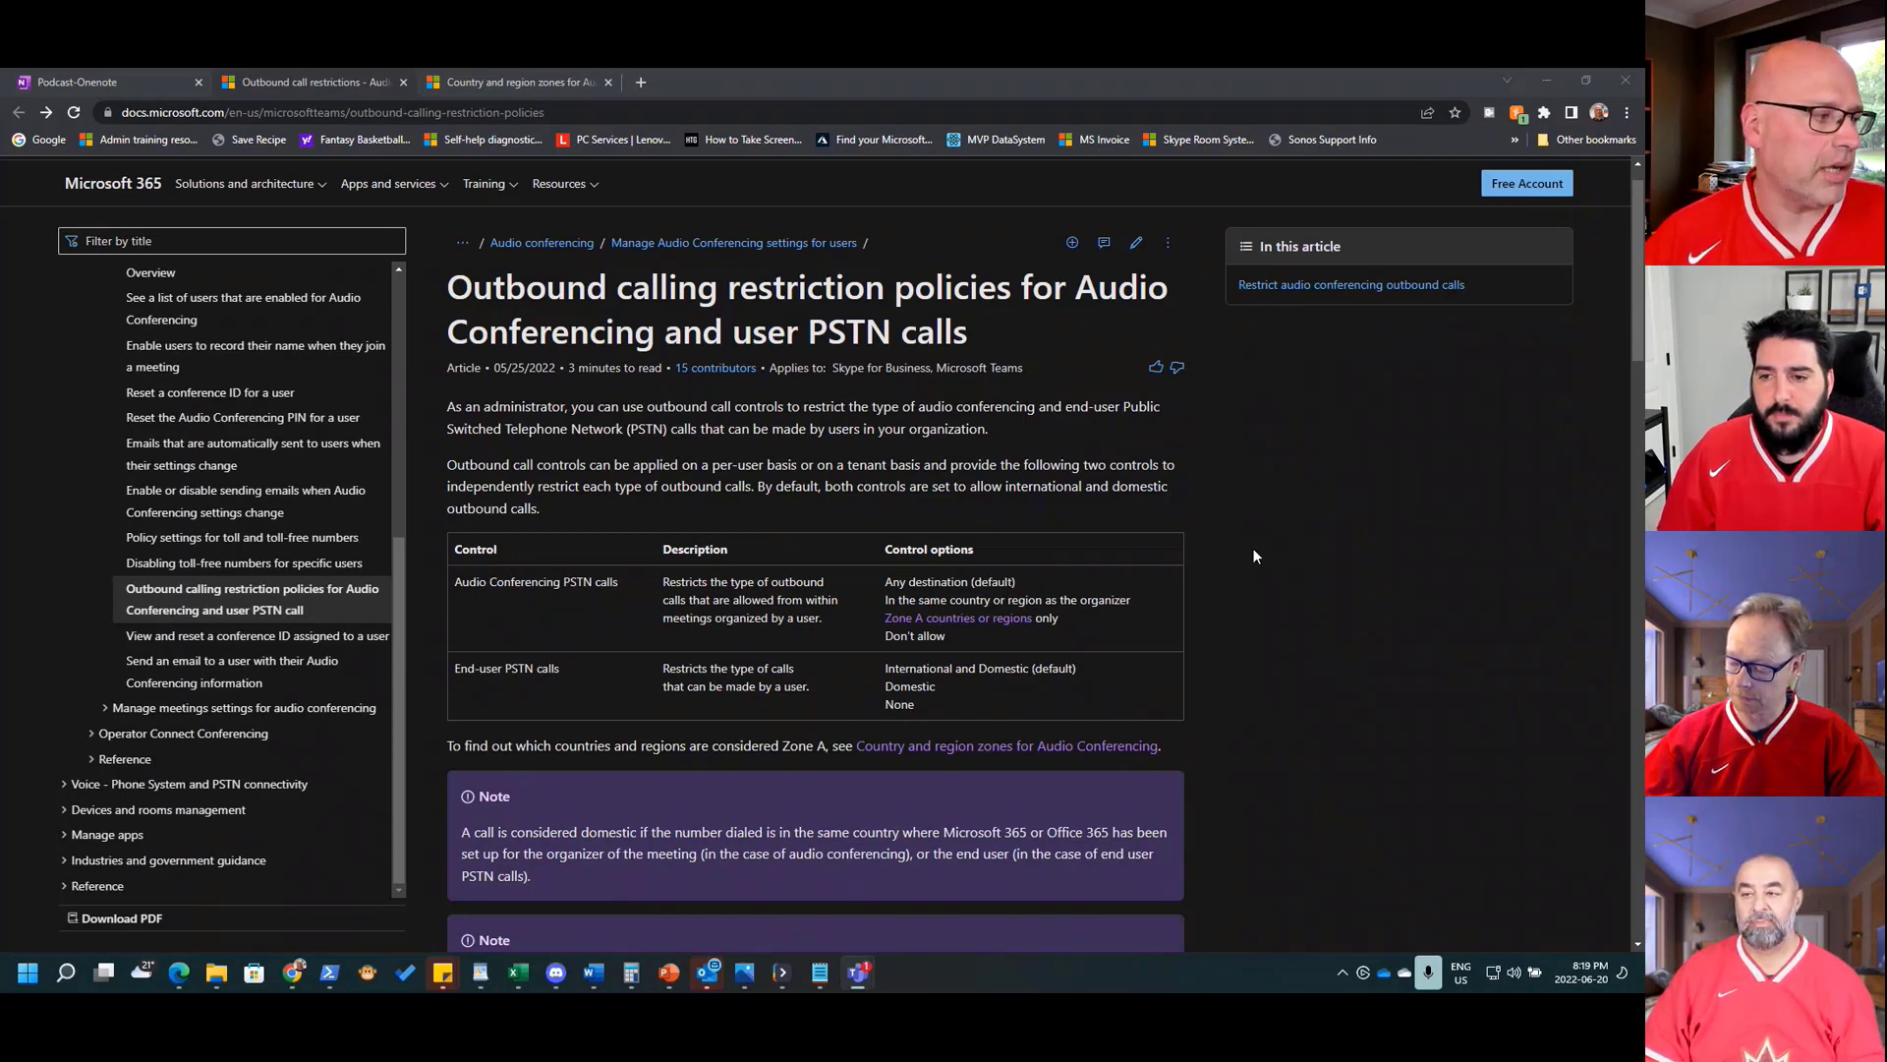
{"action": "scroll", "scroll_direction": "down", "scroll_amount": 3}
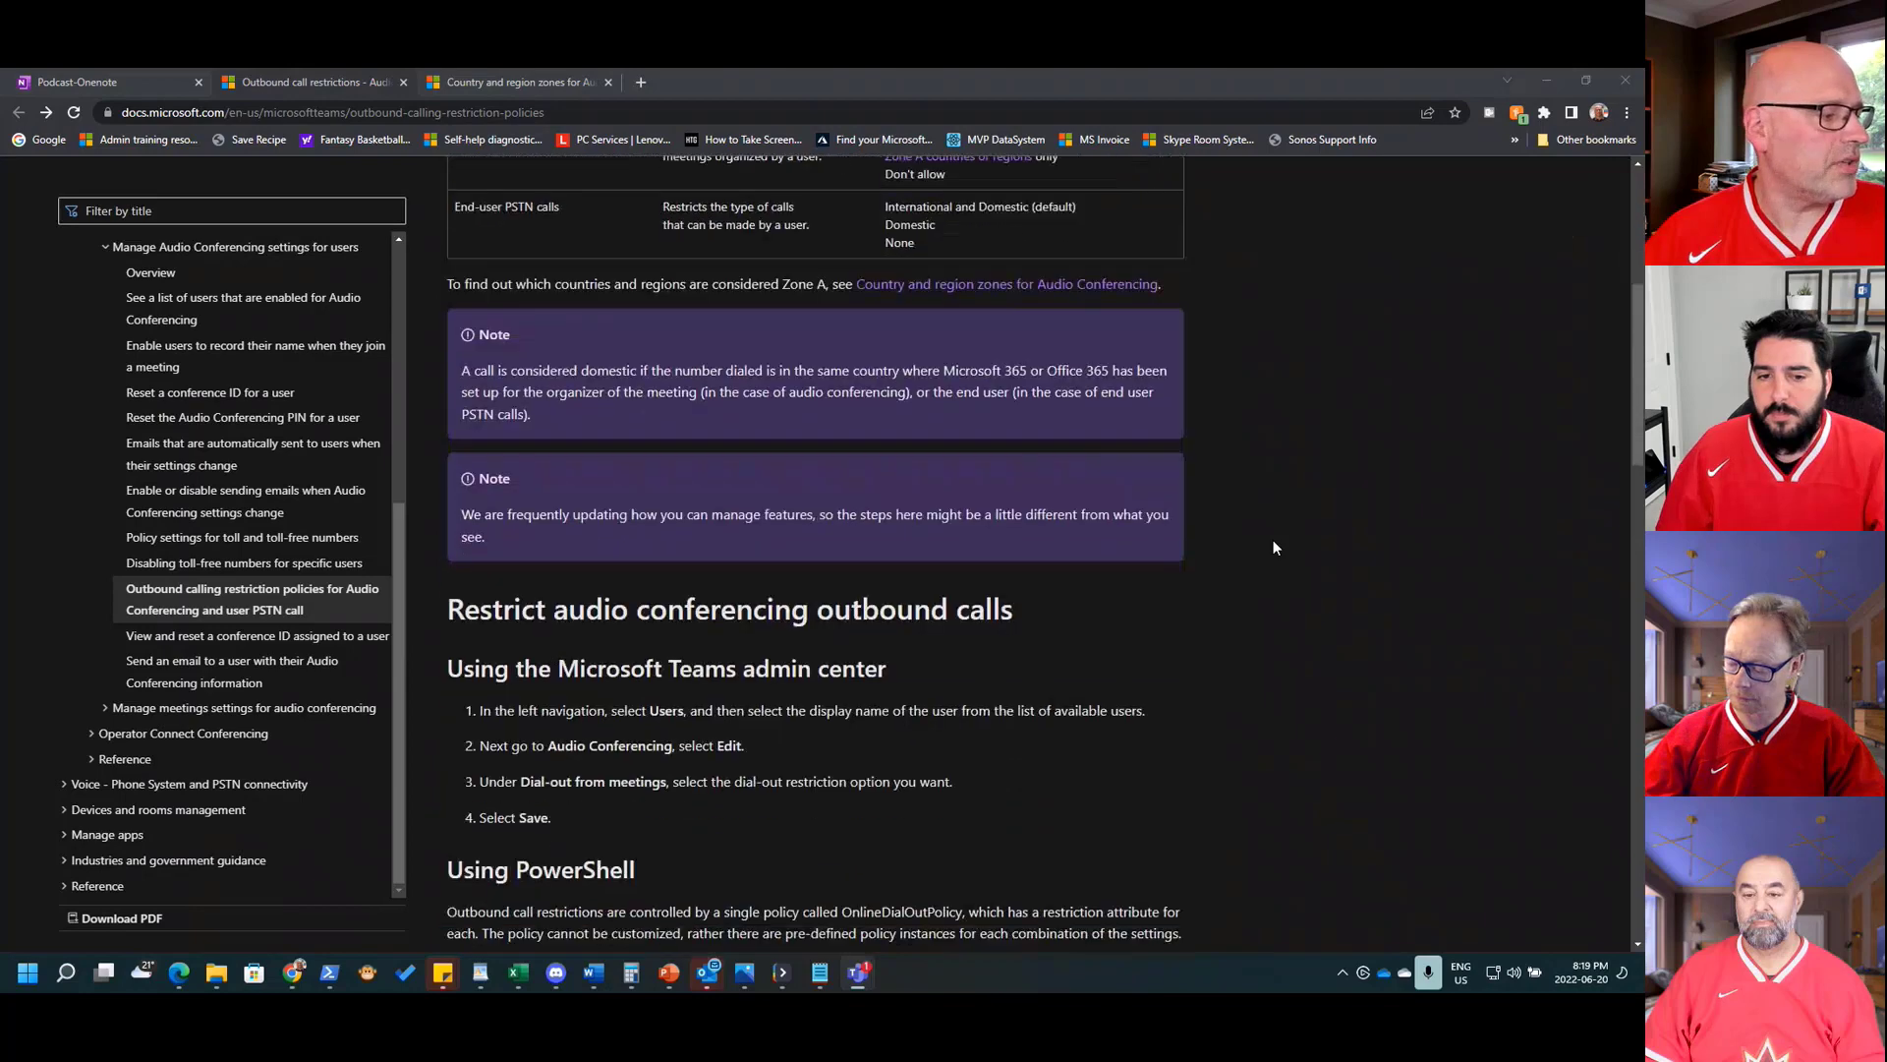
{"action": "scroll", "scroll_direction": "down", "scroll_amount": 3}
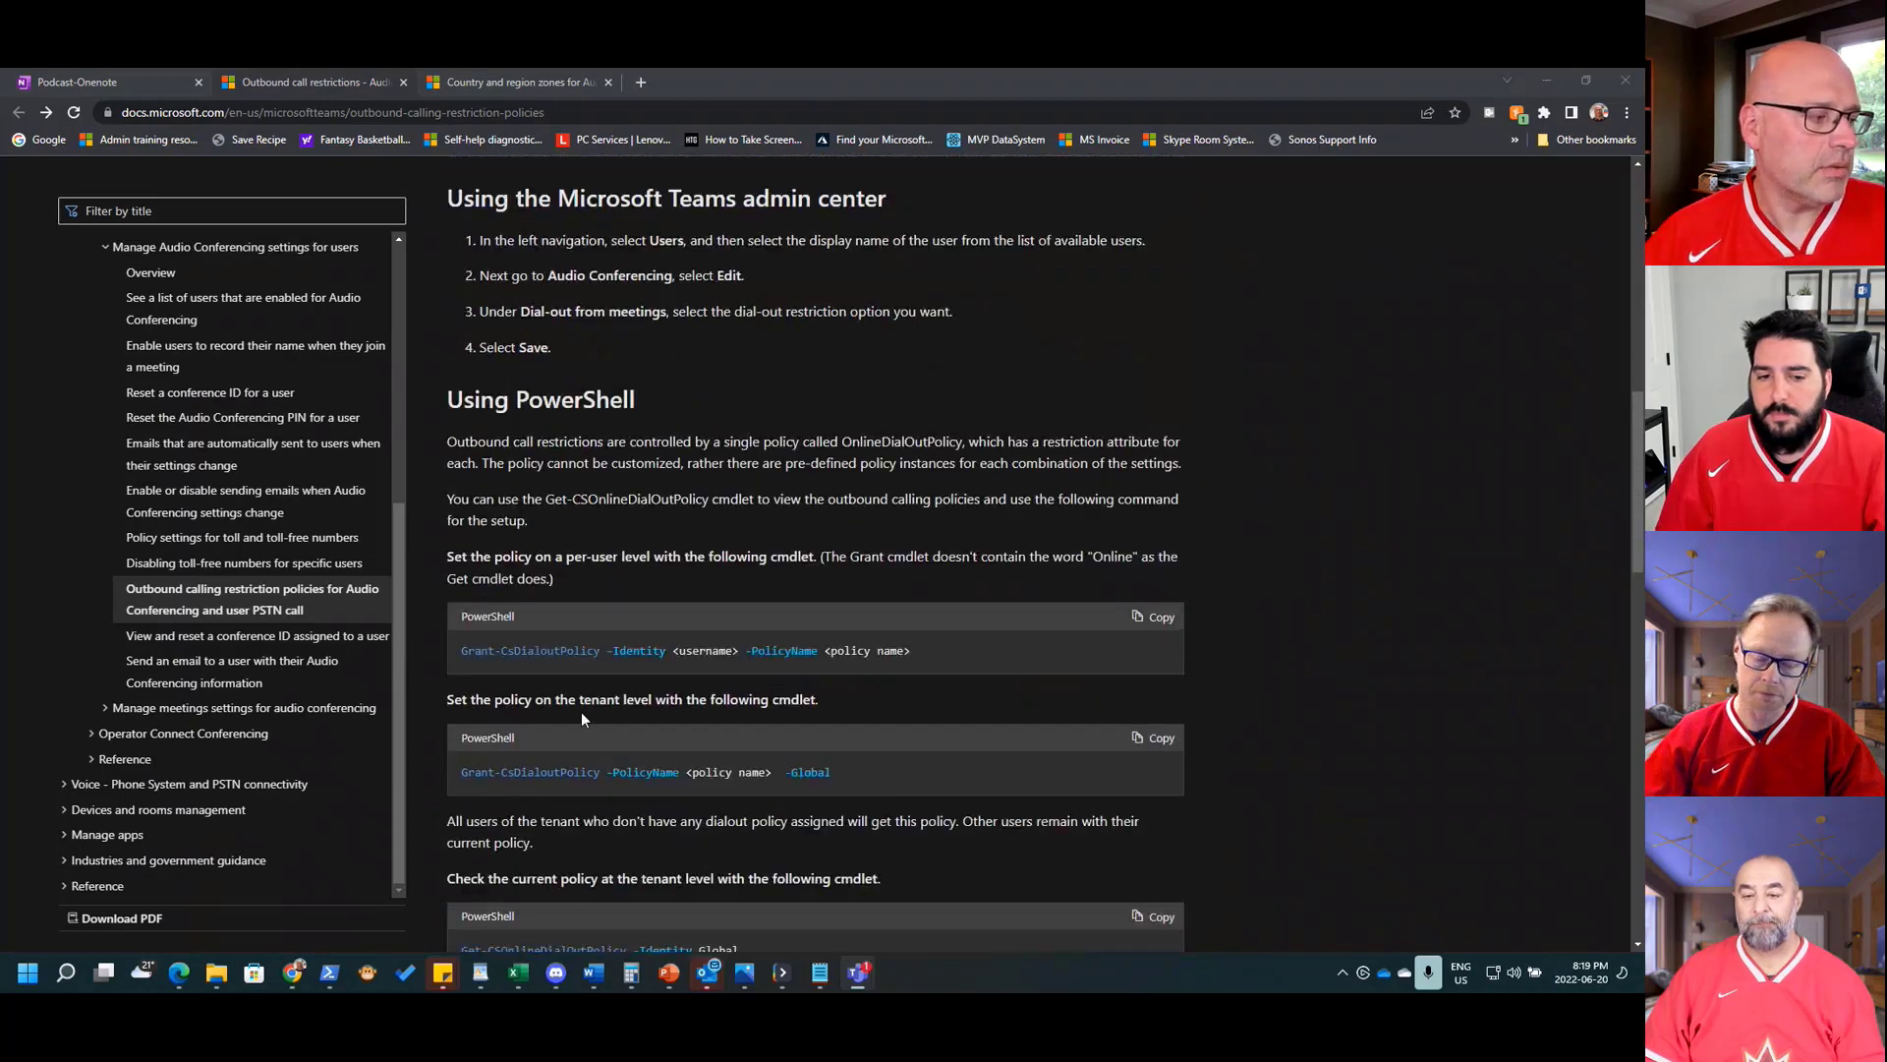
{"action": "mouse_move", "coordinate": [1478, 352]}
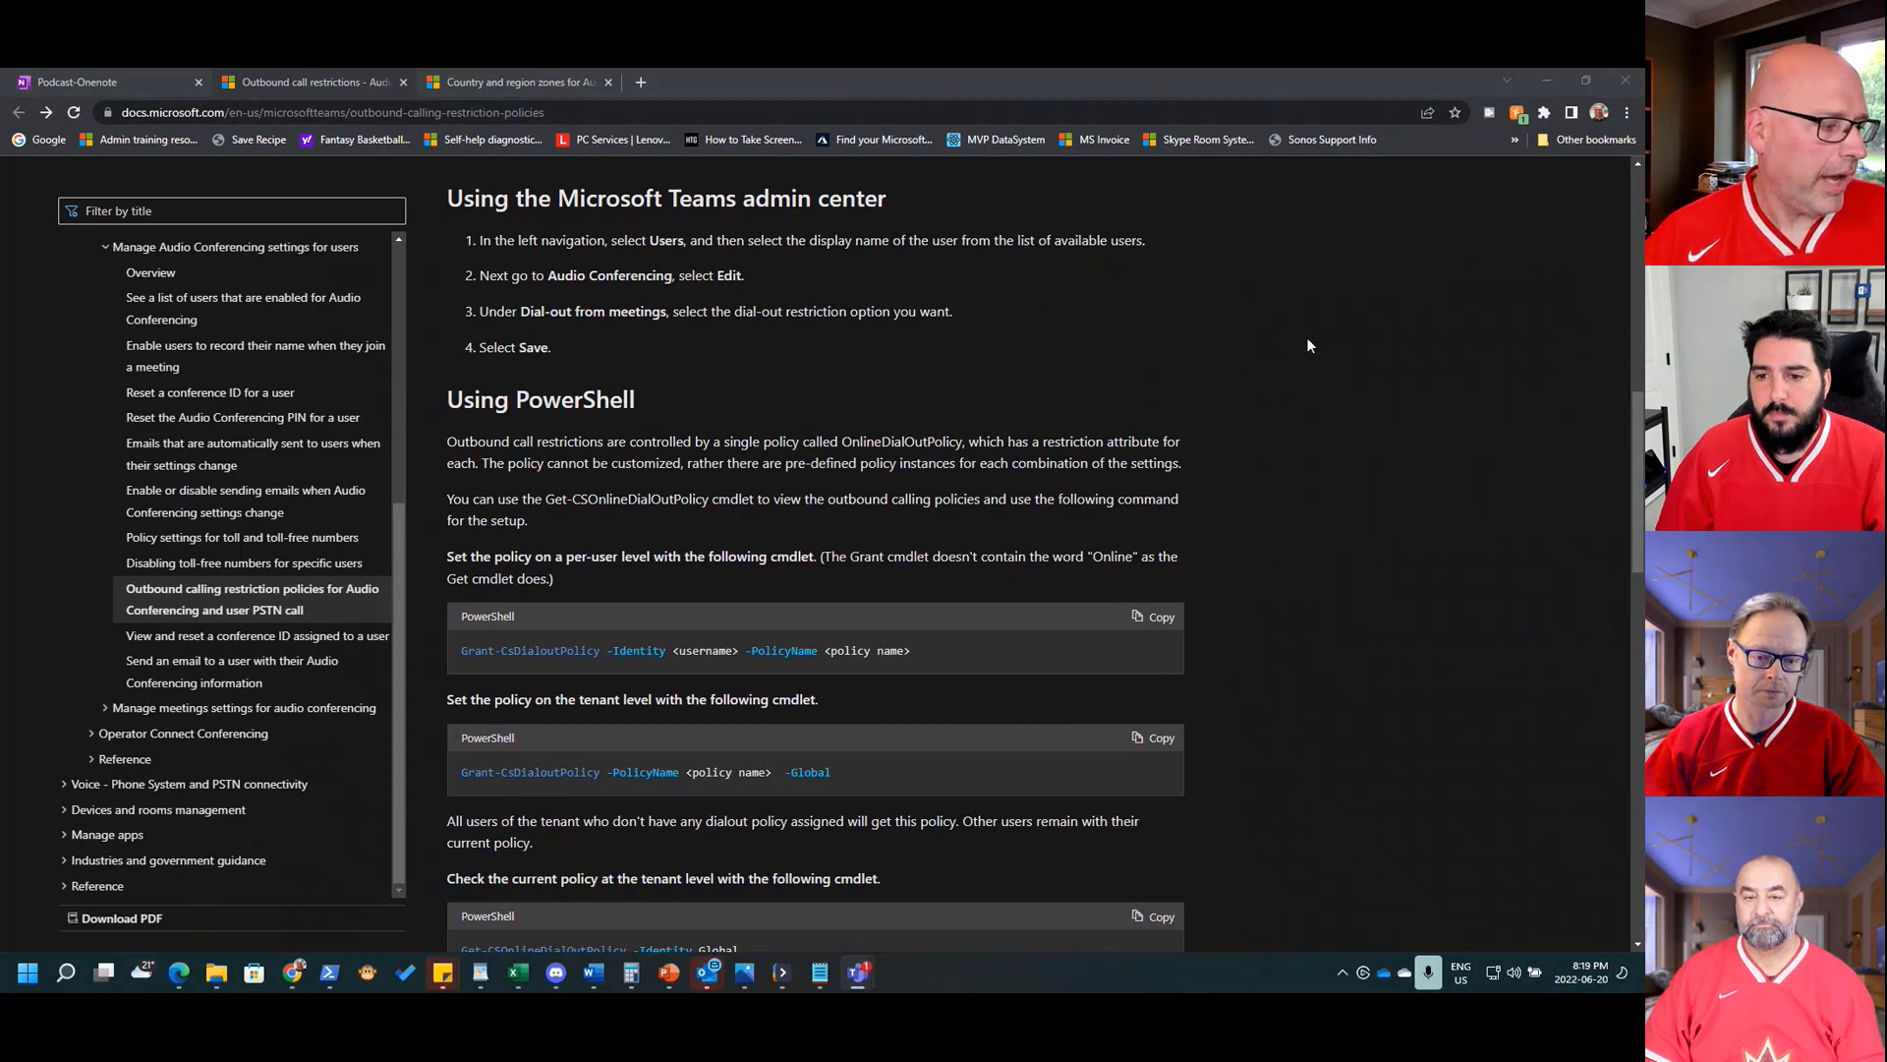
{"action": "scroll", "scroll_direction": "down", "scroll_amount": 3}
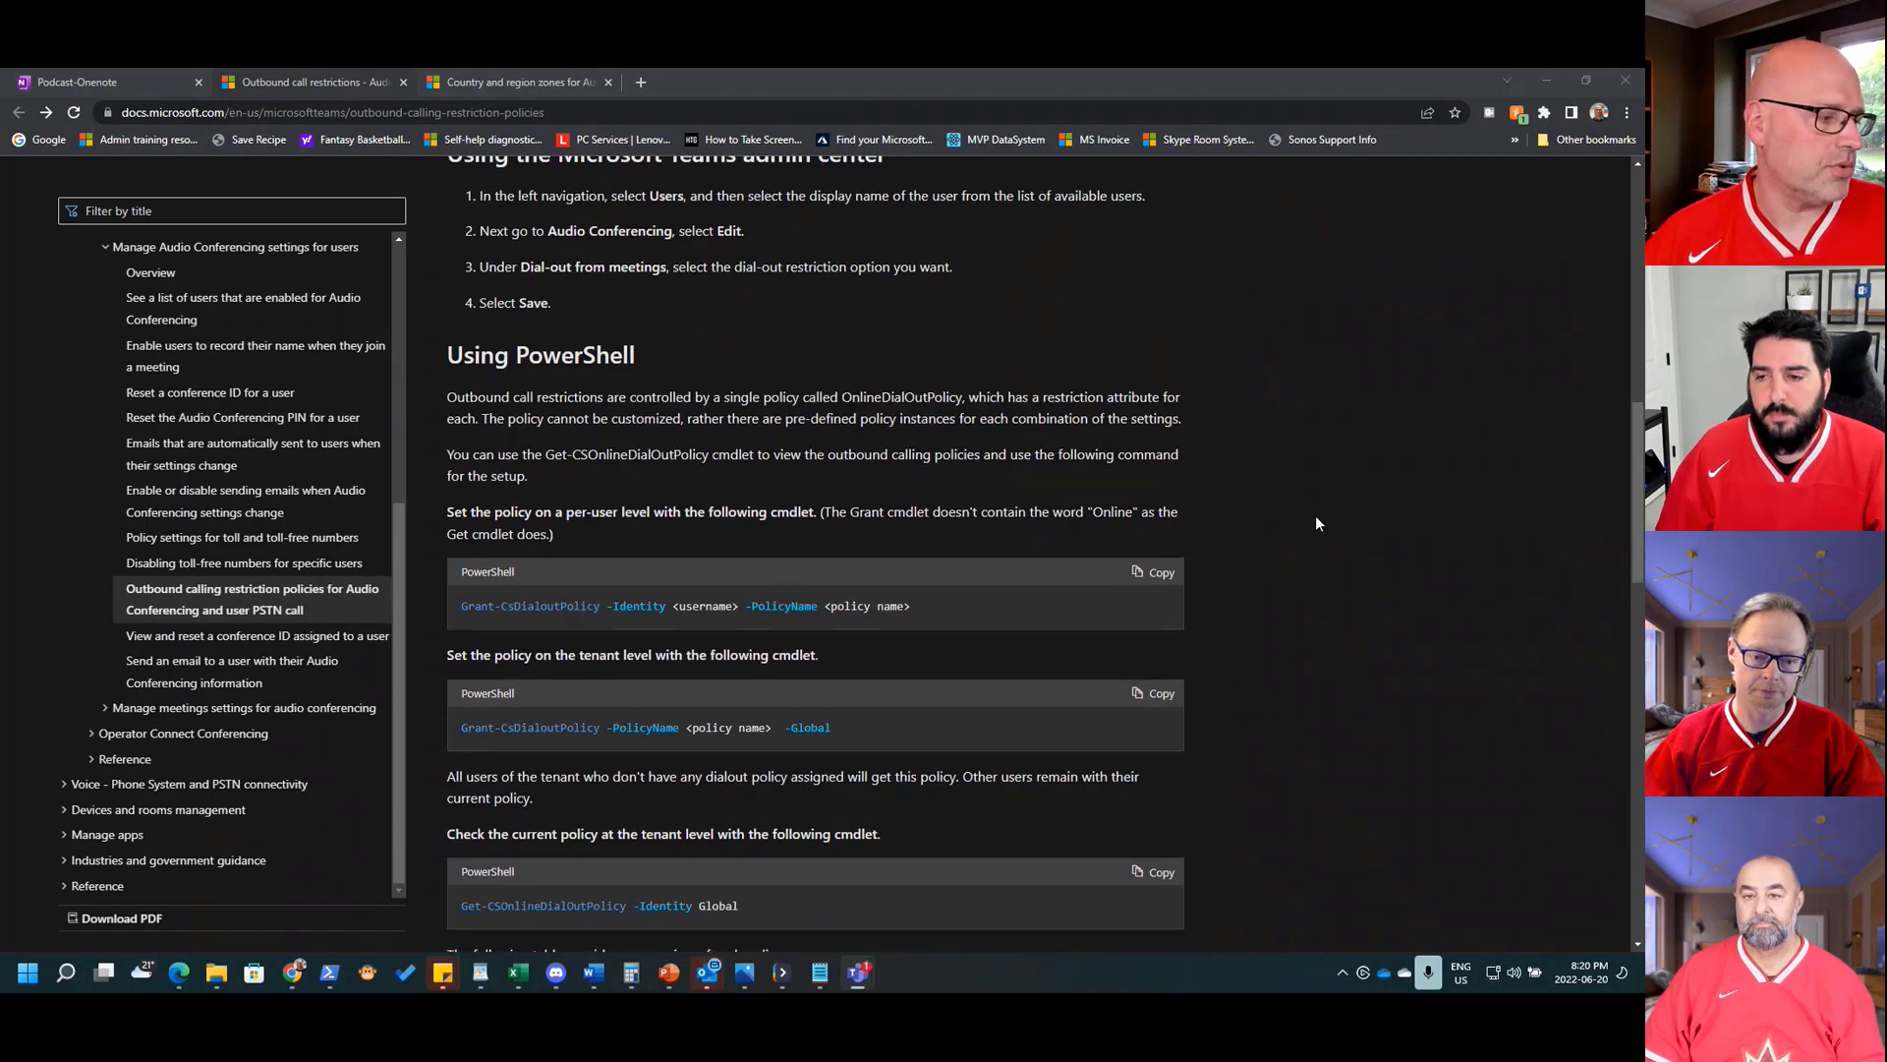
Step: Review the dial-out policy identities table, then bring up the Windows PowerShell console from the taskbar
{"action": "scroll", "scroll_direction": "down", "scroll_amount": 3}
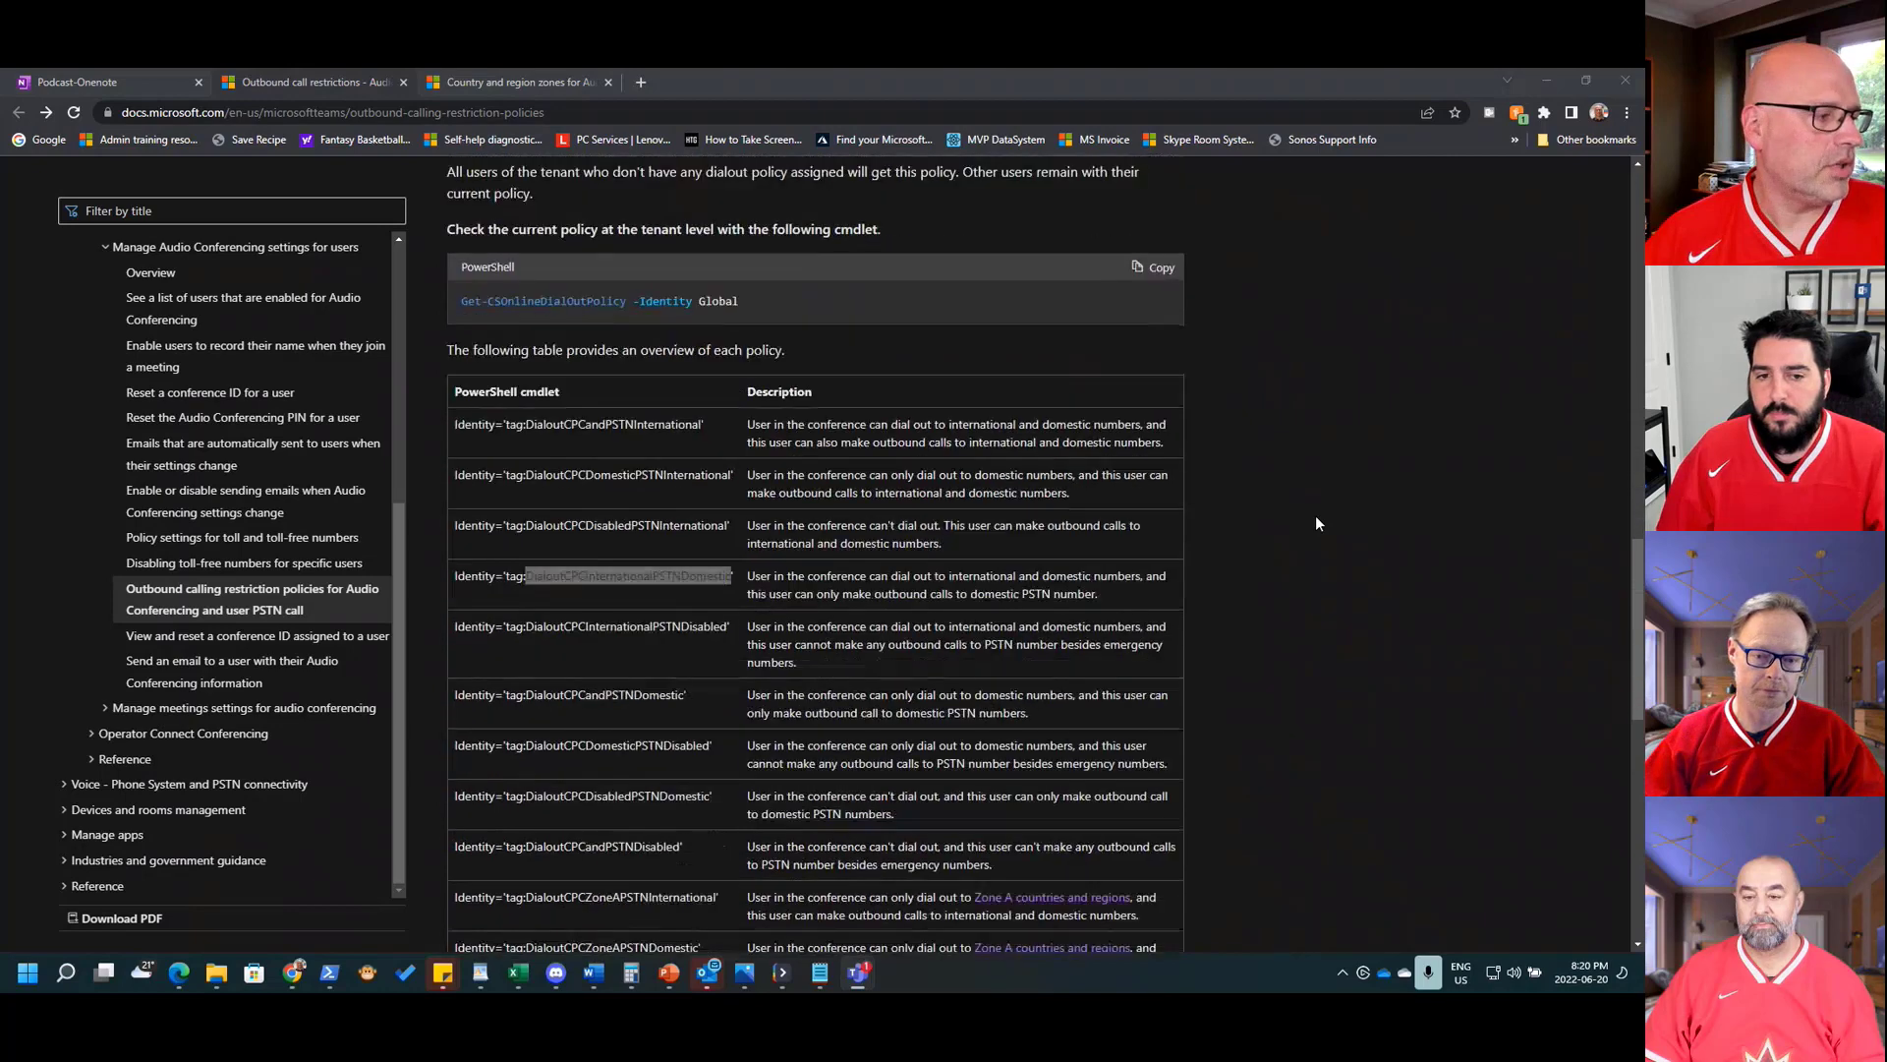
{"action": "scroll", "scroll_direction": "down", "scroll_amount": 3}
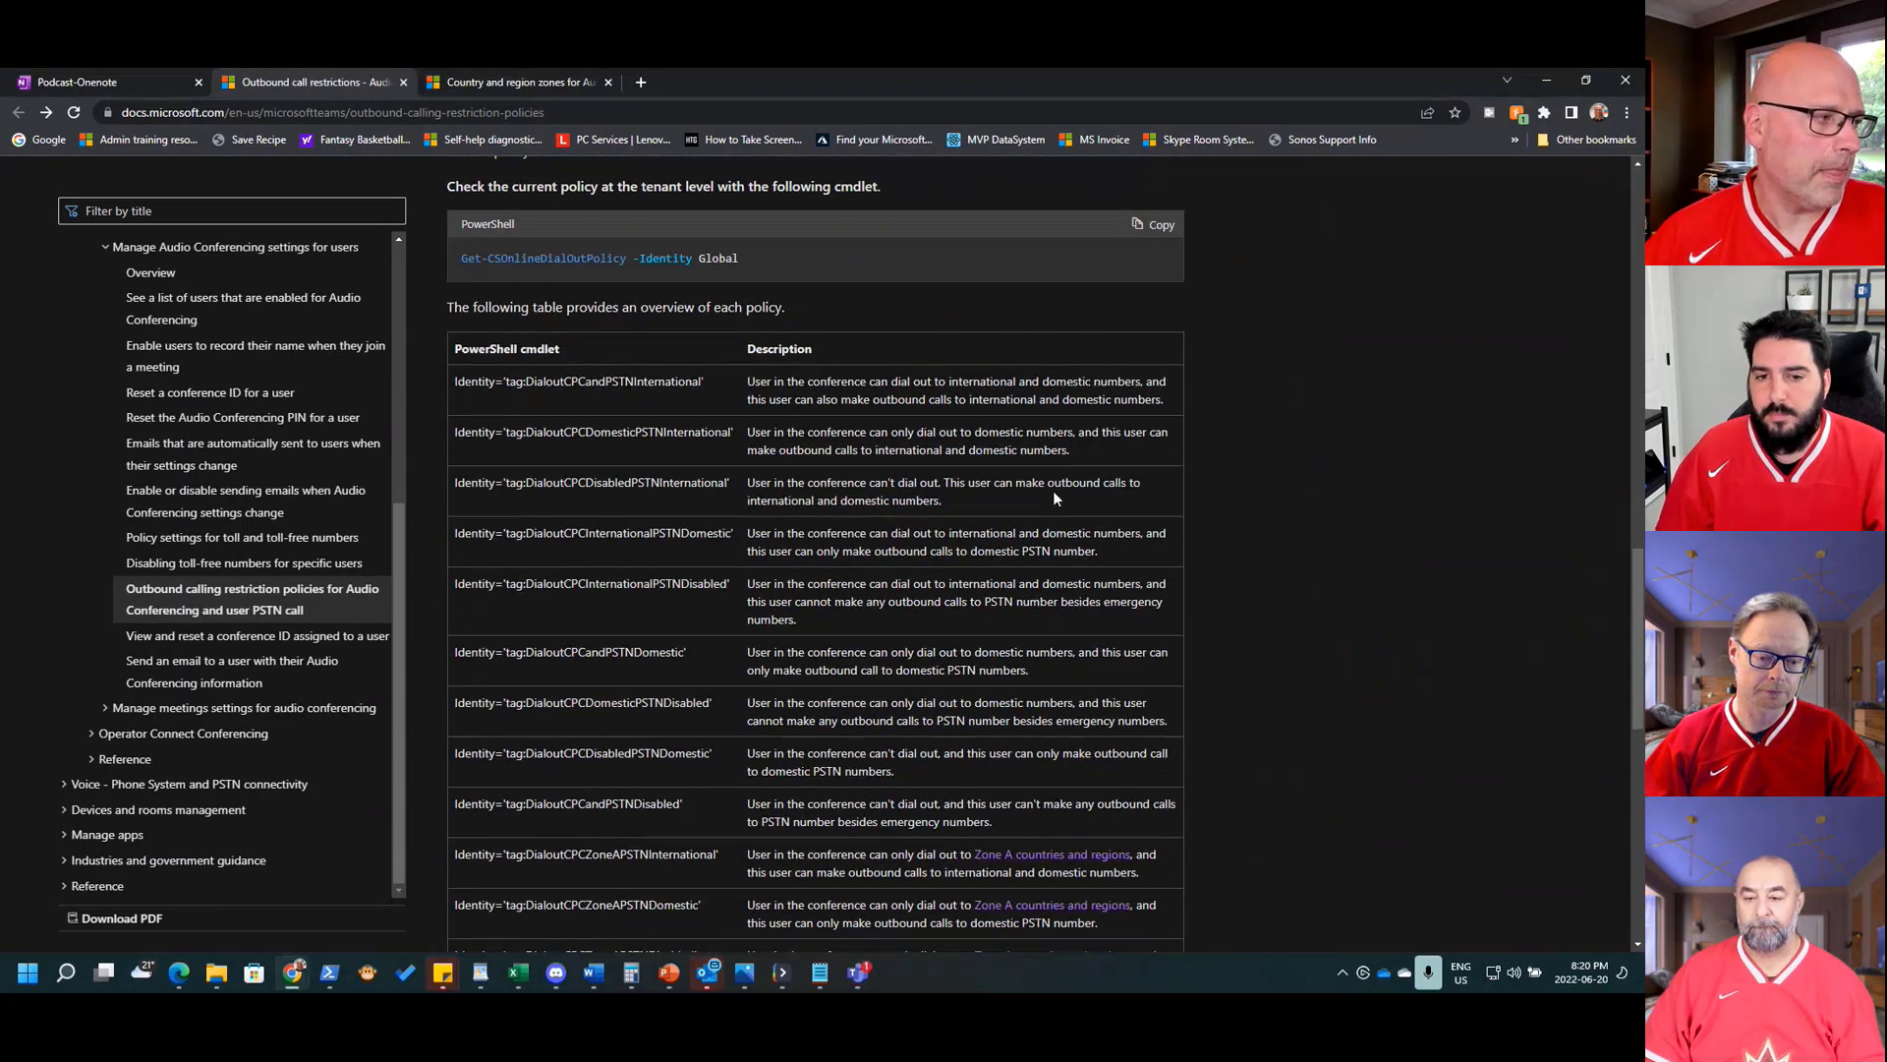
{"action": "scroll", "scroll_direction": "down", "scroll_amount": 3}
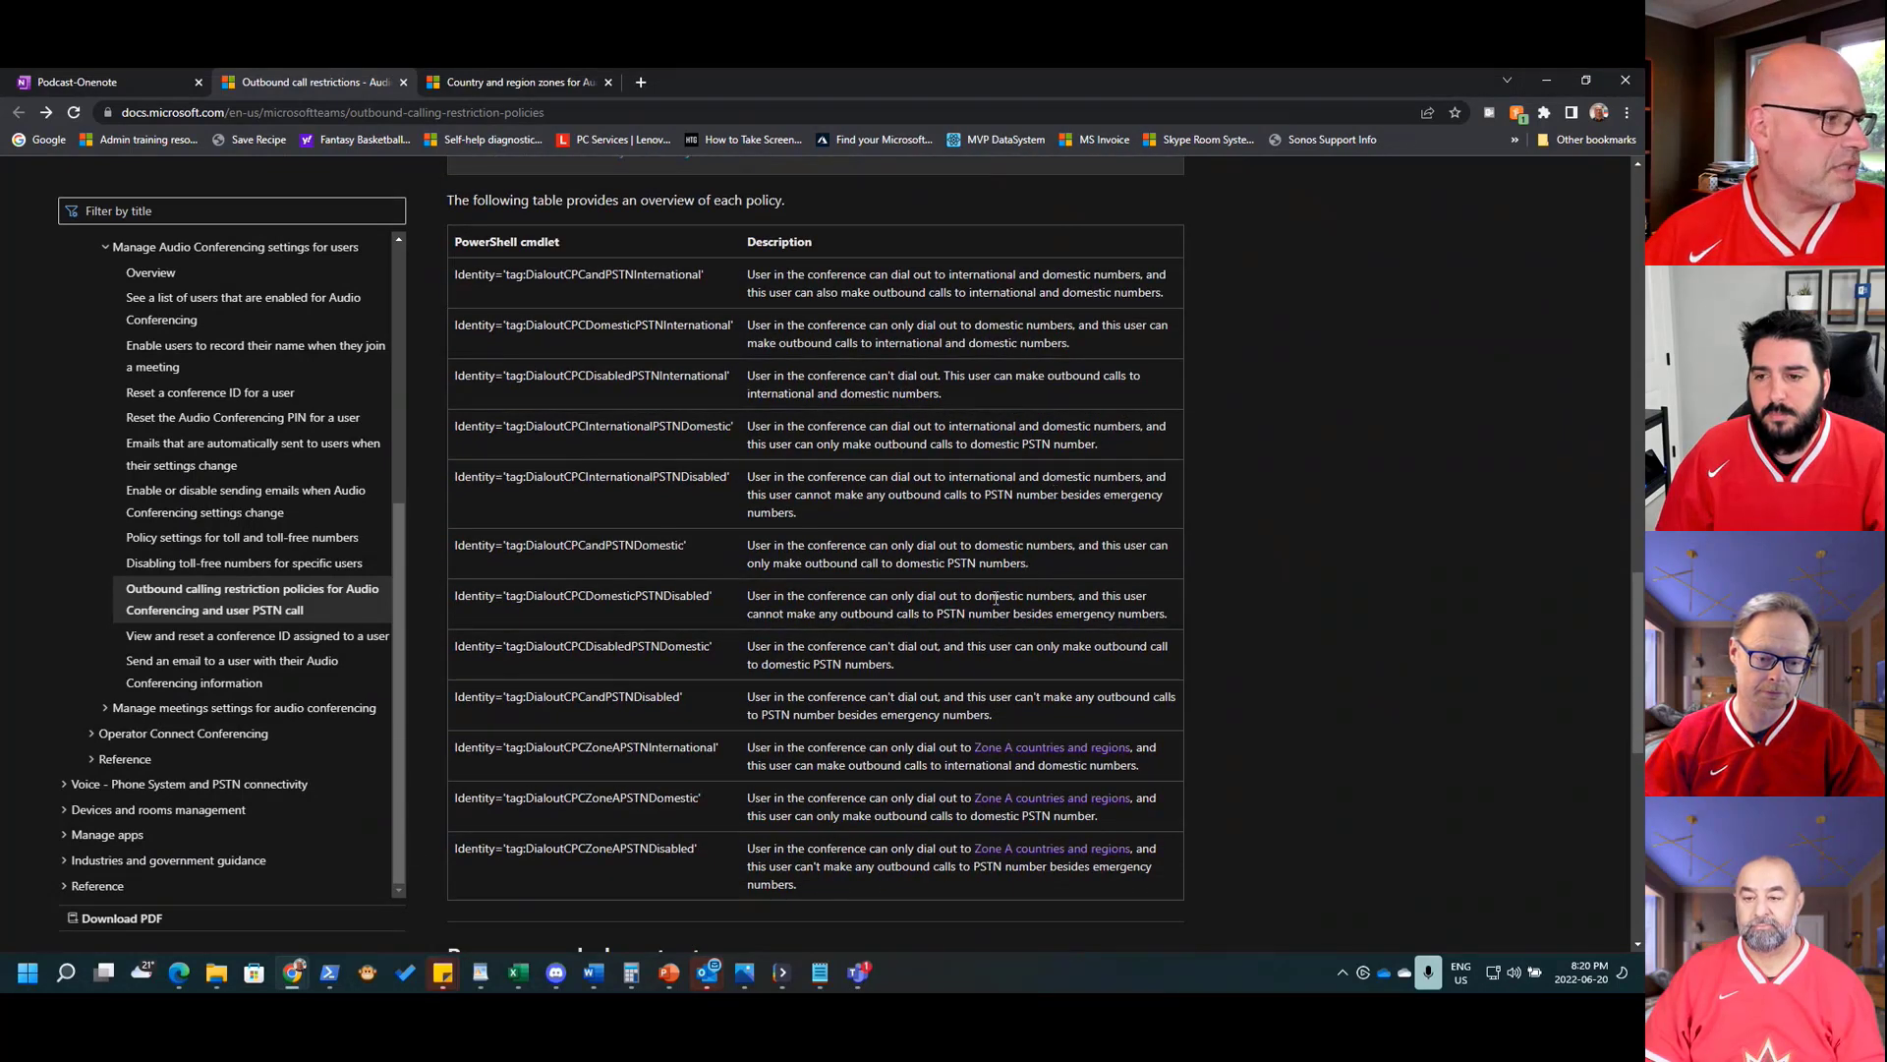
{"action": "mouse_move", "coordinate": [1337, 366]}
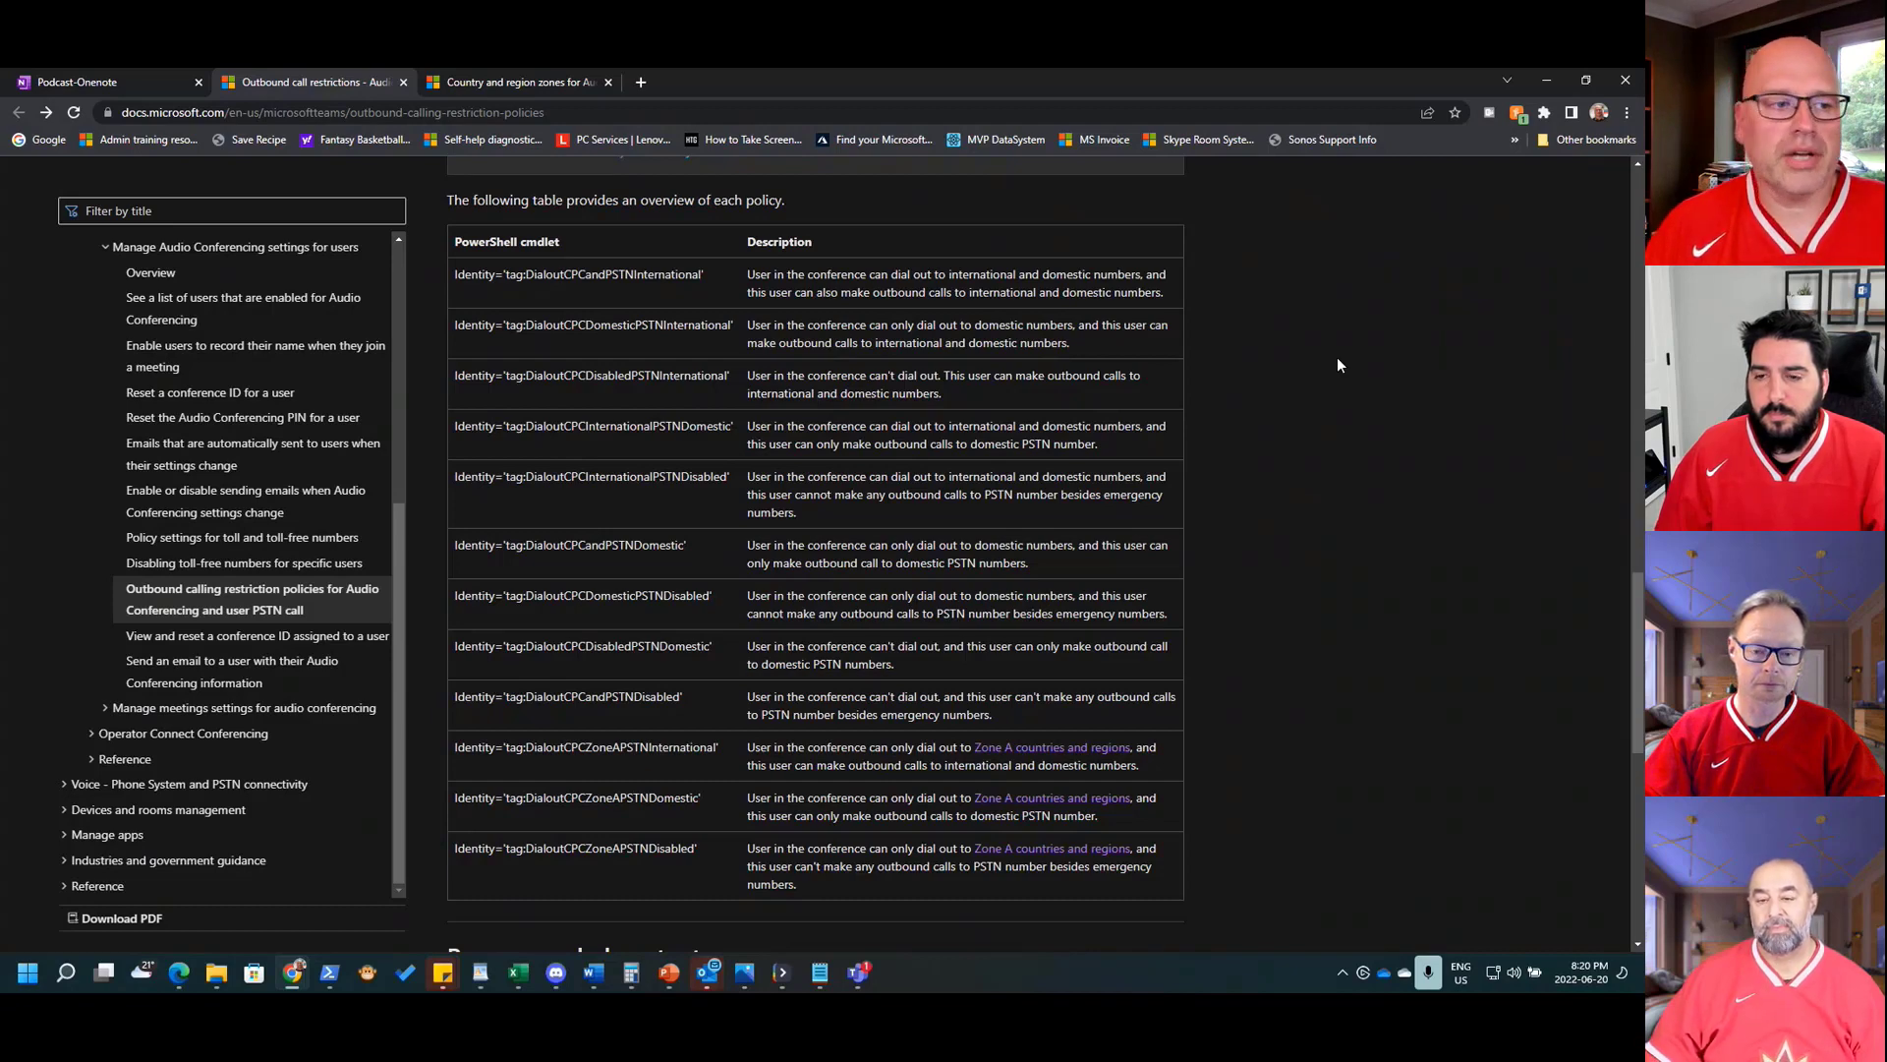
{"action": "mouse_move", "coordinate": [1288, 594]}
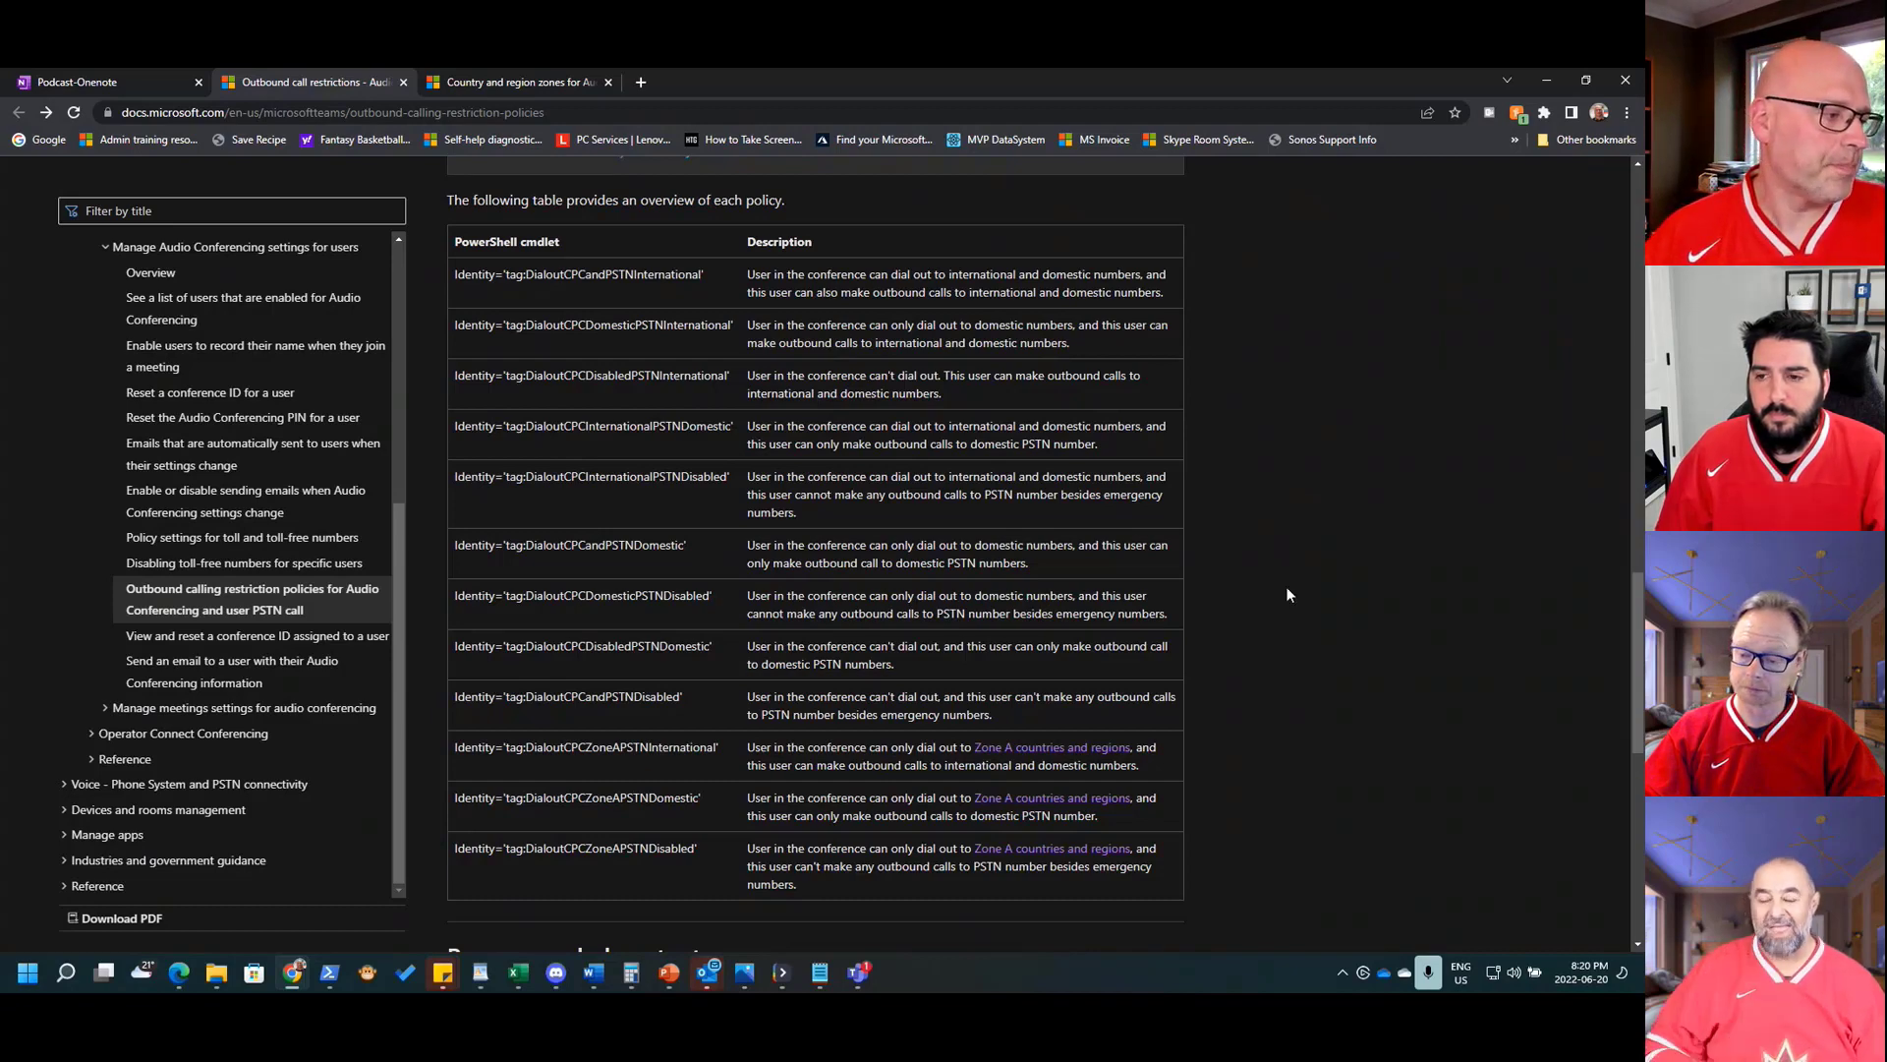
{"action": "scroll", "scroll_direction": "down", "scroll_amount": 3}
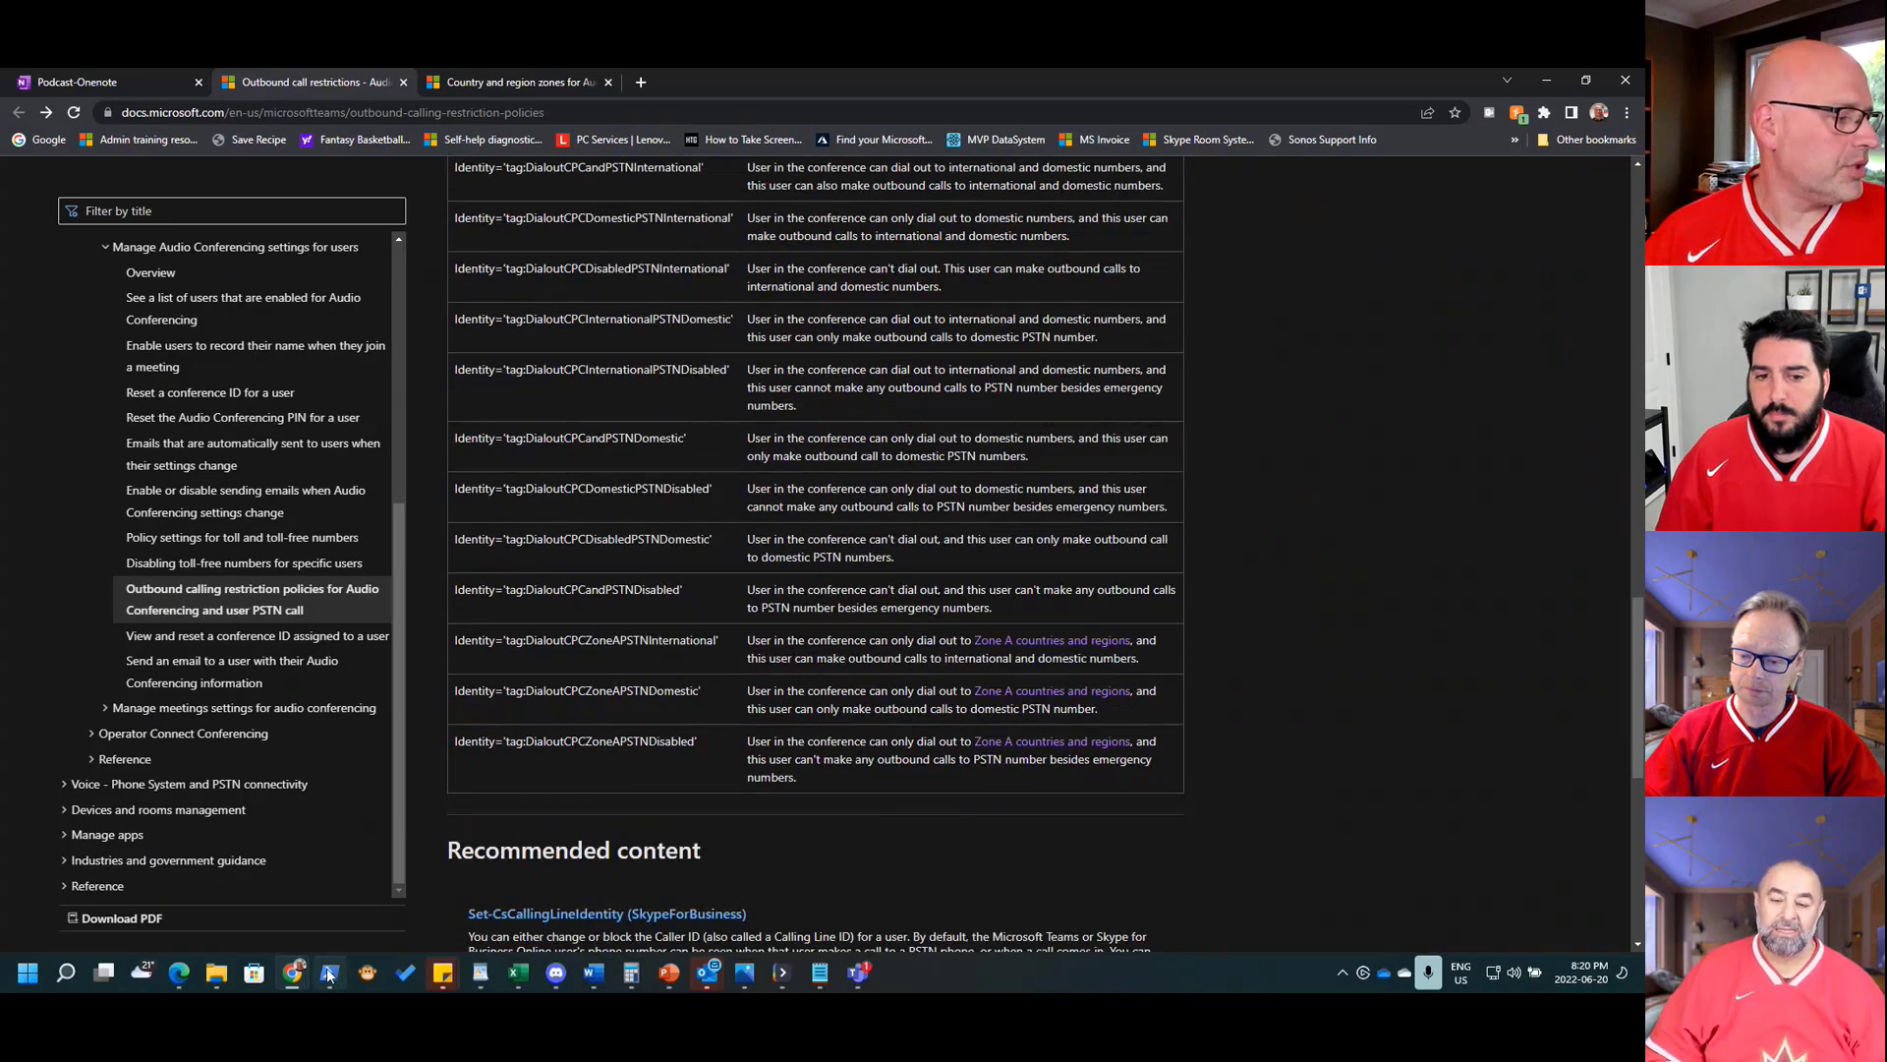
{"action": "left_click", "coordinate": [329, 973]}
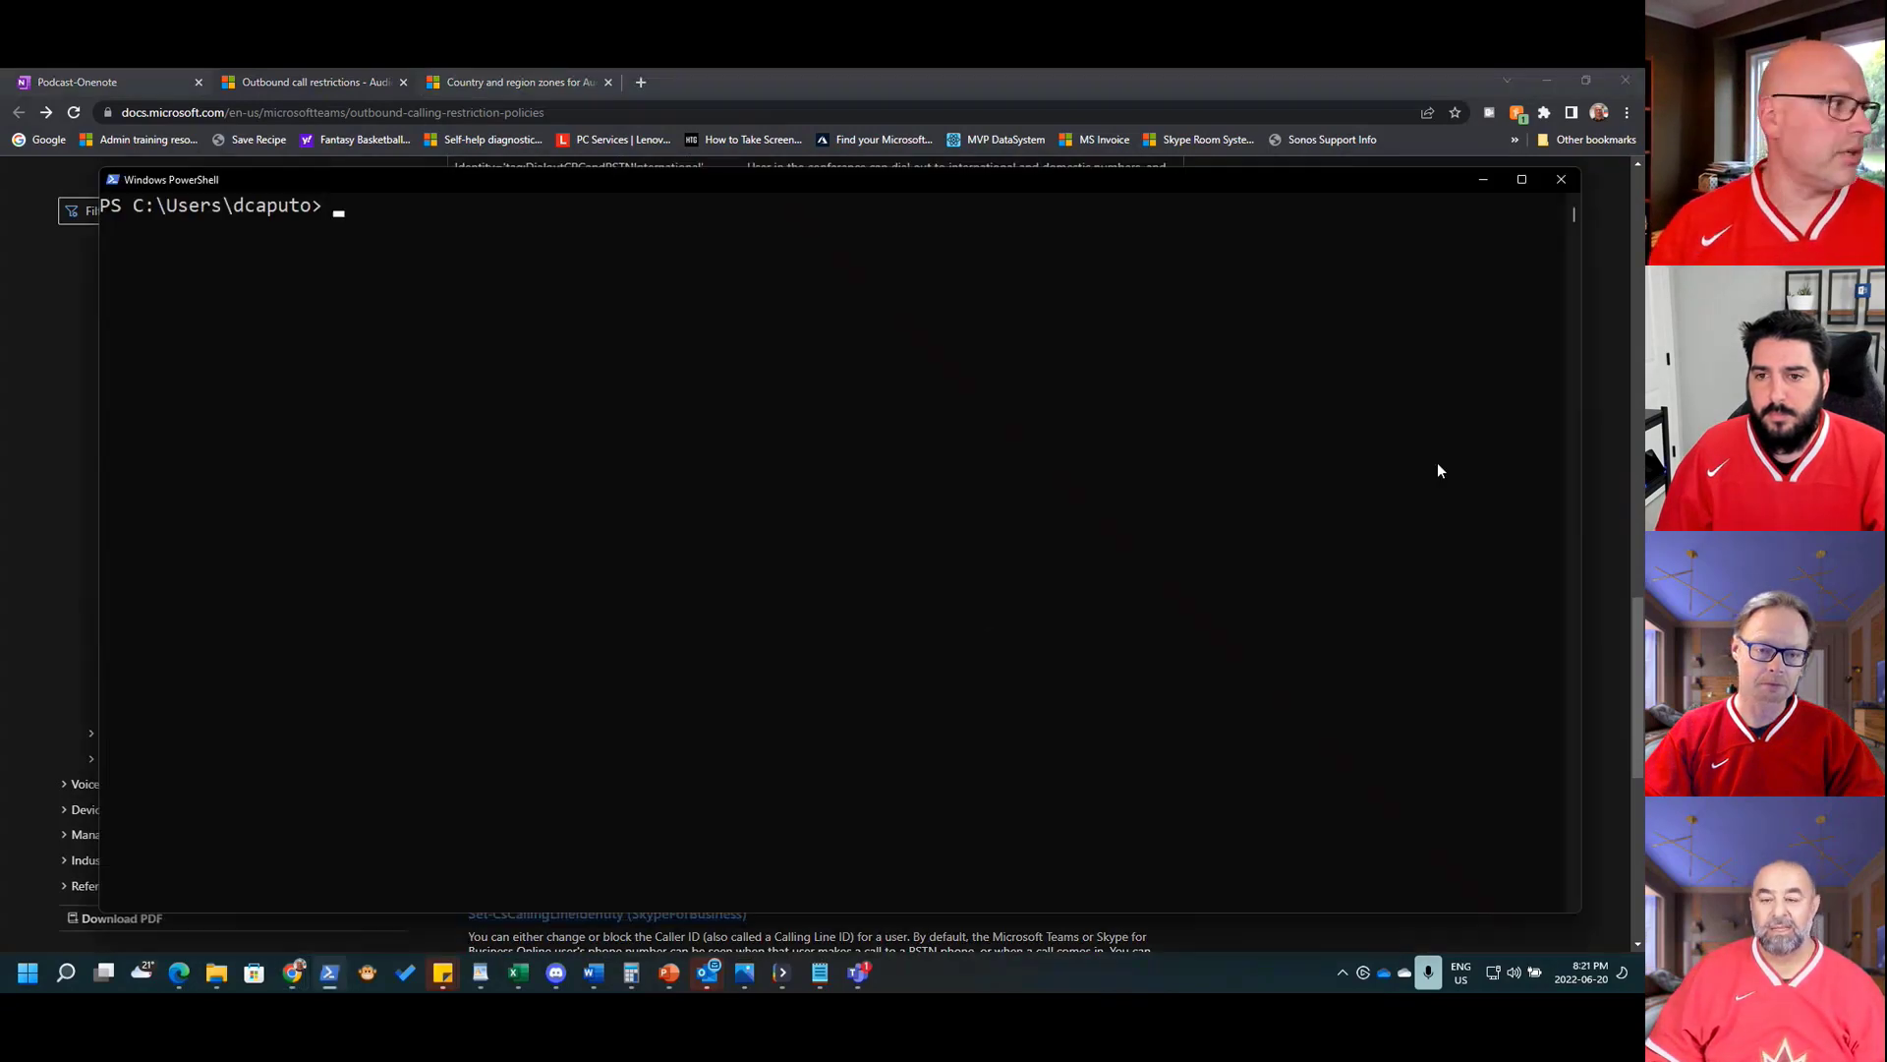
Step: Run Get-CSOnlineDialOutPolicy and review the listed Global and Tag:Dialout policies
{"action": "type", "text": "Get-CSOnlineDialOutPolicy"}
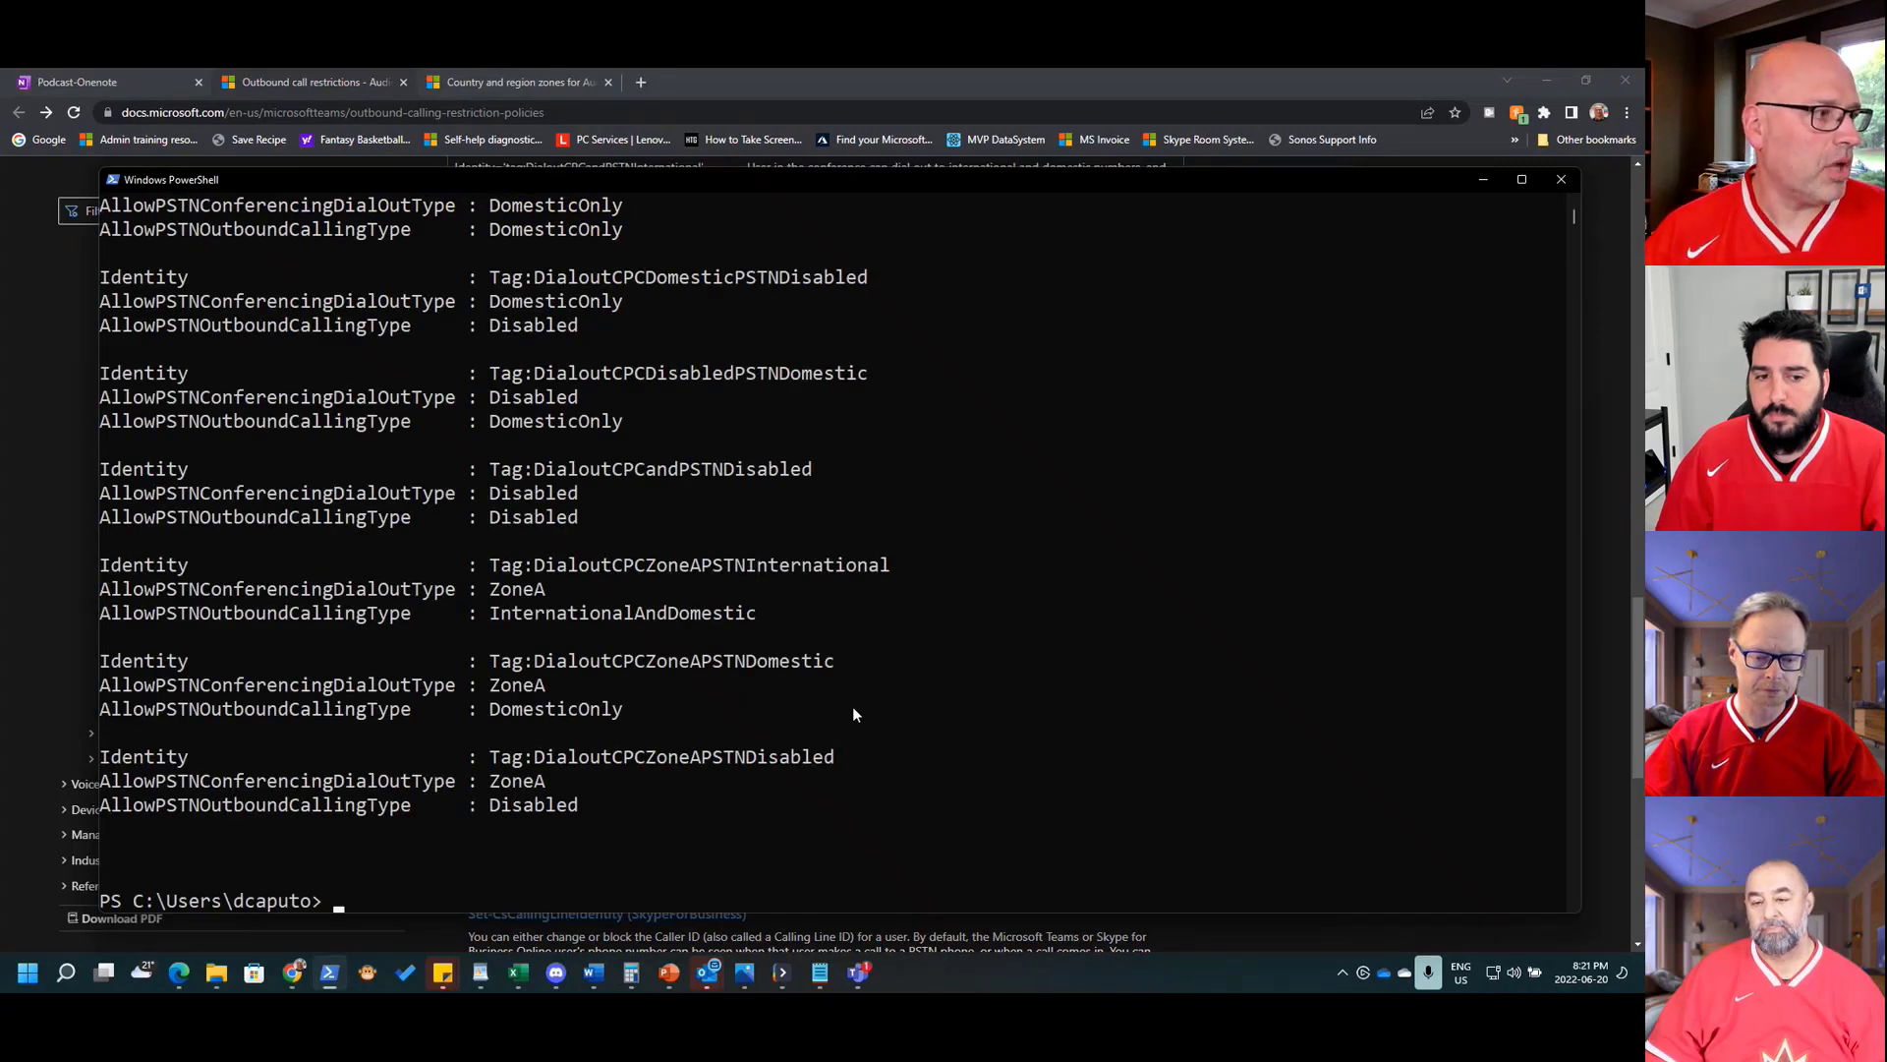
{"action": "scroll", "scroll_direction": "up", "scroll_amount": 3}
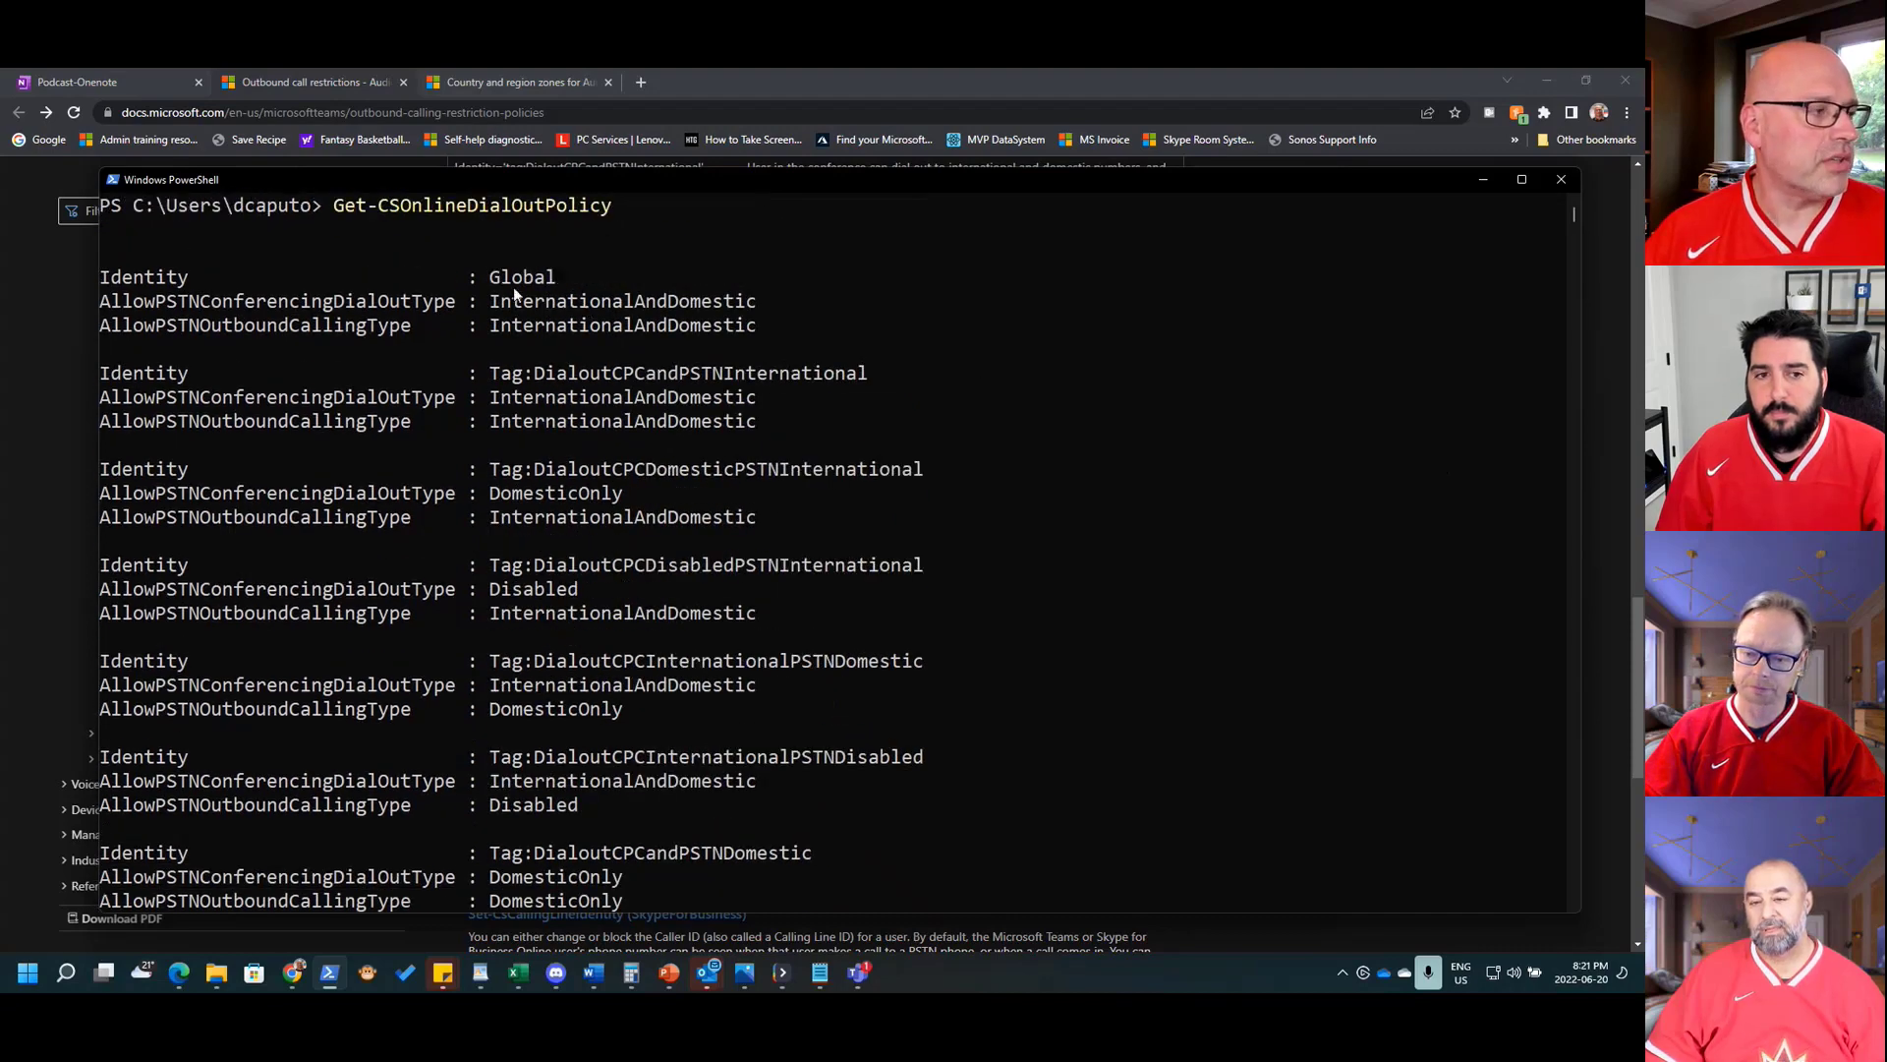
{"action": "mouse_move", "coordinate": [502, 303]}
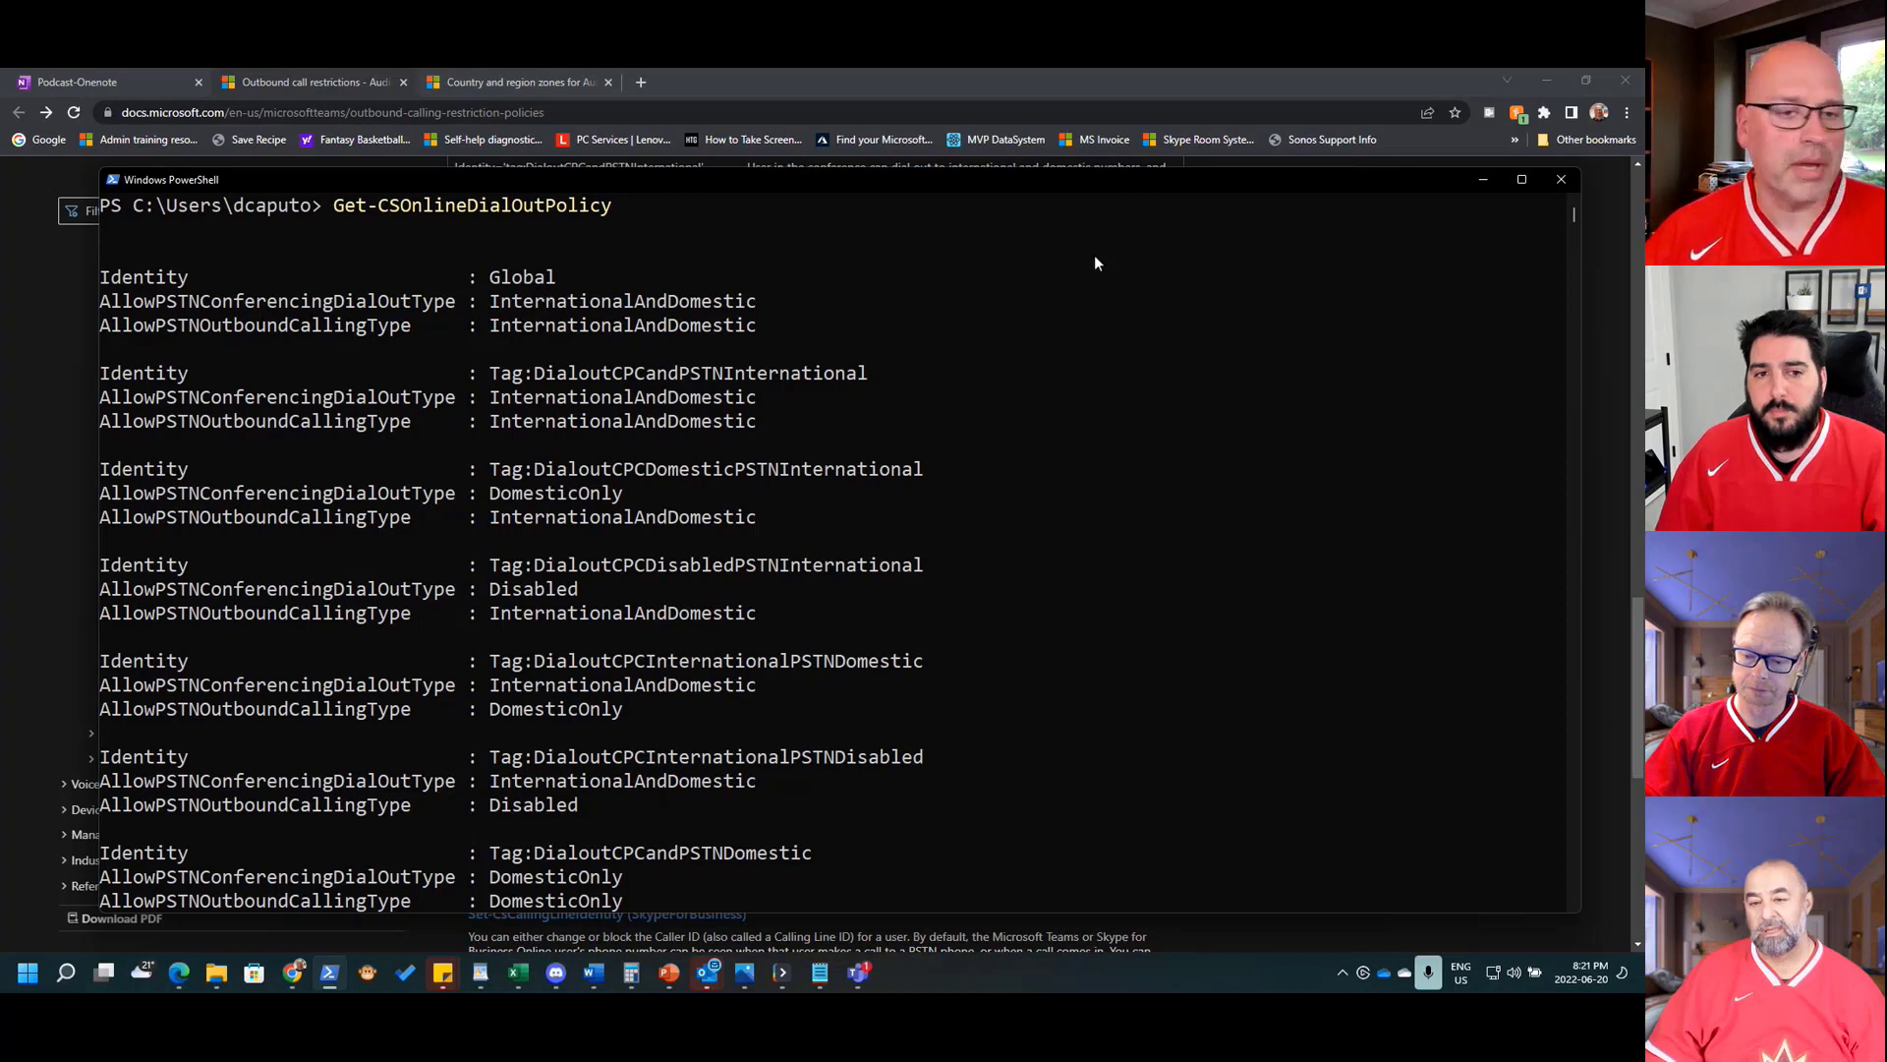
{"action": "mouse_move", "coordinate": [213, 483]}
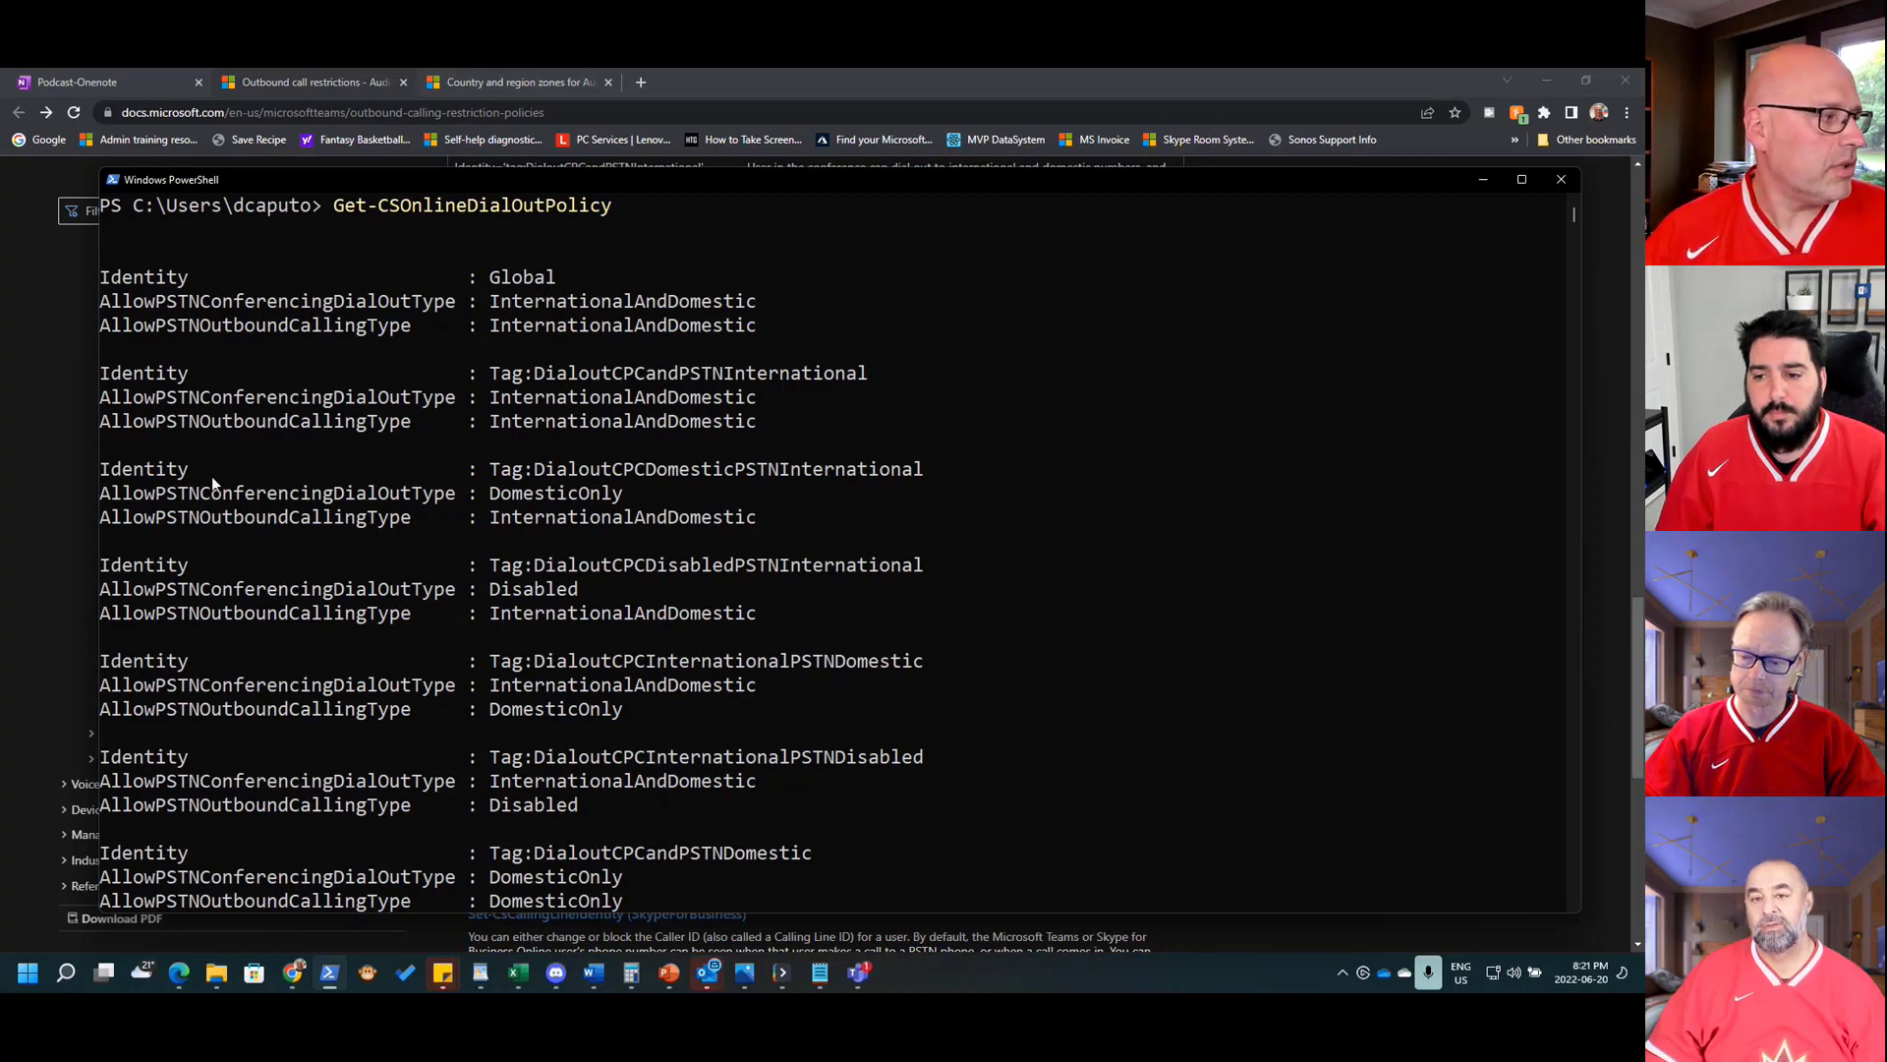
{"action": "mouse_move", "coordinate": [1248, 286]}
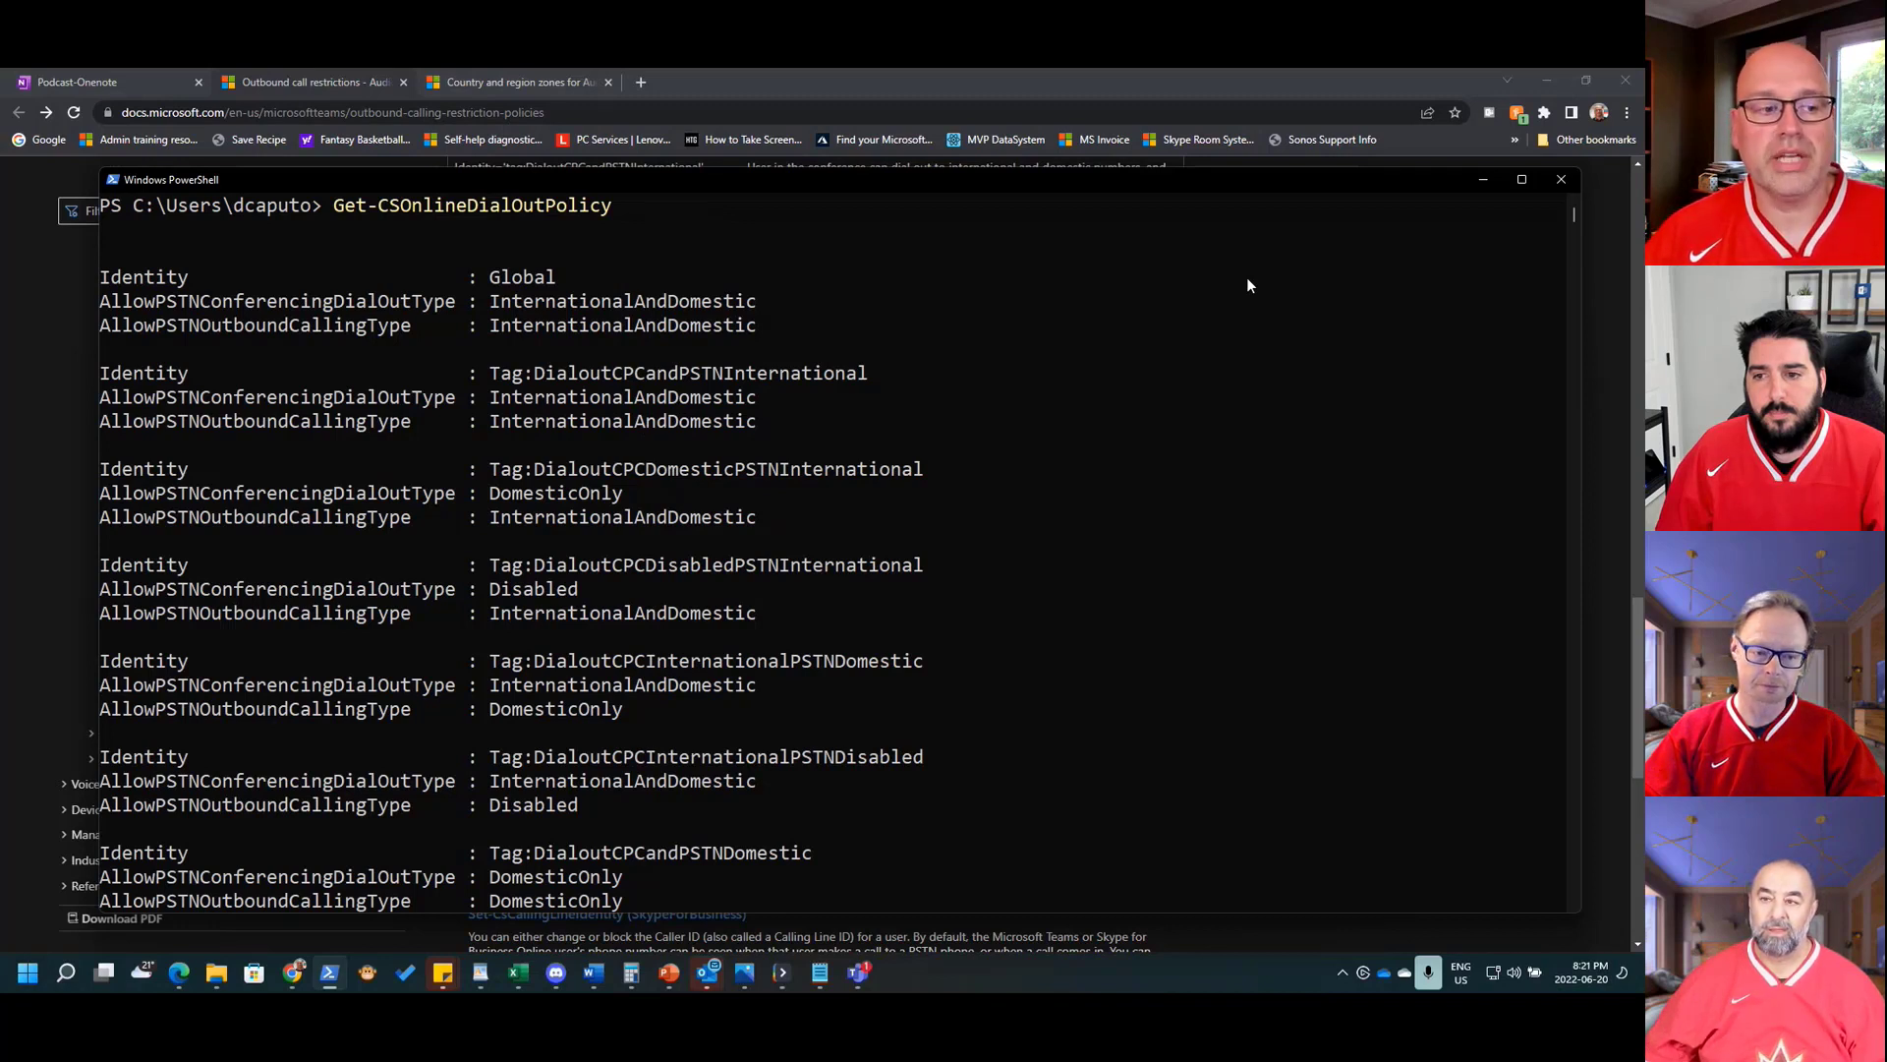
{"action": "mouse_move", "coordinate": [615, 497]}
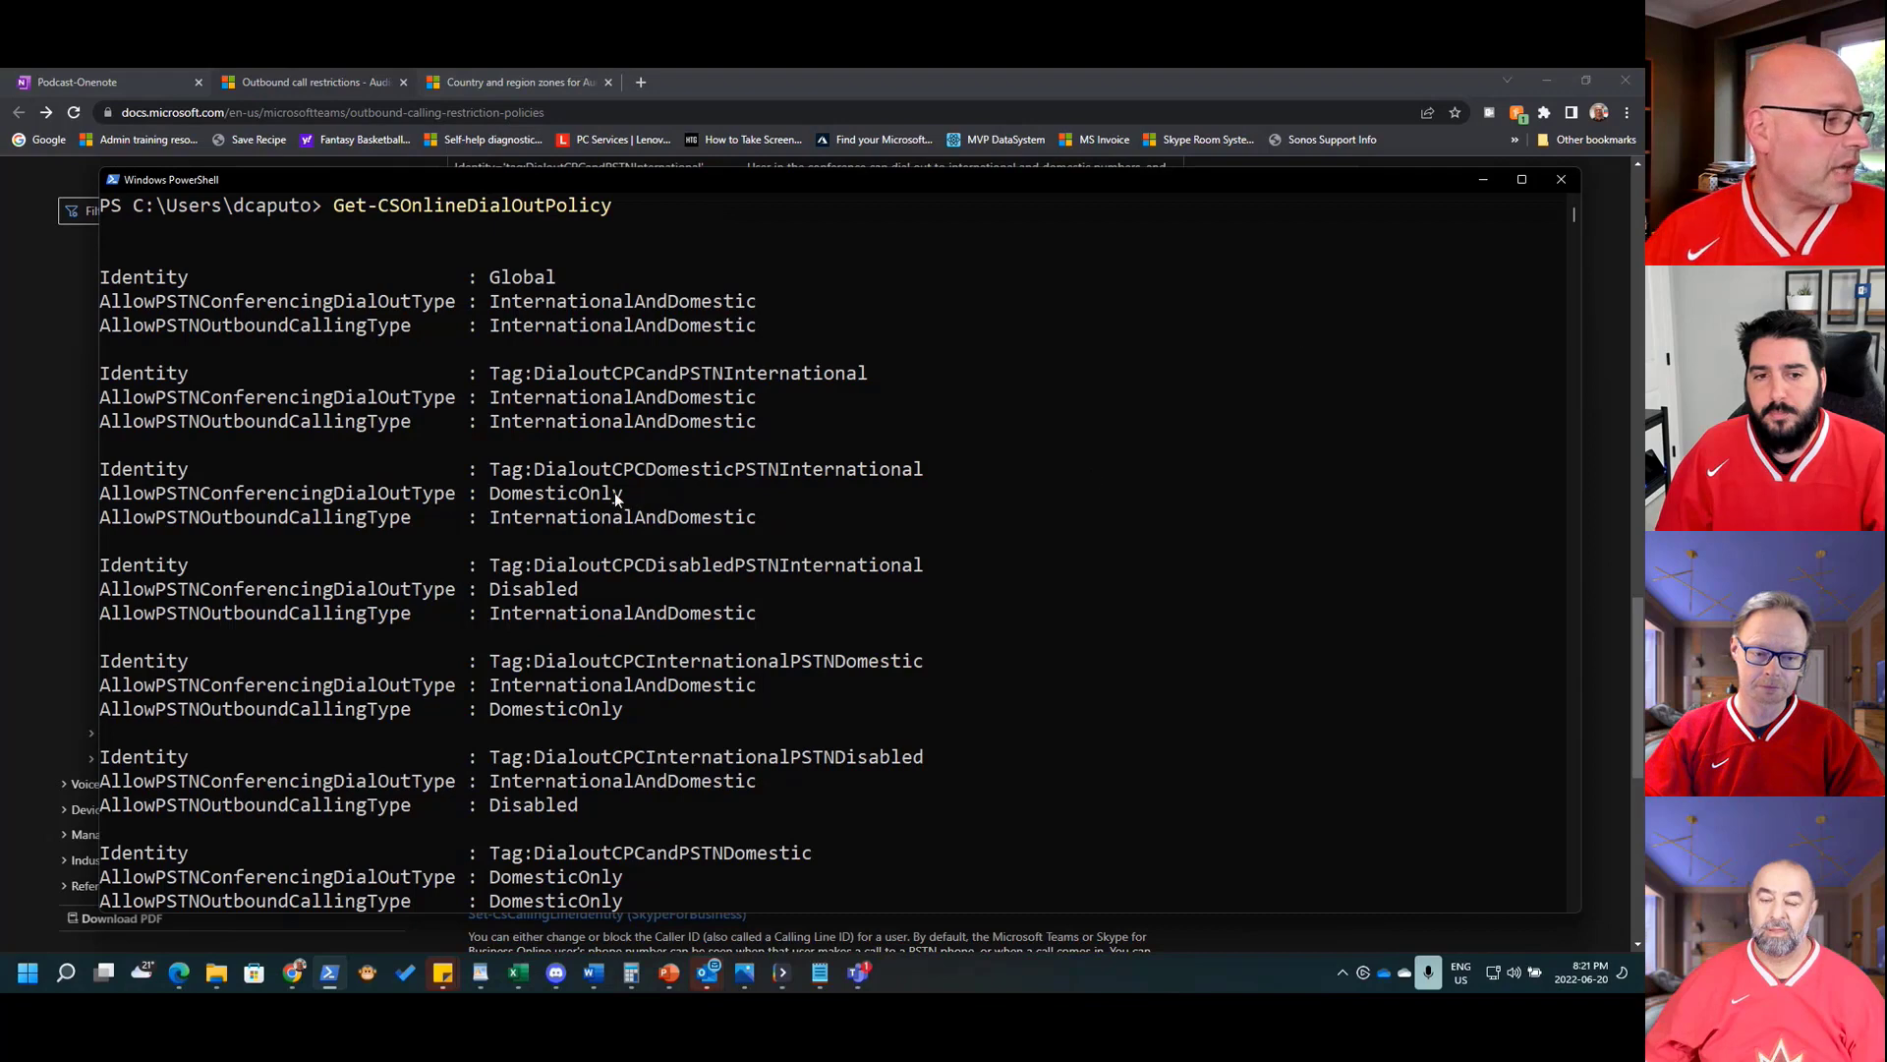
{"action": "scroll", "scroll_direction": "down", "scroll_amount": 3}
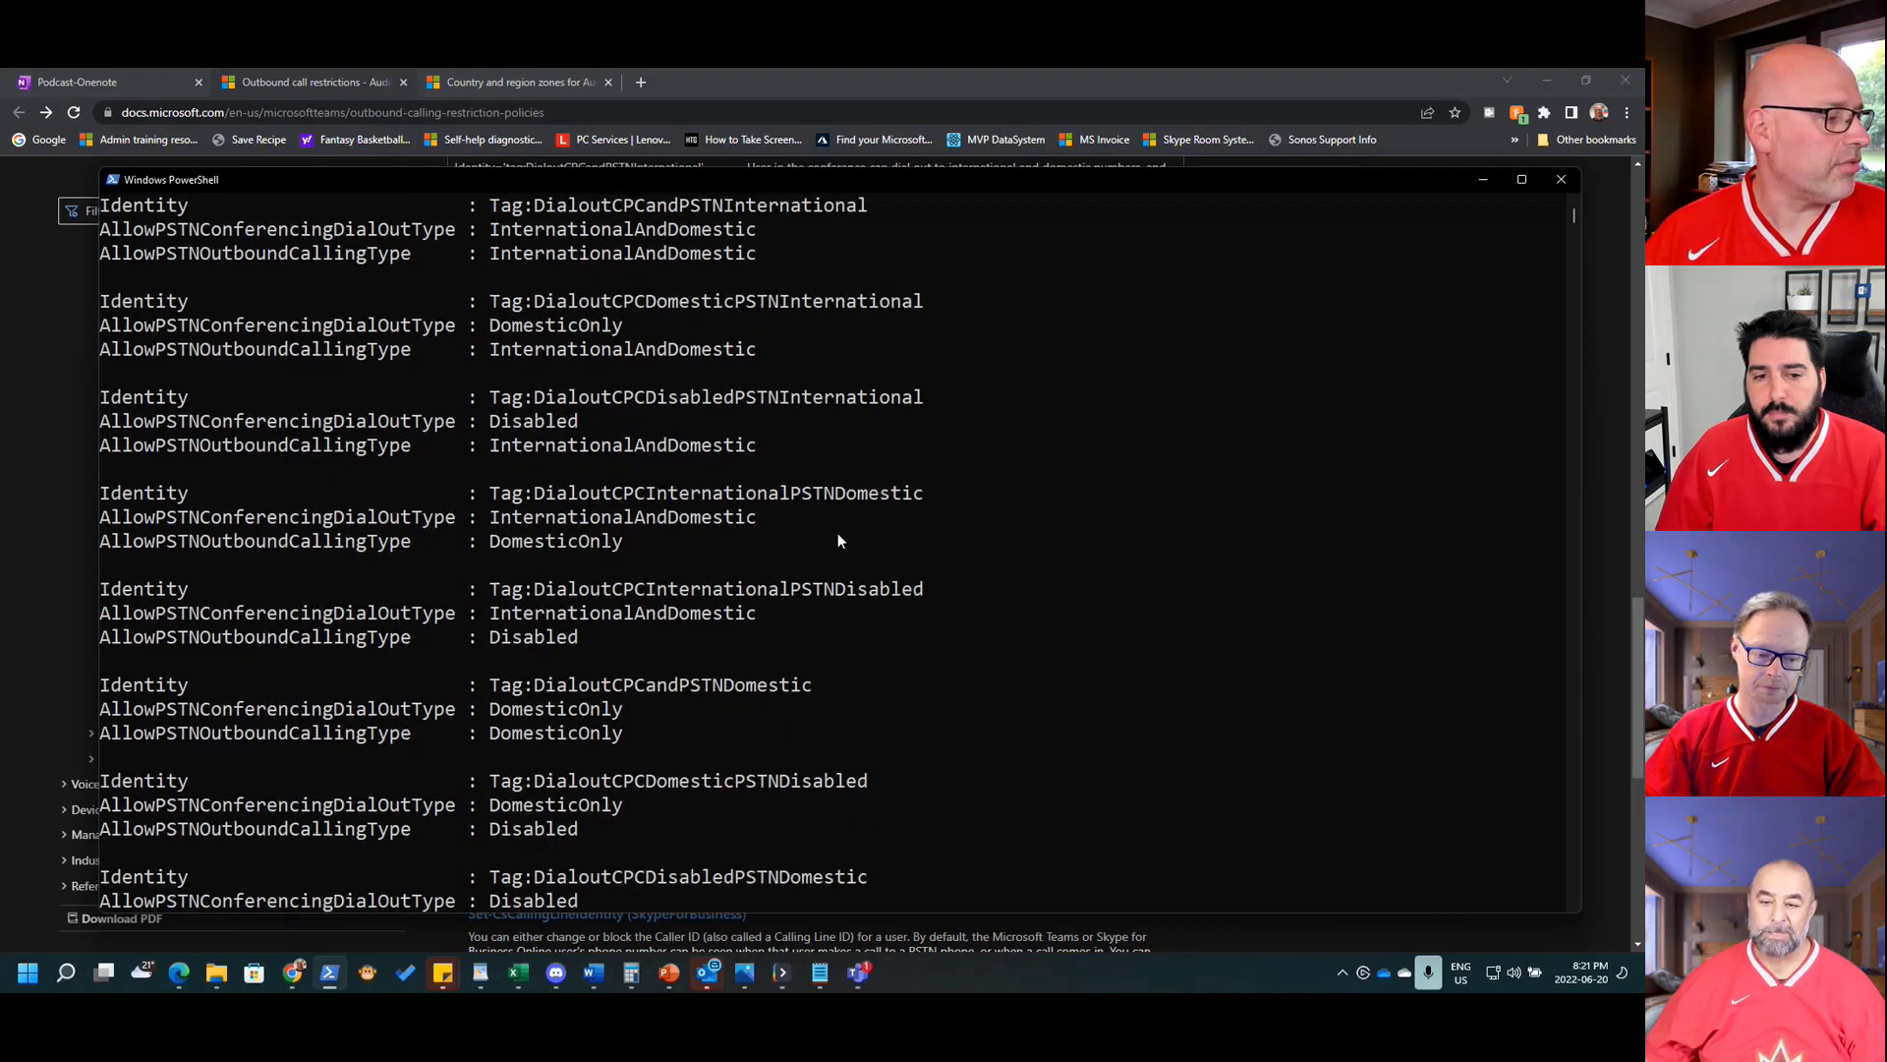
{"action": "scroll", "scroll_direction": "down", "scroll_amount": 3}
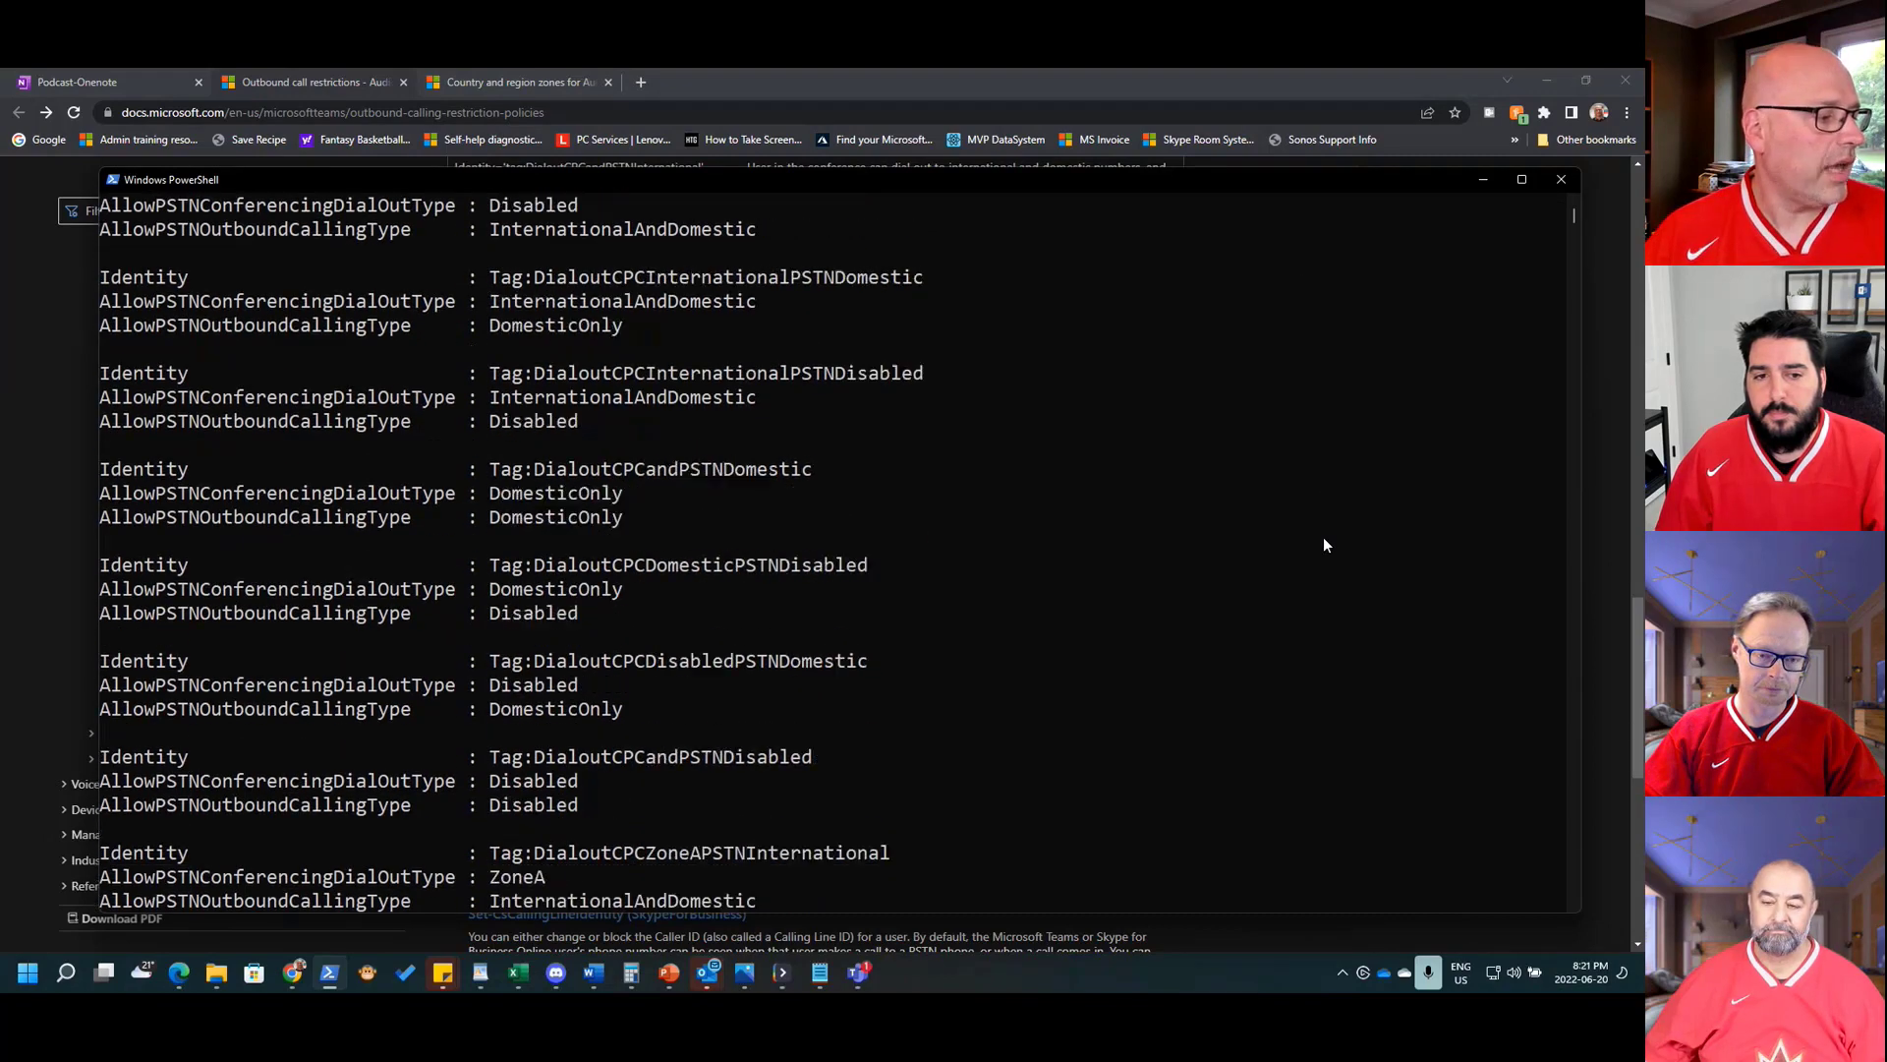
{"action": "scroll", "scroll_direction": "down", "scroll_amount": 3}
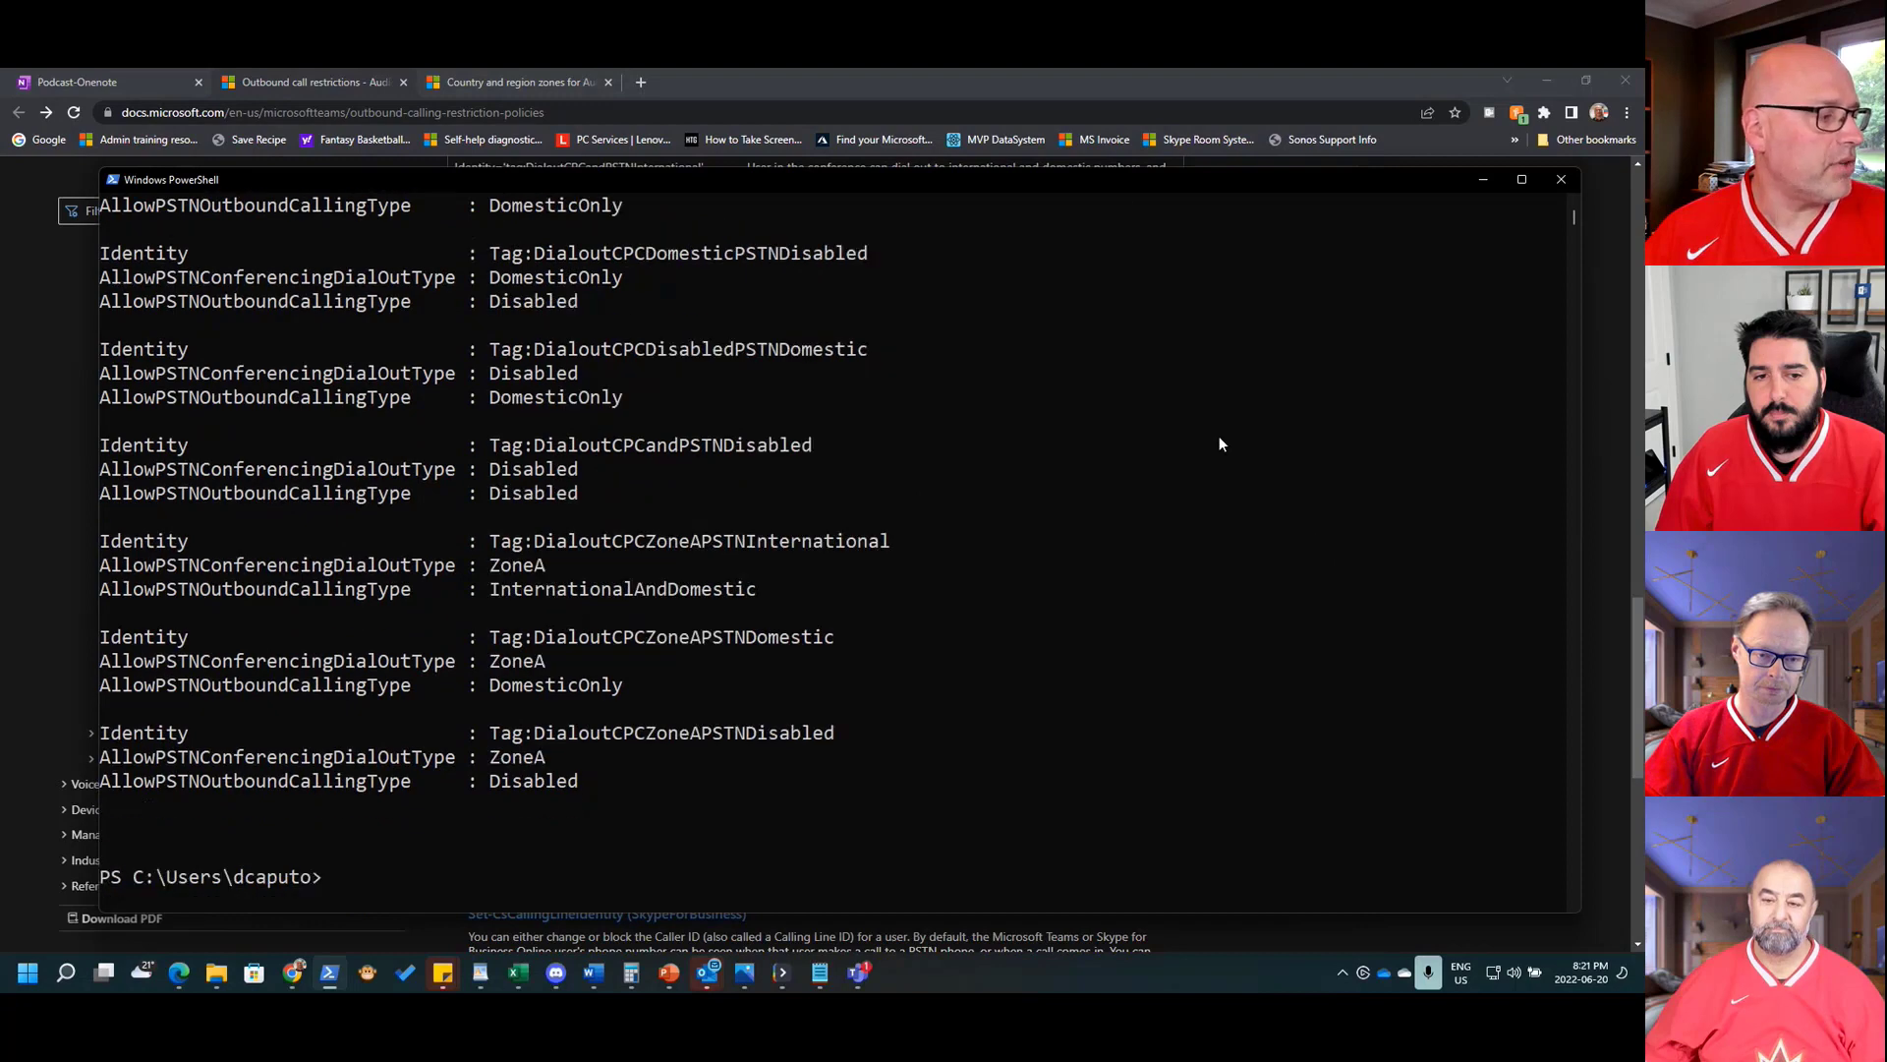
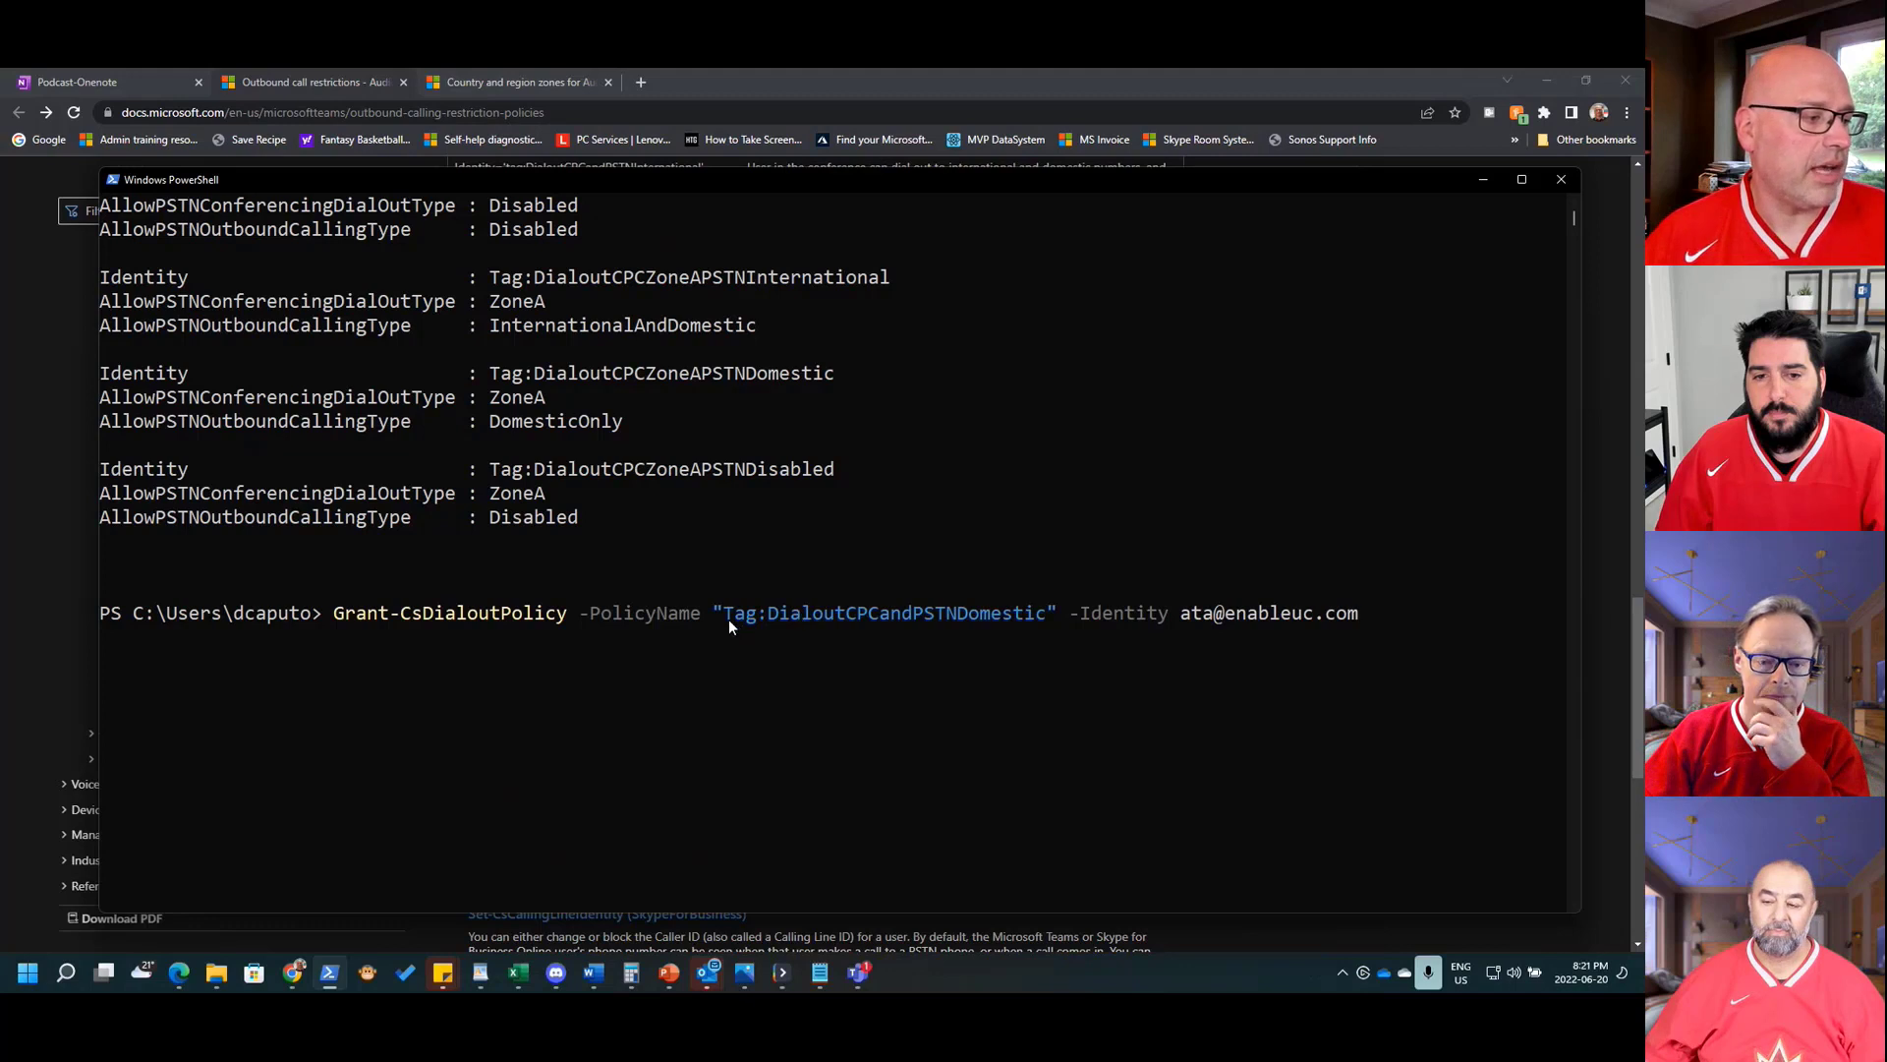
Step: Compose Grant-CsDialoutPolicy -PolicyName "Tag:DialoutCPCandPSTNDomestic" -Identity for the user and highlight the policy name
{"action": "left_click_drag", "start_coordinate": [725, 614], "coordinate": [1054, 613]}
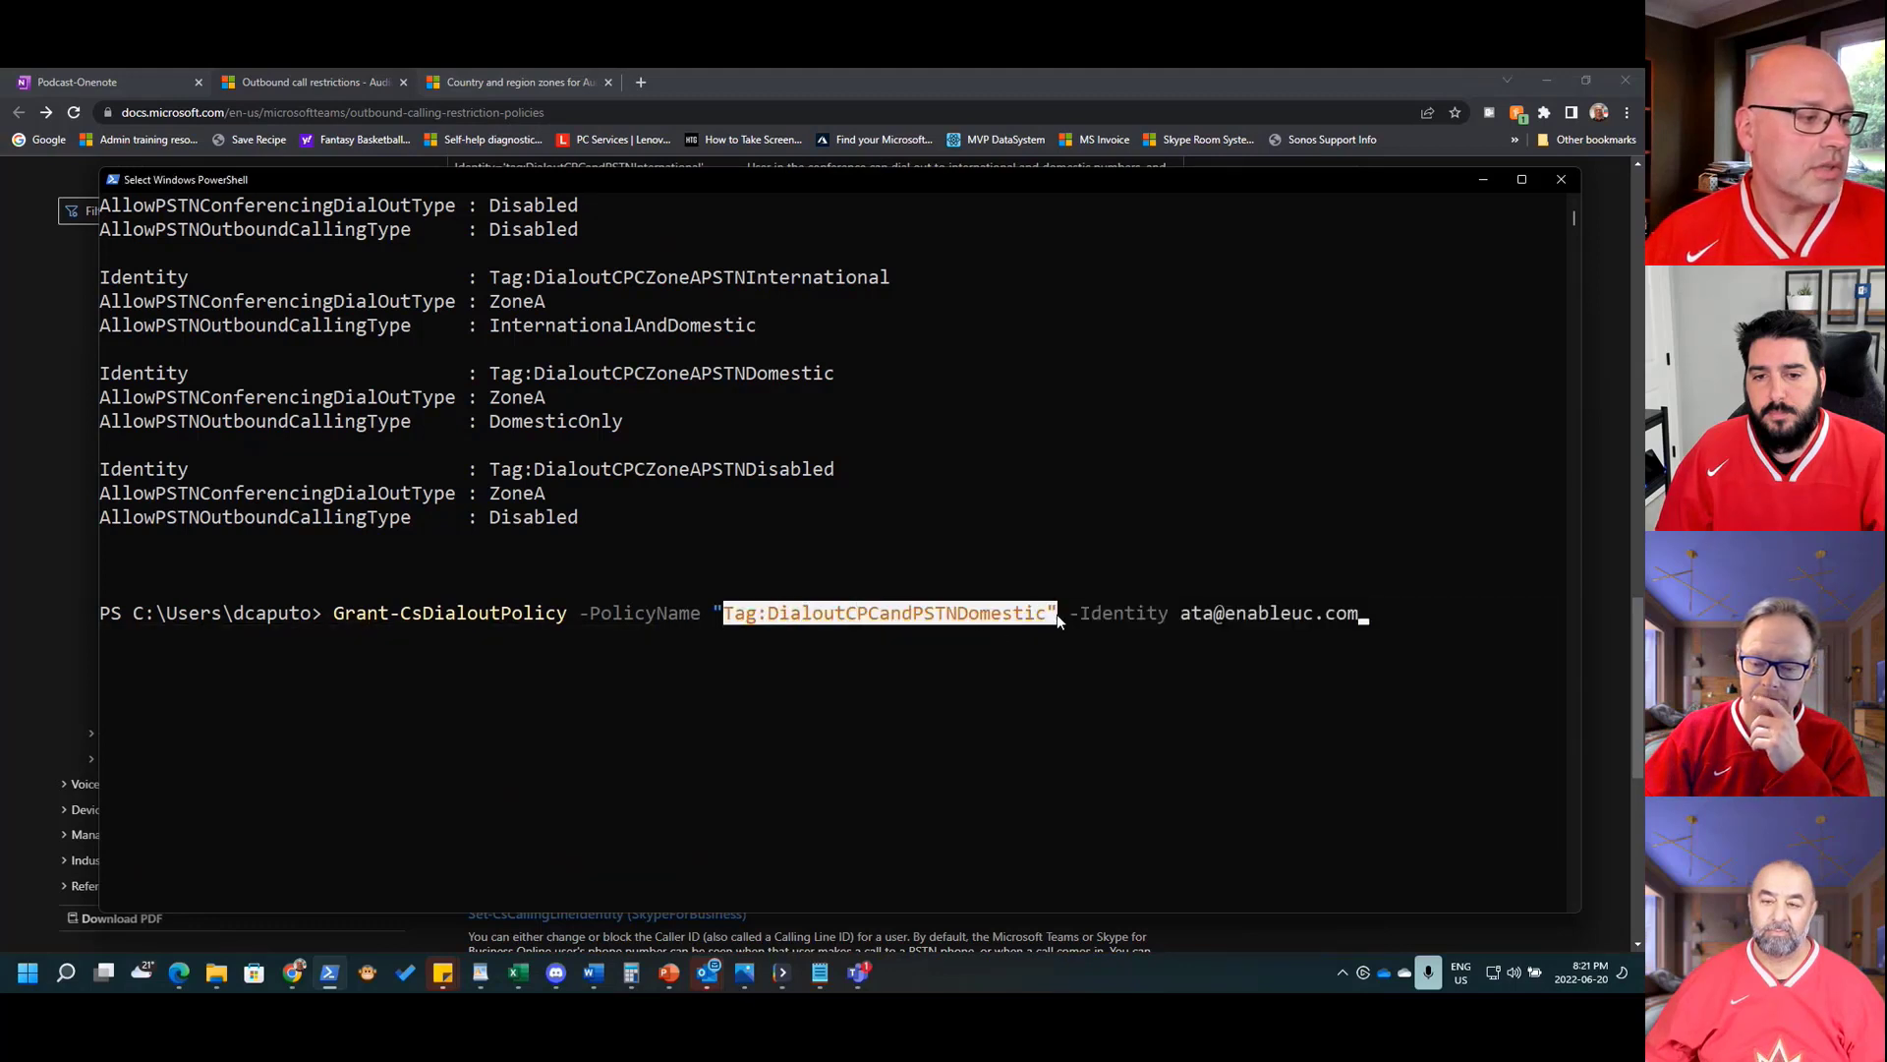
{"action": "mouse_move", "coordinate": [890, 638]}
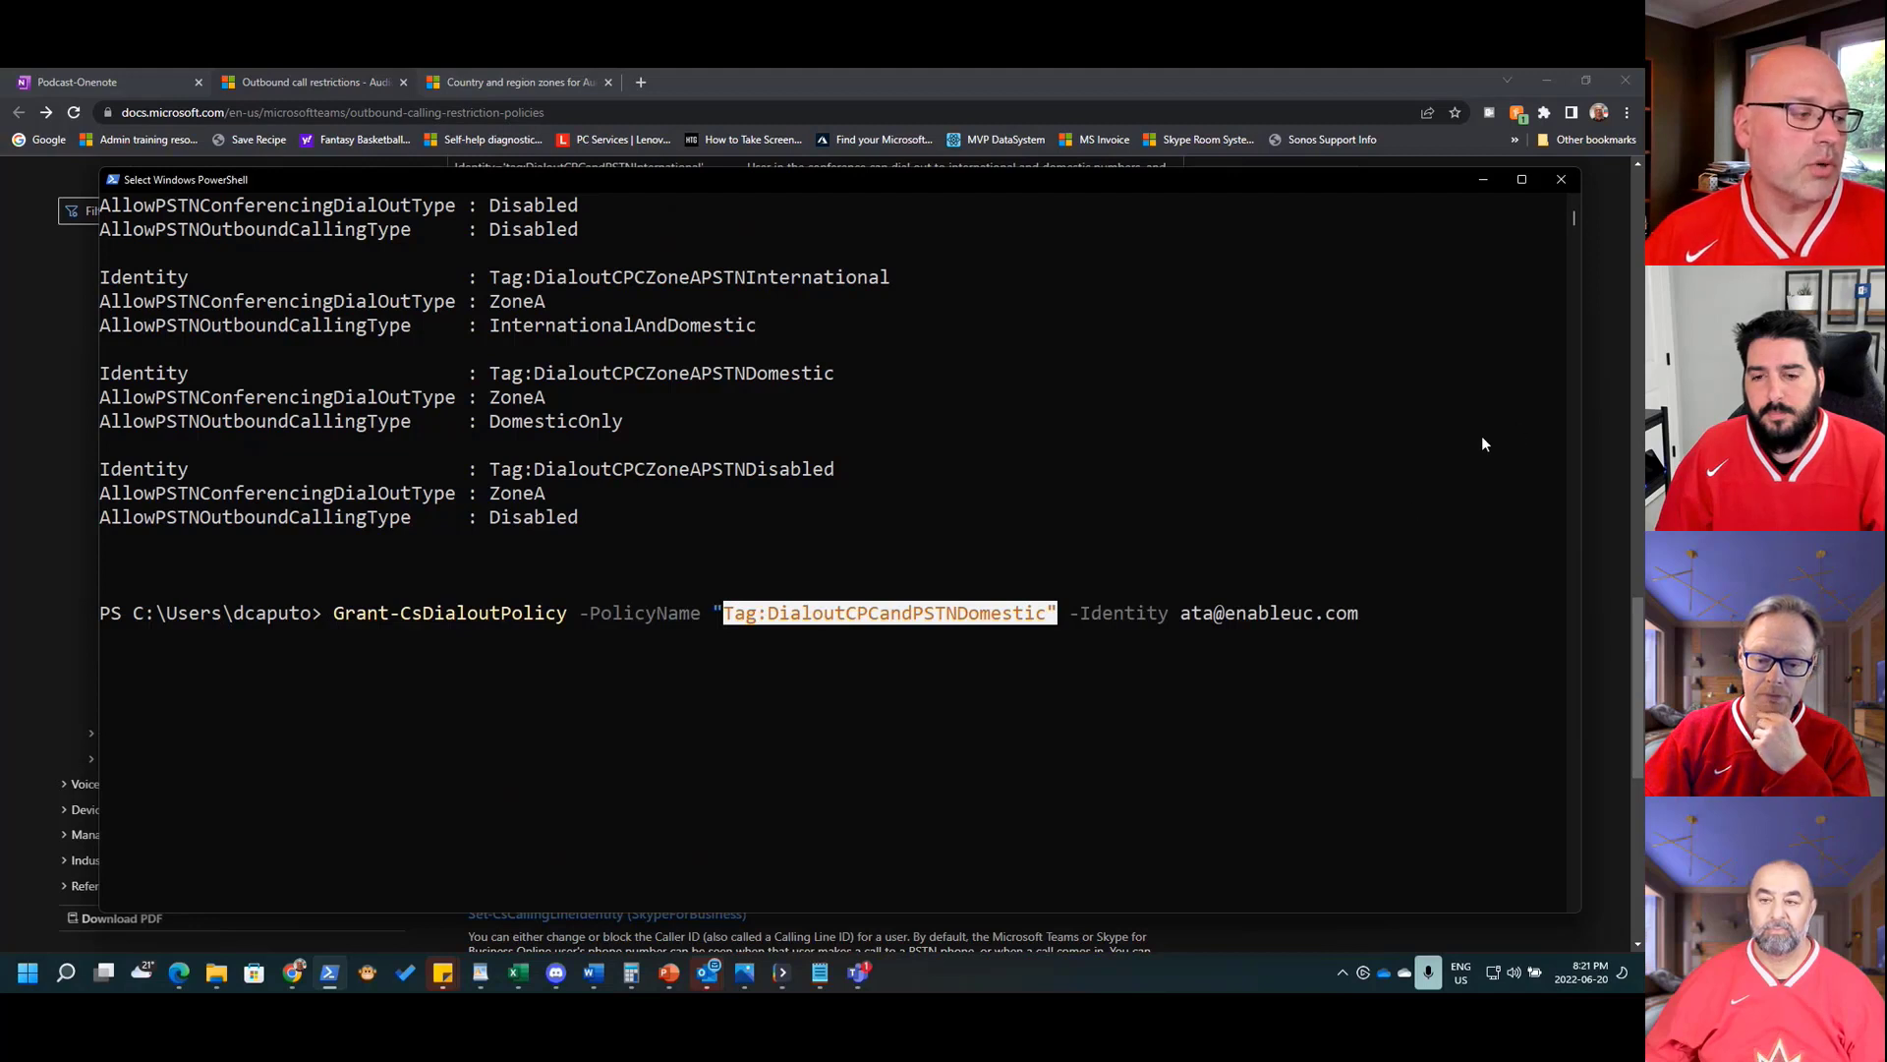
{"action": "mouse_move", "coordinate": [878, 627]}
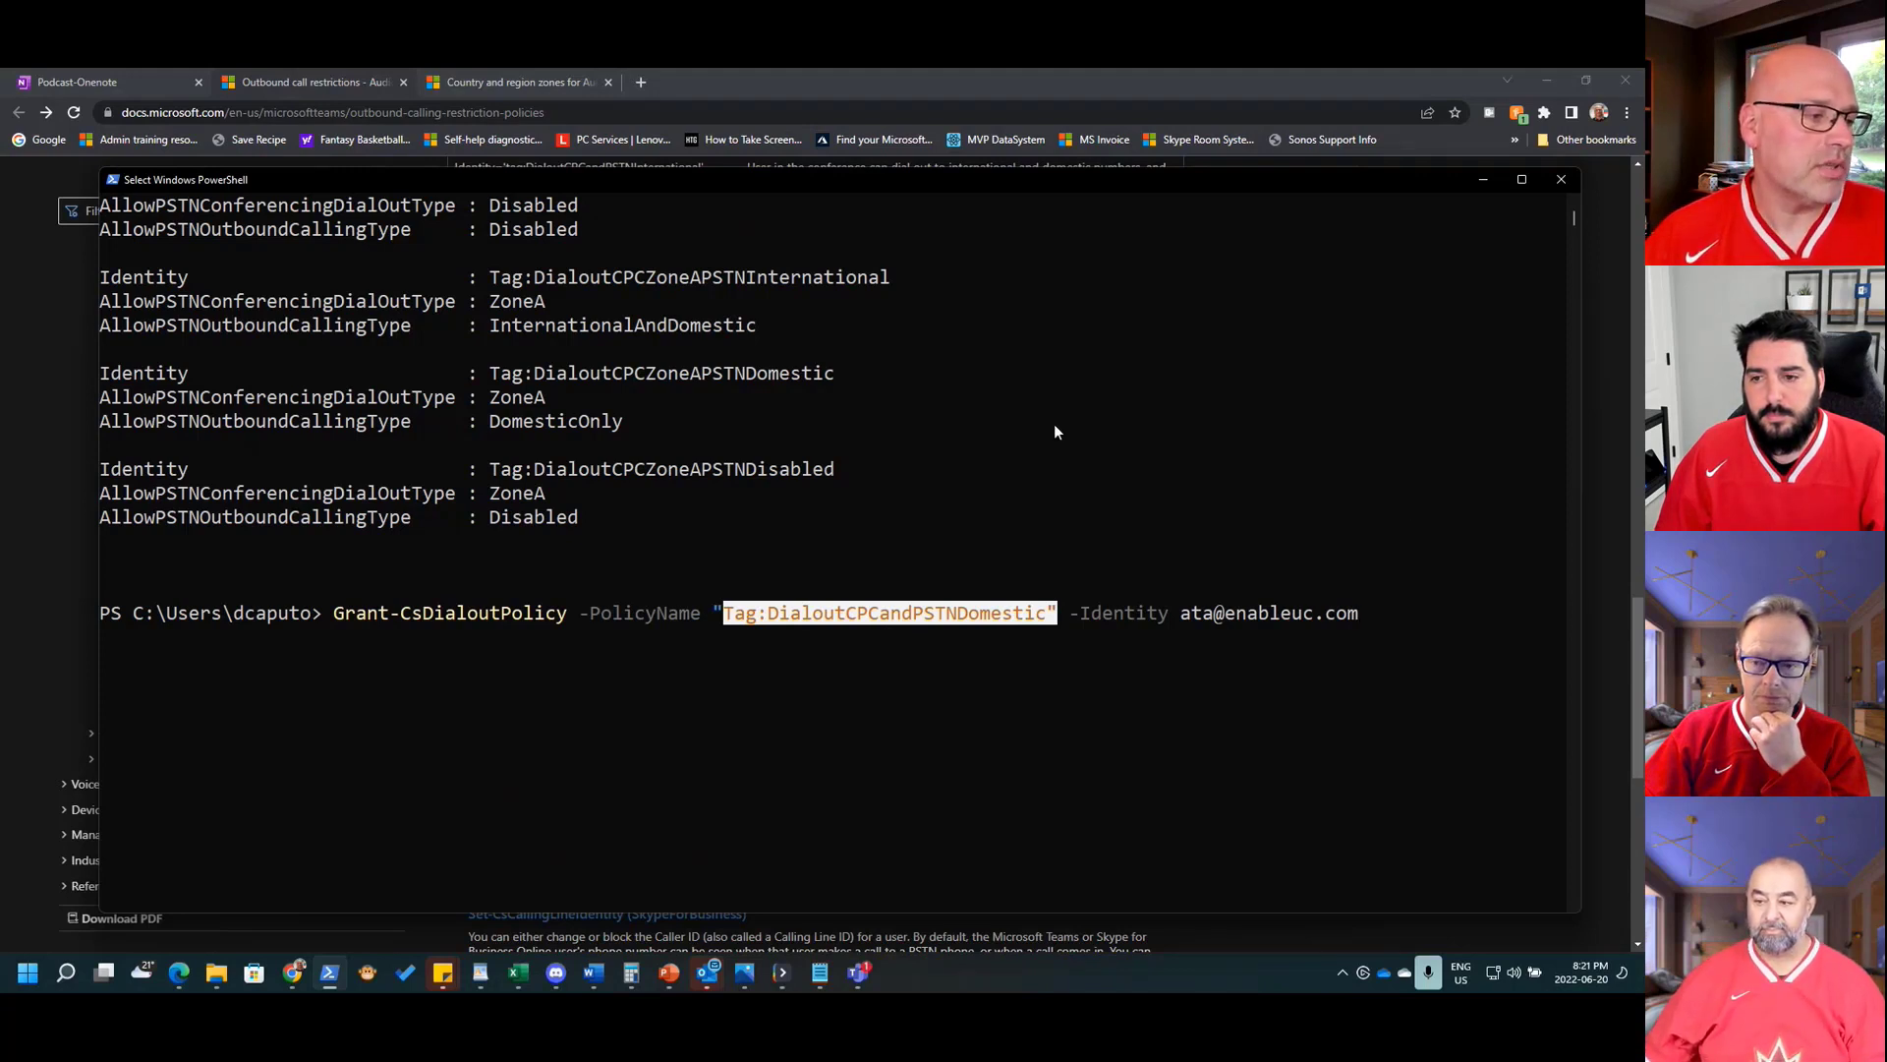
{"action": "mouse_move", "coordinate": [883, 631]}
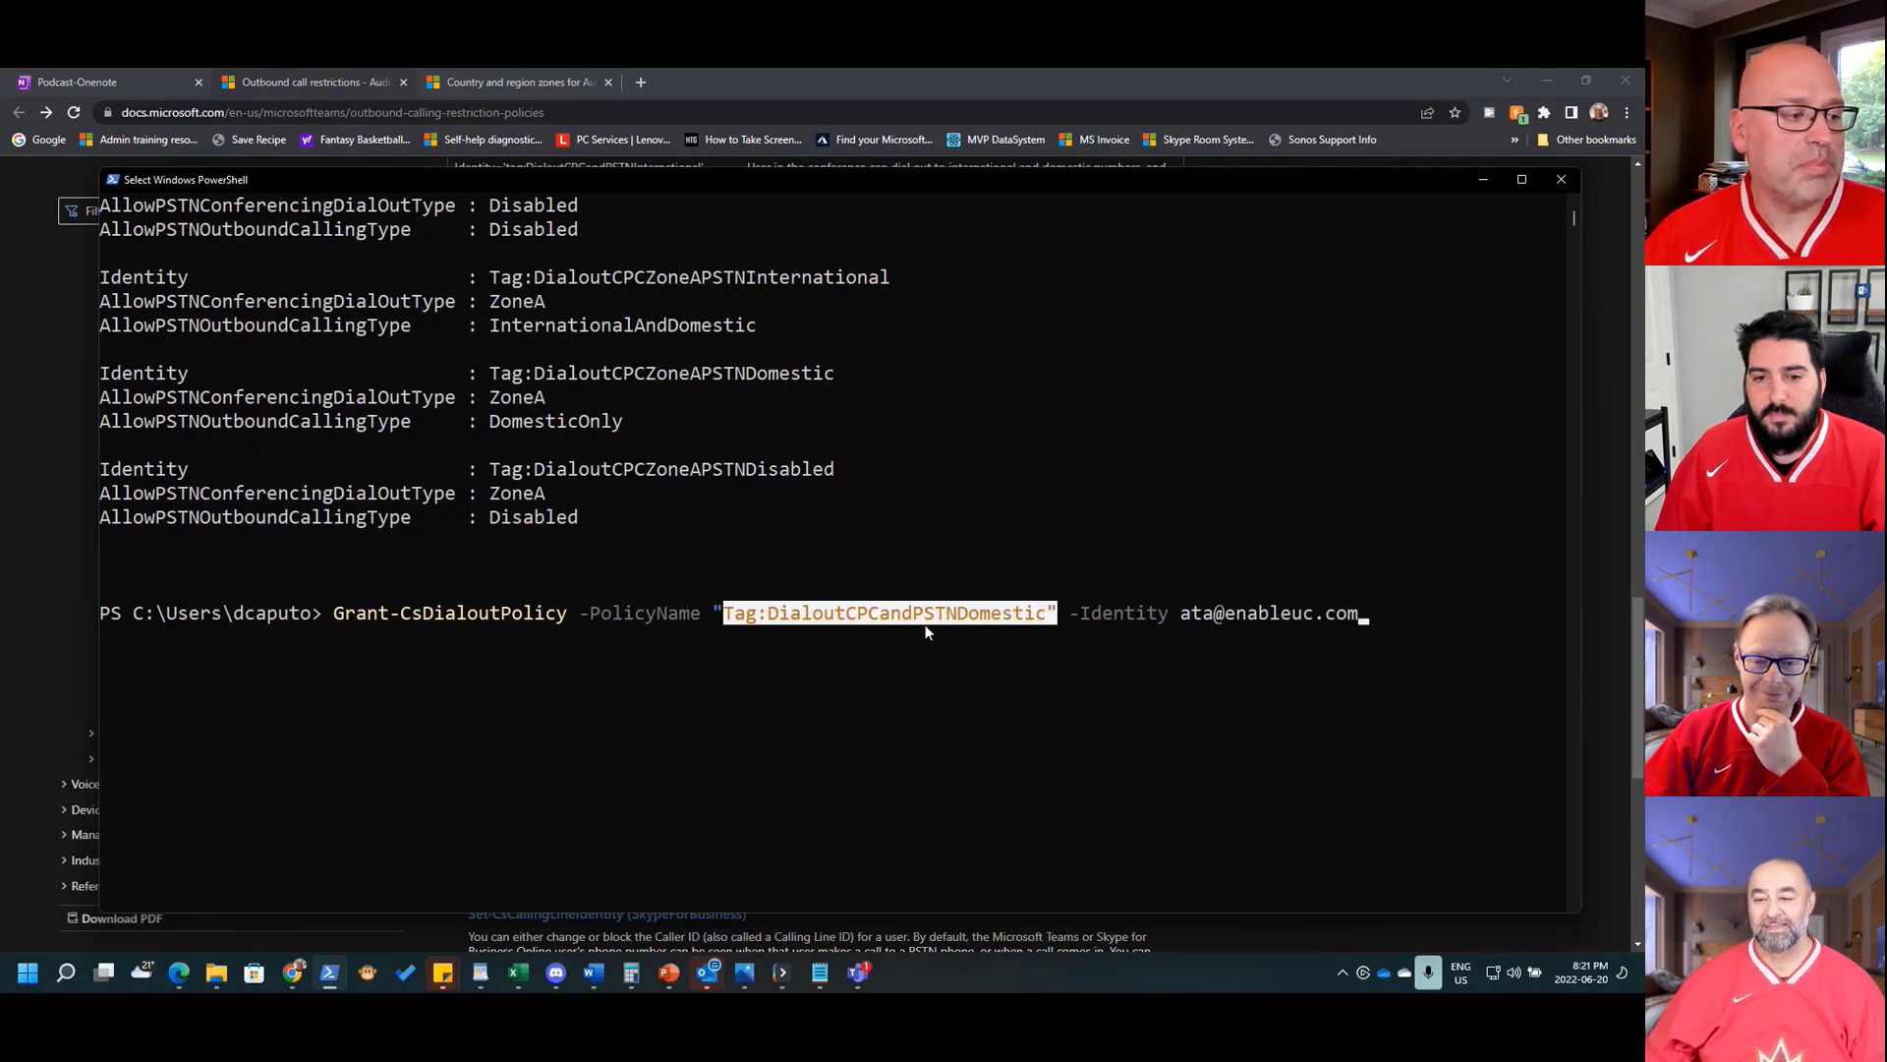
{"action": "mouse_move", "coordinate": [1166, 578]}
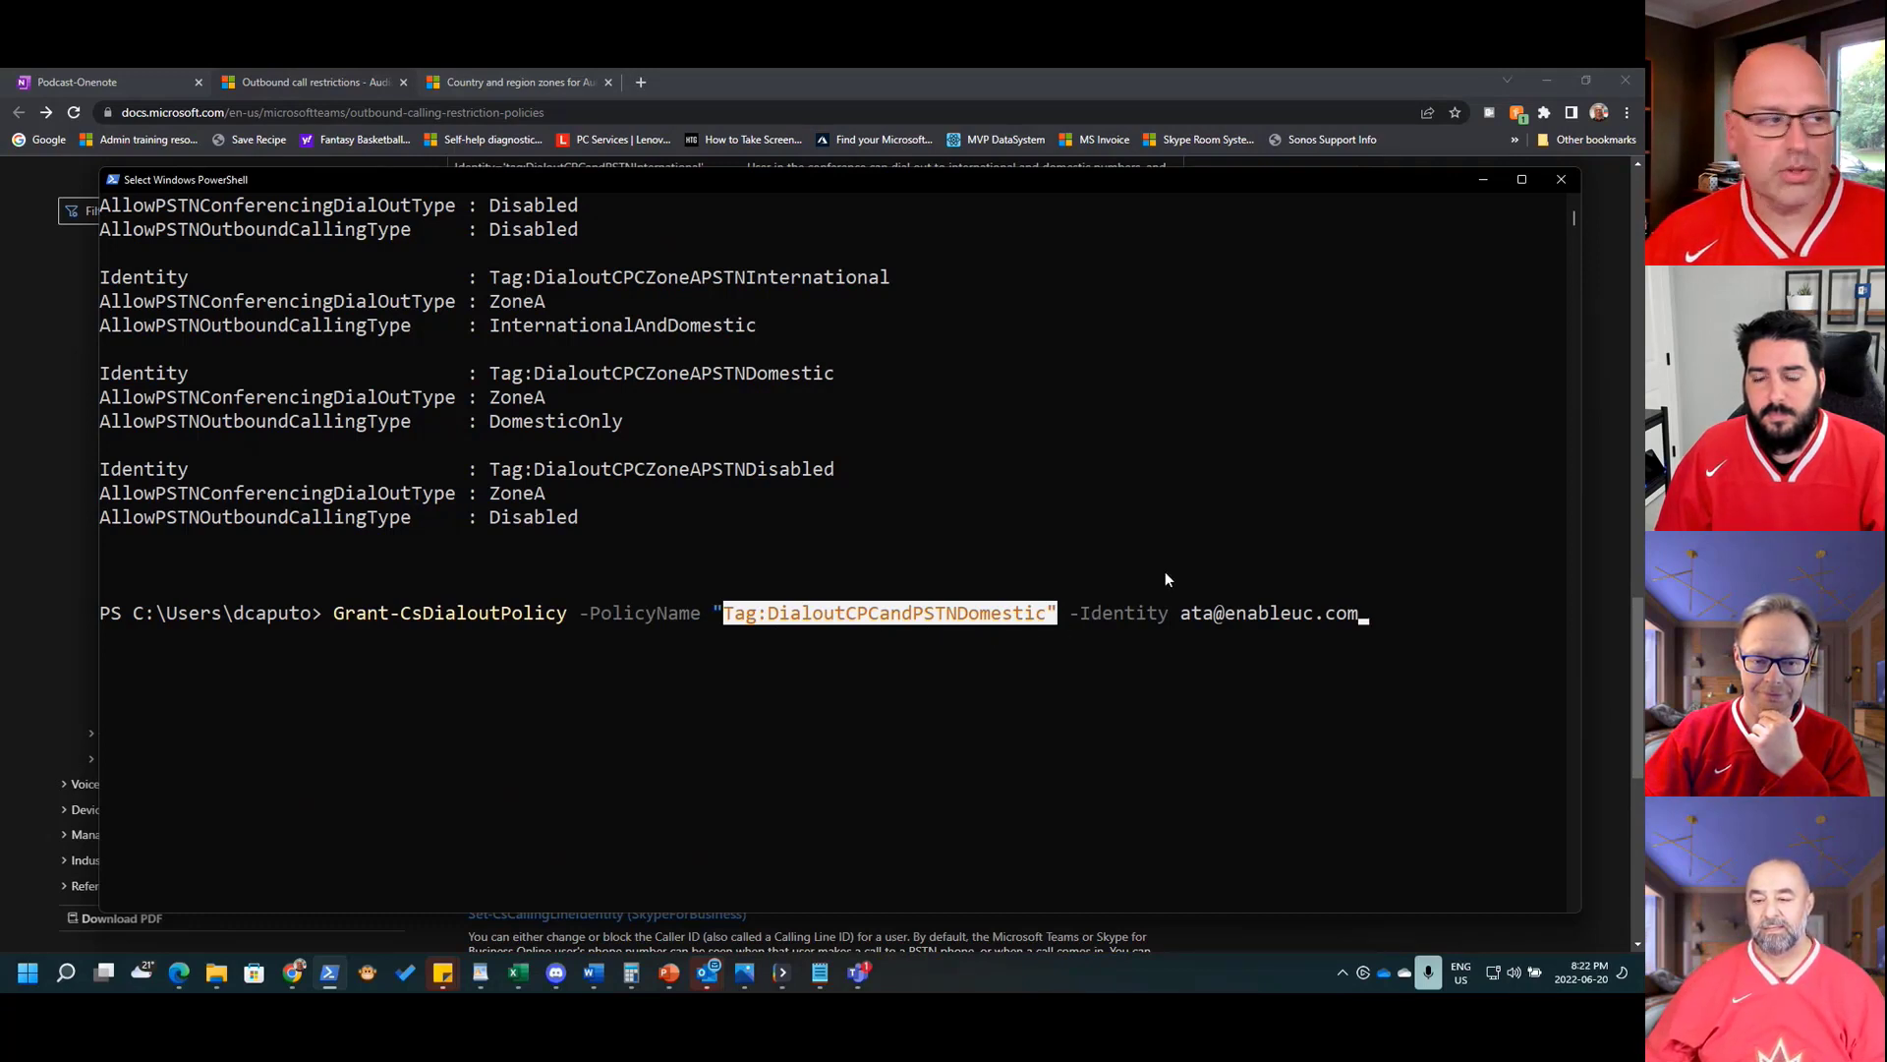
{"action": "mouse_move", "coordinate": [727, 300]}
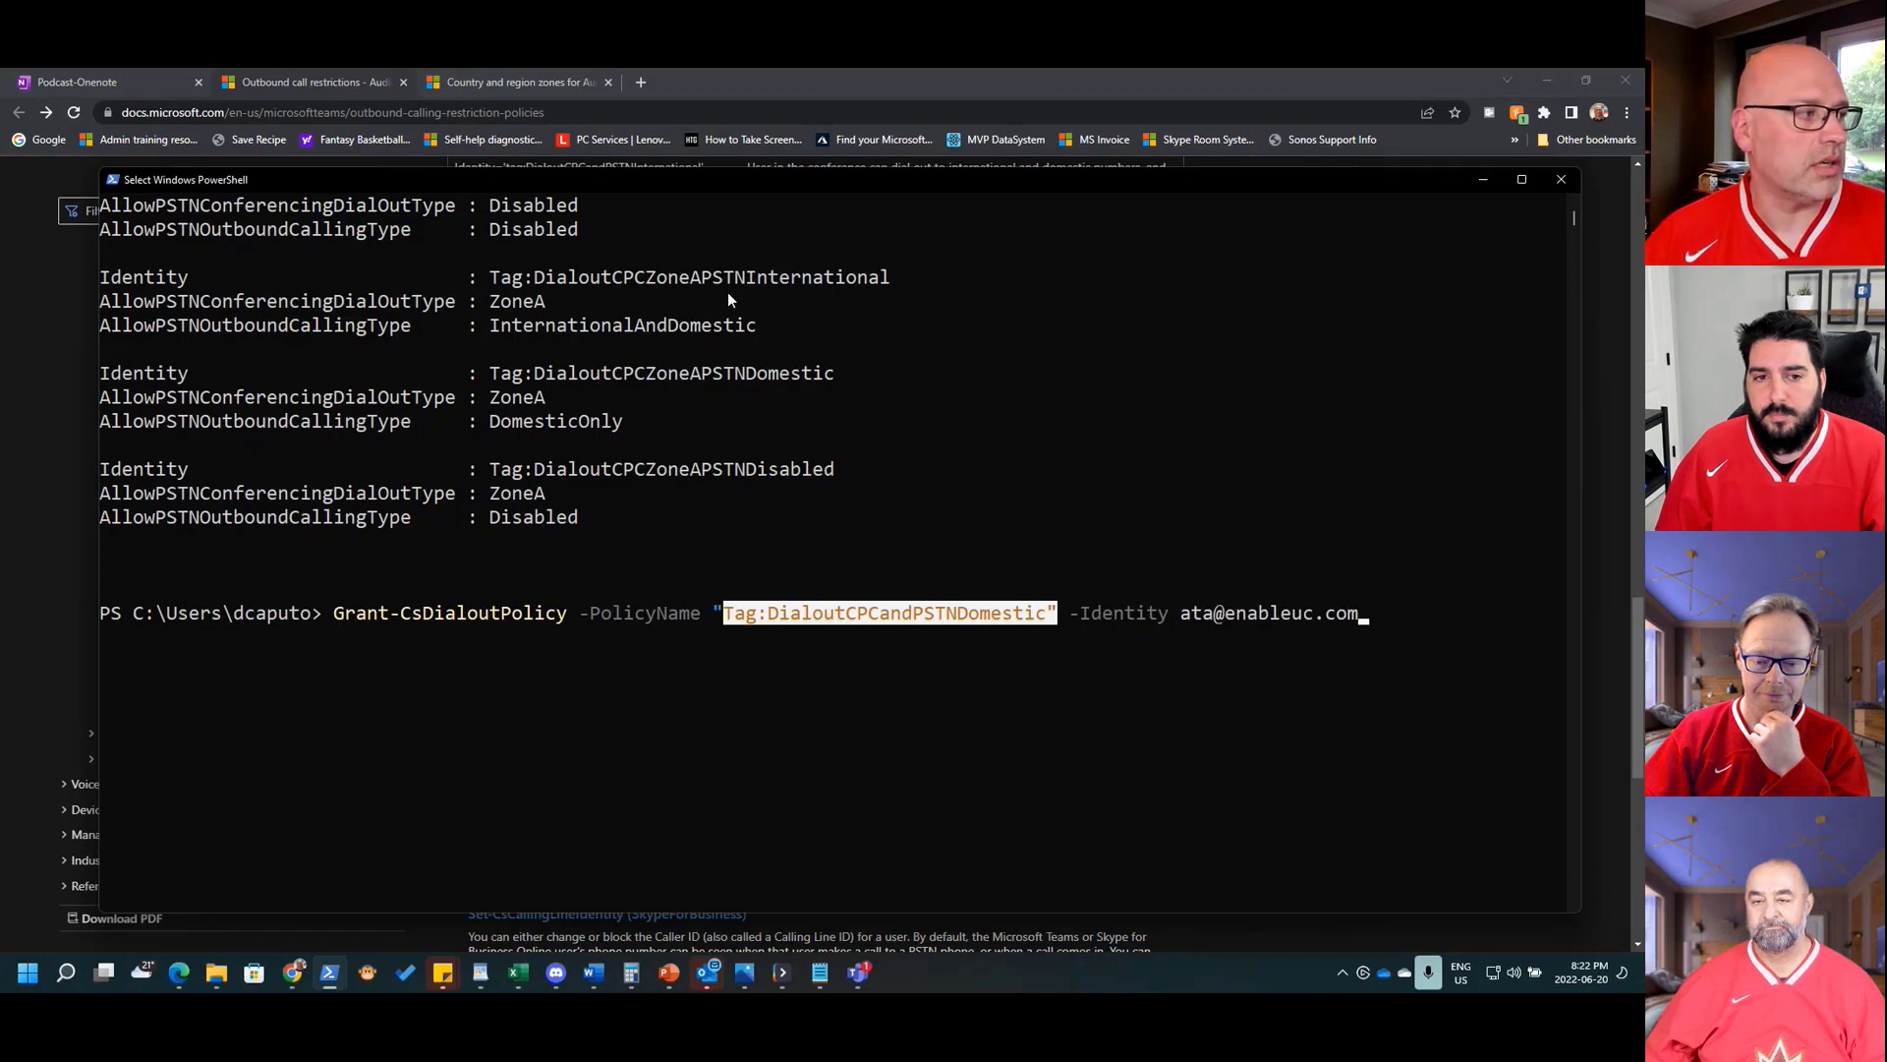
{"action": "mouse_move", "coordinate": [1036, 423]}
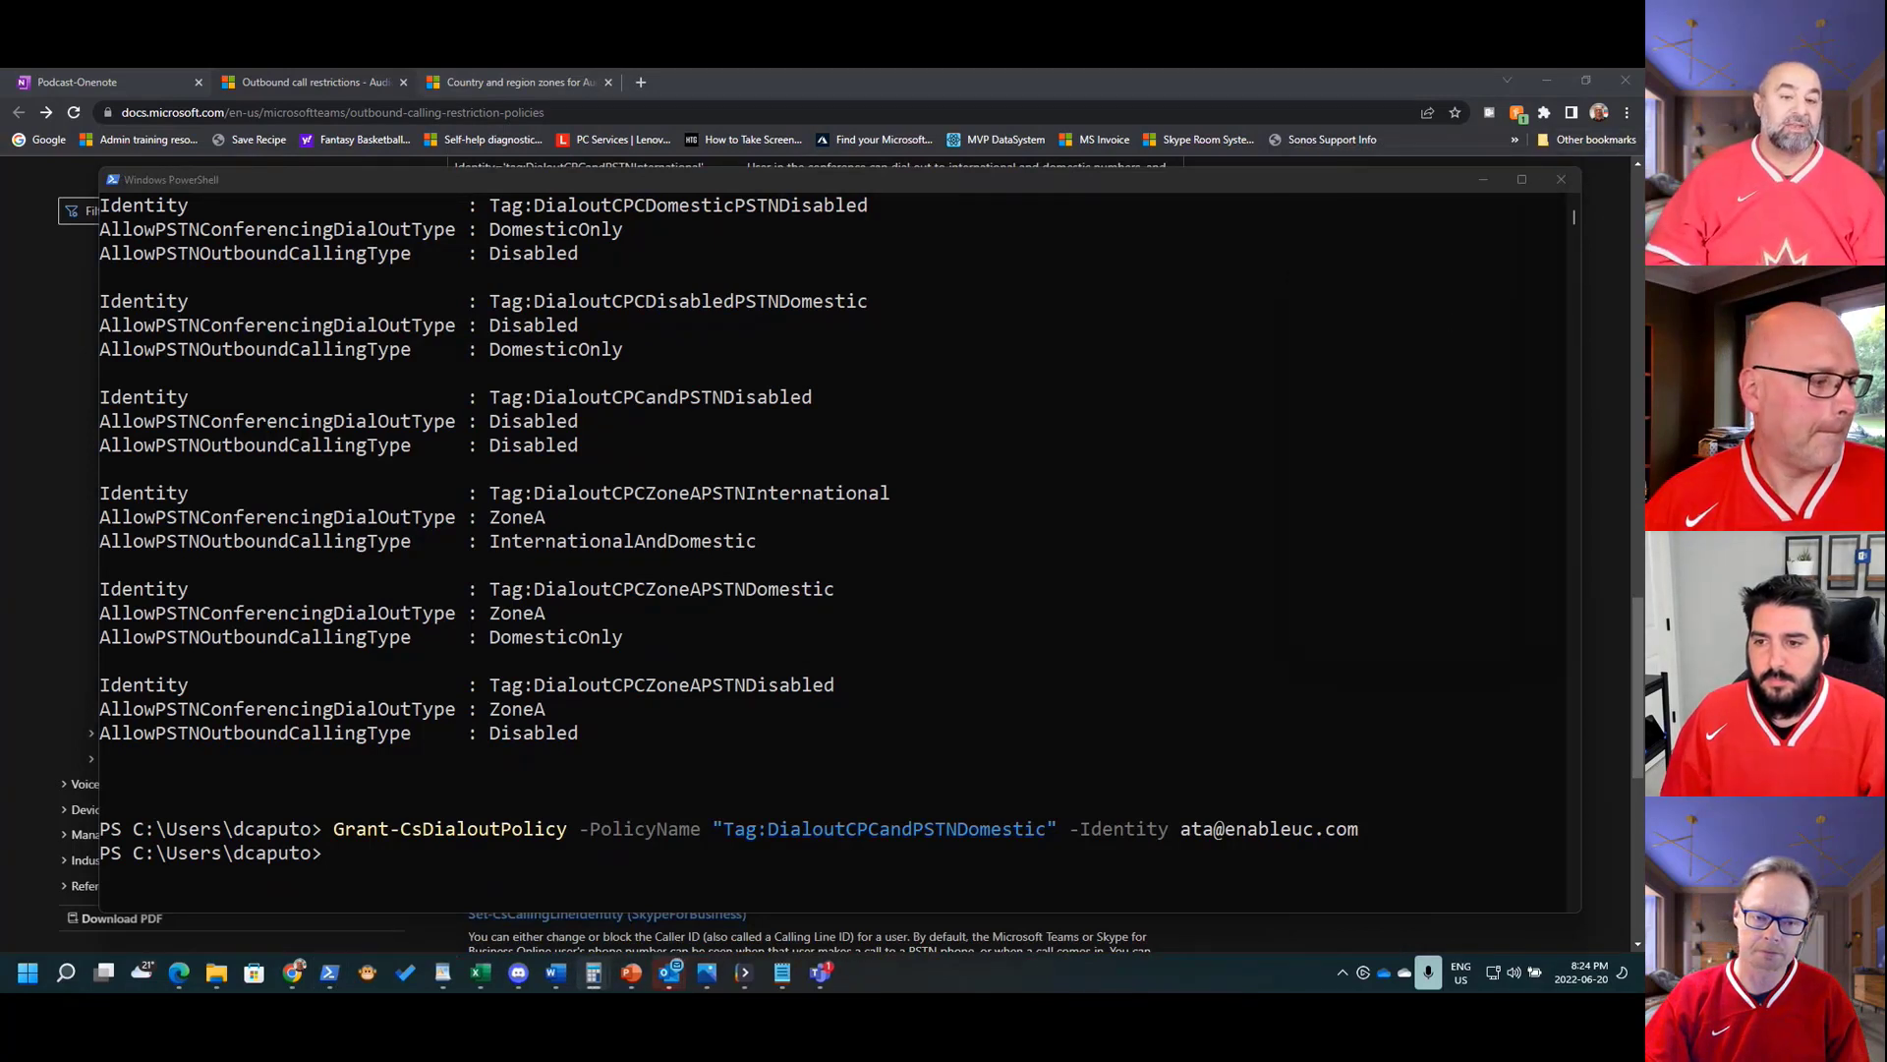
{"action": "mouse_move", "coordinate": [1537, 395]}
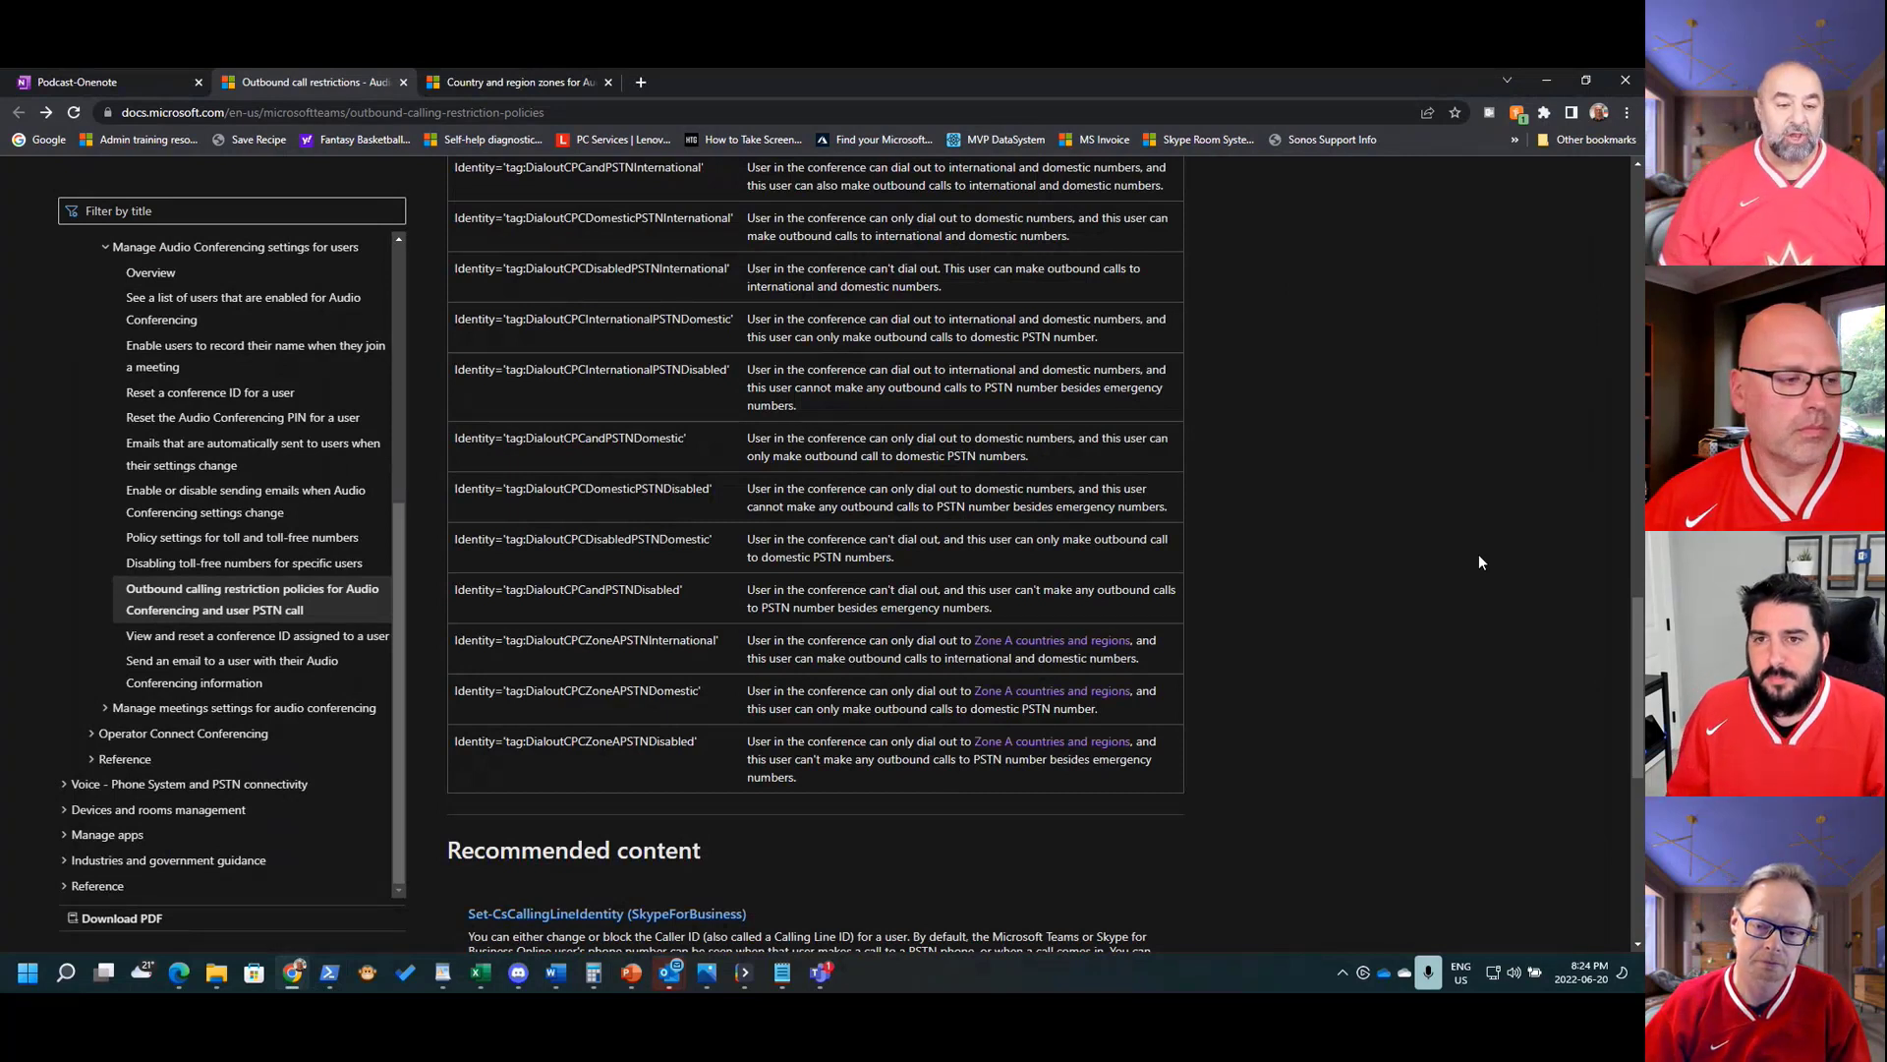
{"action": "mouse_move", "coordinate": [1241, 669]}
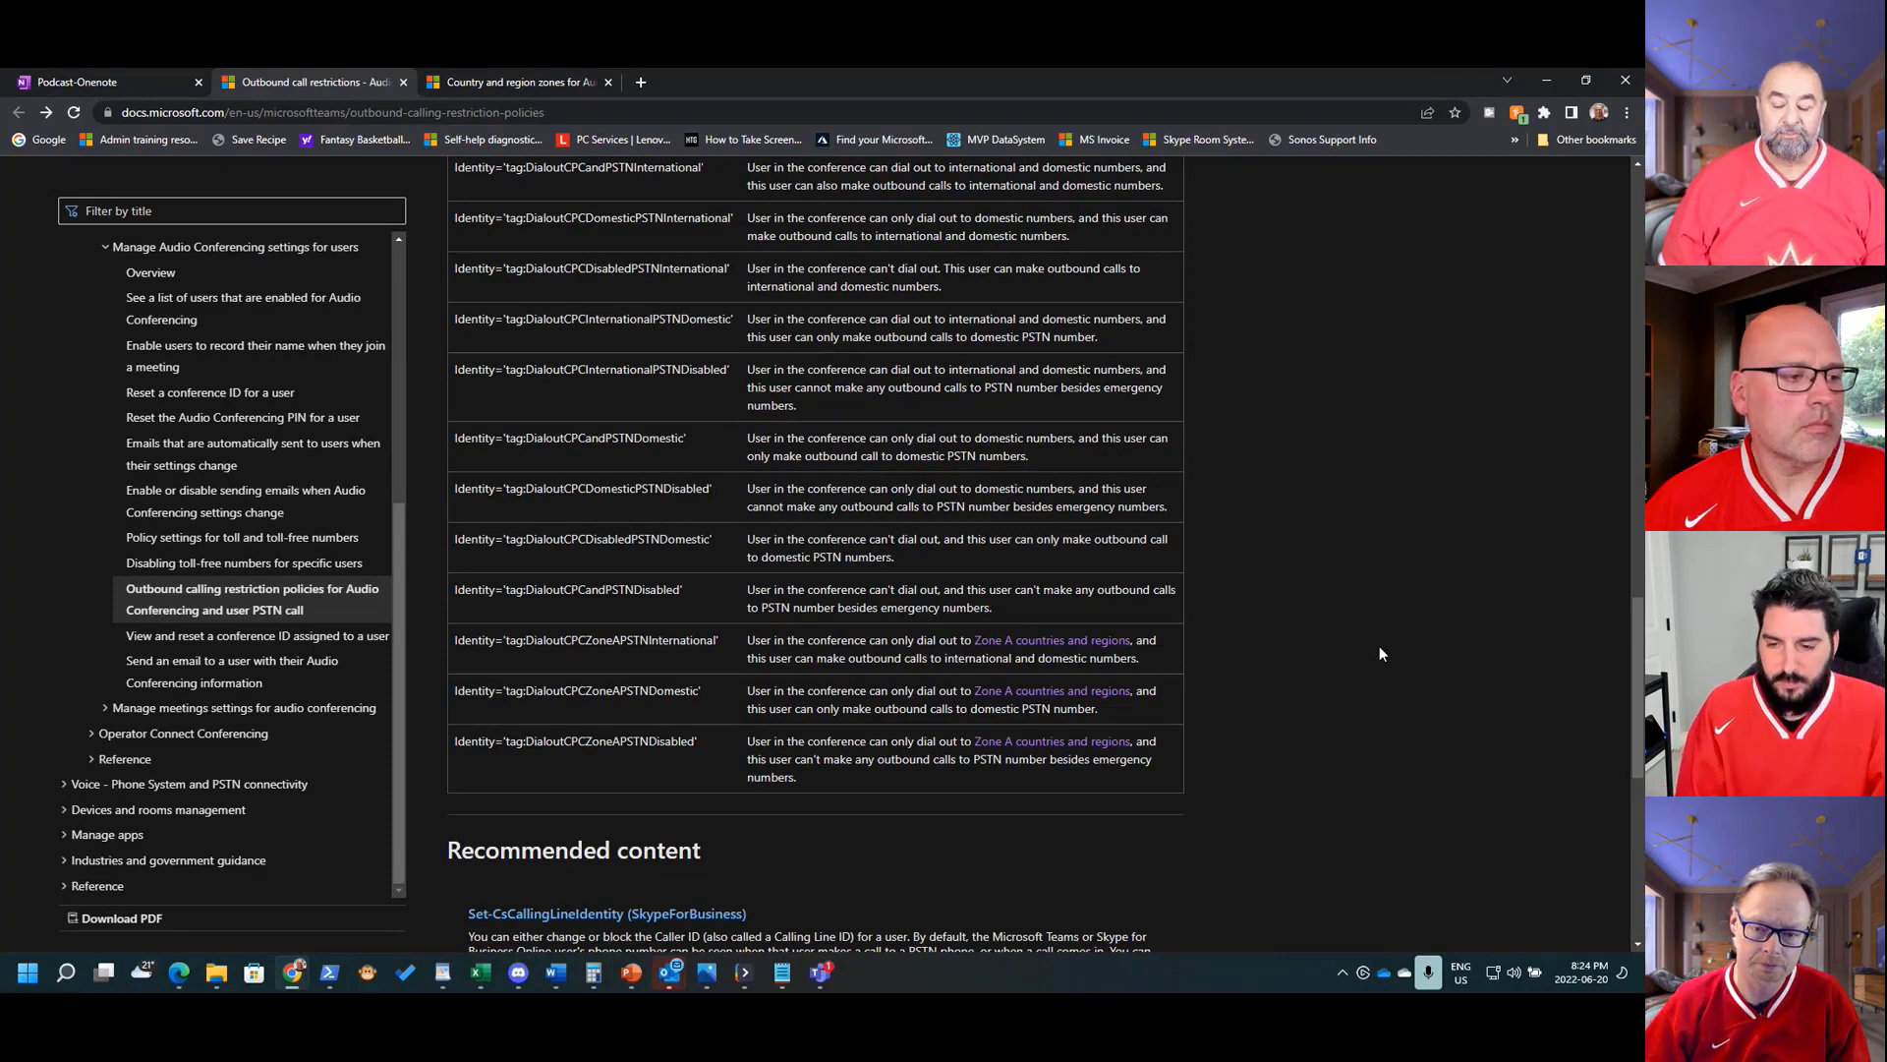
{"action": "mouse_move", "coordinate": [1590, 275]}
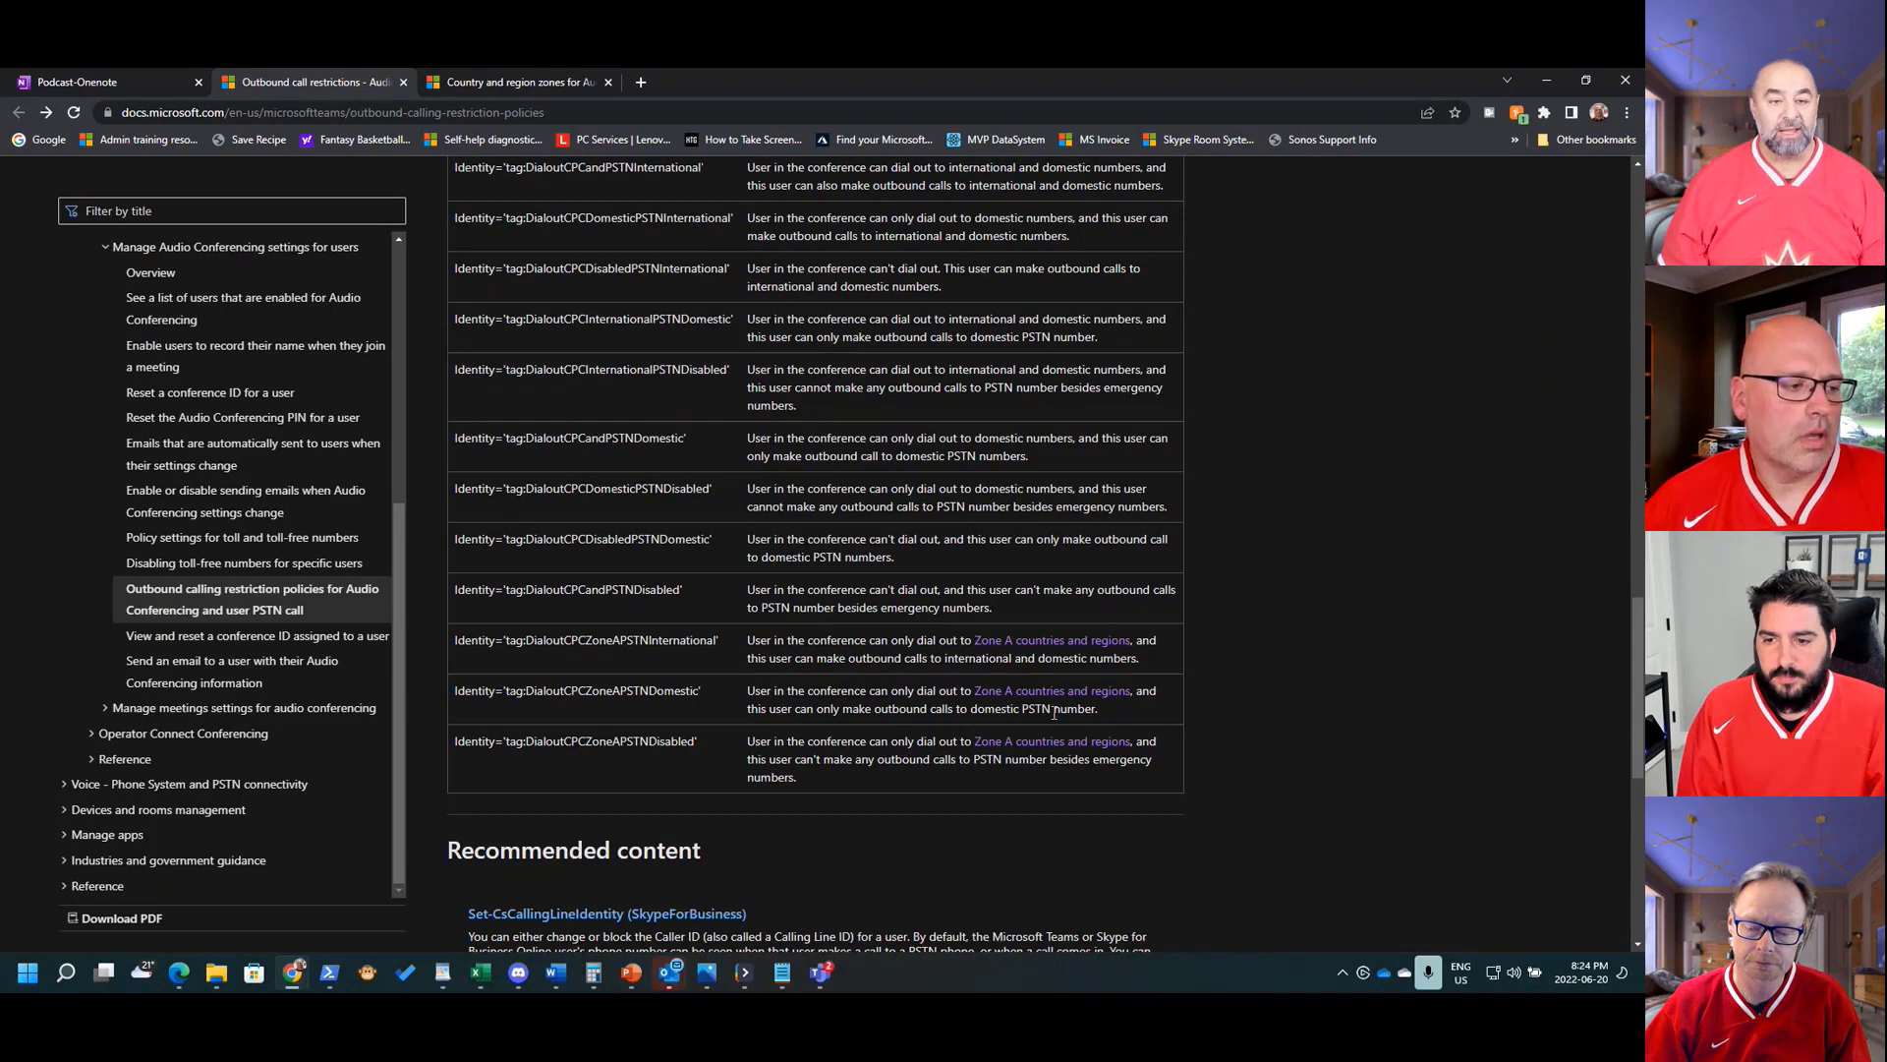
{"action": "mouse_move", "coordinate": [1518, 505]}
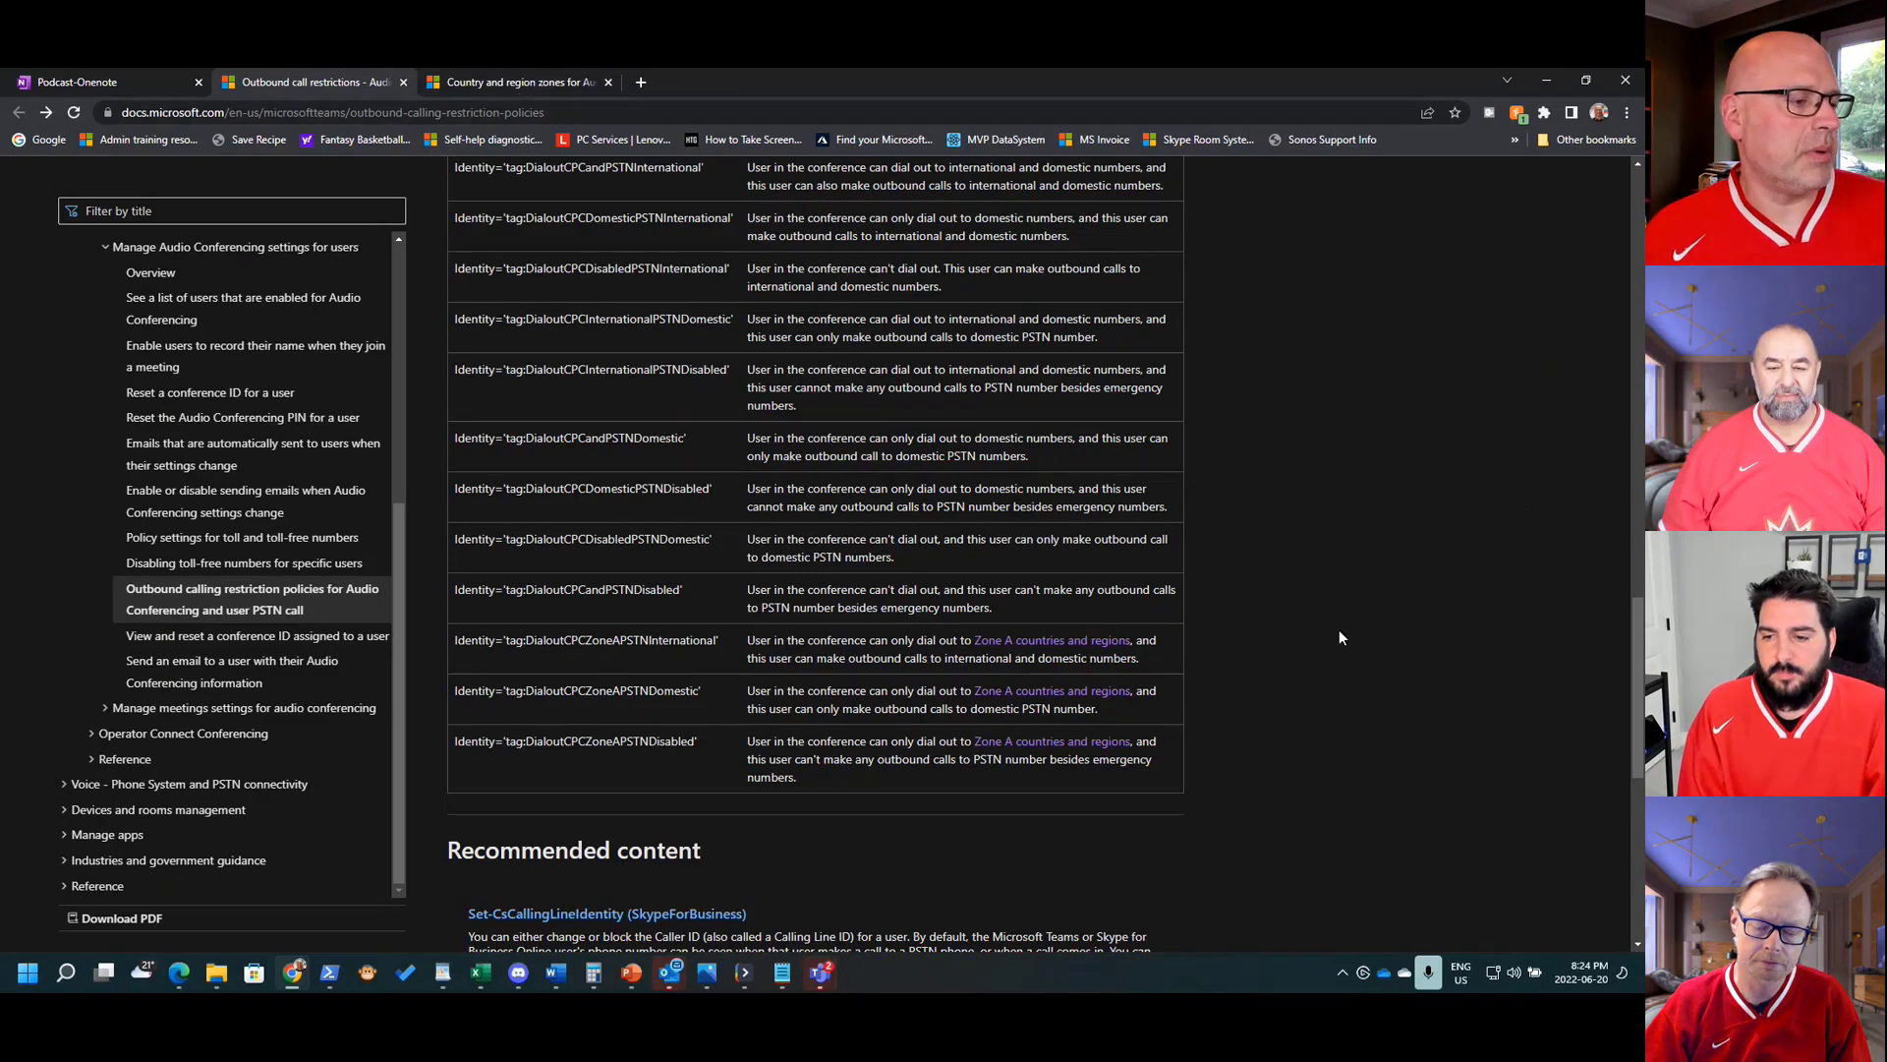
Step: Follow the 'Zone A countries and regions' link to the Audio Conferencing zones article
{"action": "left_click", "coordinate": [517, 83]}
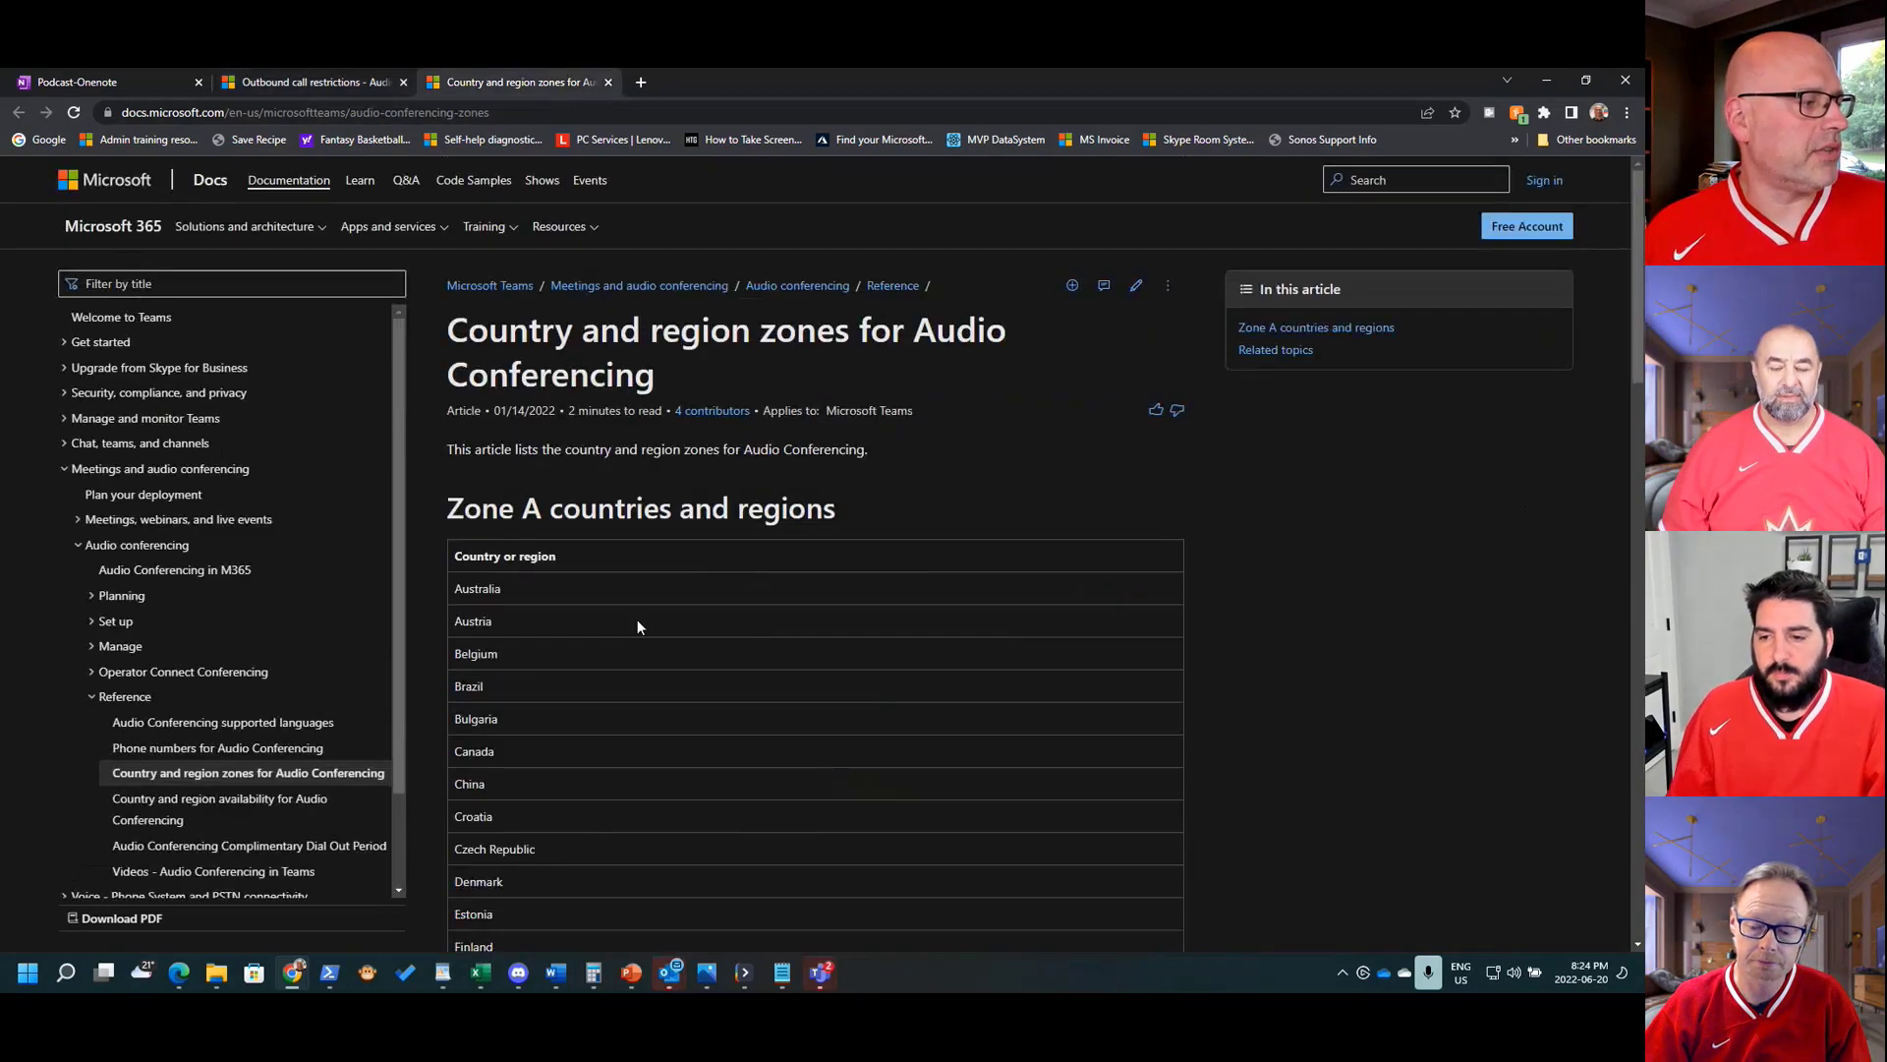
Step: Review the full Zone A country list, then return to the Outbound call restrictions article tab
{"action": "scroll", "scroll_direction": "down", "scroll_amount": 3}
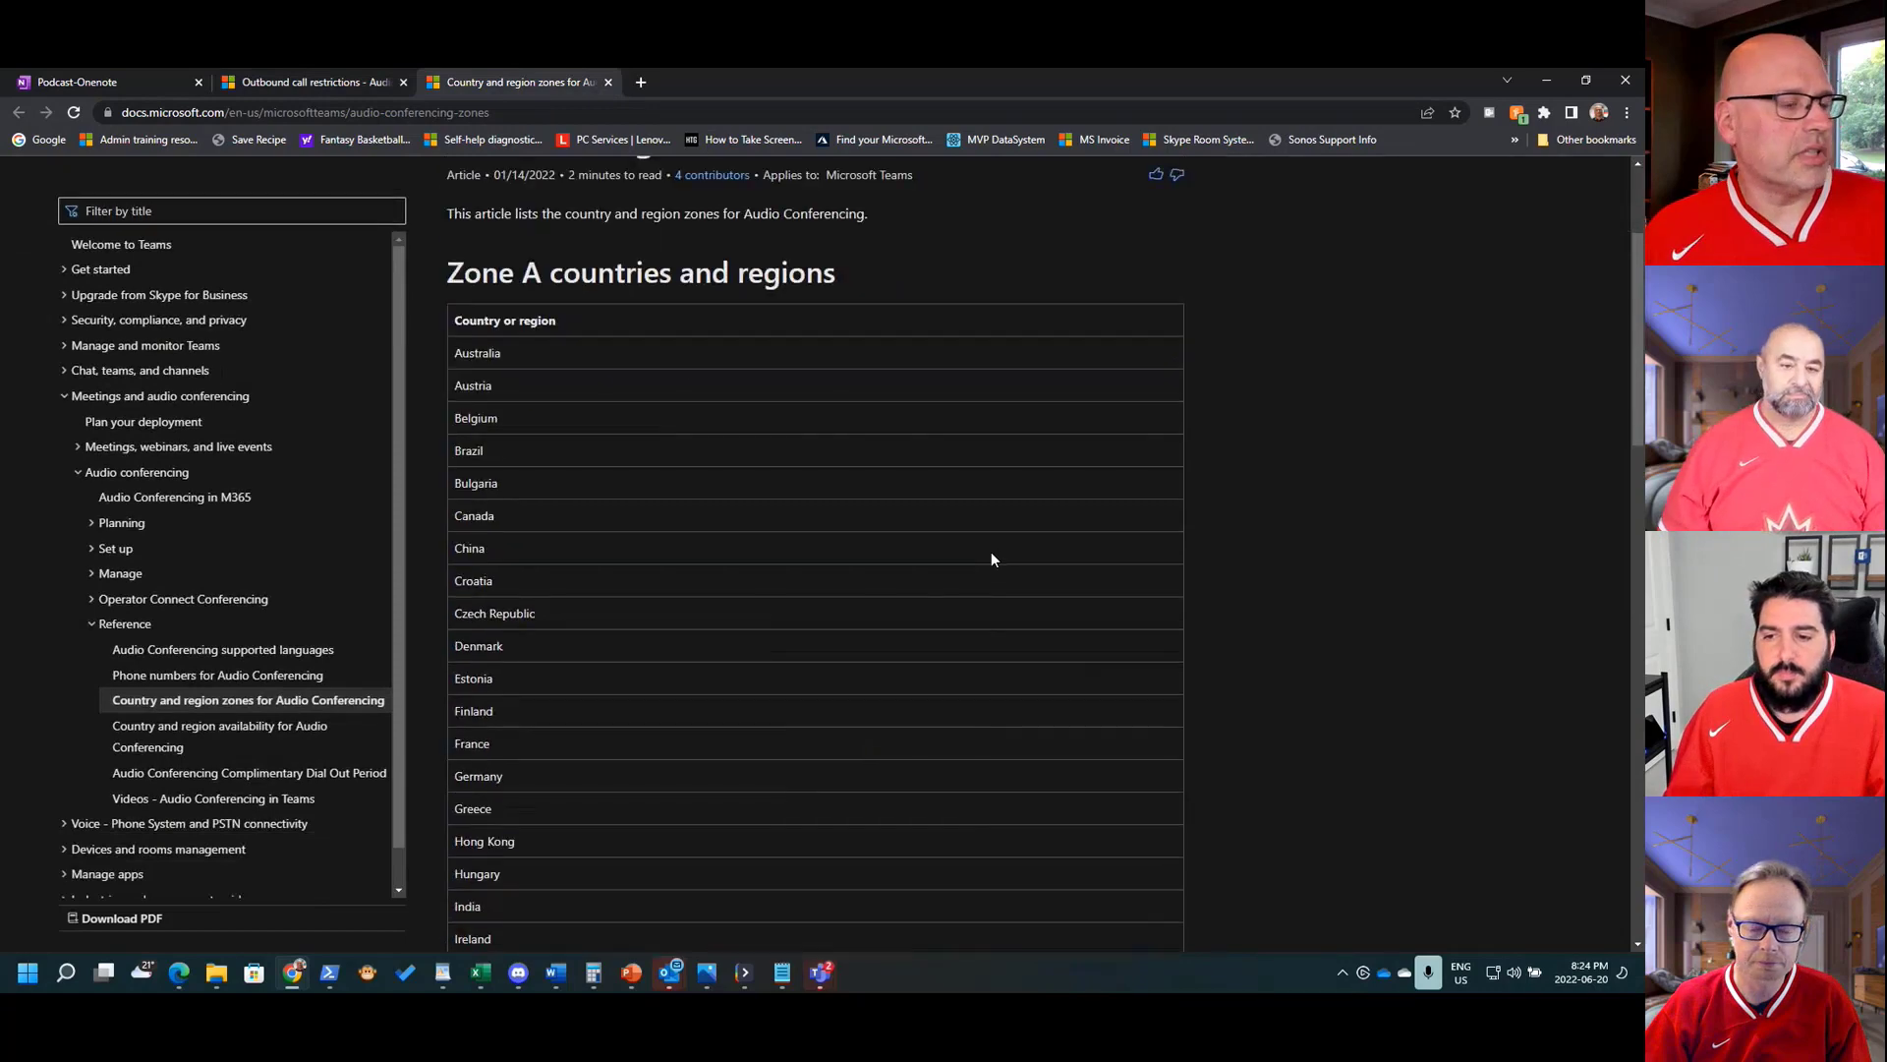
{"action": "scroll", "scroll_direction": "down", "scroll_amount": 3}
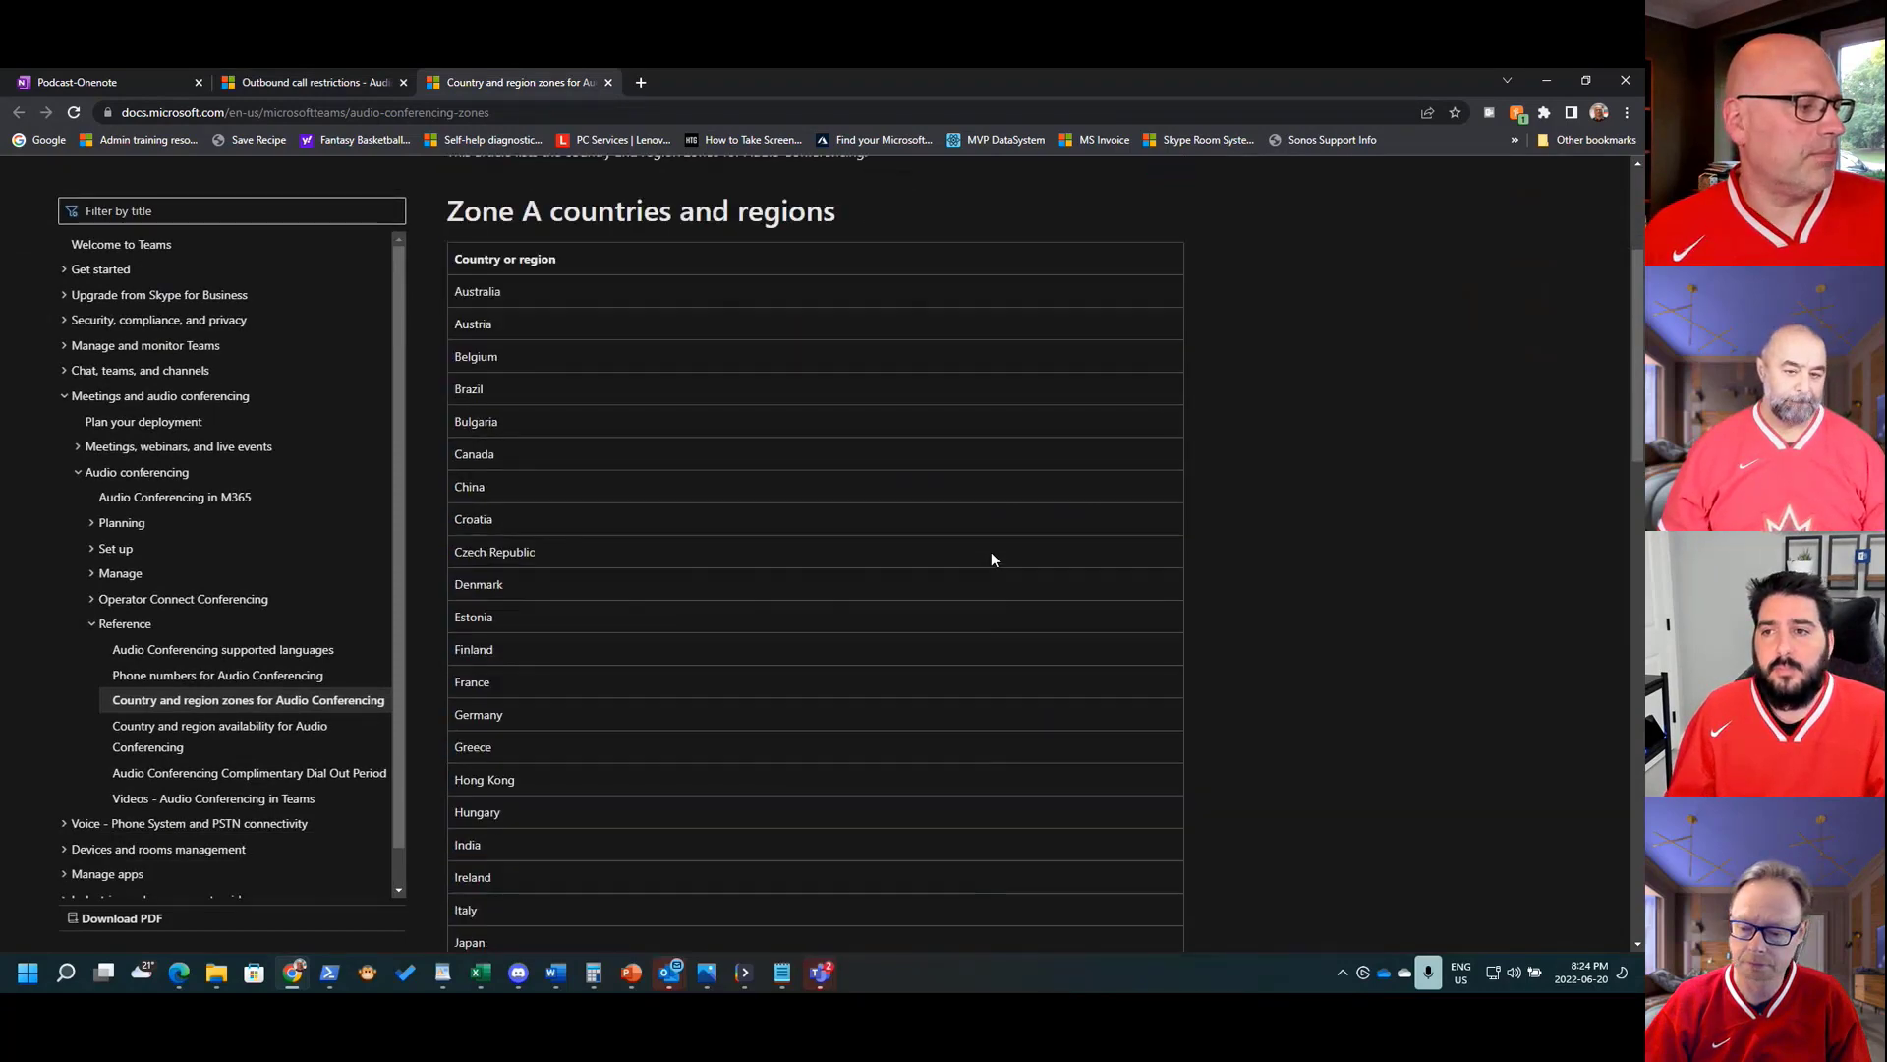
{"action": "scroll", "scroll_direction": "down", "scroll_amount": 3}
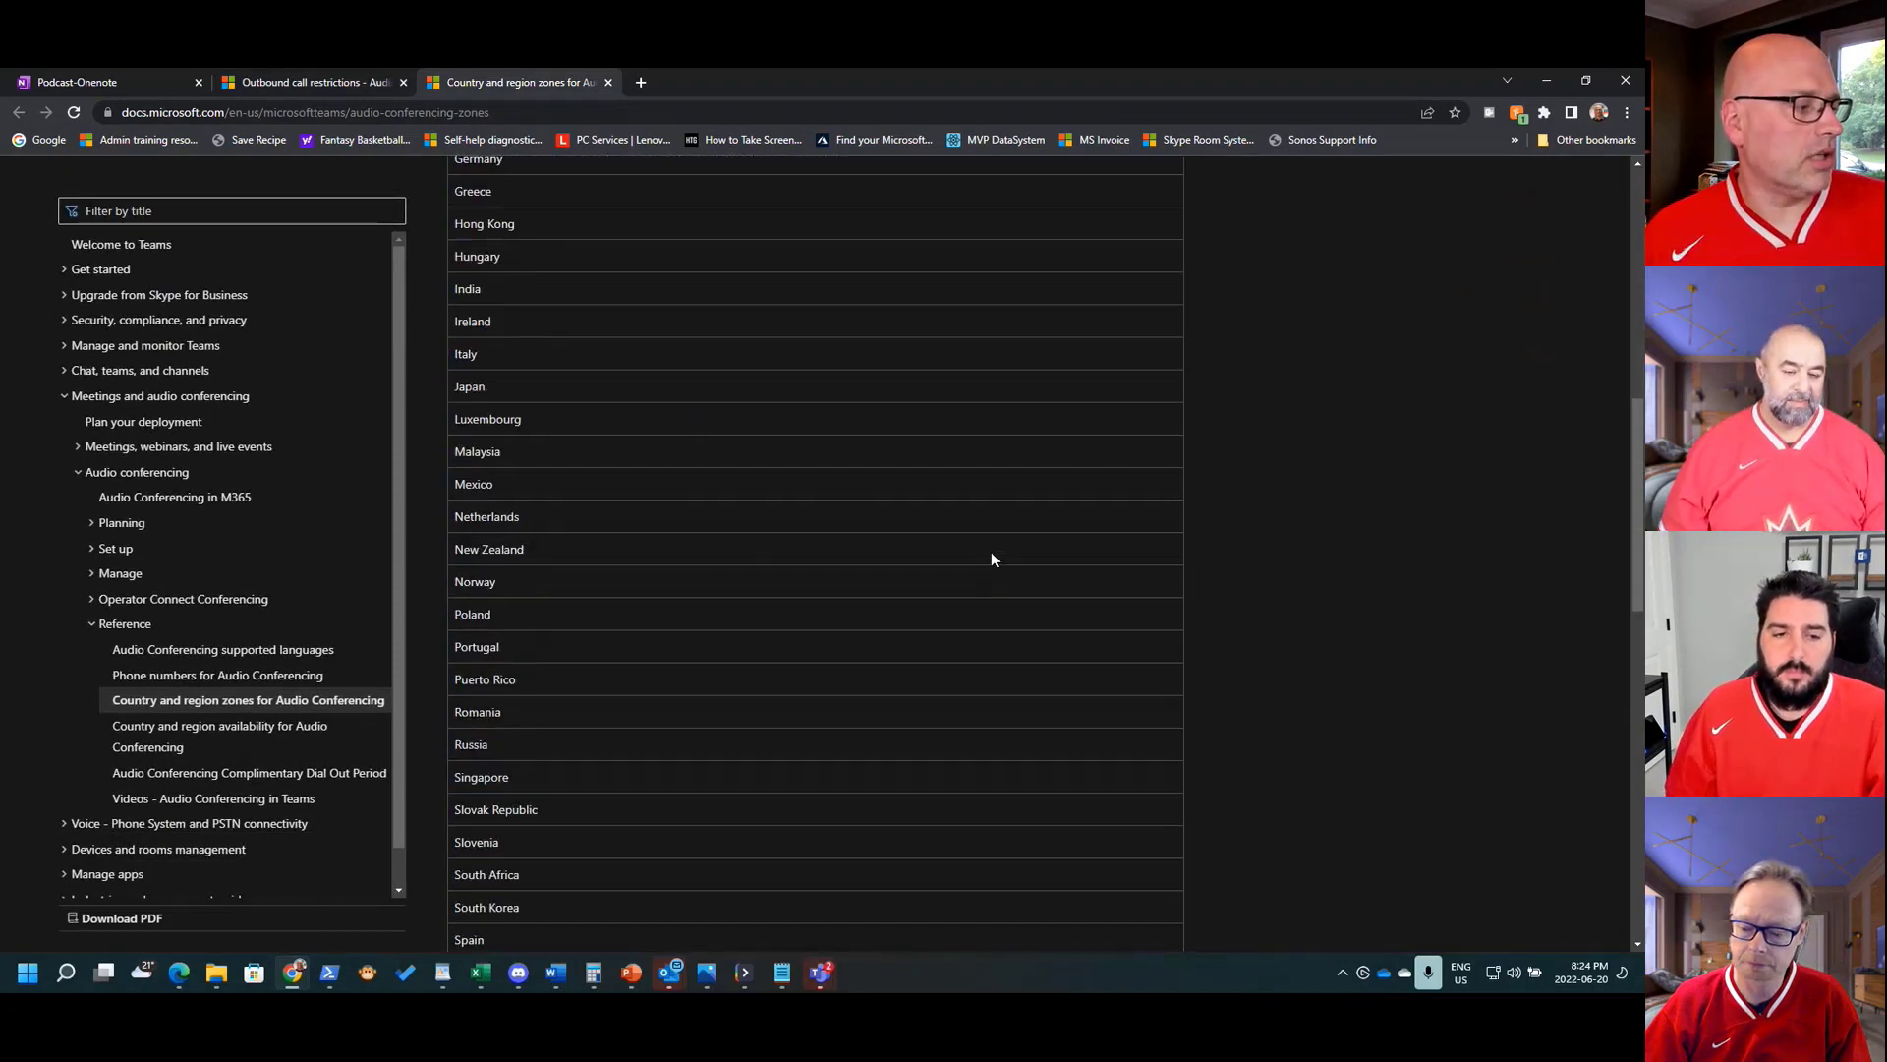
{"action": "scroll", "scroll_direction": "down", "scroll_amount": 3}
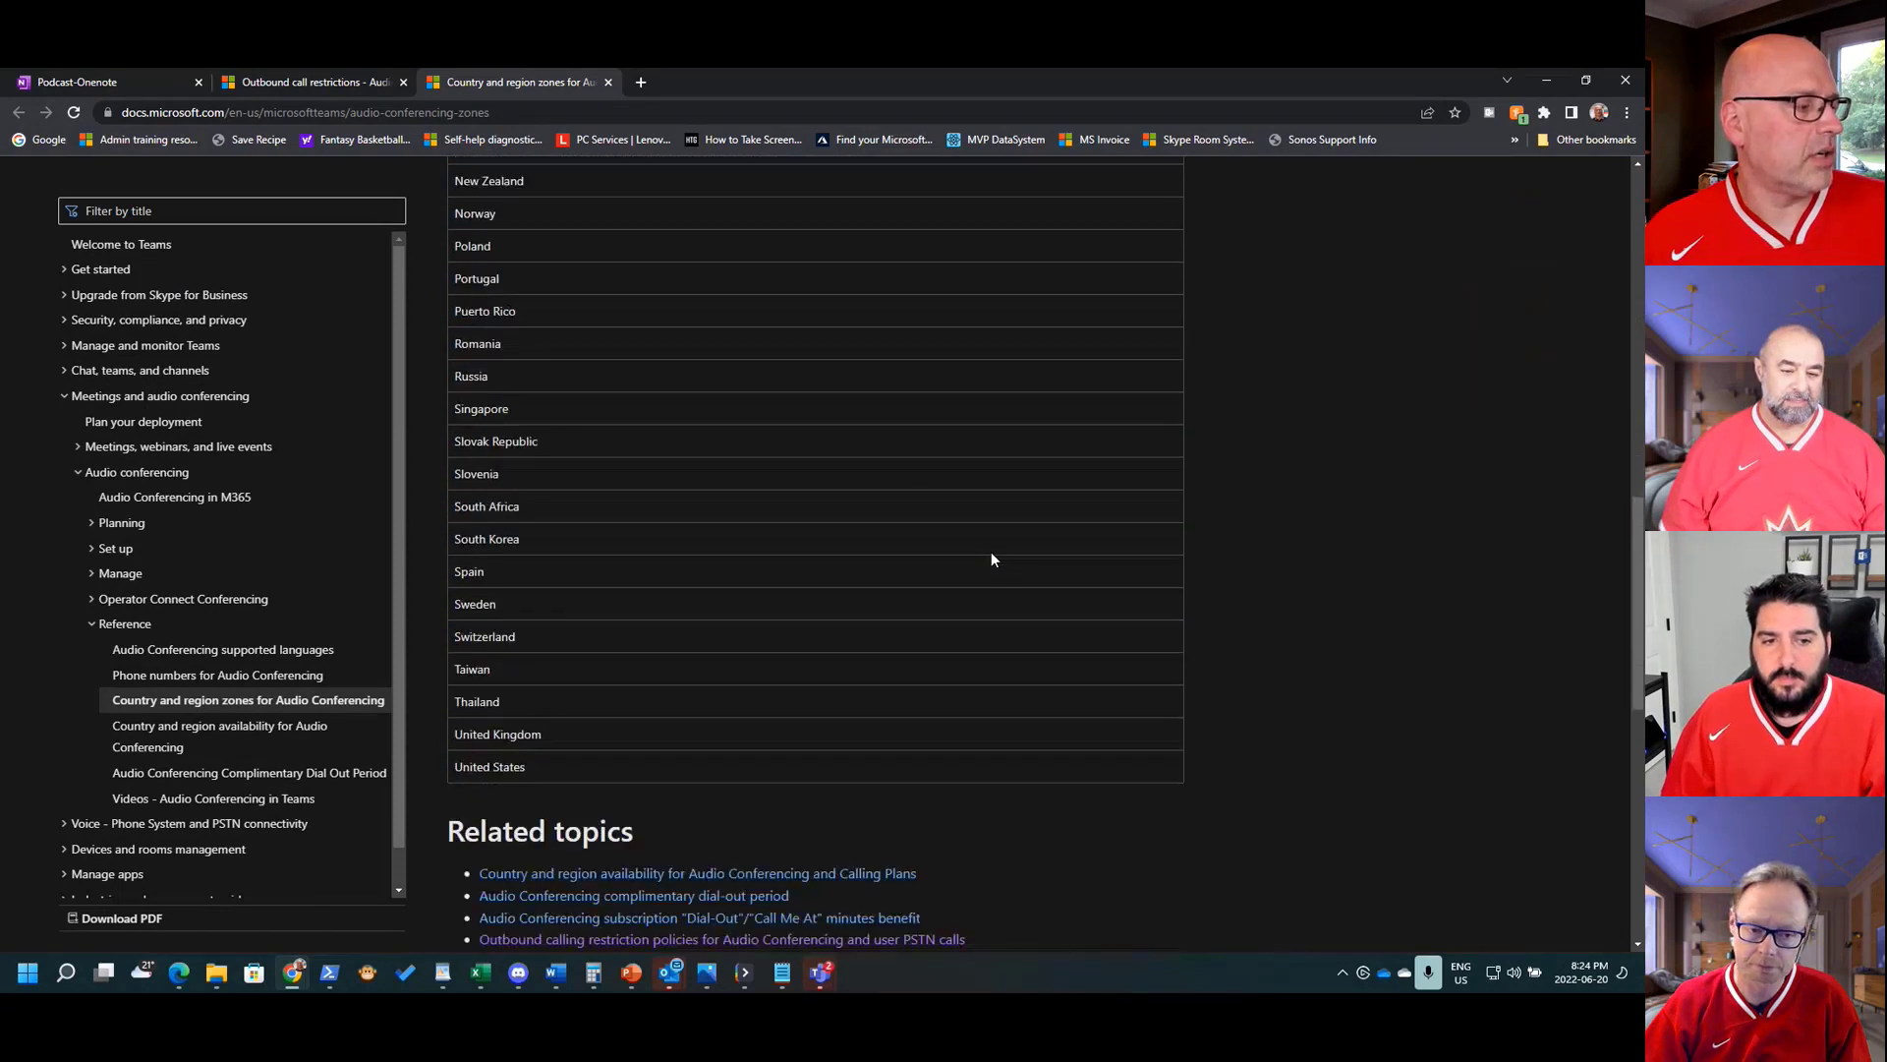
{"action": "scroll", "scroll_direction": "down", "scroll_amount": 3}
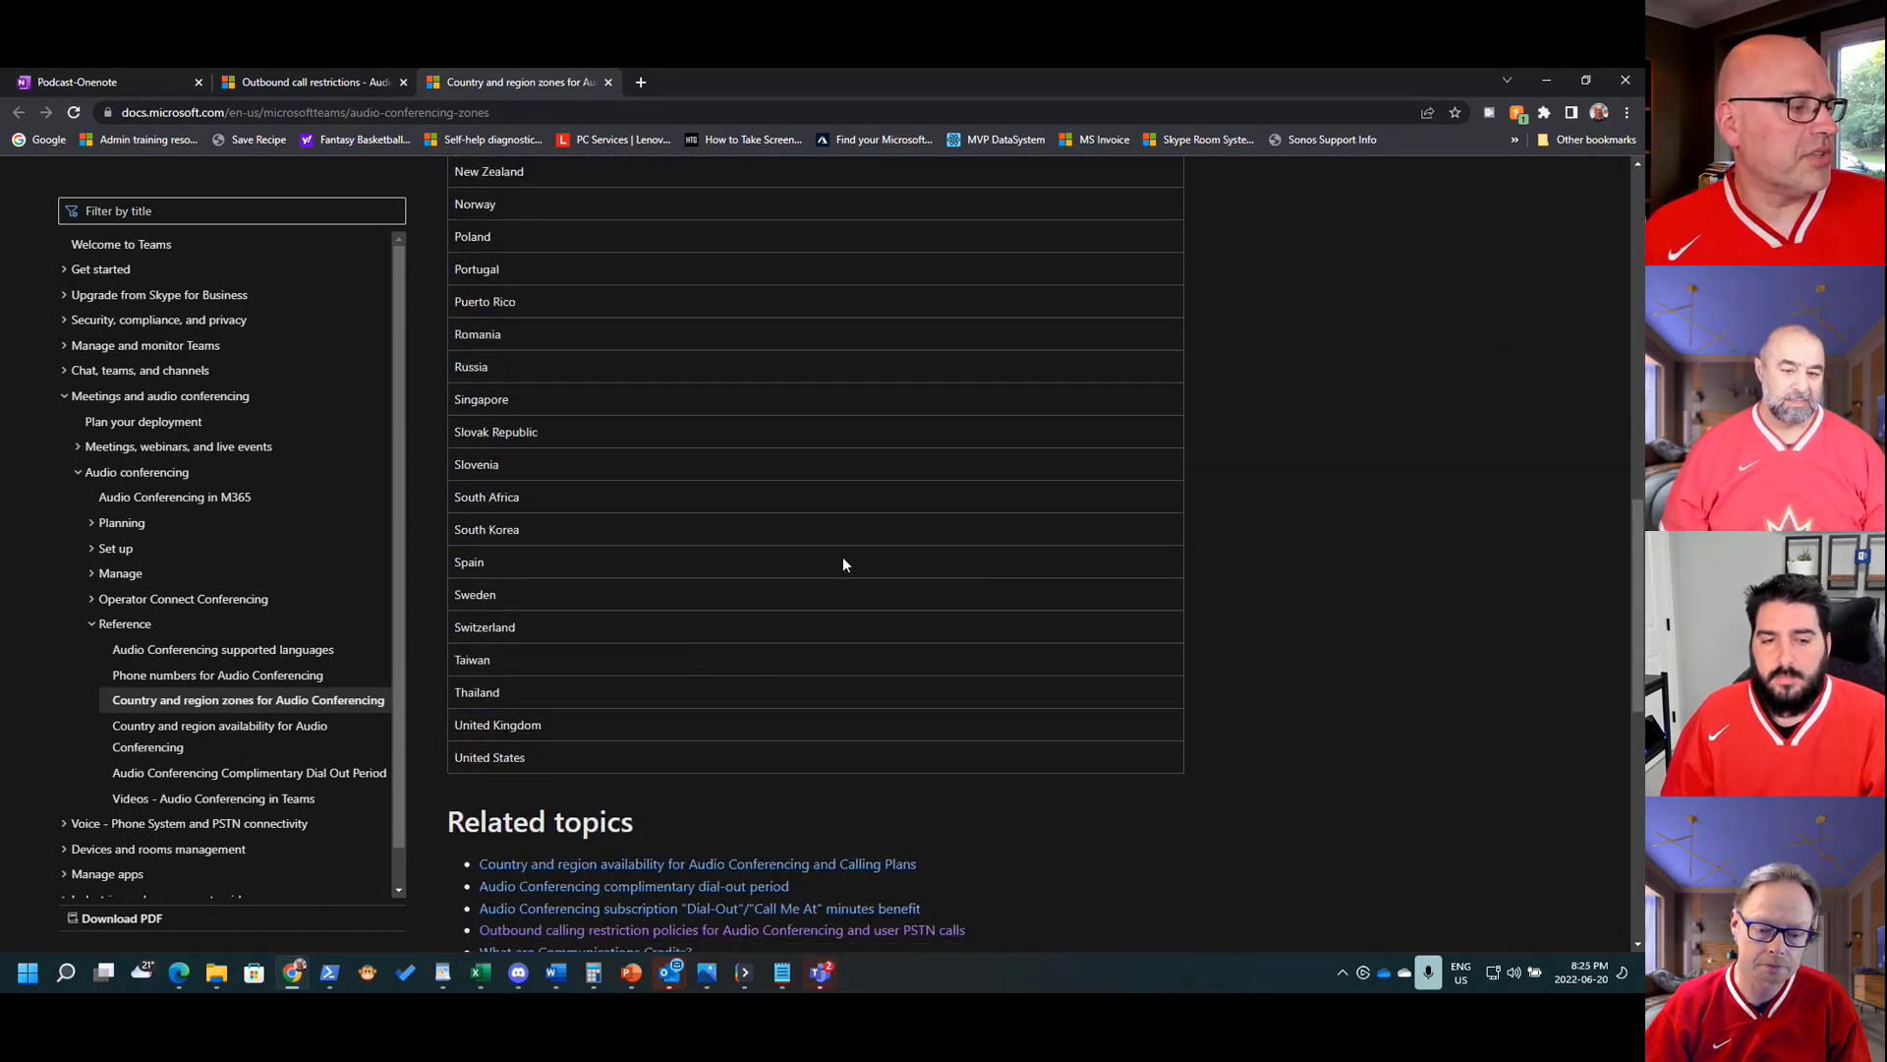
{"action": "left_click", "coordinate": [310, 82]}
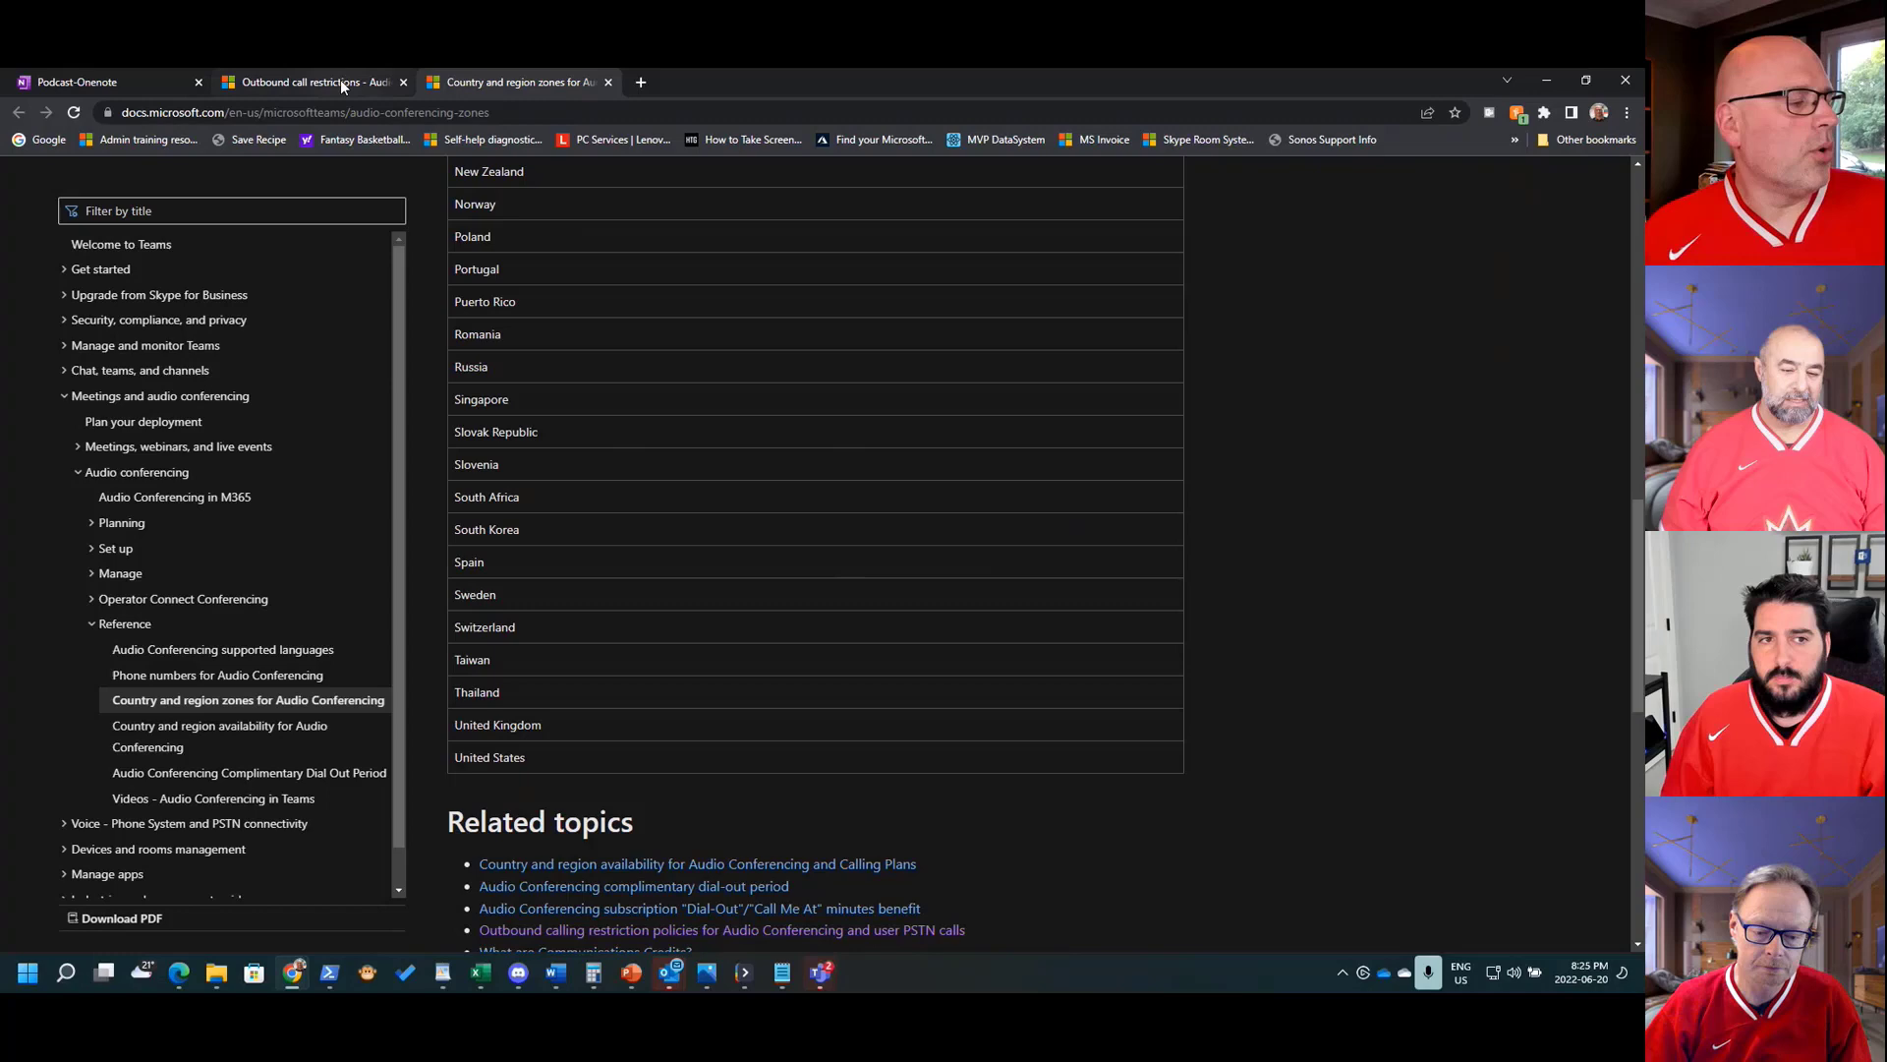
{"action": "left_click", "coordinate": [311, 82]}
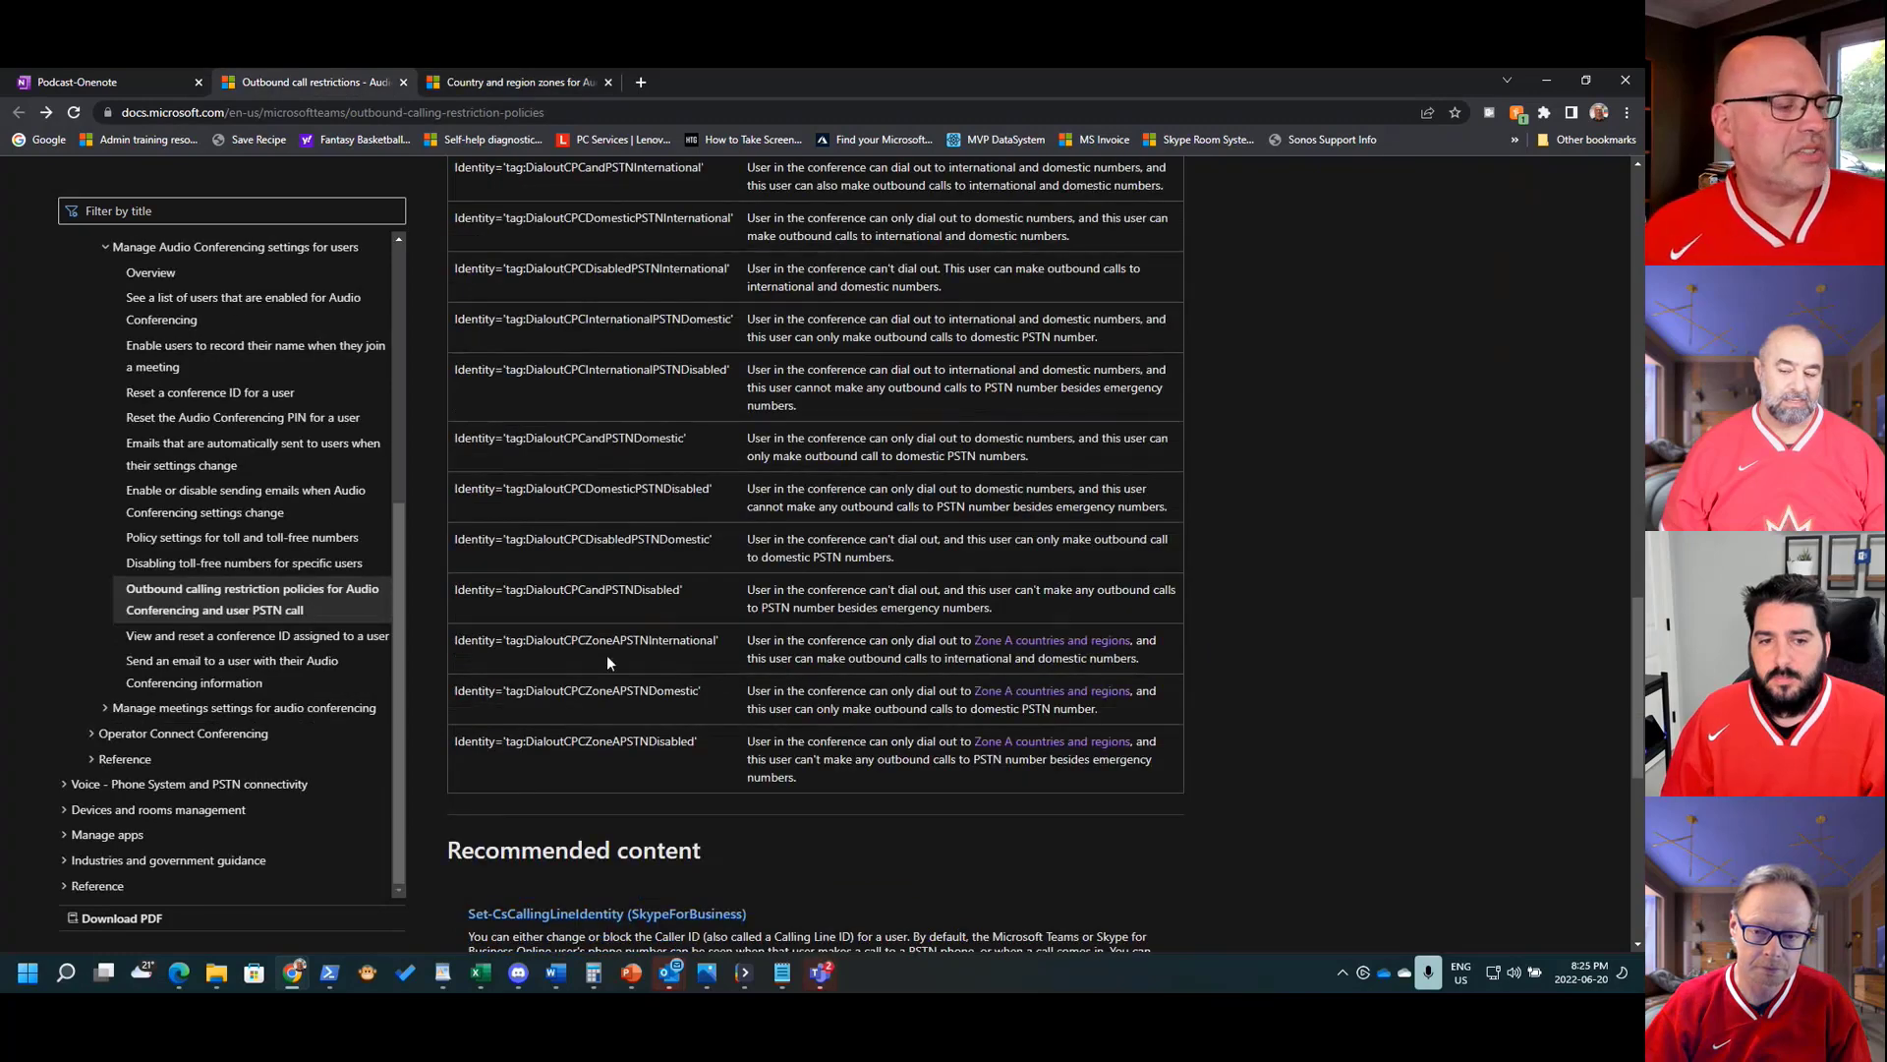
{"action": "mouse_move", "coordinate": [570, 666]}
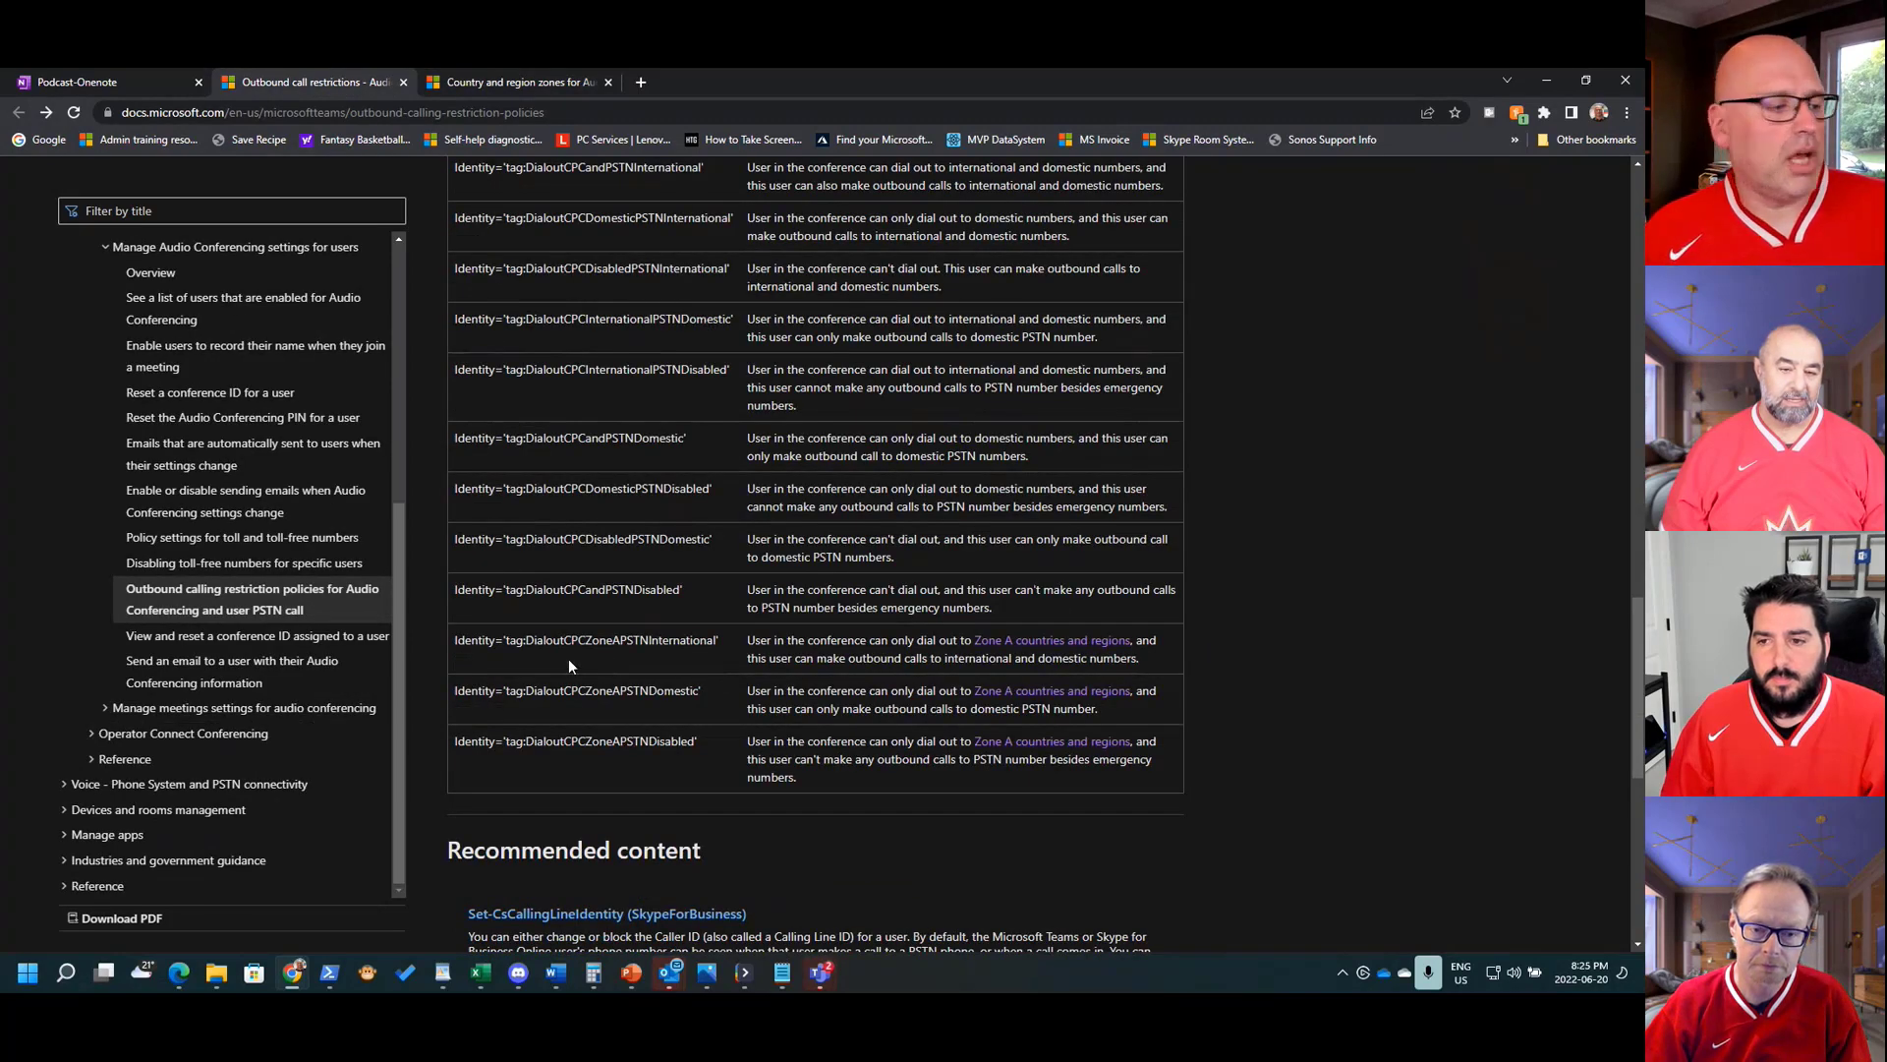
{"action": "mouse_move", "coordinate": [1049, 639]}
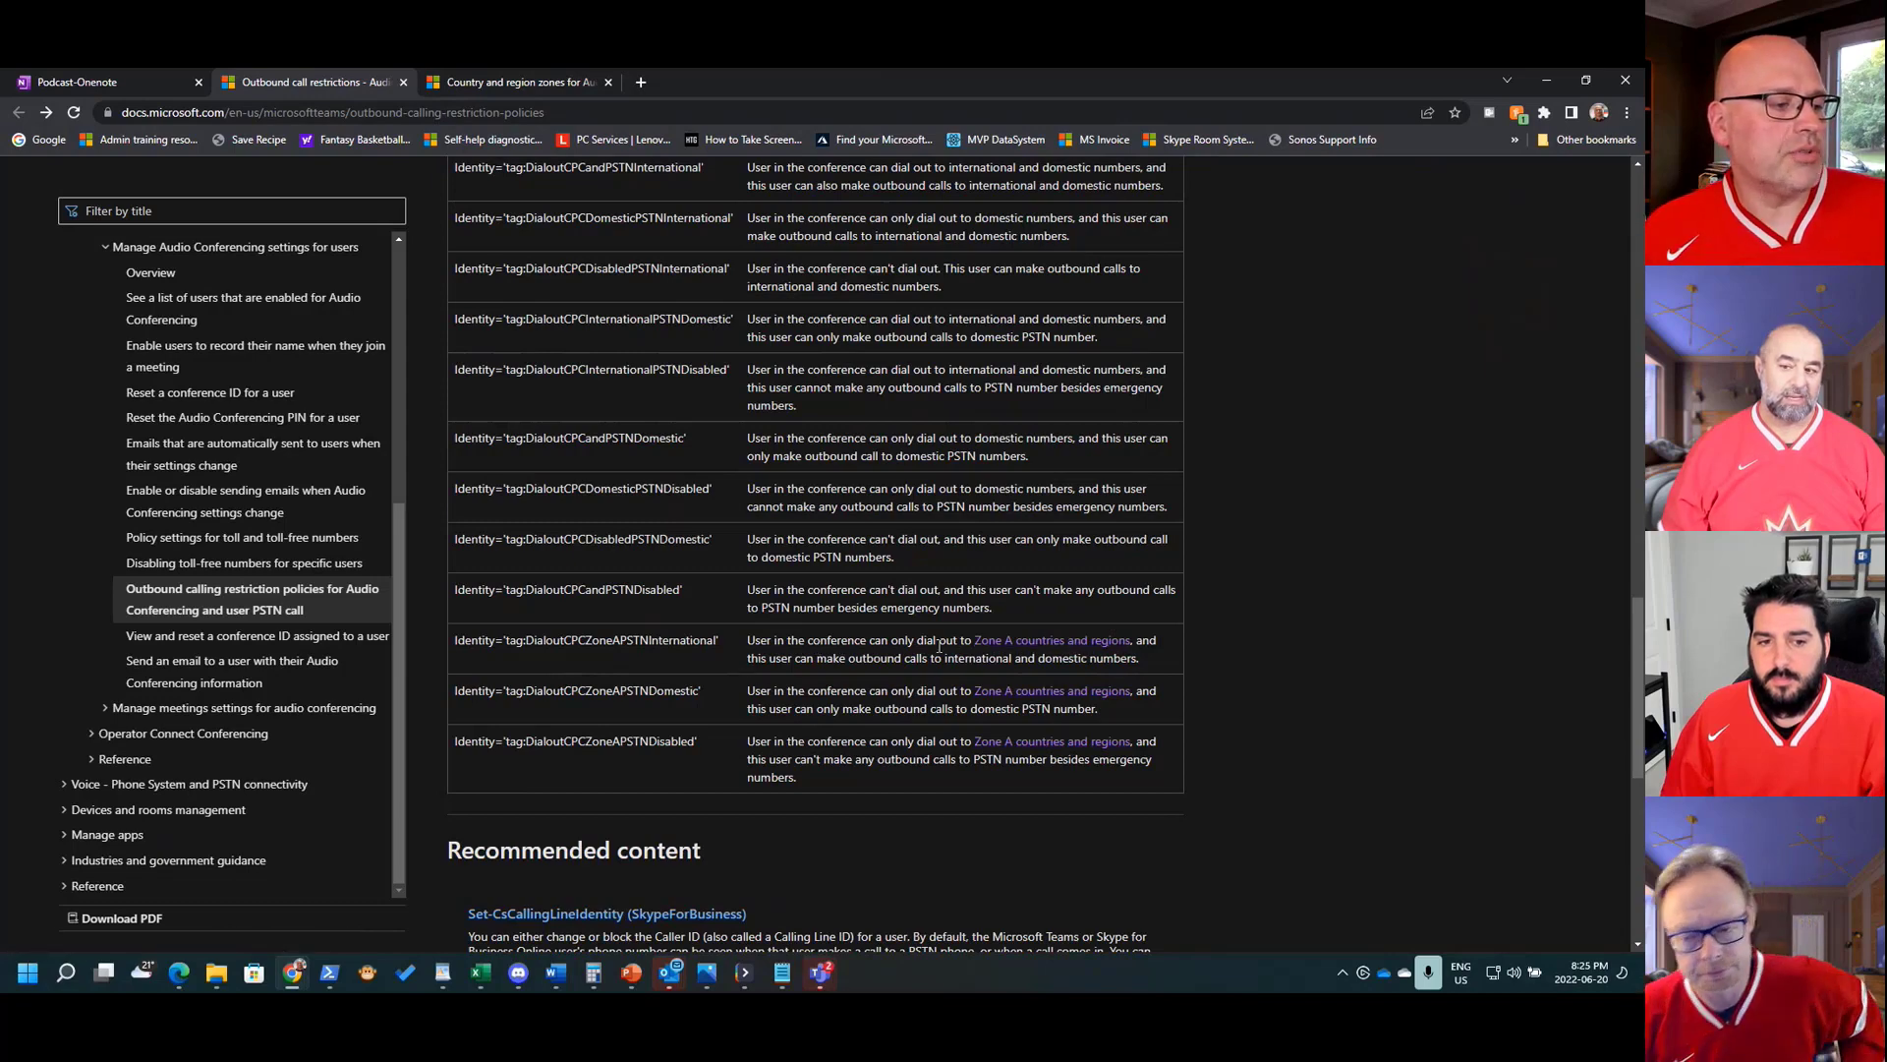
{"action": "mouse_move", "coordinate": [1201, 662]}
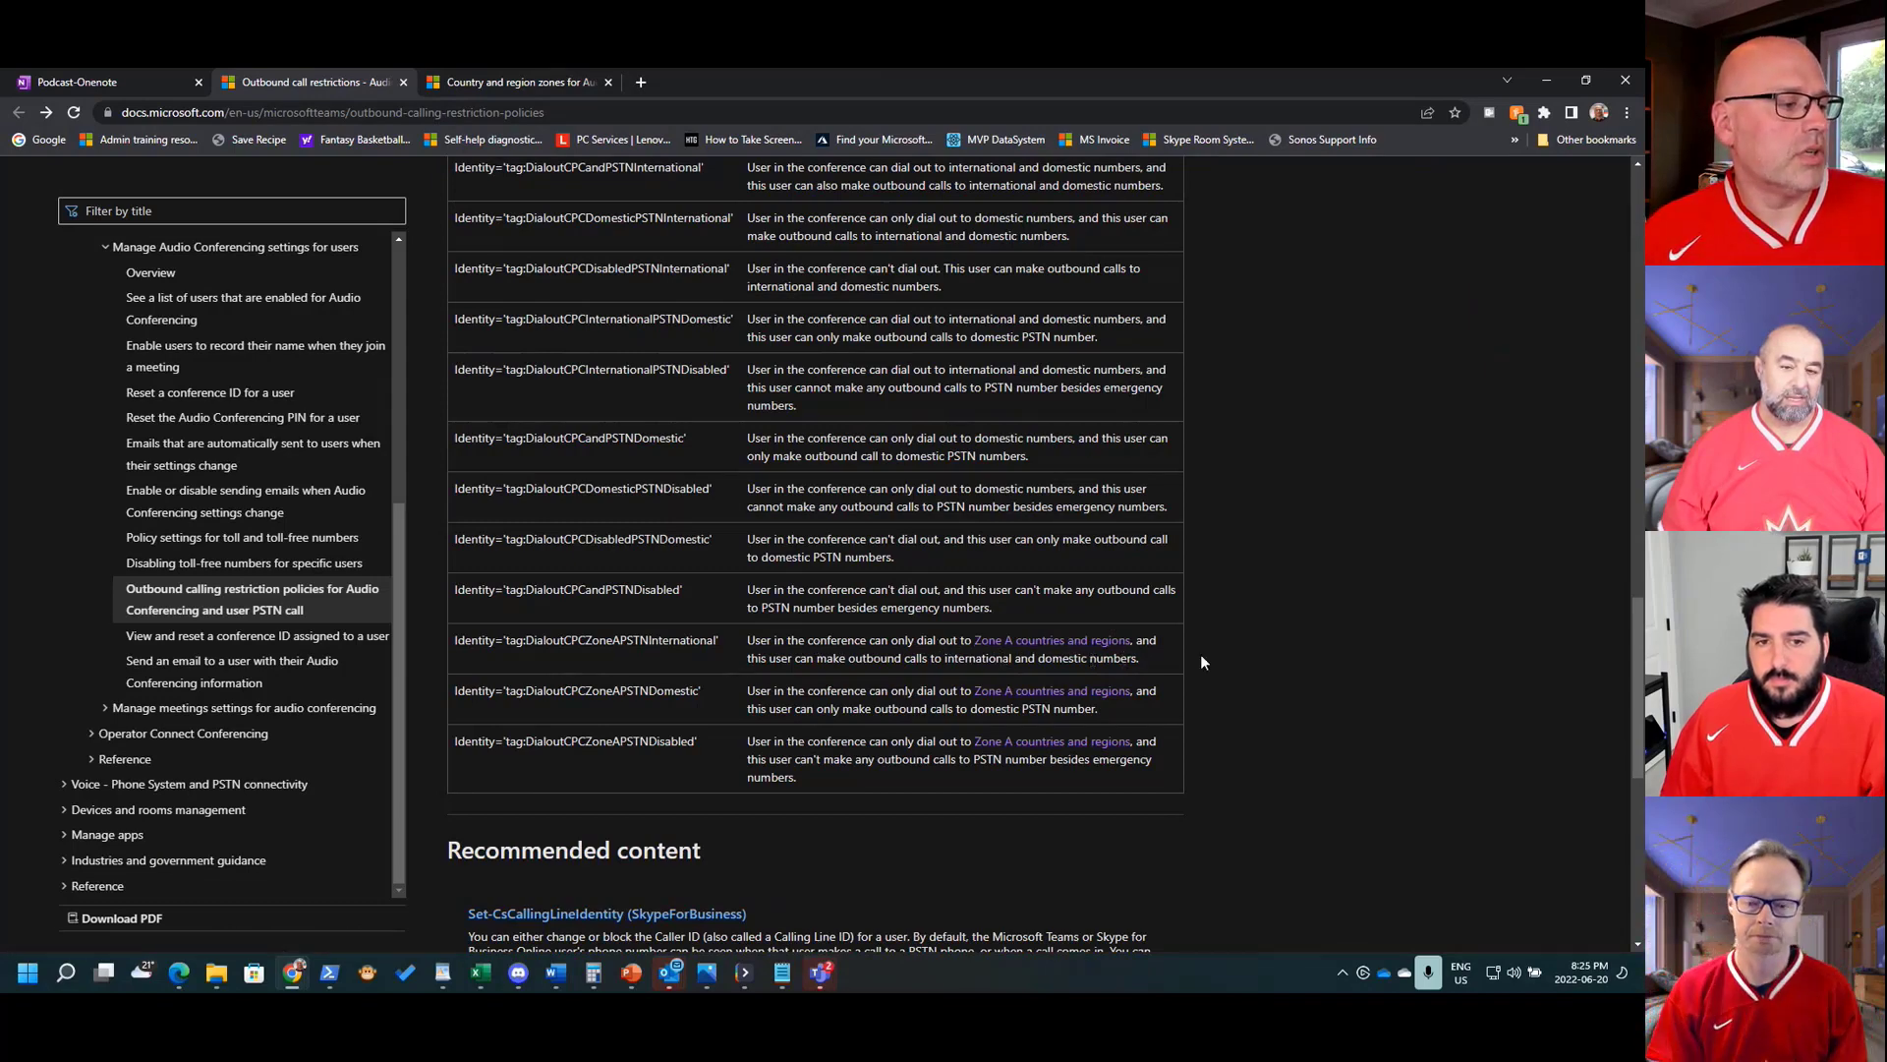
{"action": "mouse_move", "coordinate": [674, 635]}
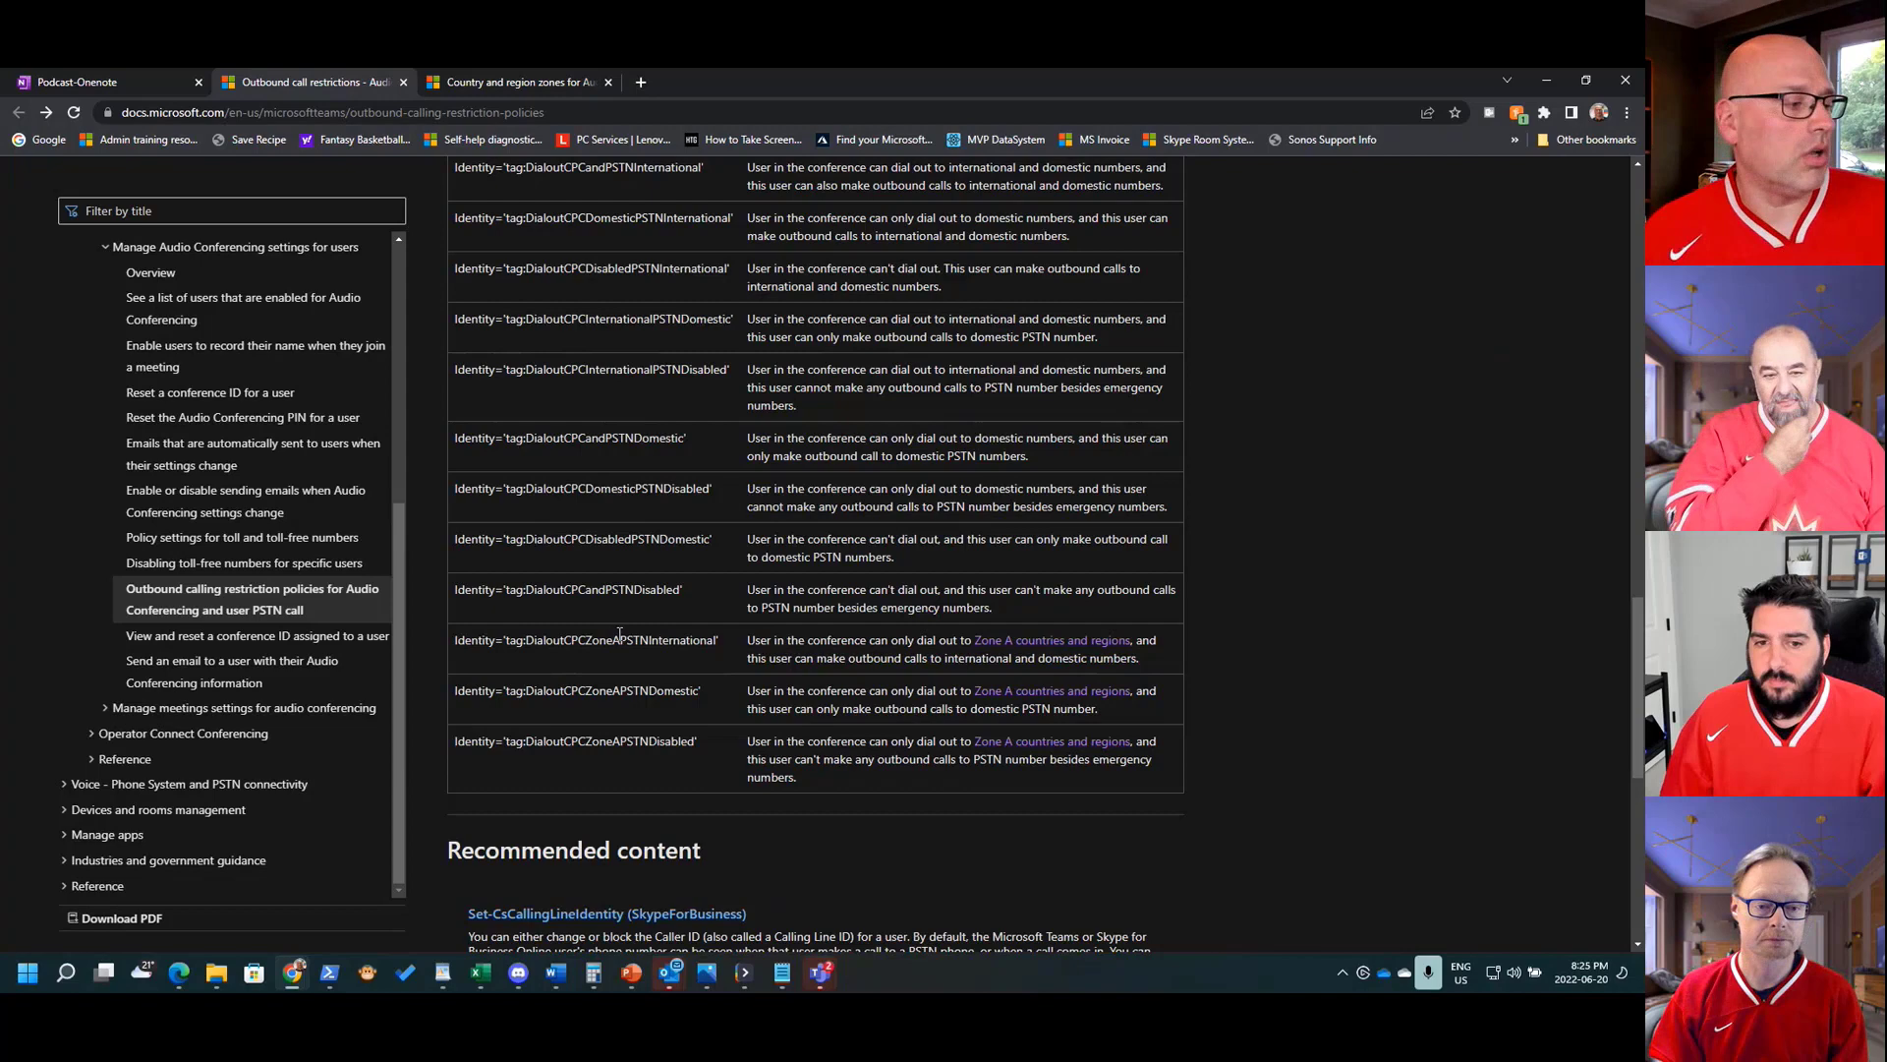
{"action": "mouse_move", "coordinate": [649, 661]}
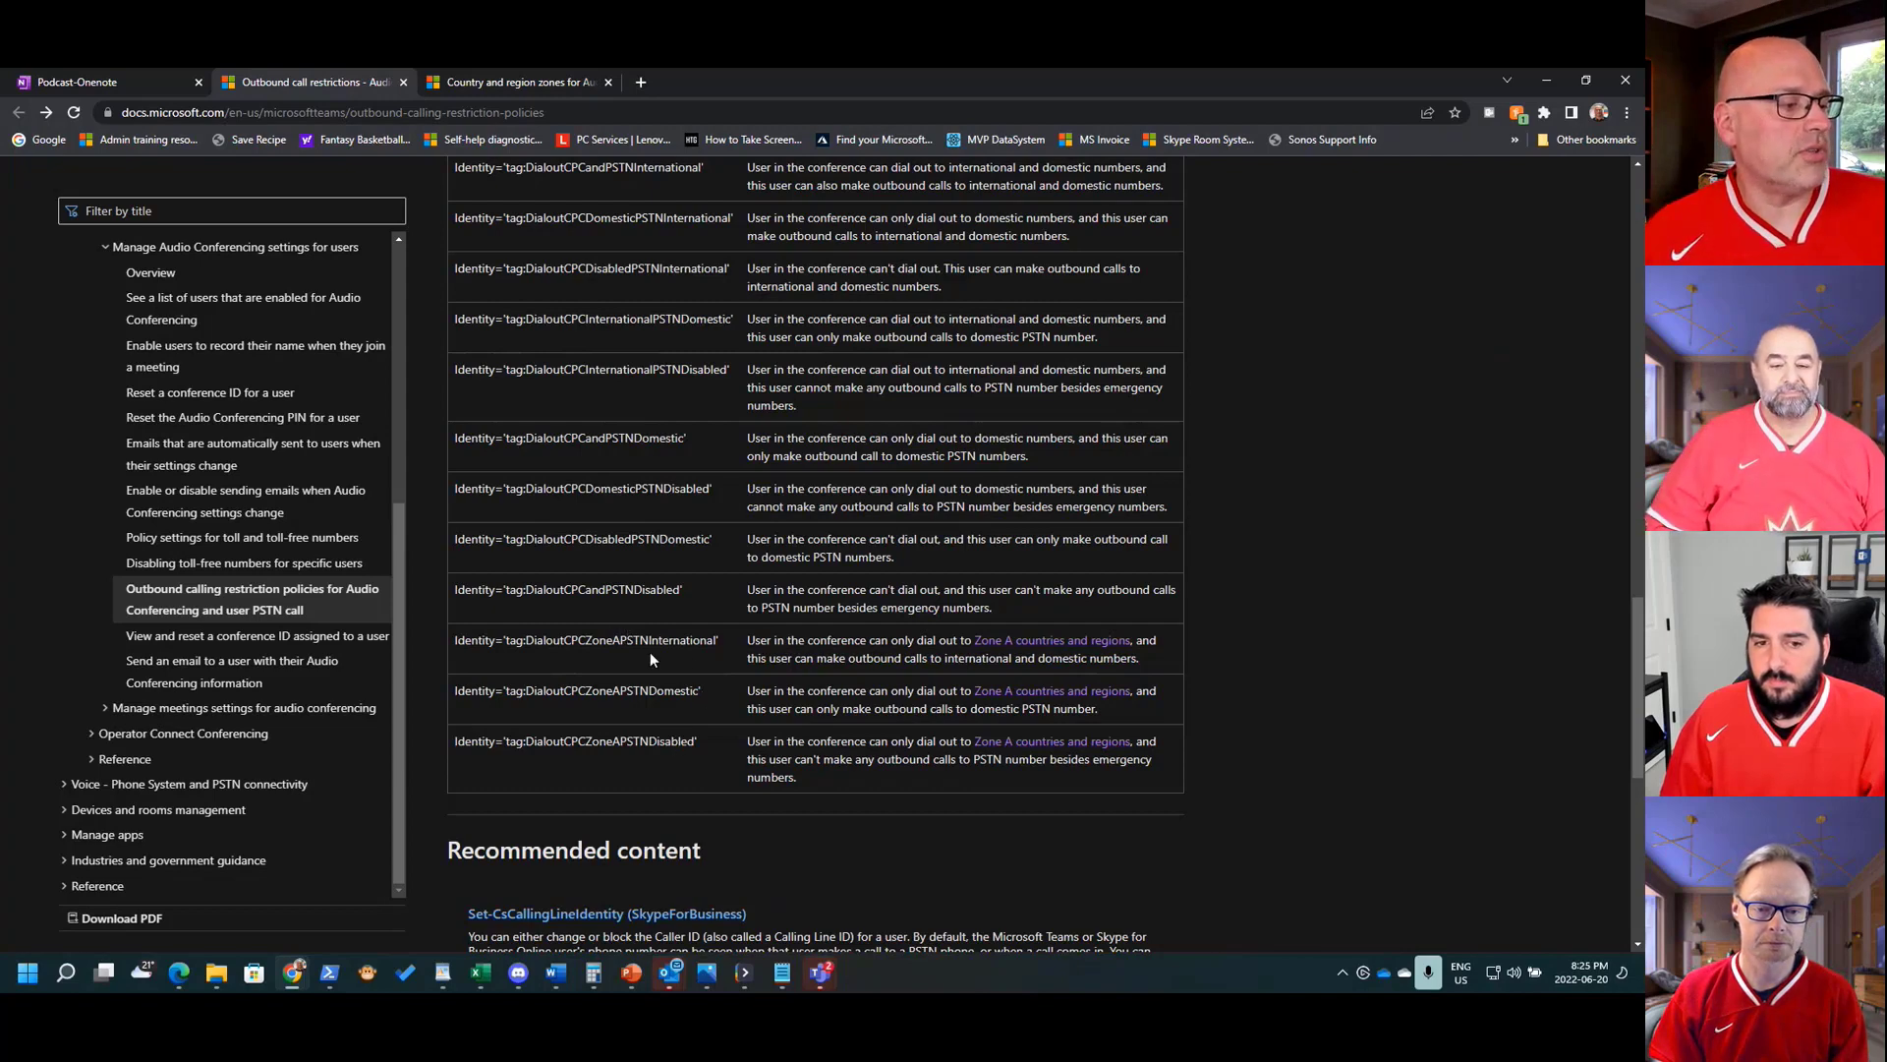
{"action": "mouse_move", "coordinate": [688, 716]}
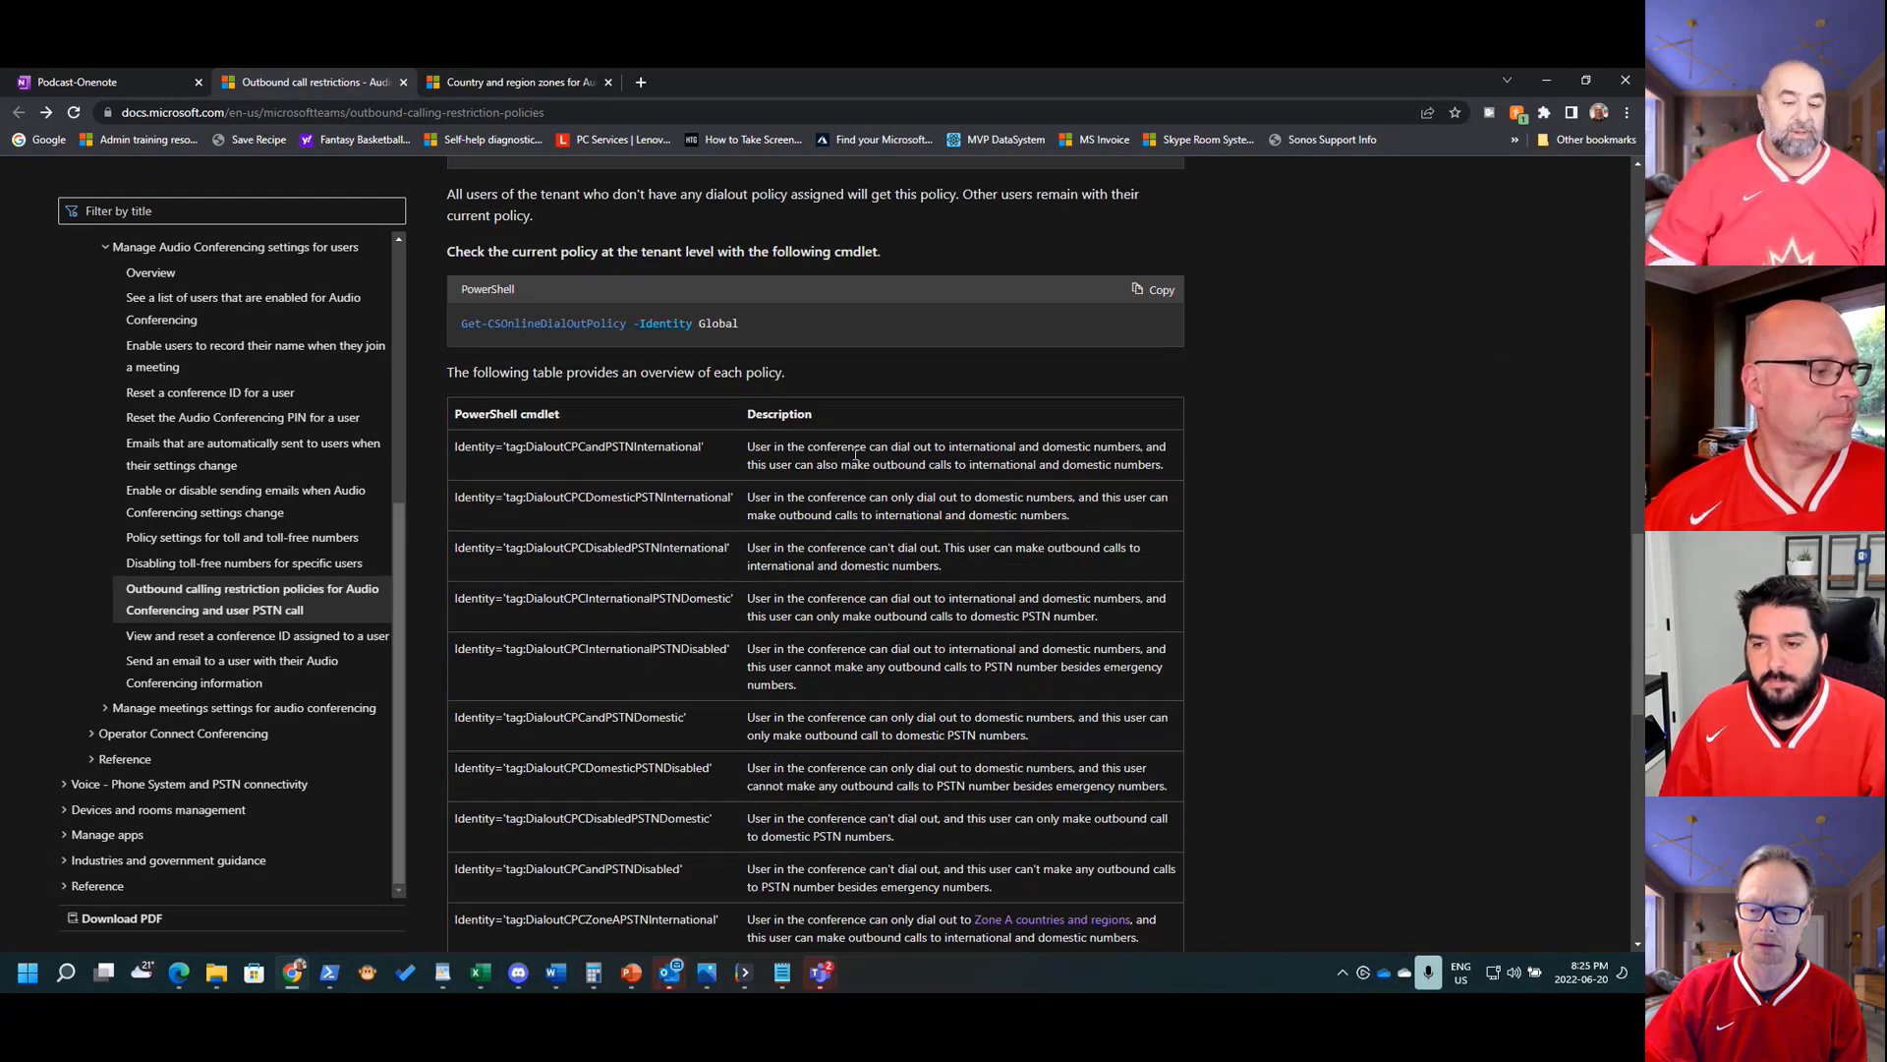
{"action": "scroll", "scroll_direction": "down", "scroll_amount": 3}
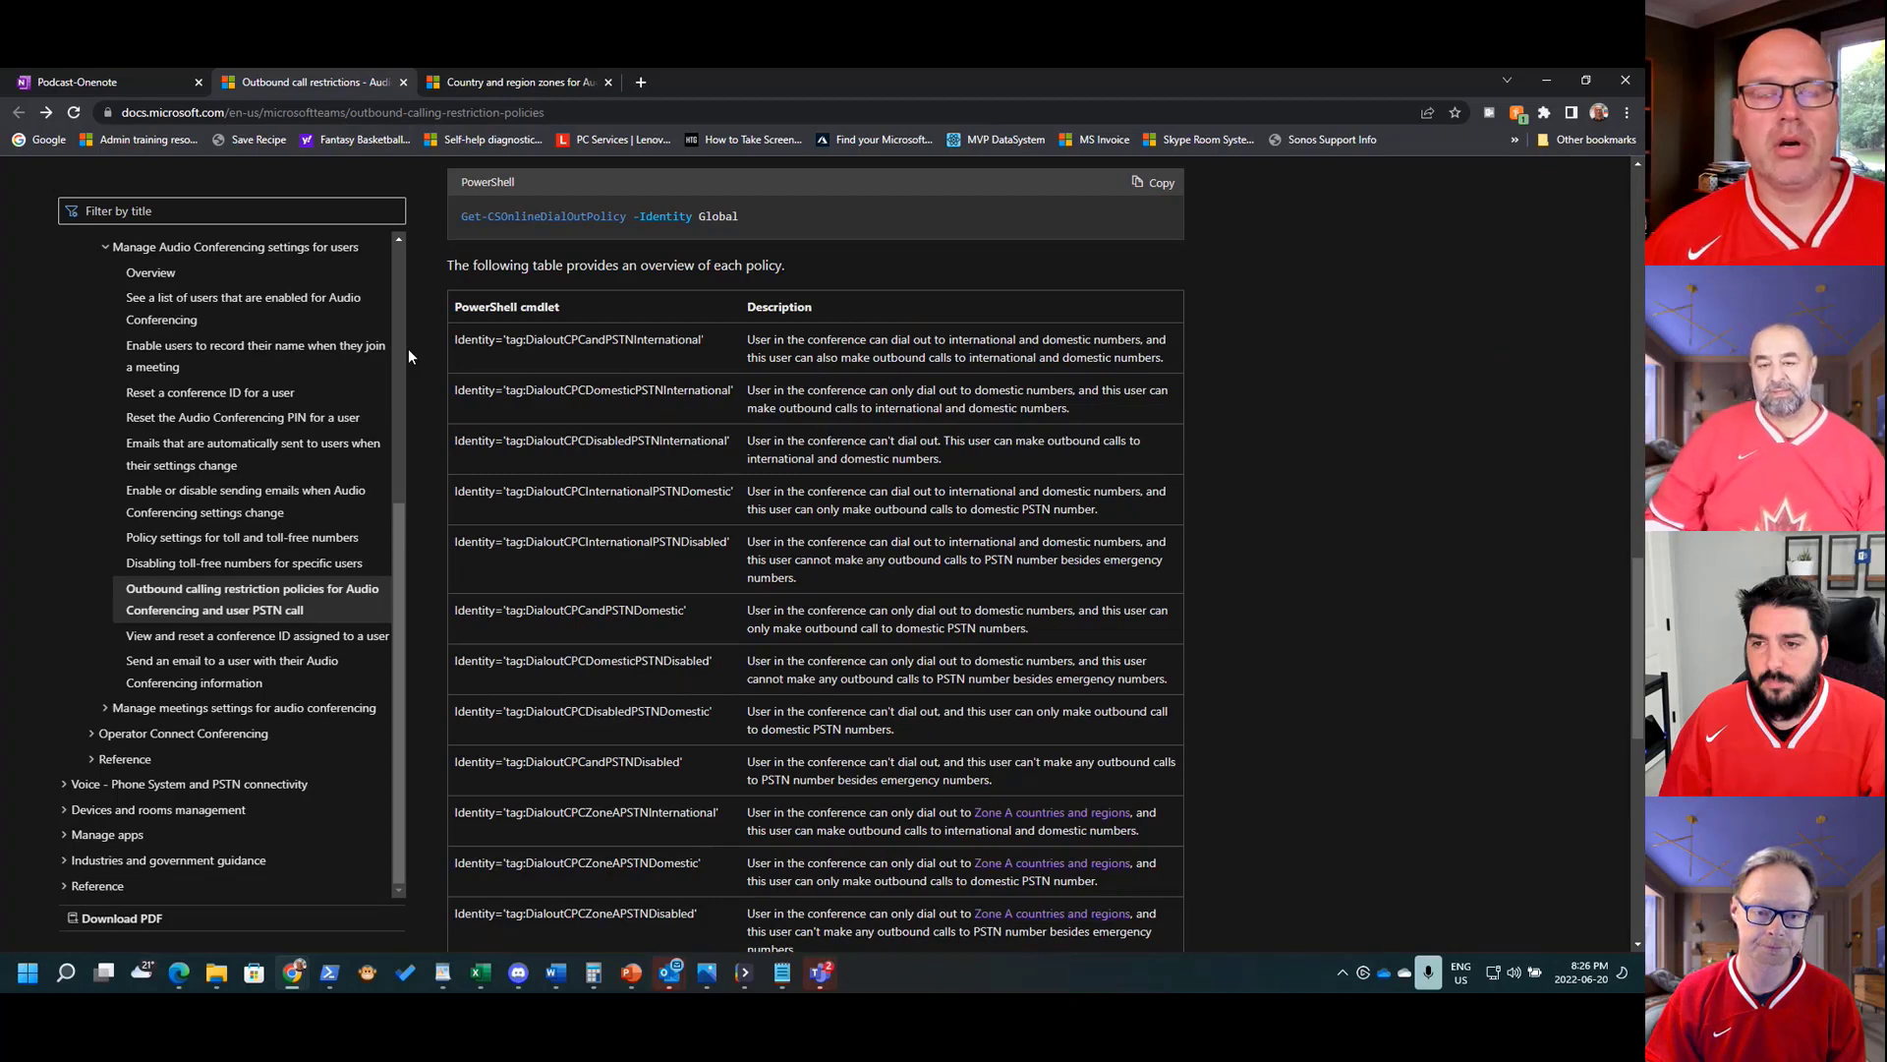
{"action": "mouse_move", "coordinate": [539, 386]}
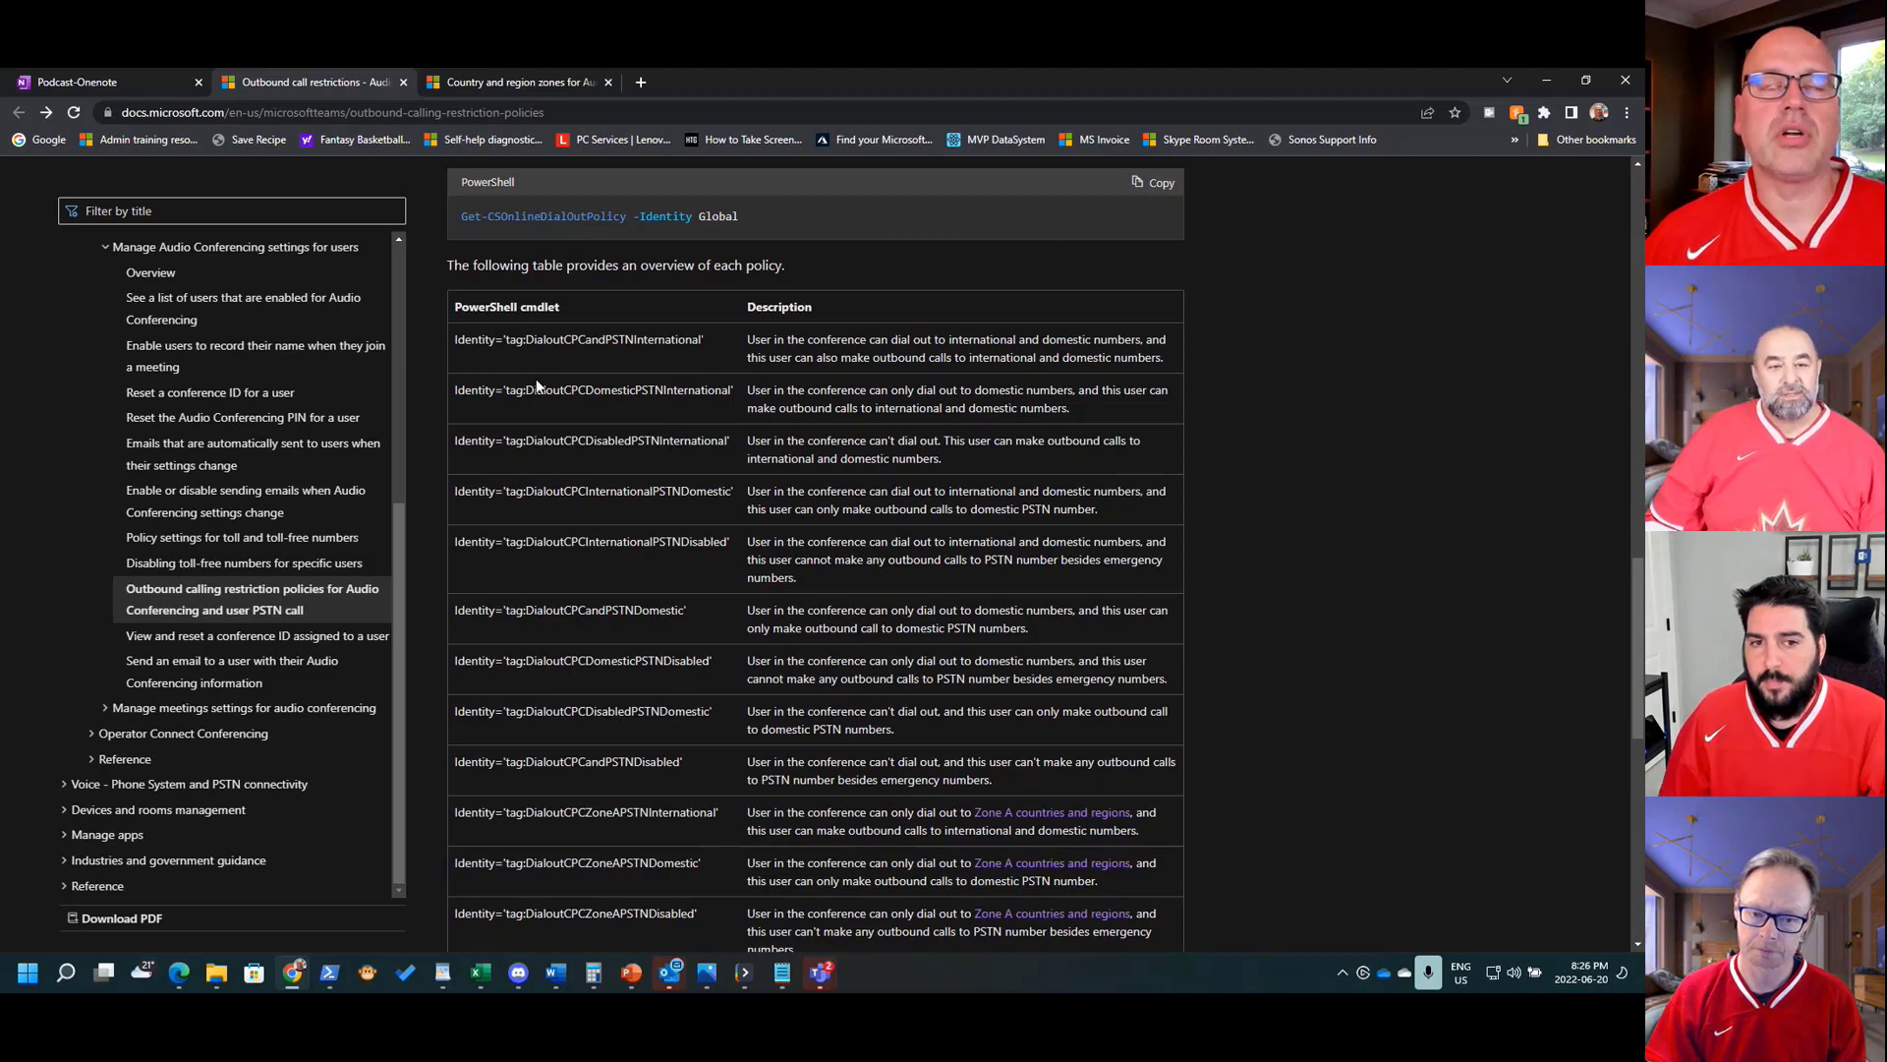
{"action": "mouse_move", "coordinate": [1297, 549]}
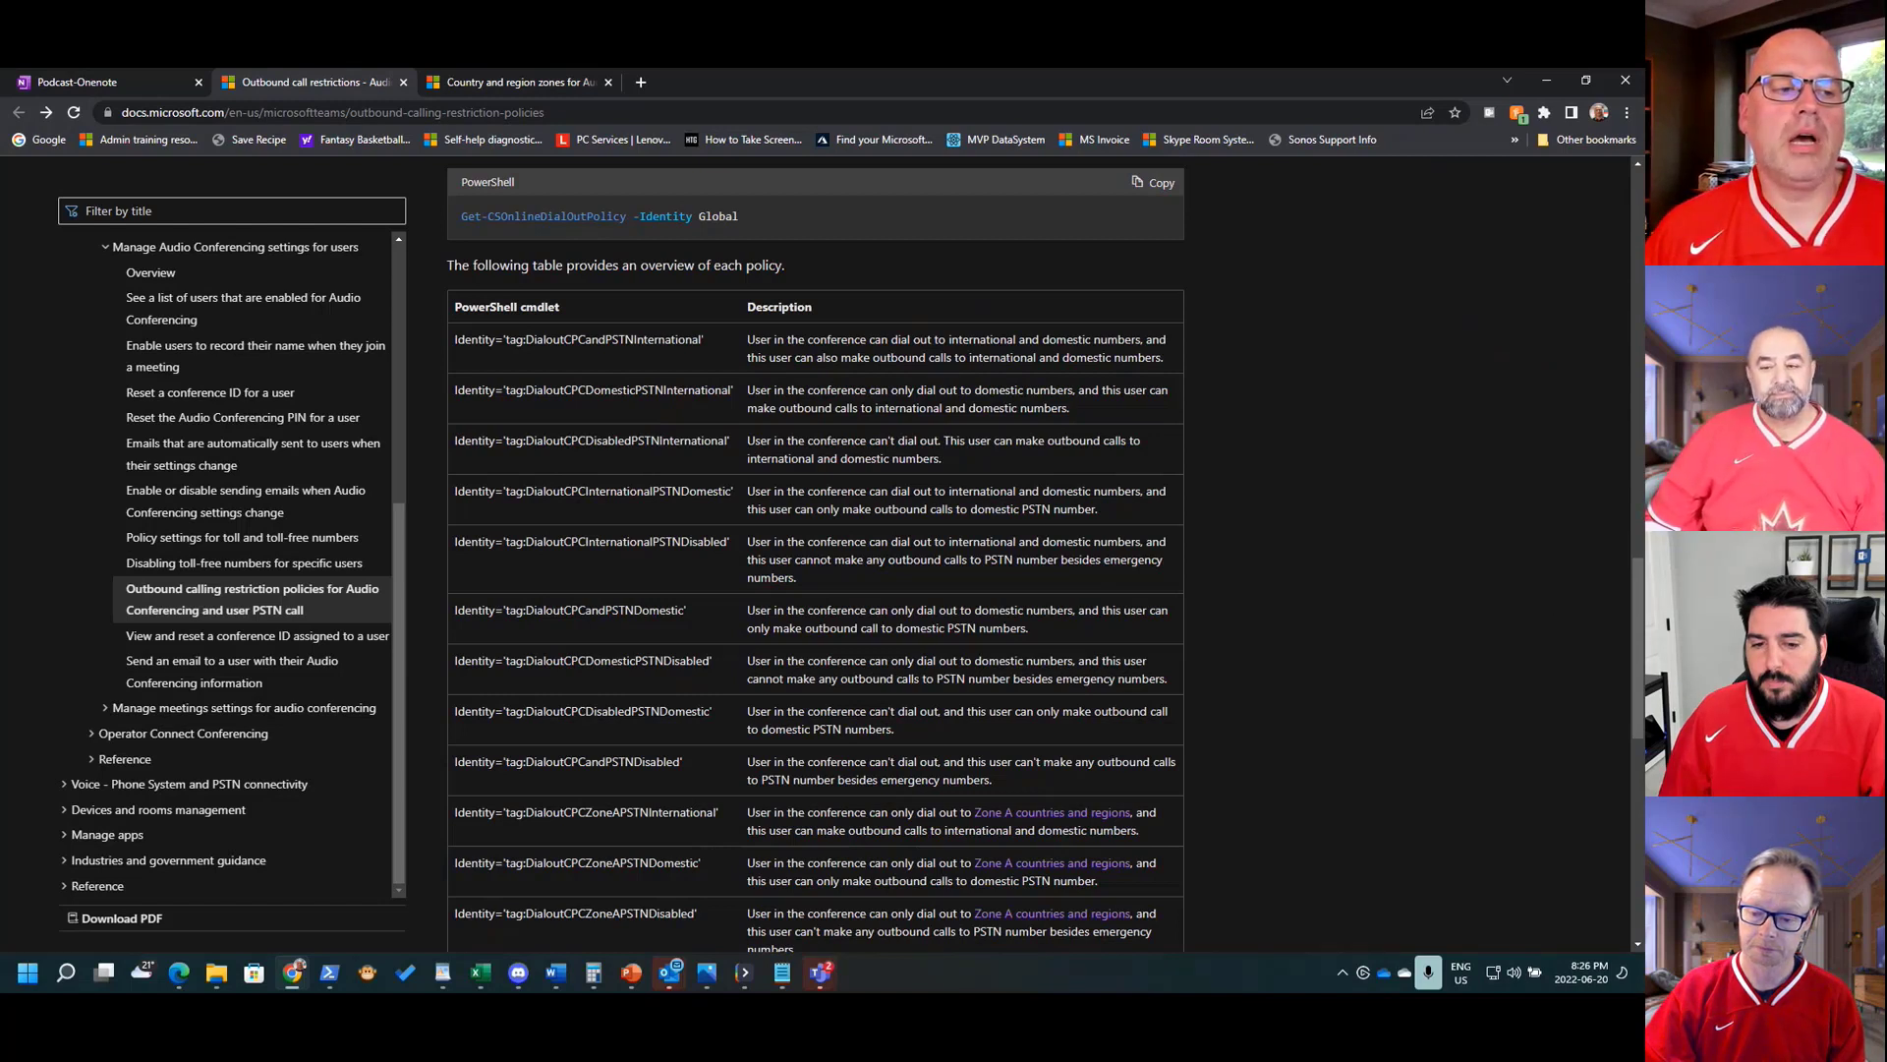
{"action": "mouse_move", "coordinate": [1333, 507]}
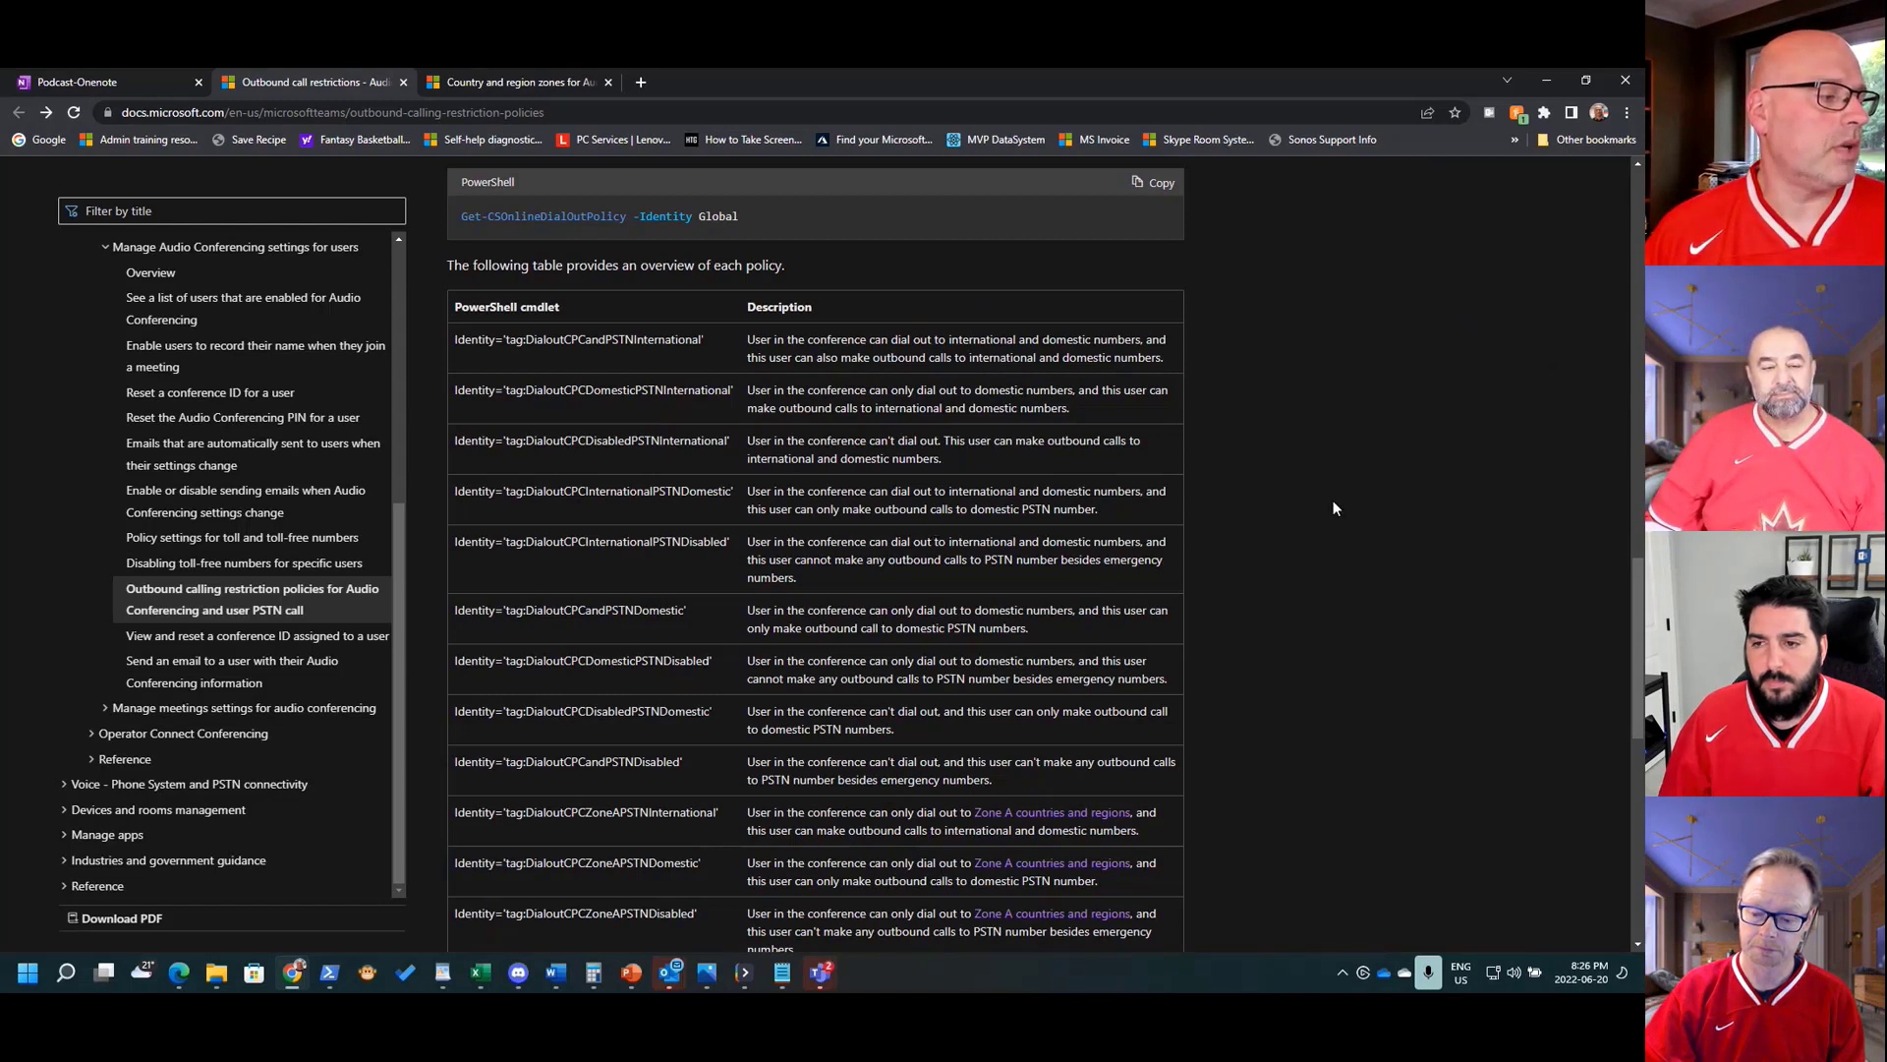
{"action": "mouse_move", "coordinate": [1460, 486]}
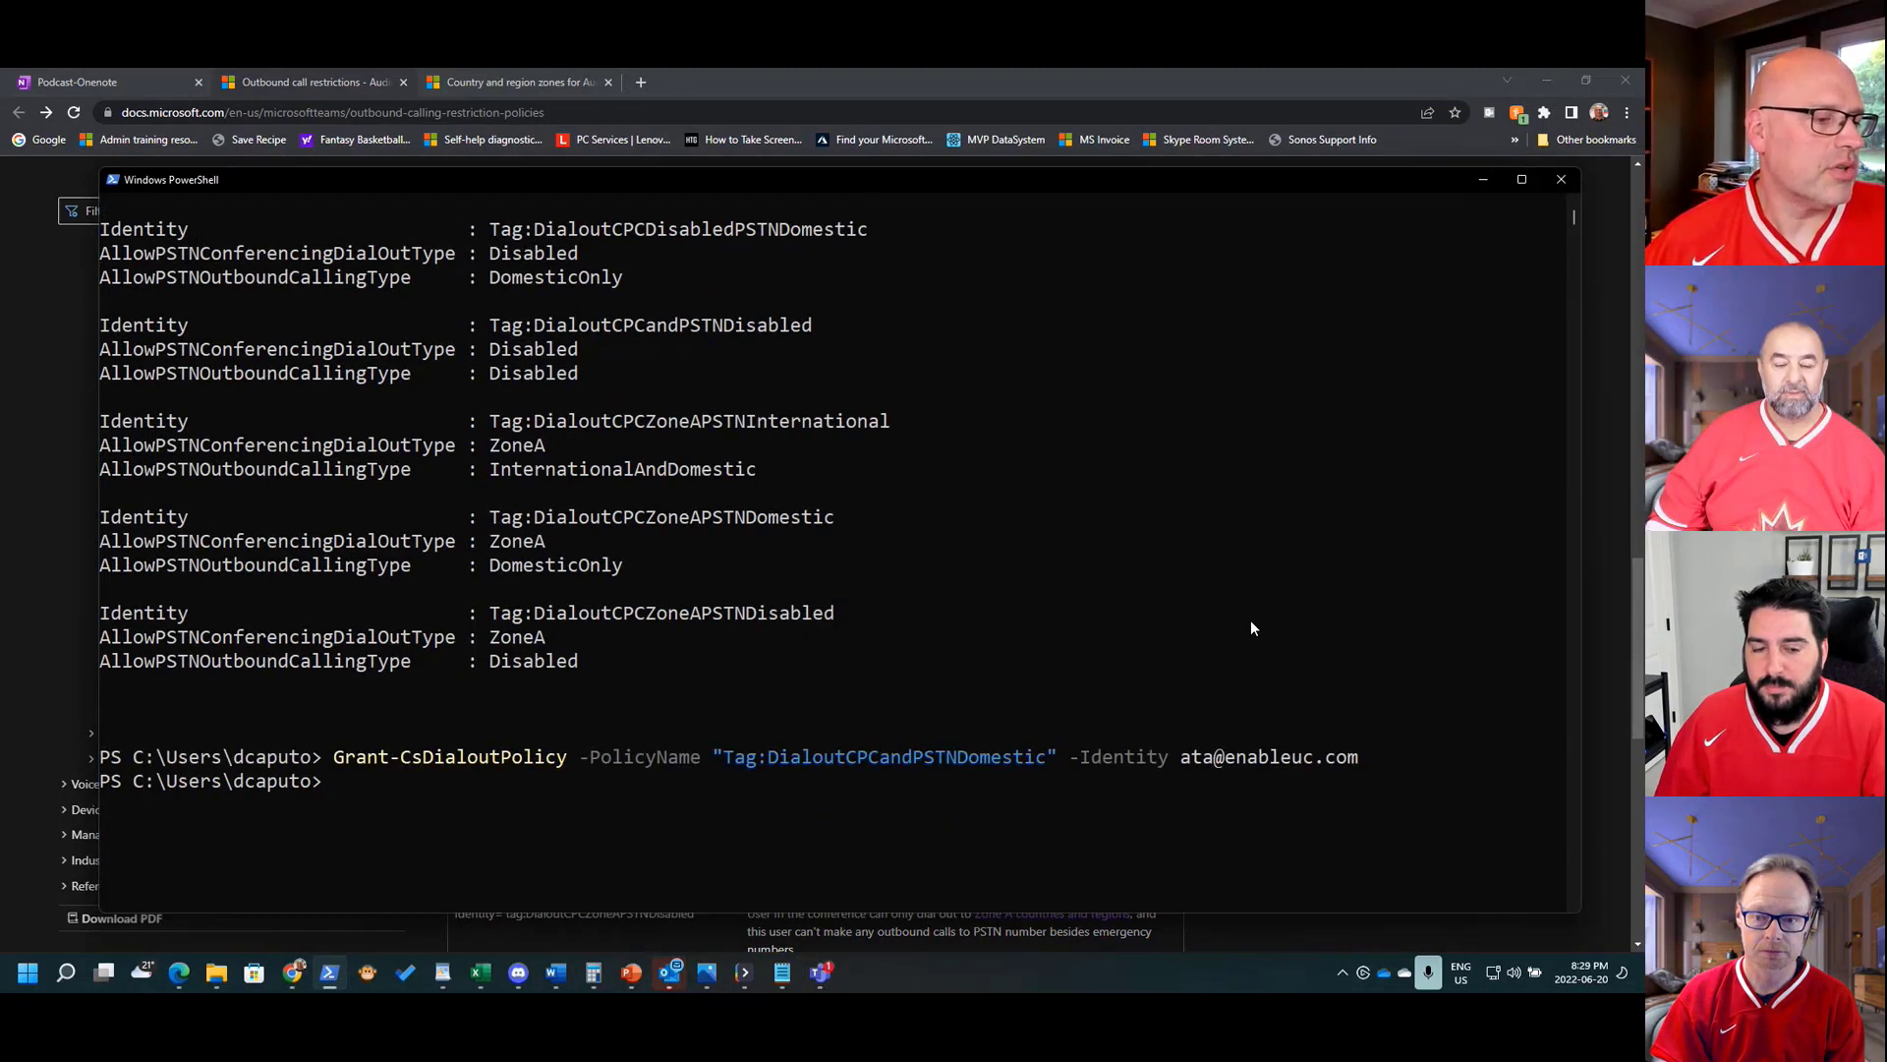
{"action": "mouse_move", "coordinate": [1133, 702]}
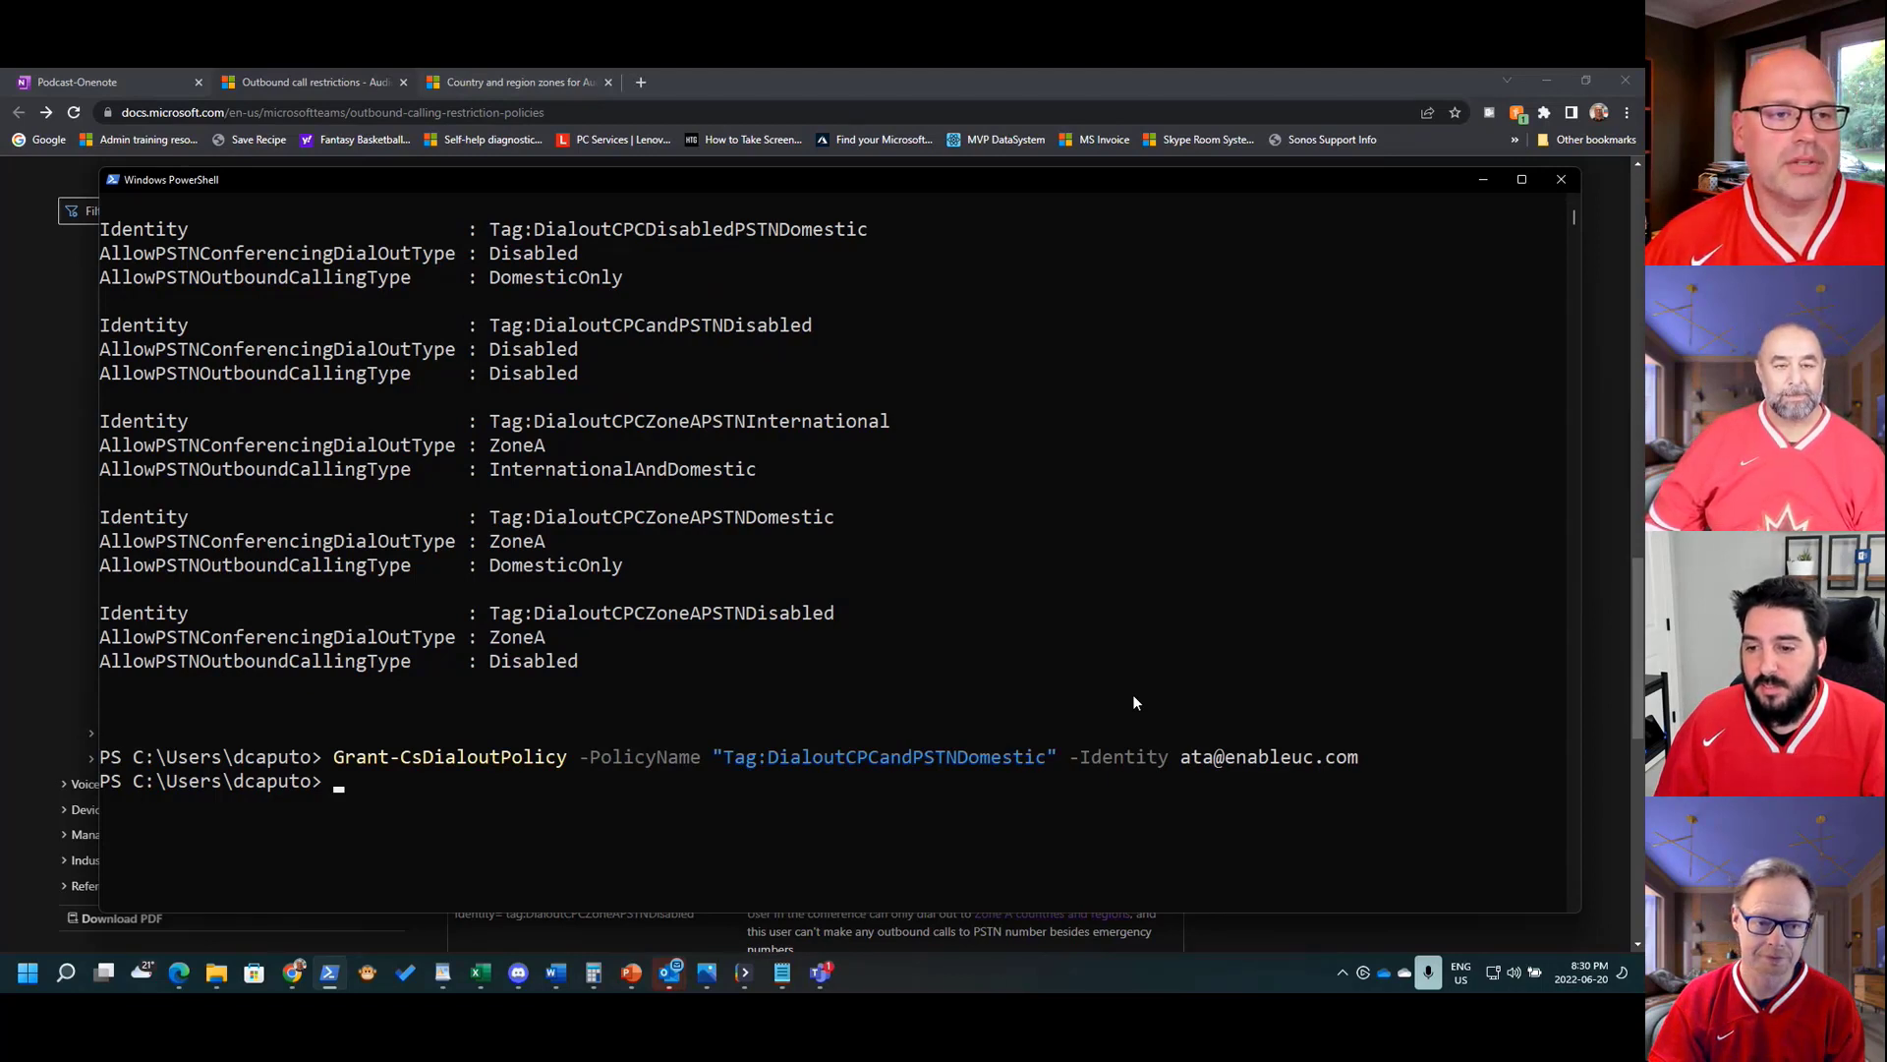
{"action": "mouse_move", "coordinate": [1304, 489]}
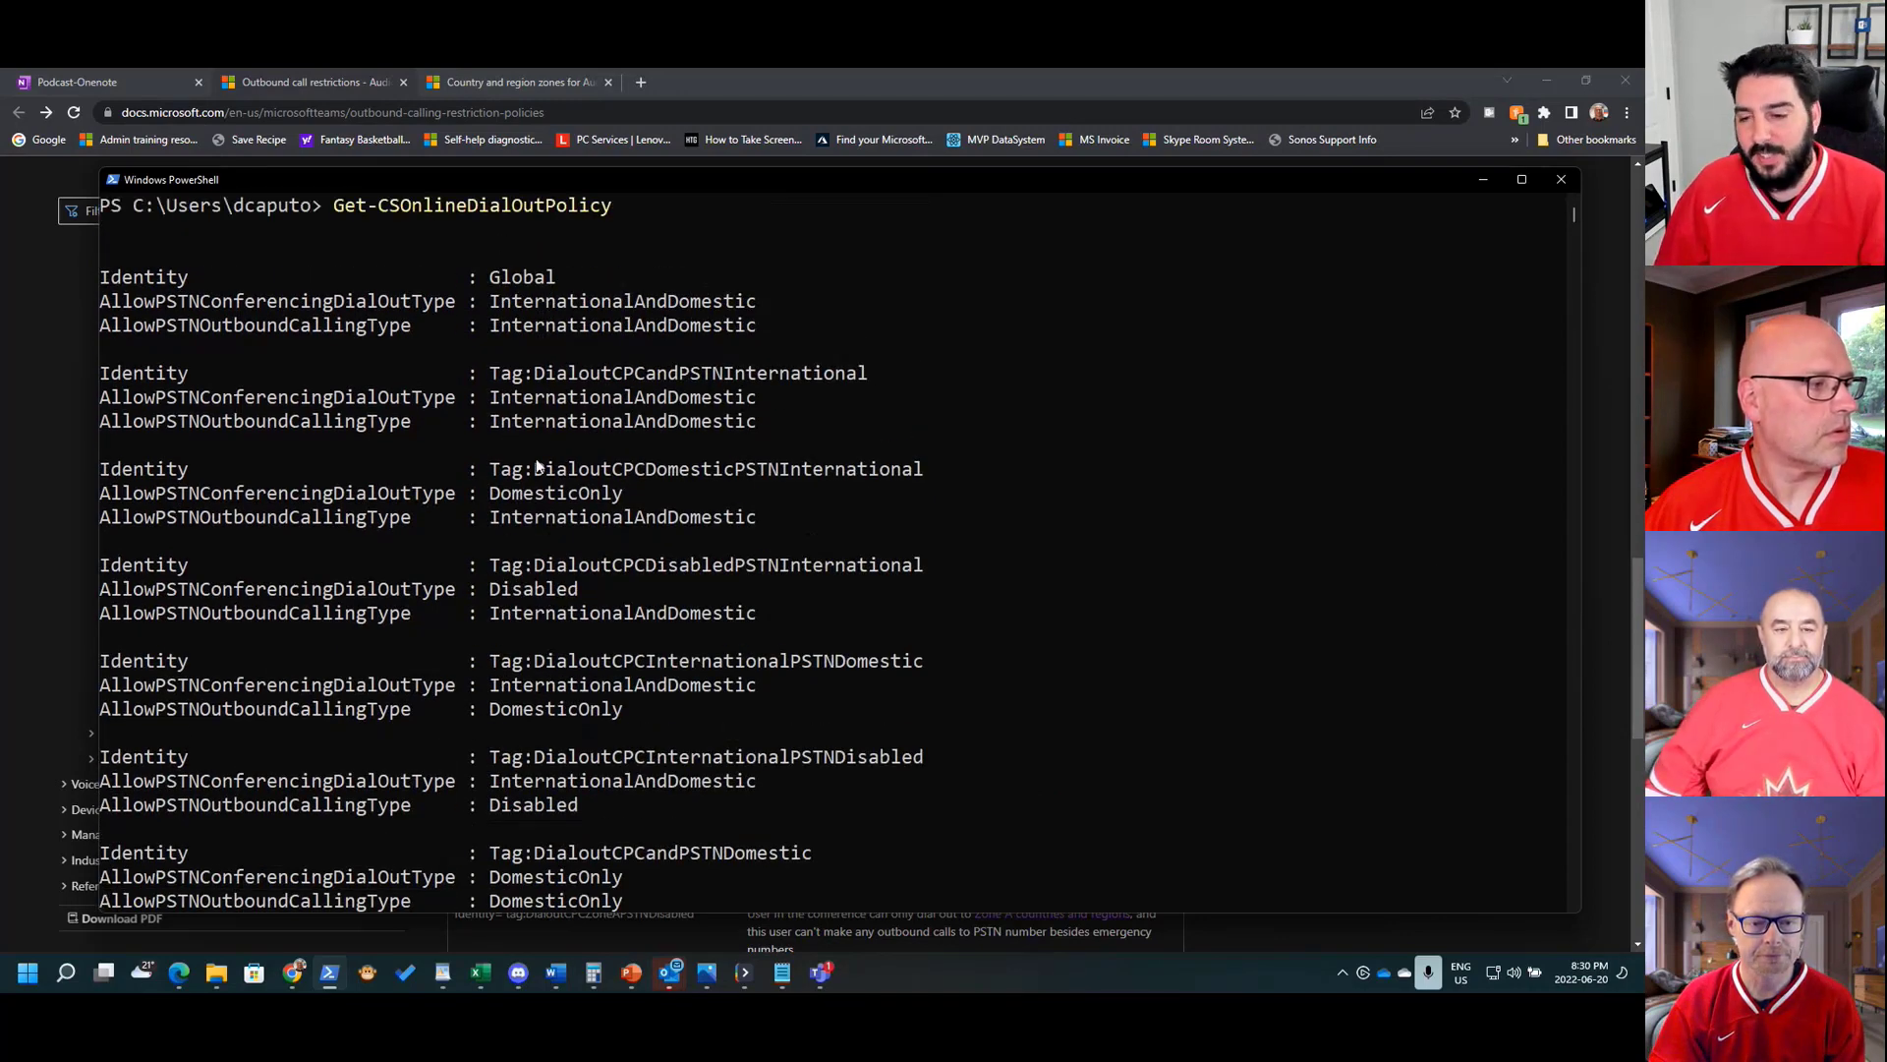
{"action": "mouse_move", "coordinate": [1343, 535]}
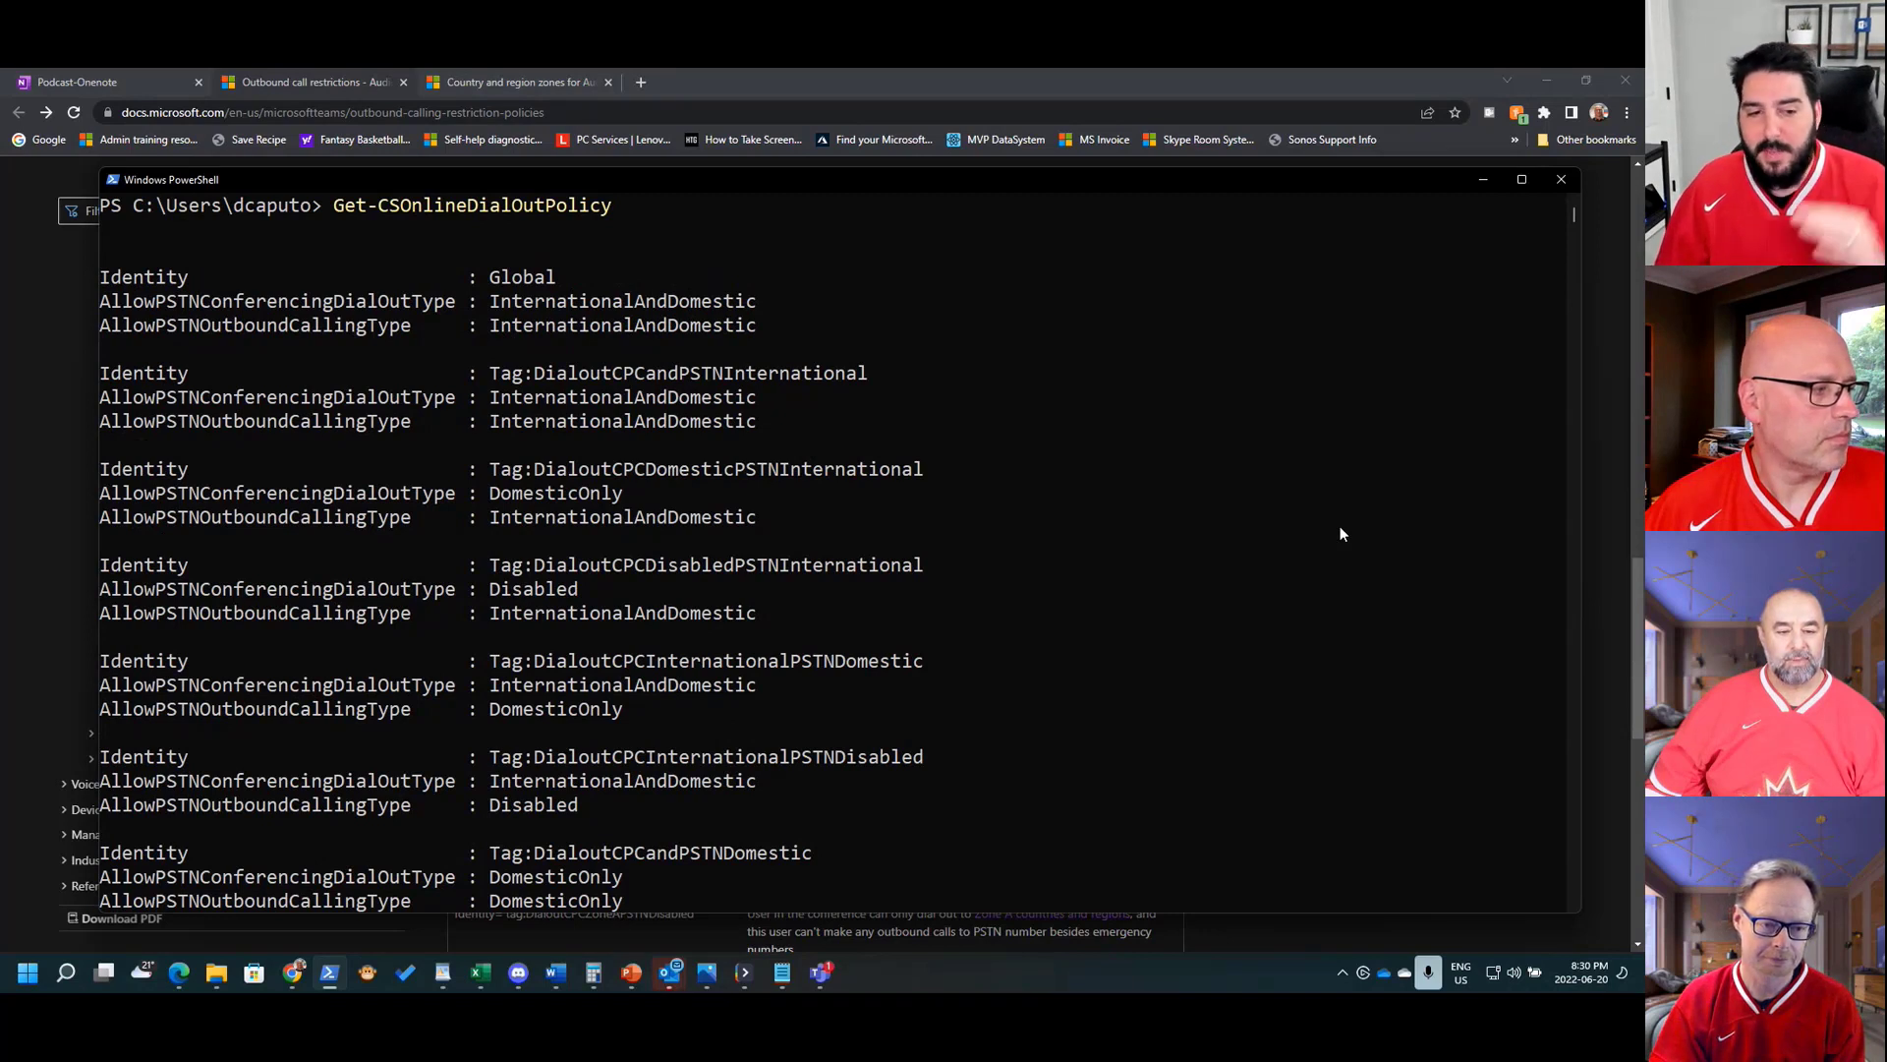
{"action": "mouse_move", "coordinate": [325, 602]}
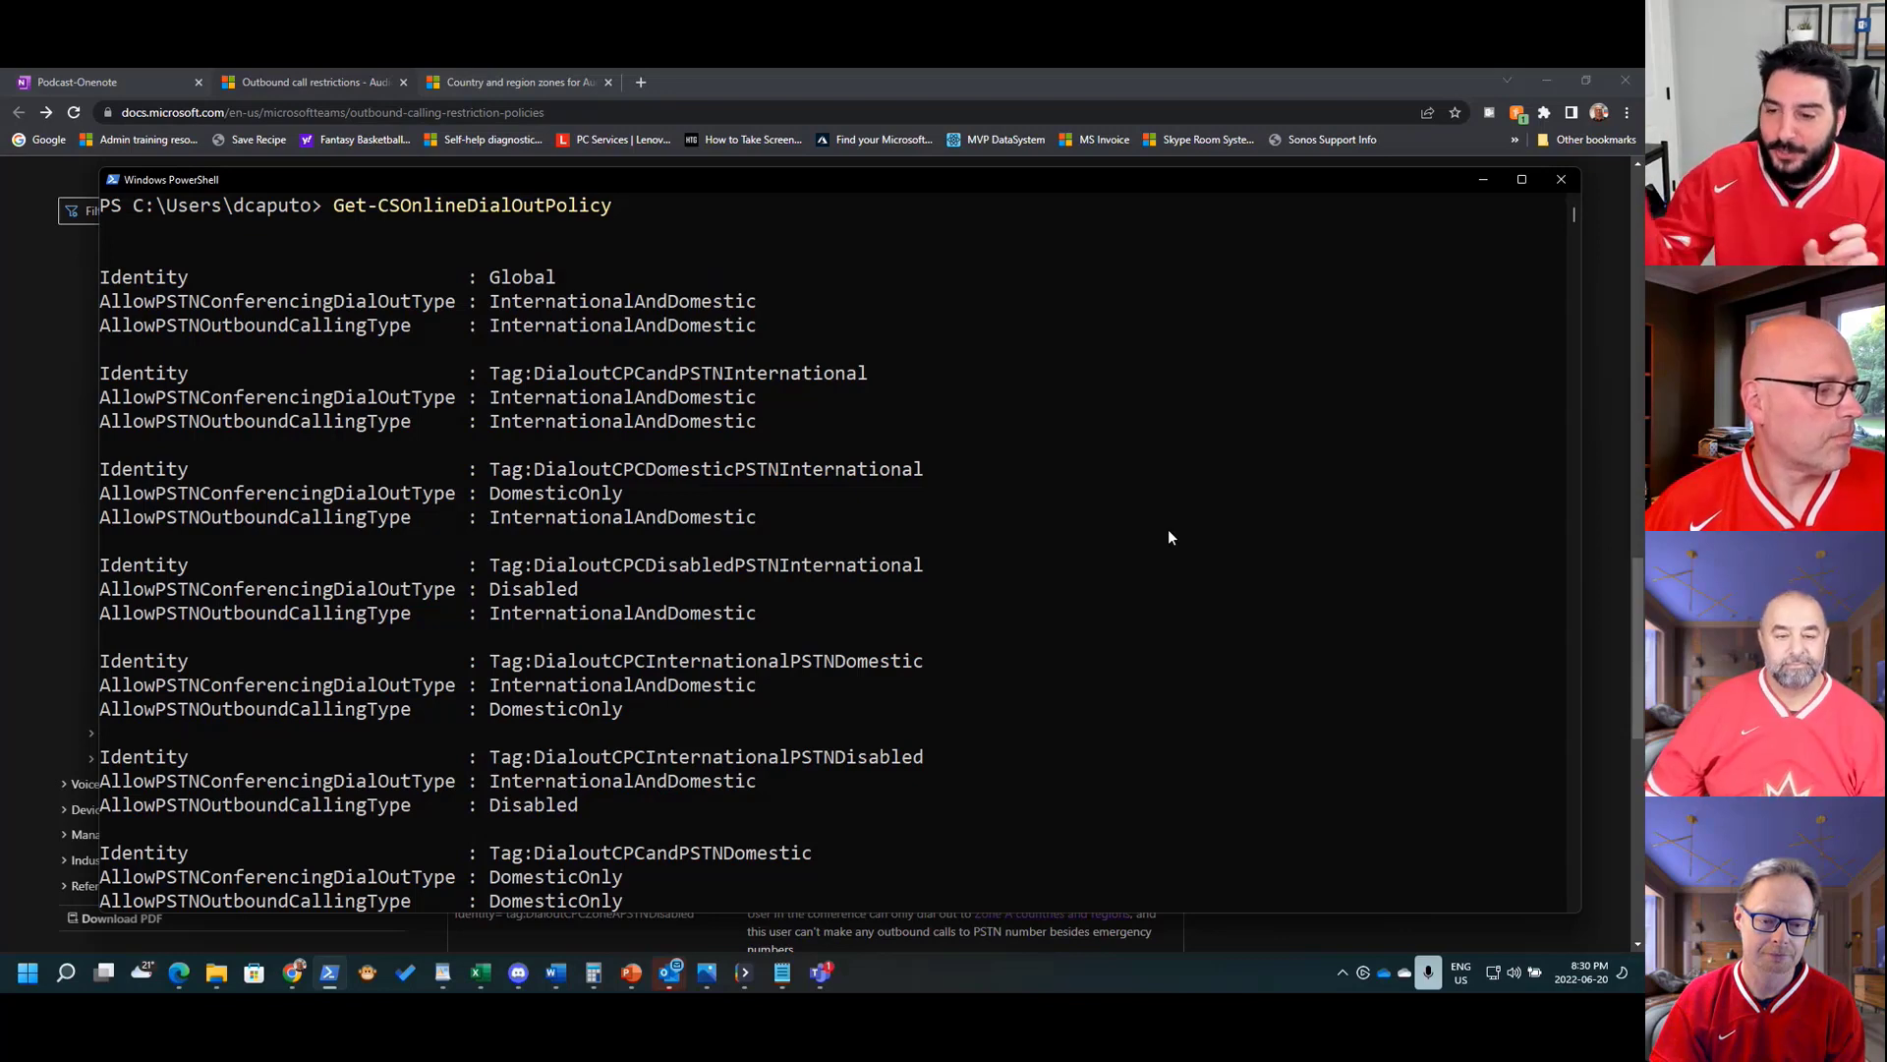
{"action": "scroll", "scroll_direction": "down", "scroll_amount": 3}
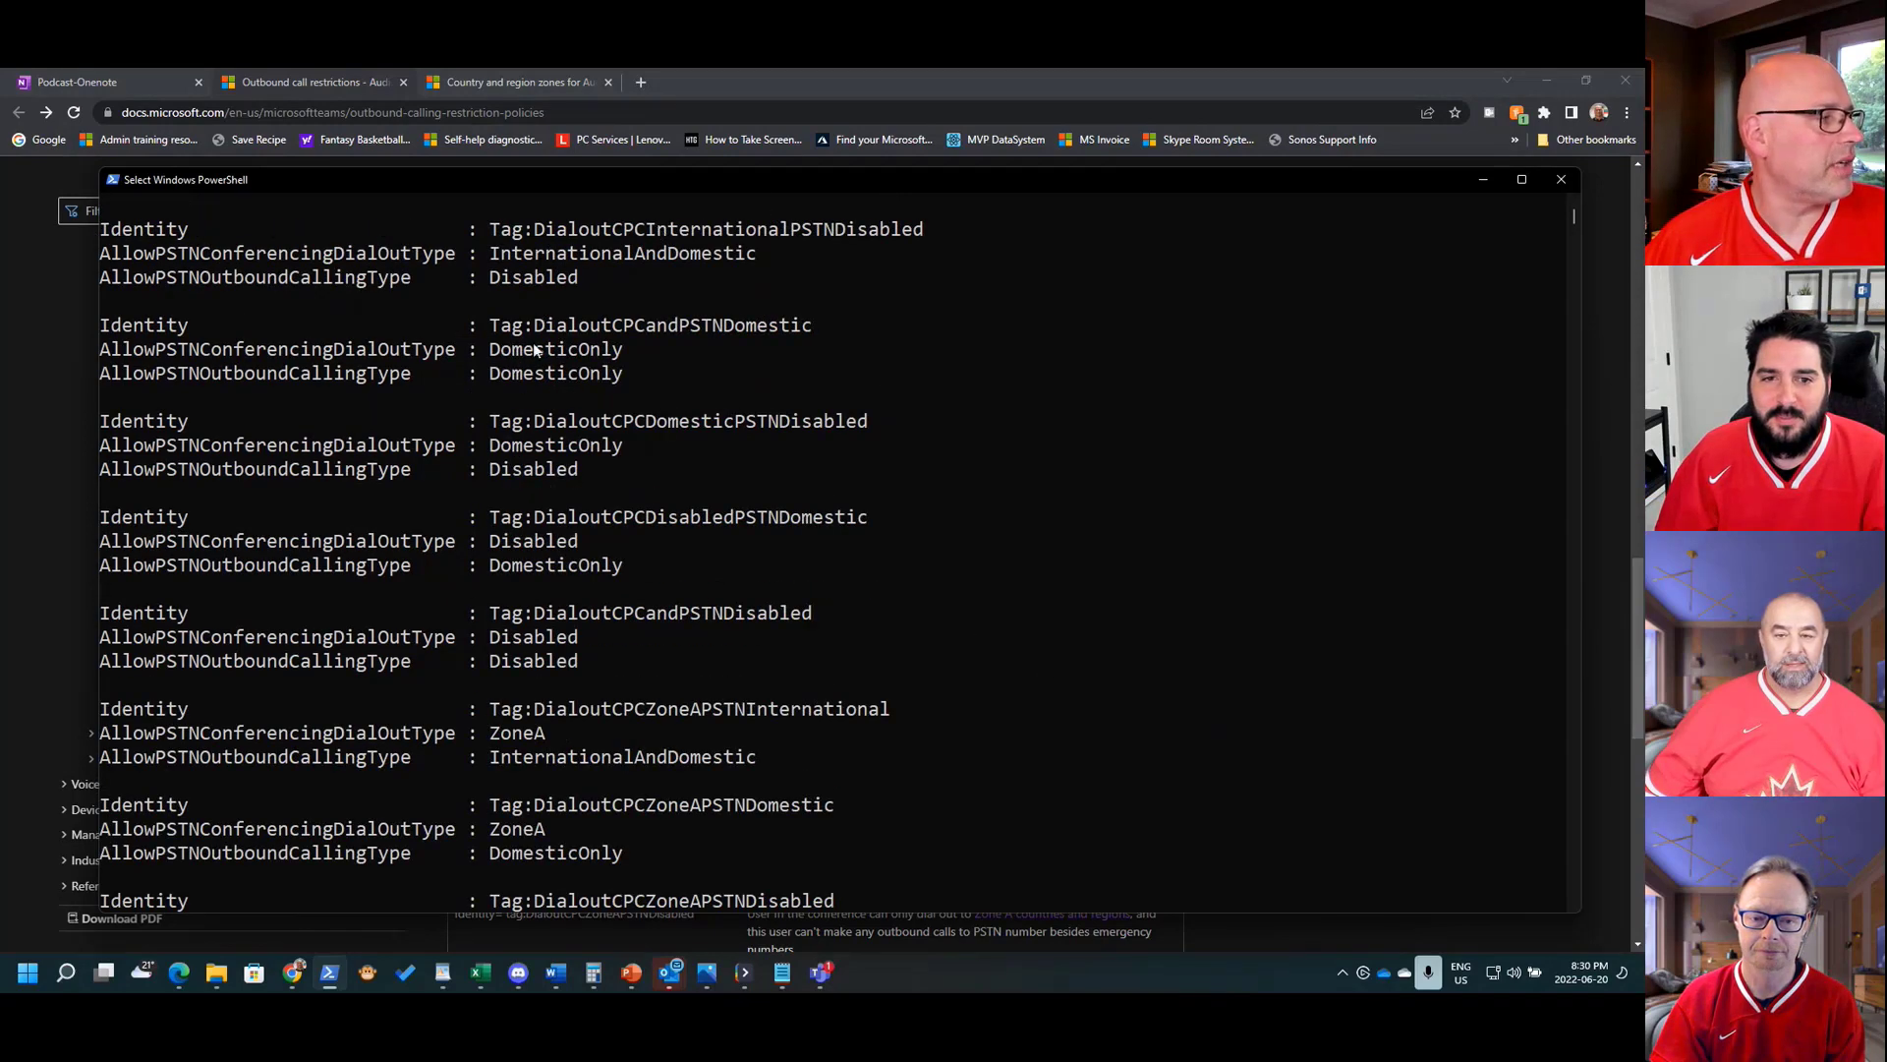
{"action": "mouse_move", "coordinate": [910, 416]}
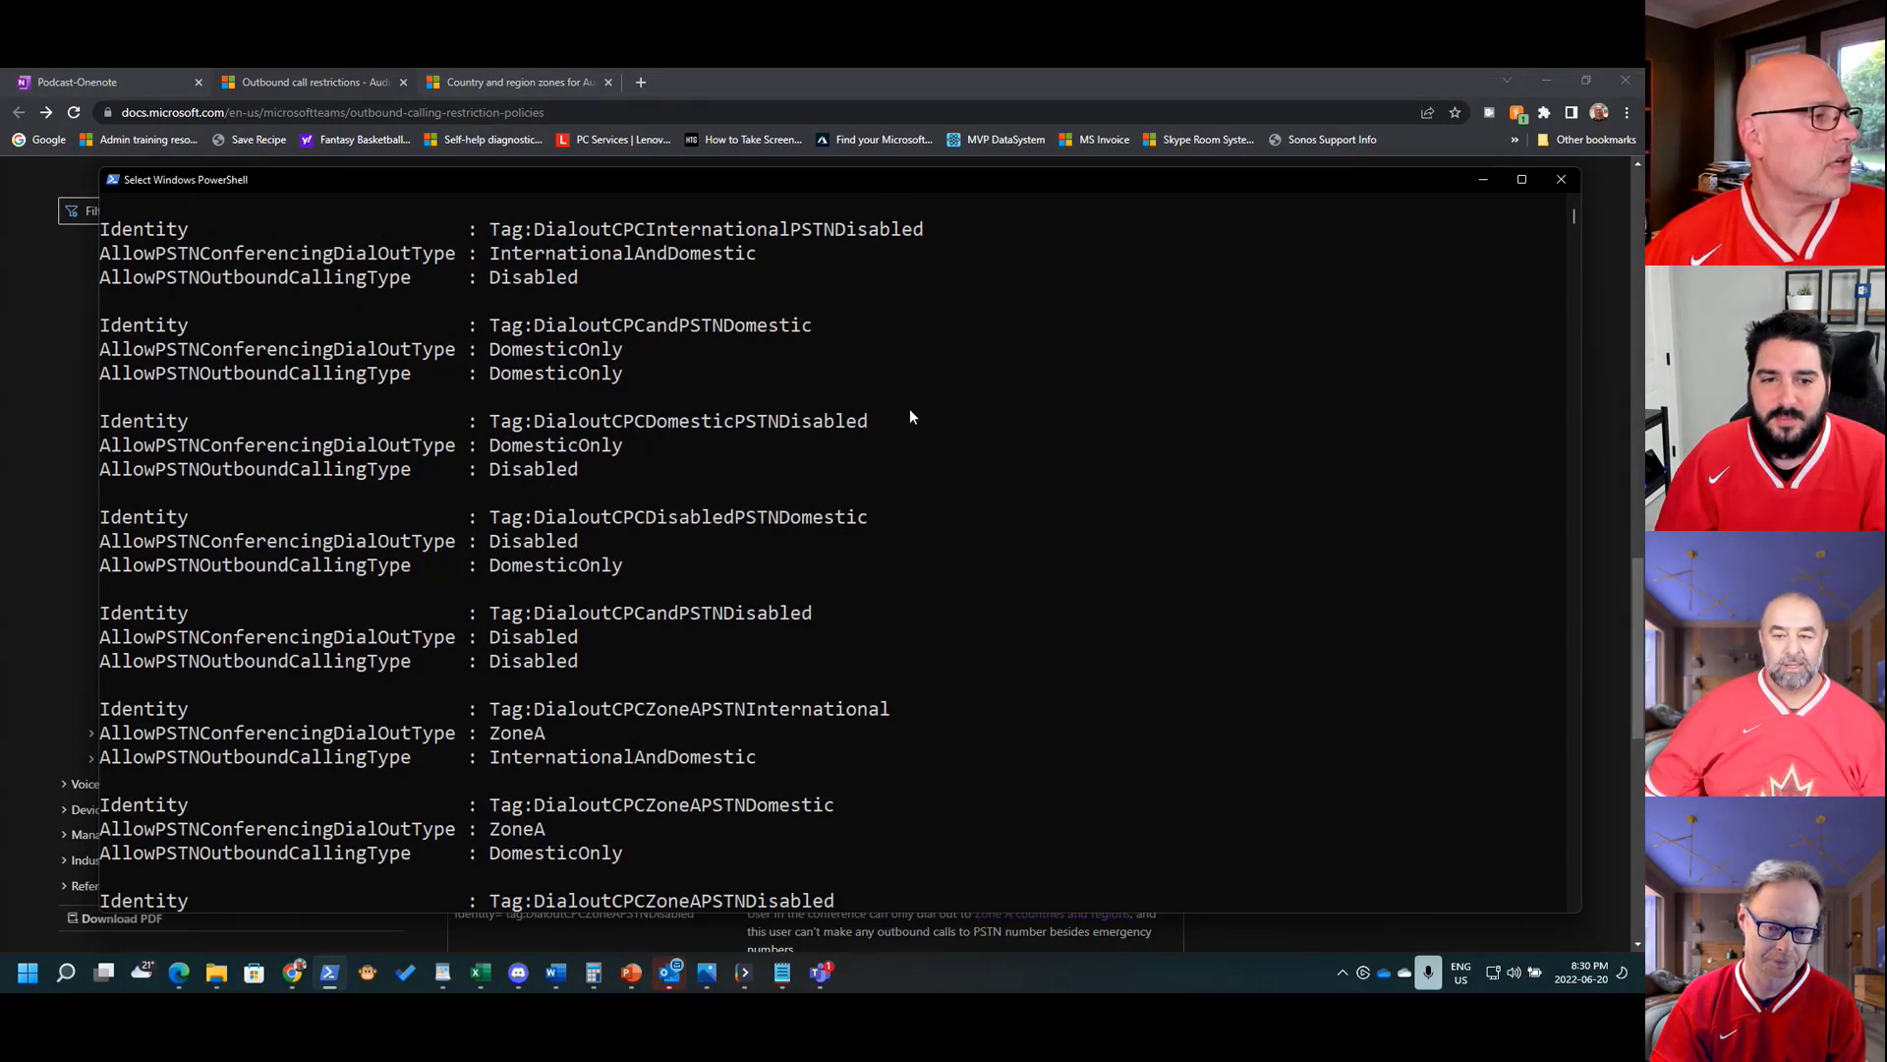
{"action": "mouse_move", "coordinate": [305, 336]}
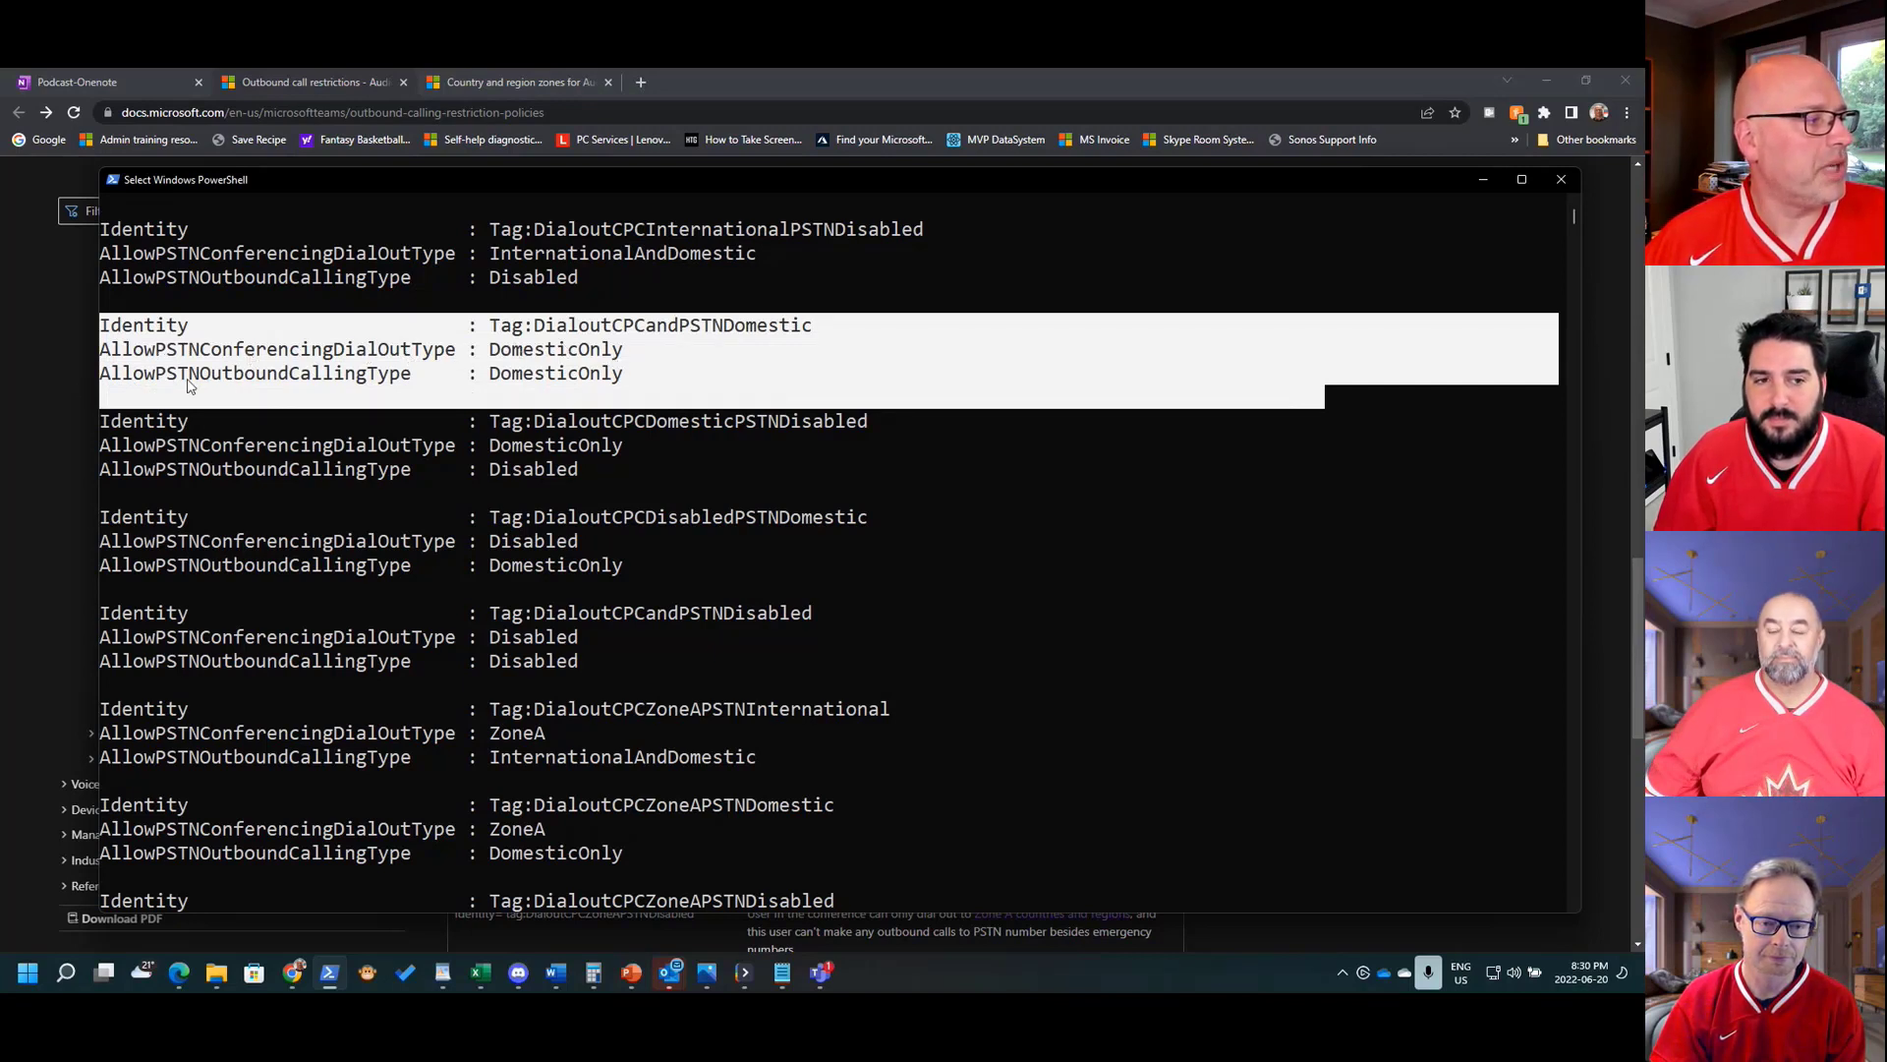
{"action": "mouse_move", "coordinate": [656, 385]}
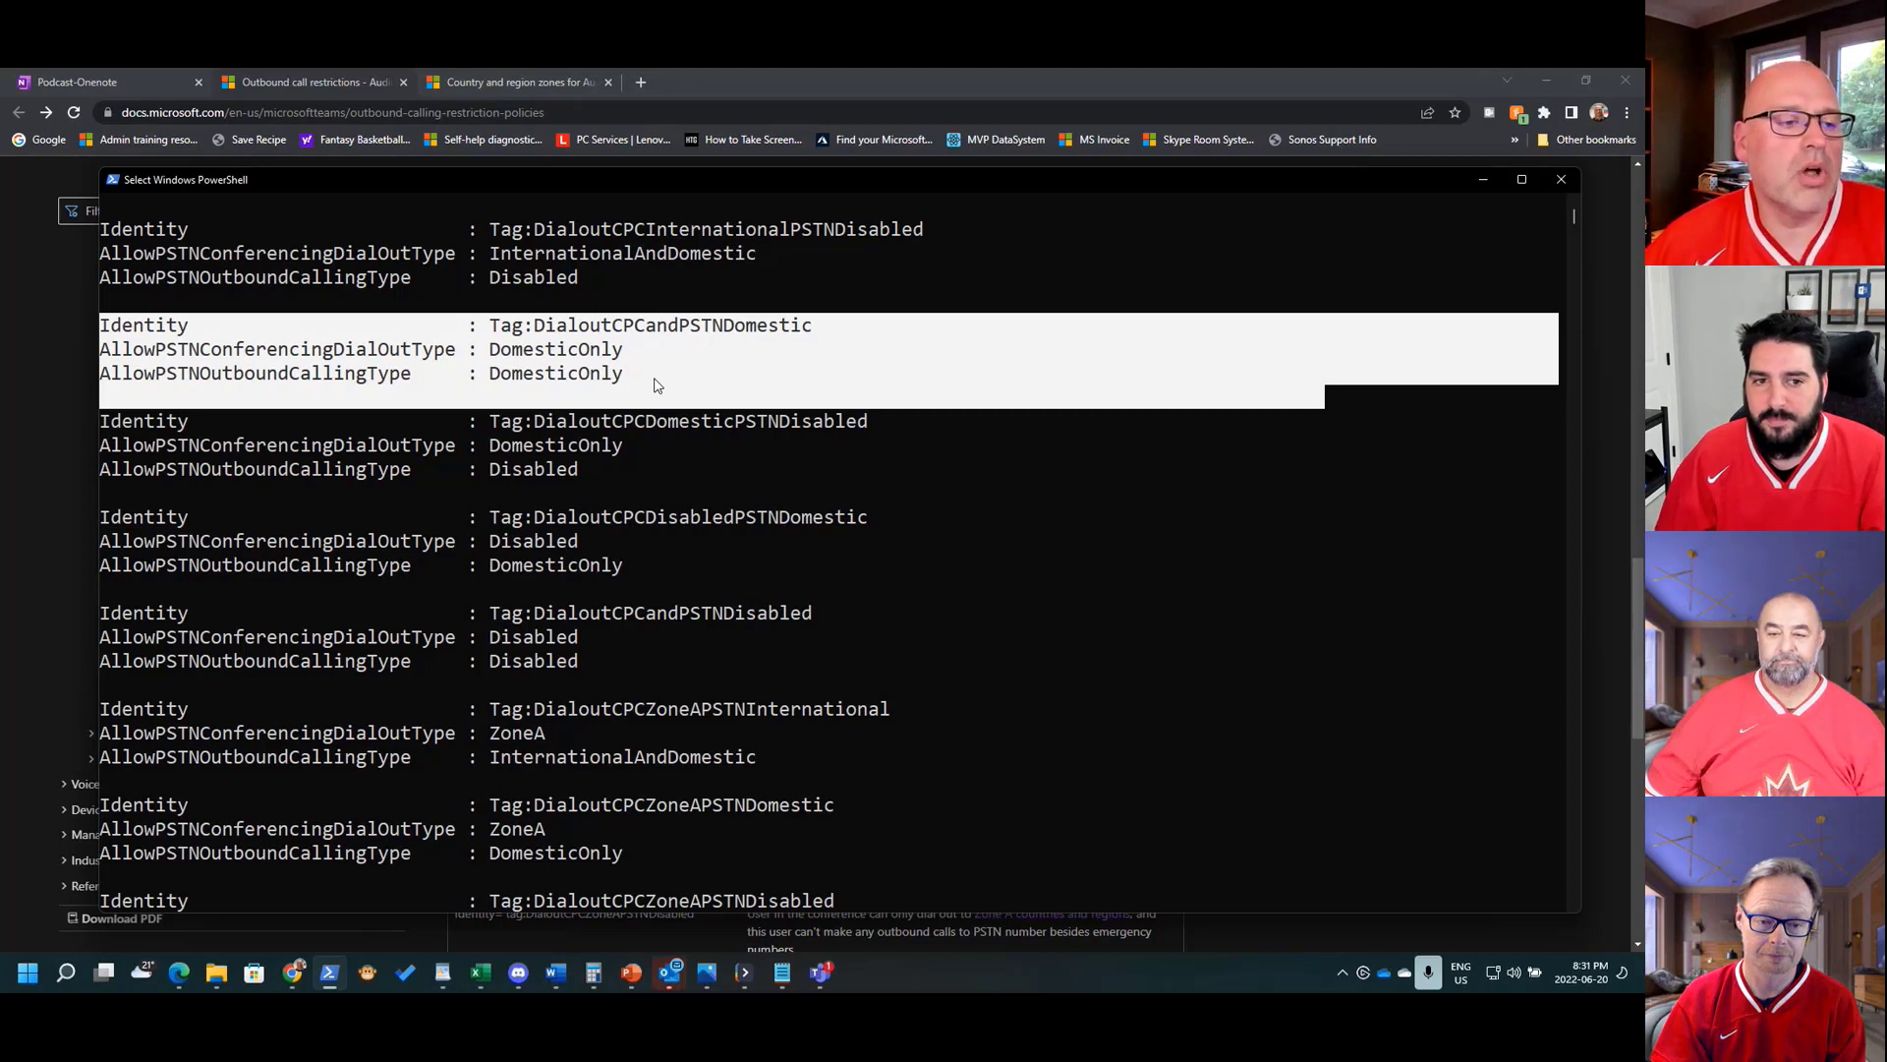
{"action": "mouse_move", "coordinate": [634, 385]}
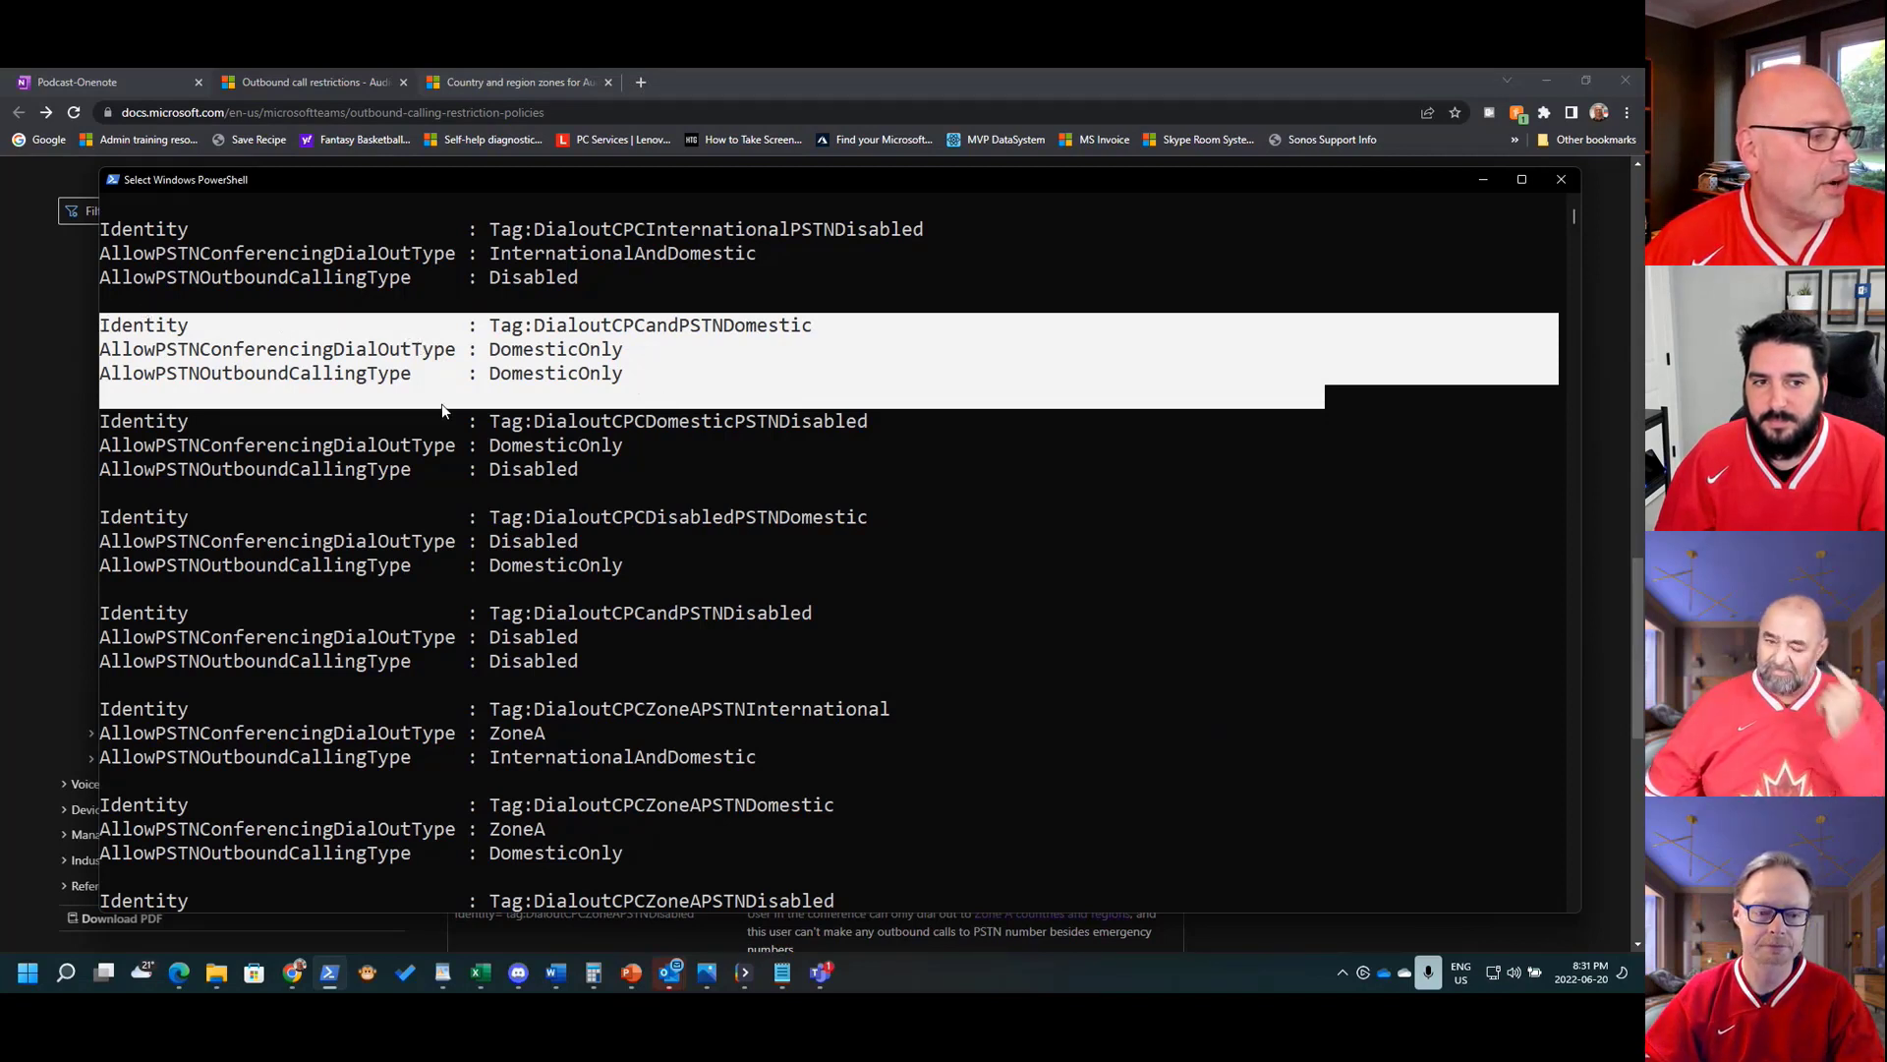
{"action": "mouse_move", "coordinate": [468, 352]}
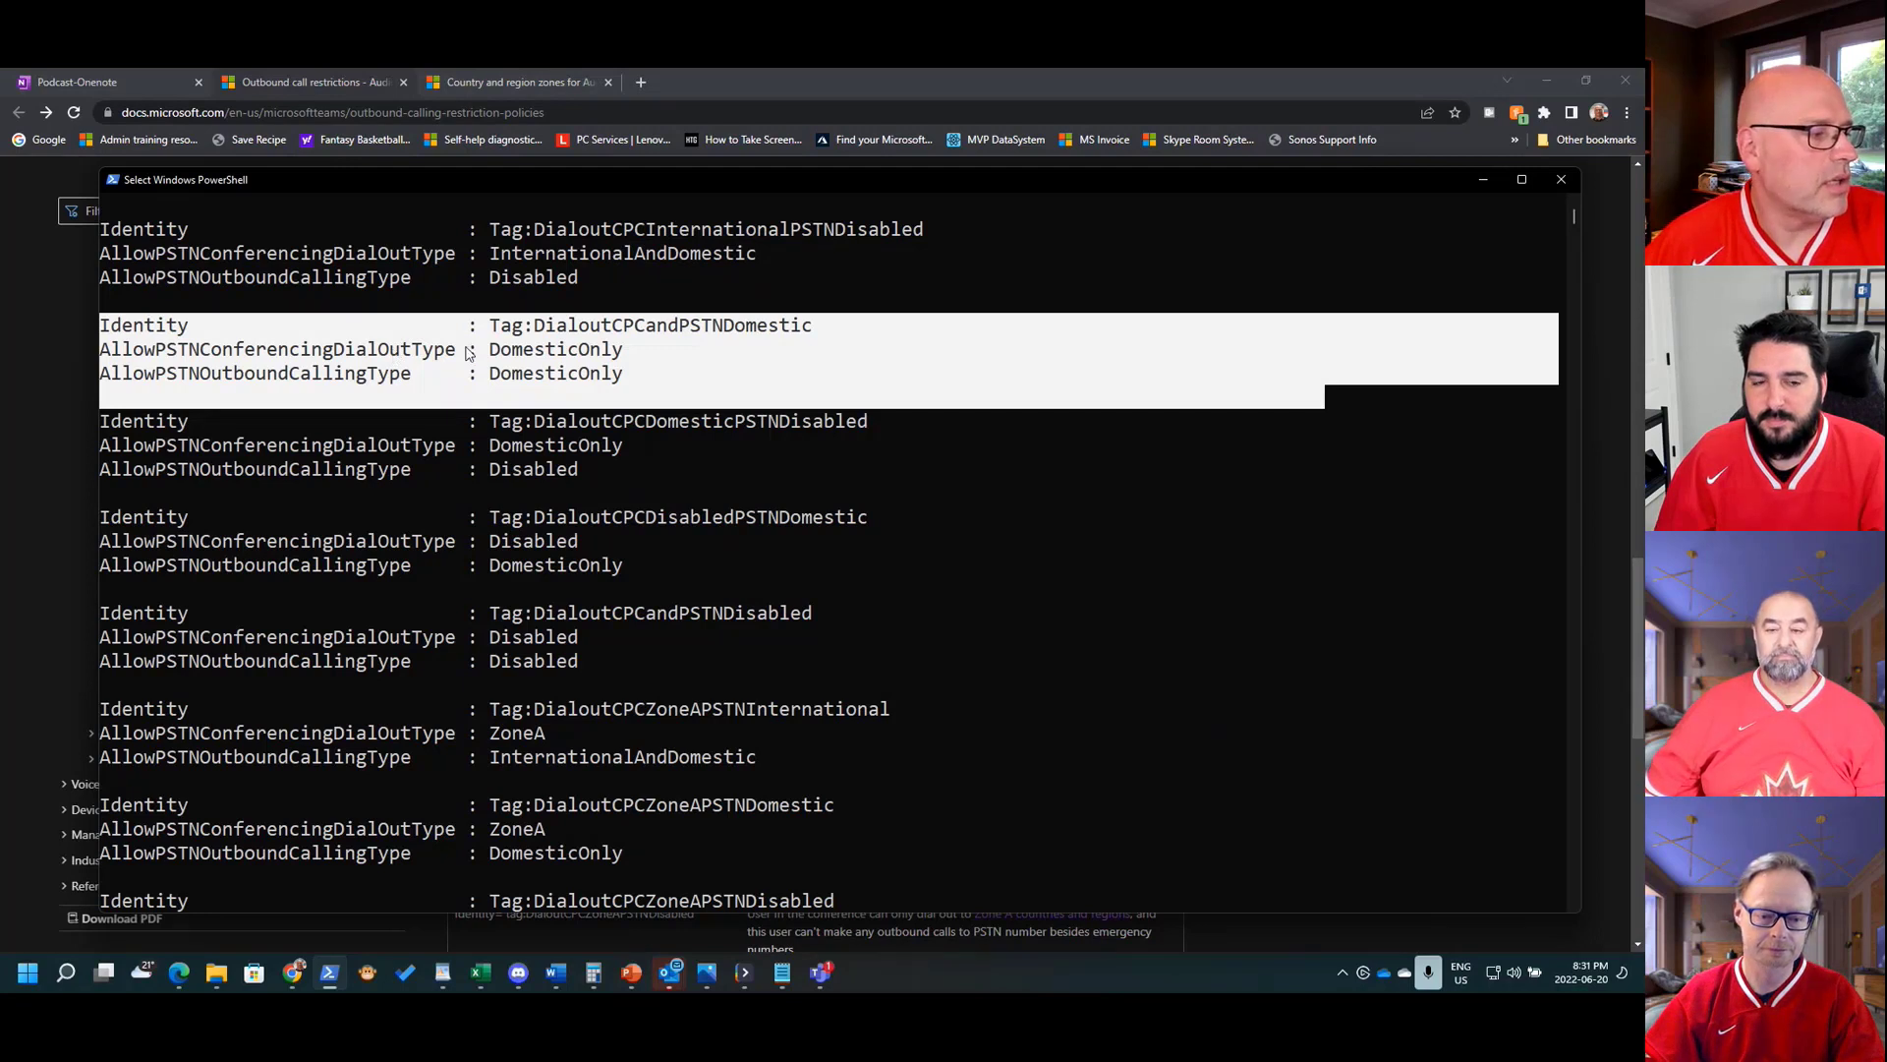
{"action": "mouse_move", "coordinate": [1022, 181]}
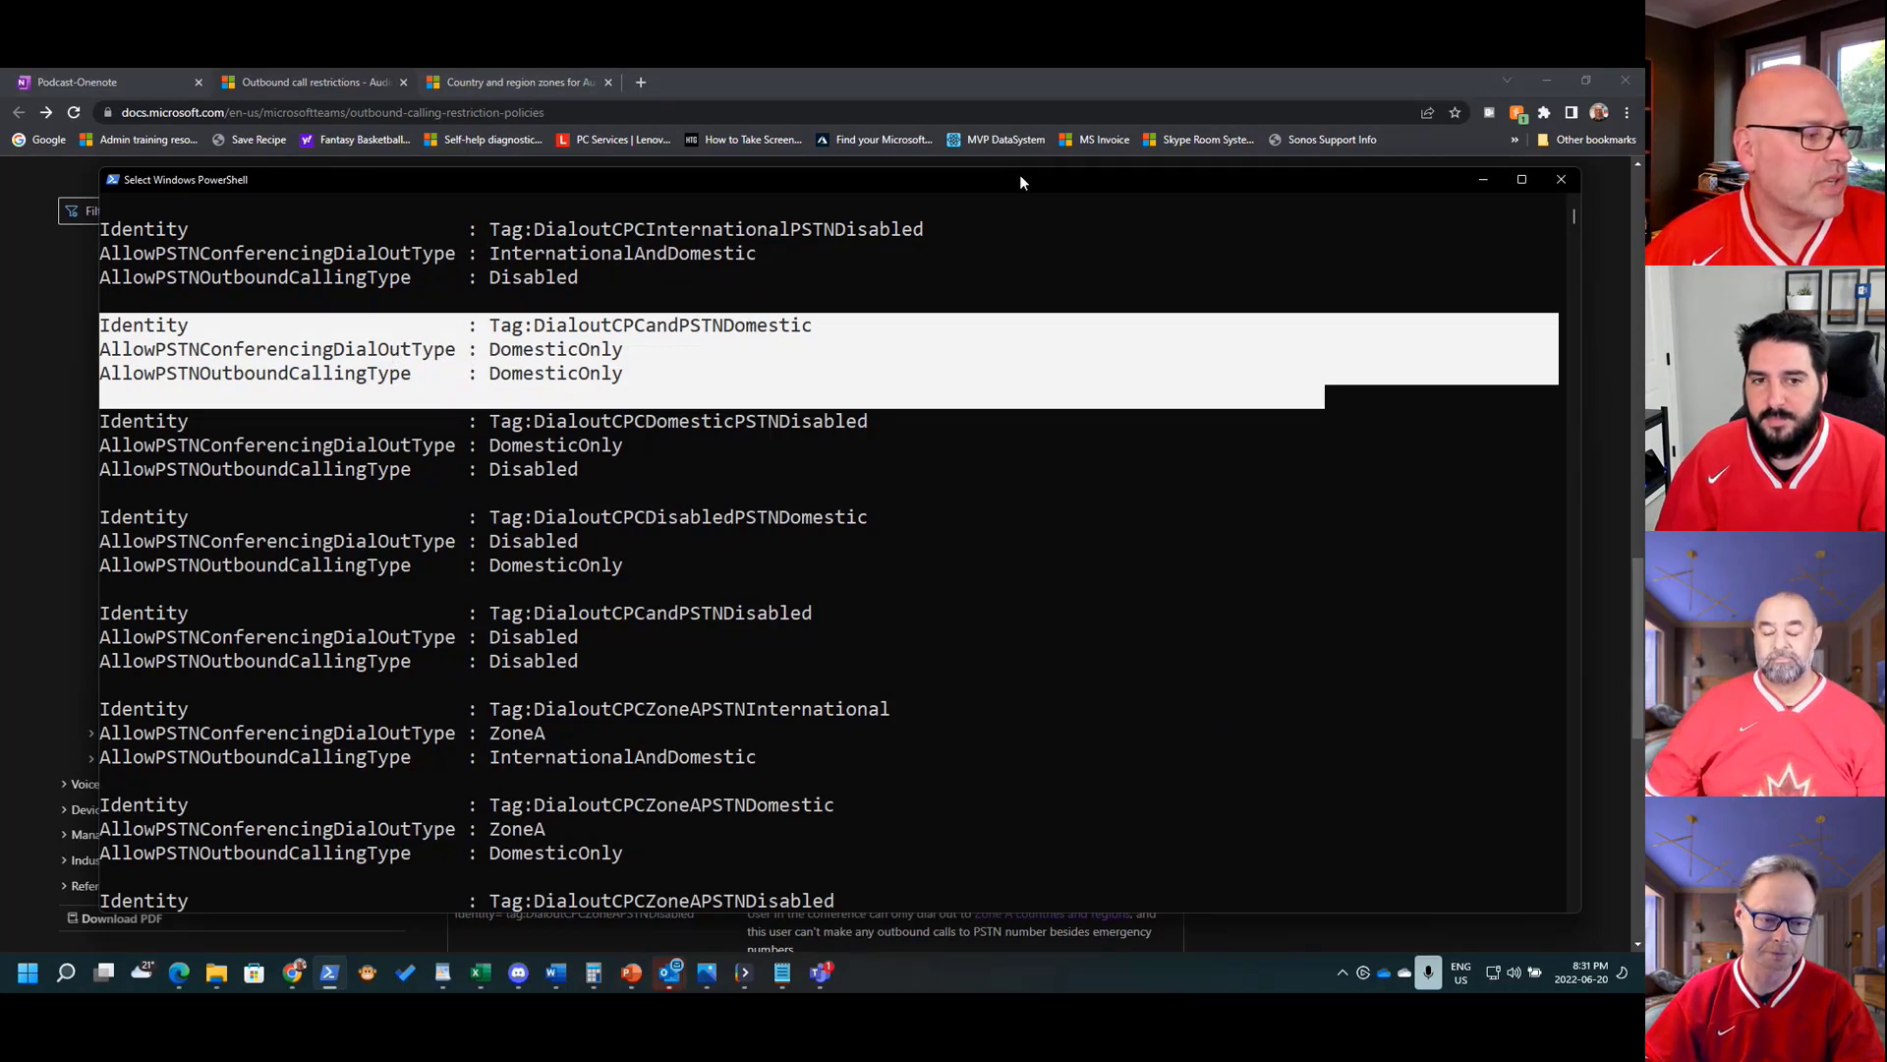
{"action": "mouse_move", "coordinate": [647, 708]}
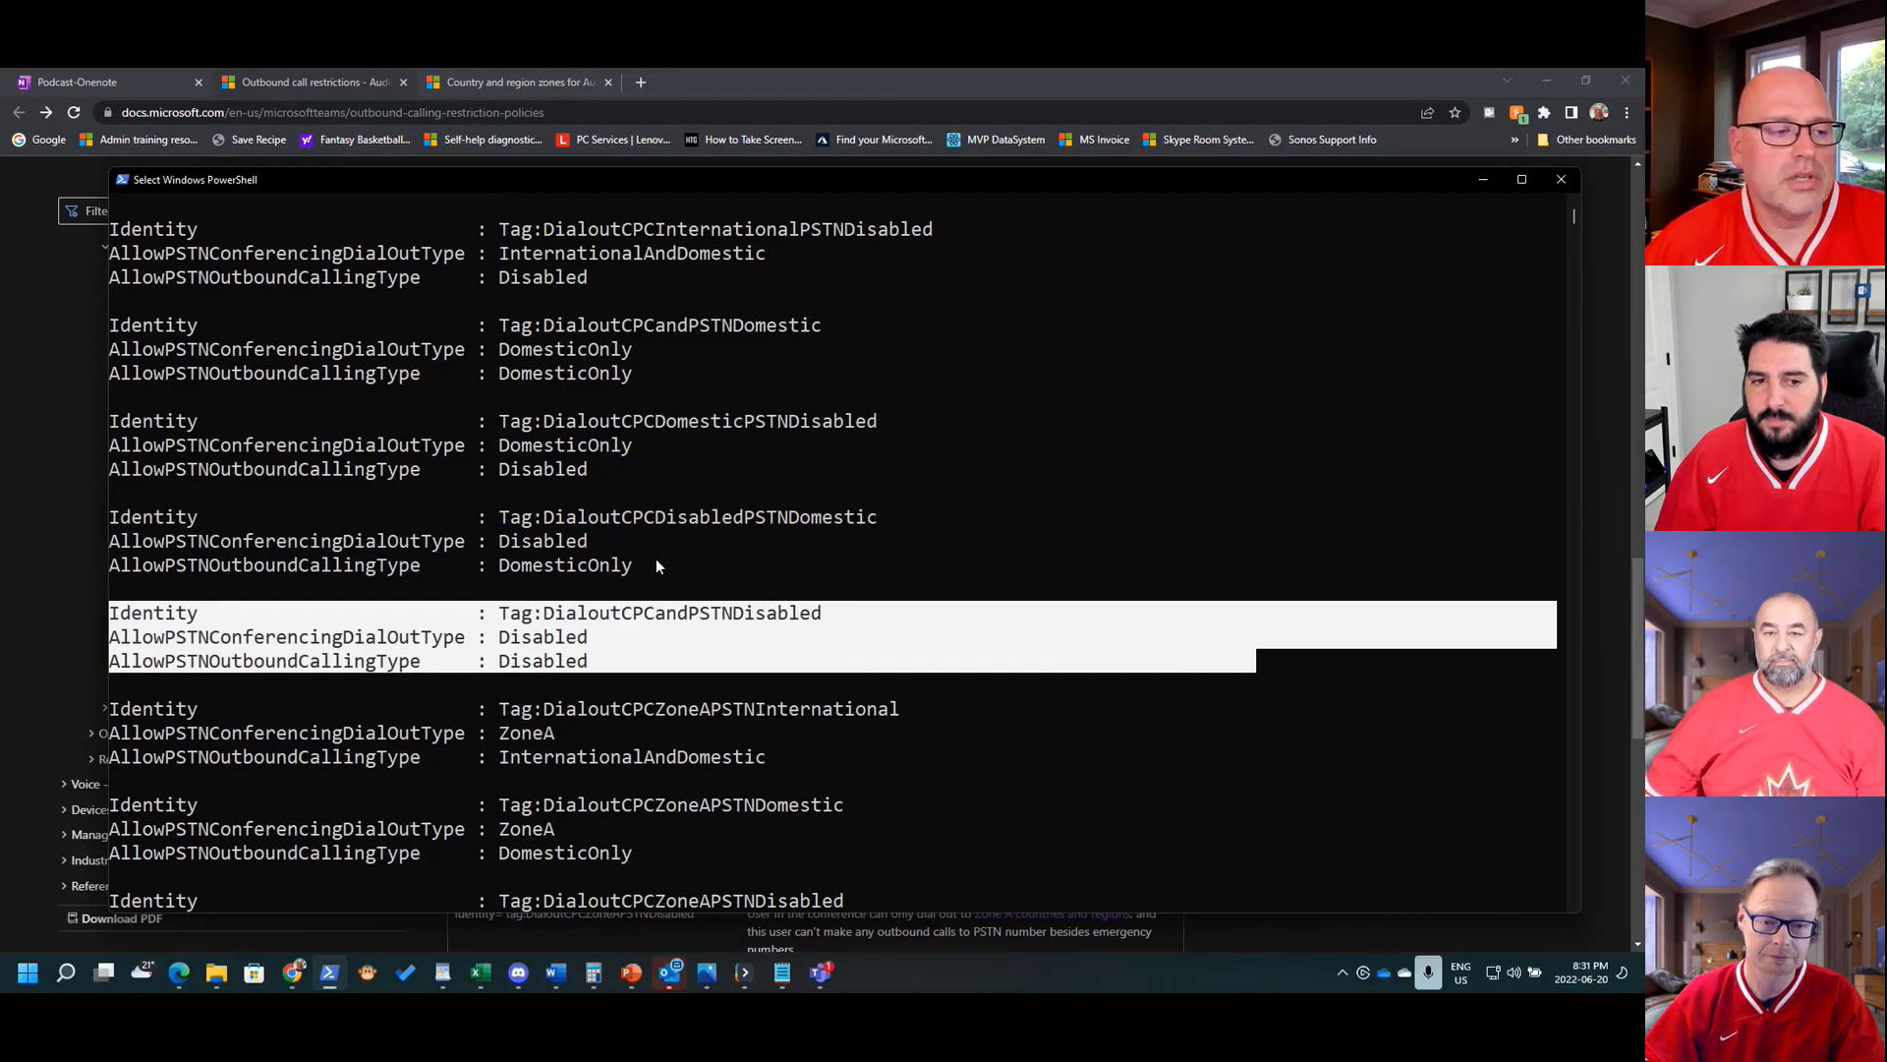
{"action": "scroll", "scroll_direction": "down", "scroll_amount": 3}
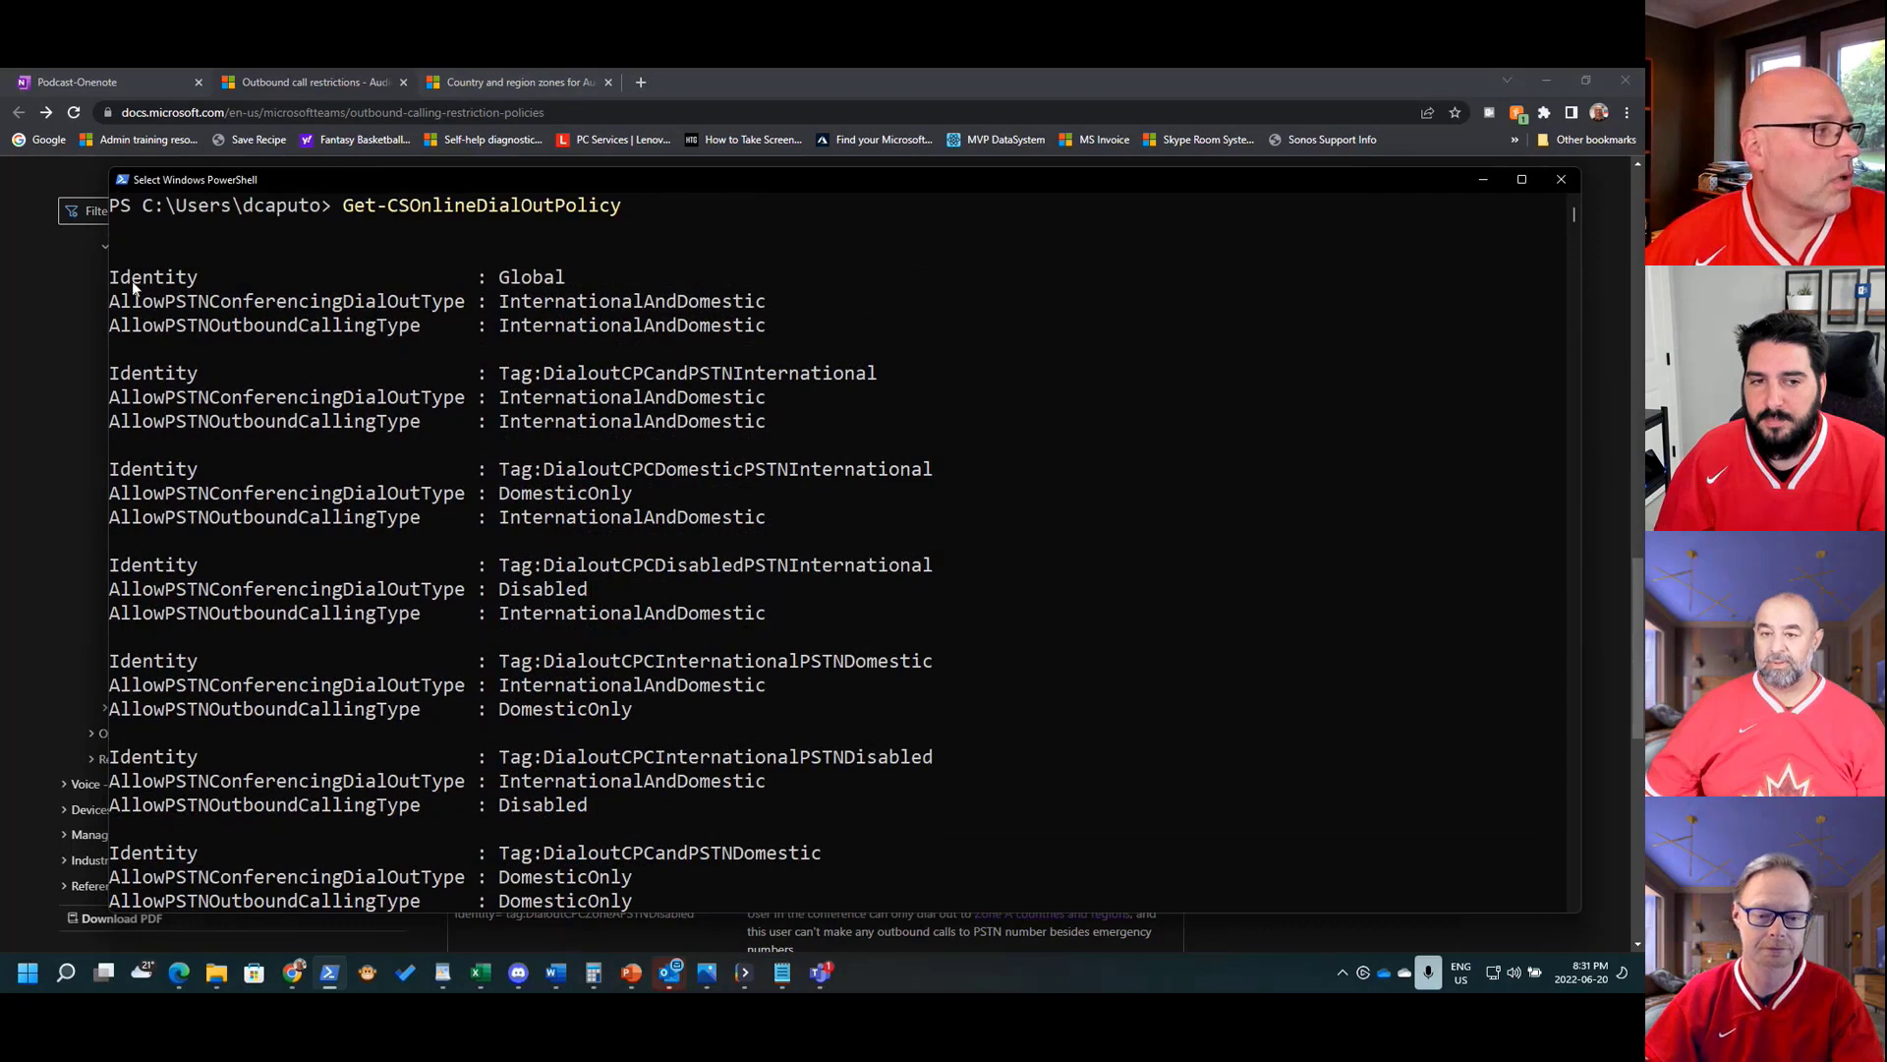
{"action": "left_click_drag", "start_coordinate": [114, 277], "coordinate": [1011, 324]}
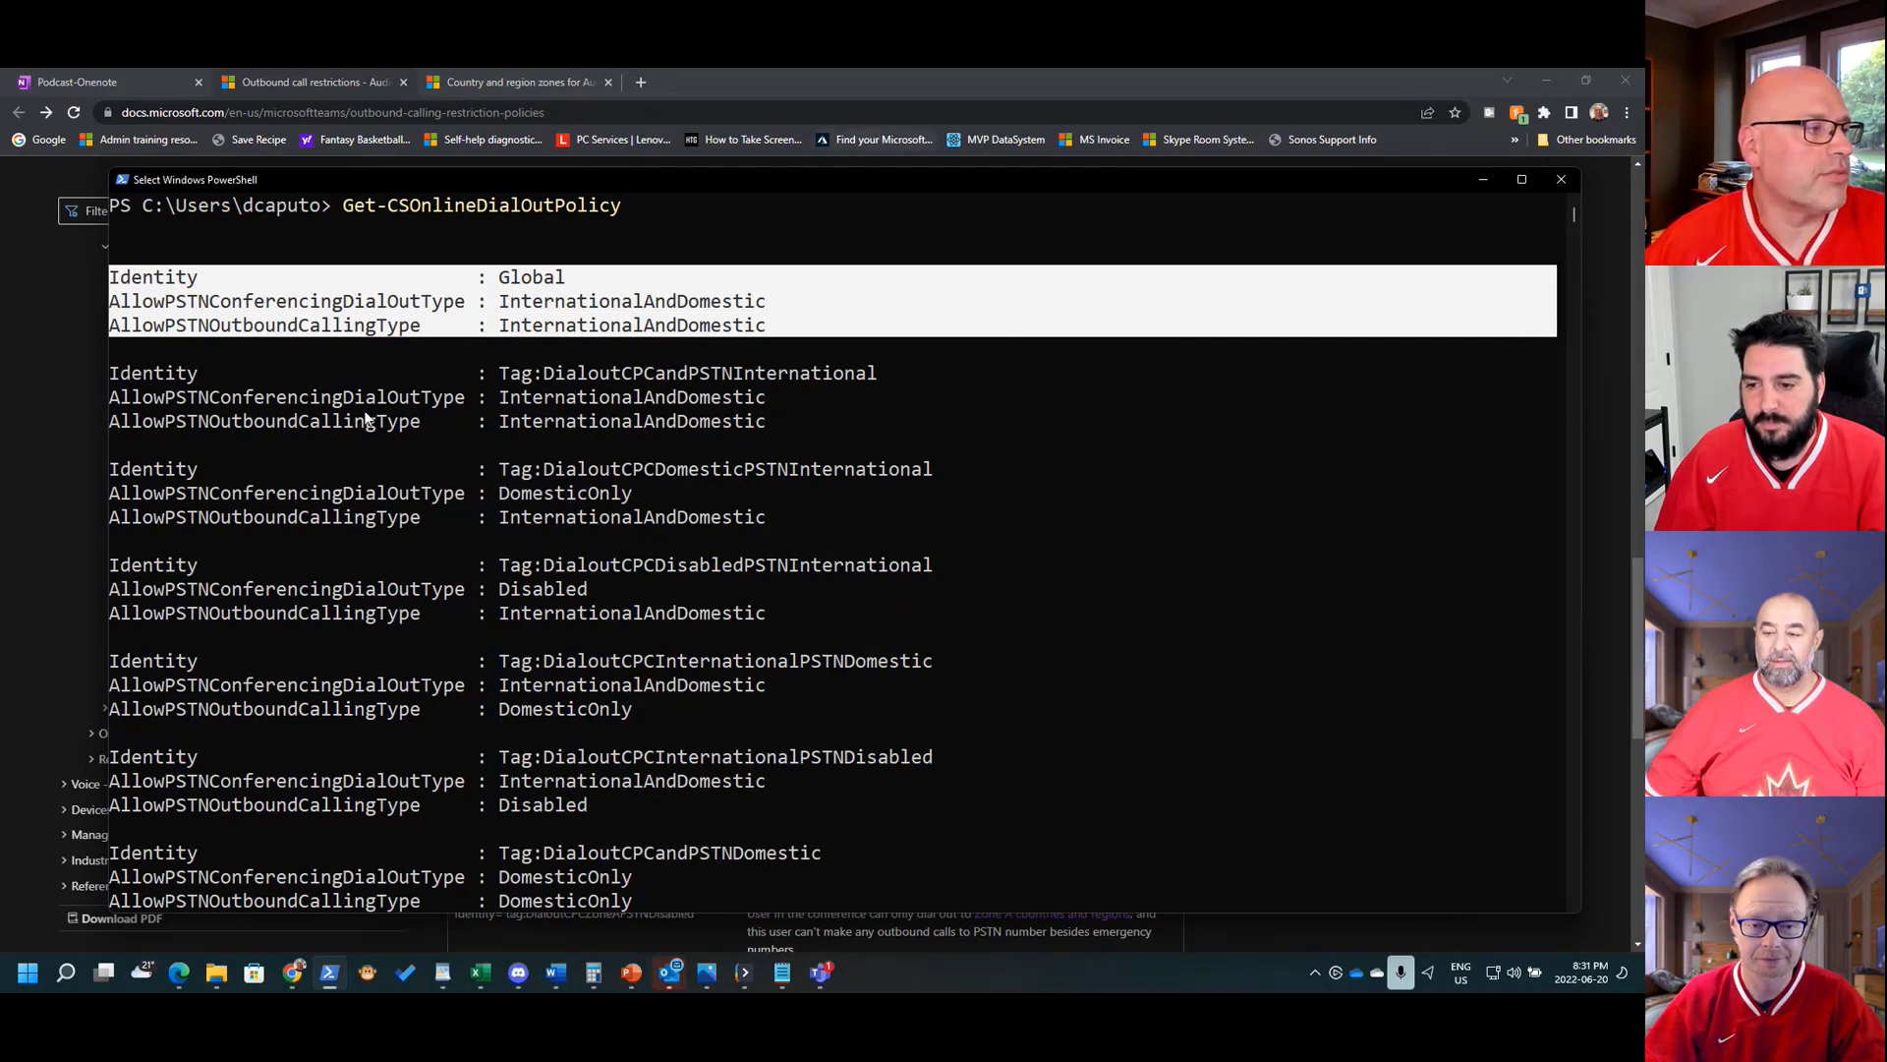
{"action": "mouse_move", "coordinate": [865, 317]}
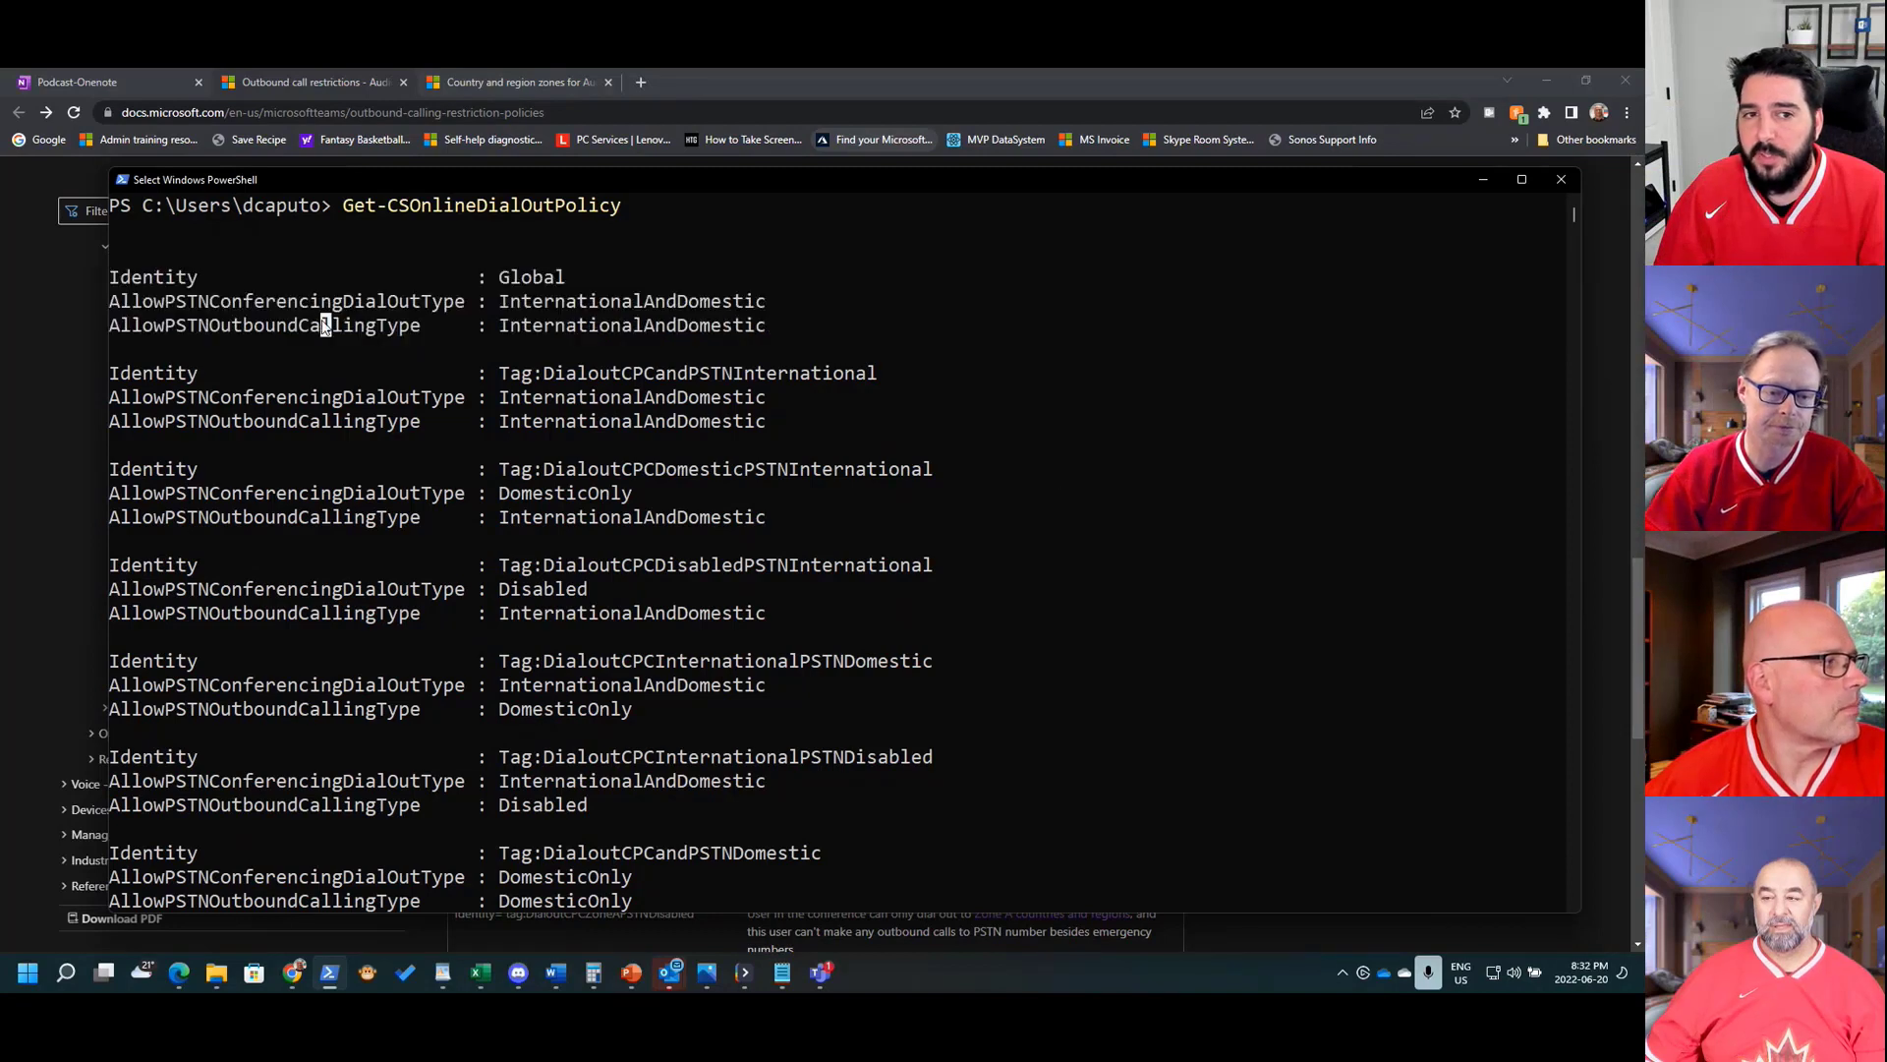
{"action": "right_click", "coordinate": [193, 179]}
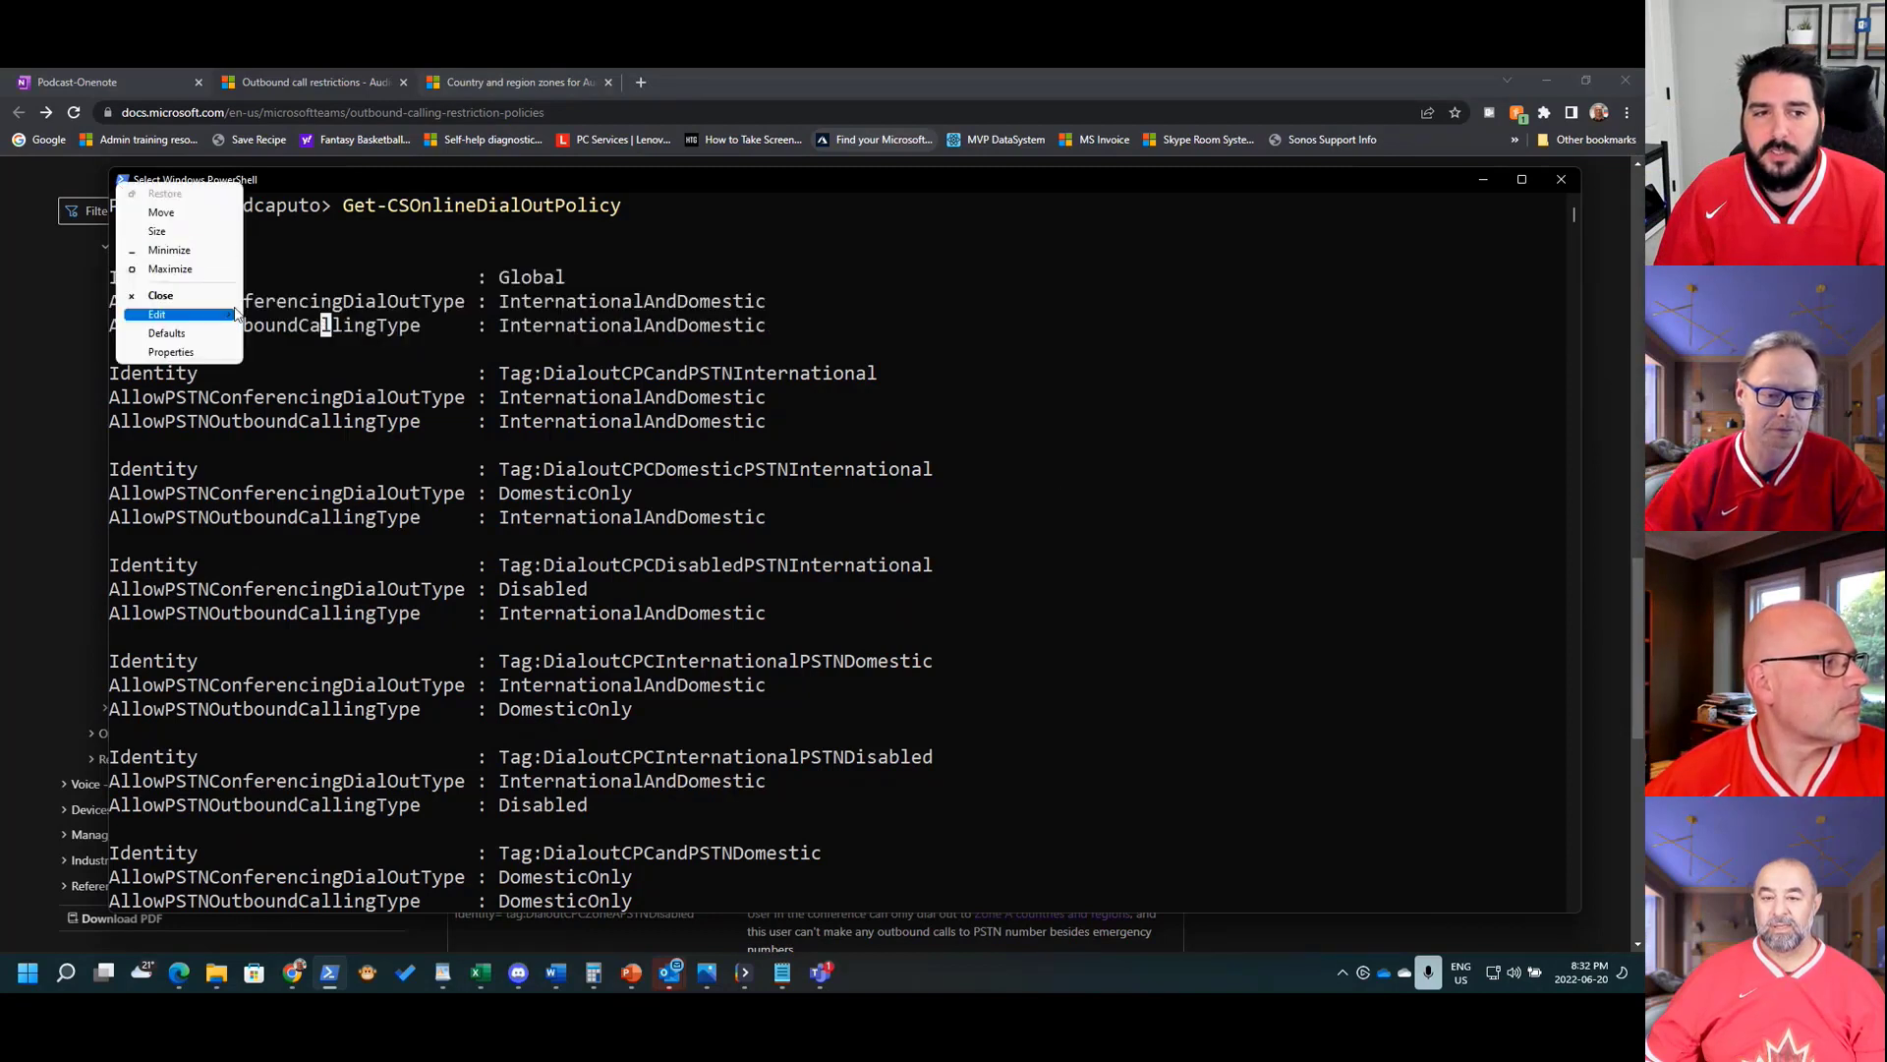
{"action": "left_click", "coordinate": [158, 315]}
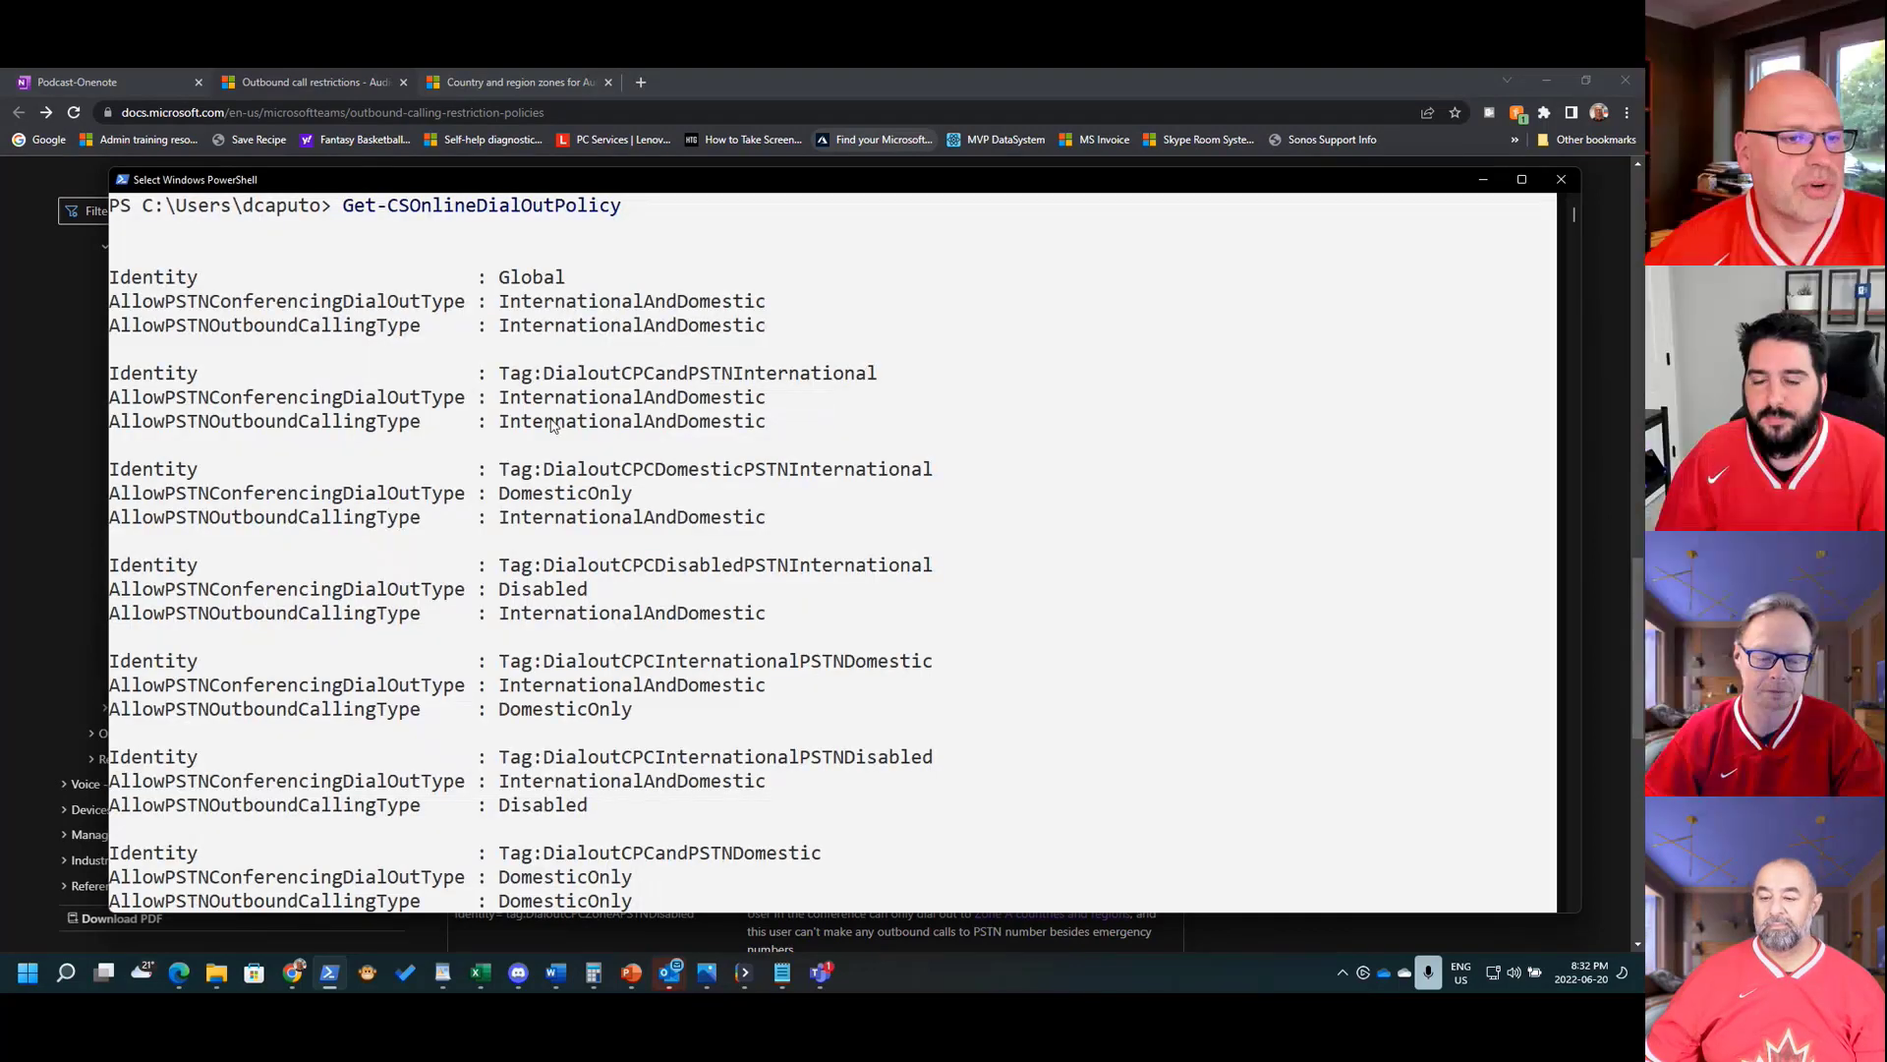
{"action": "mouse_move", "coordinate": [841, 383]}
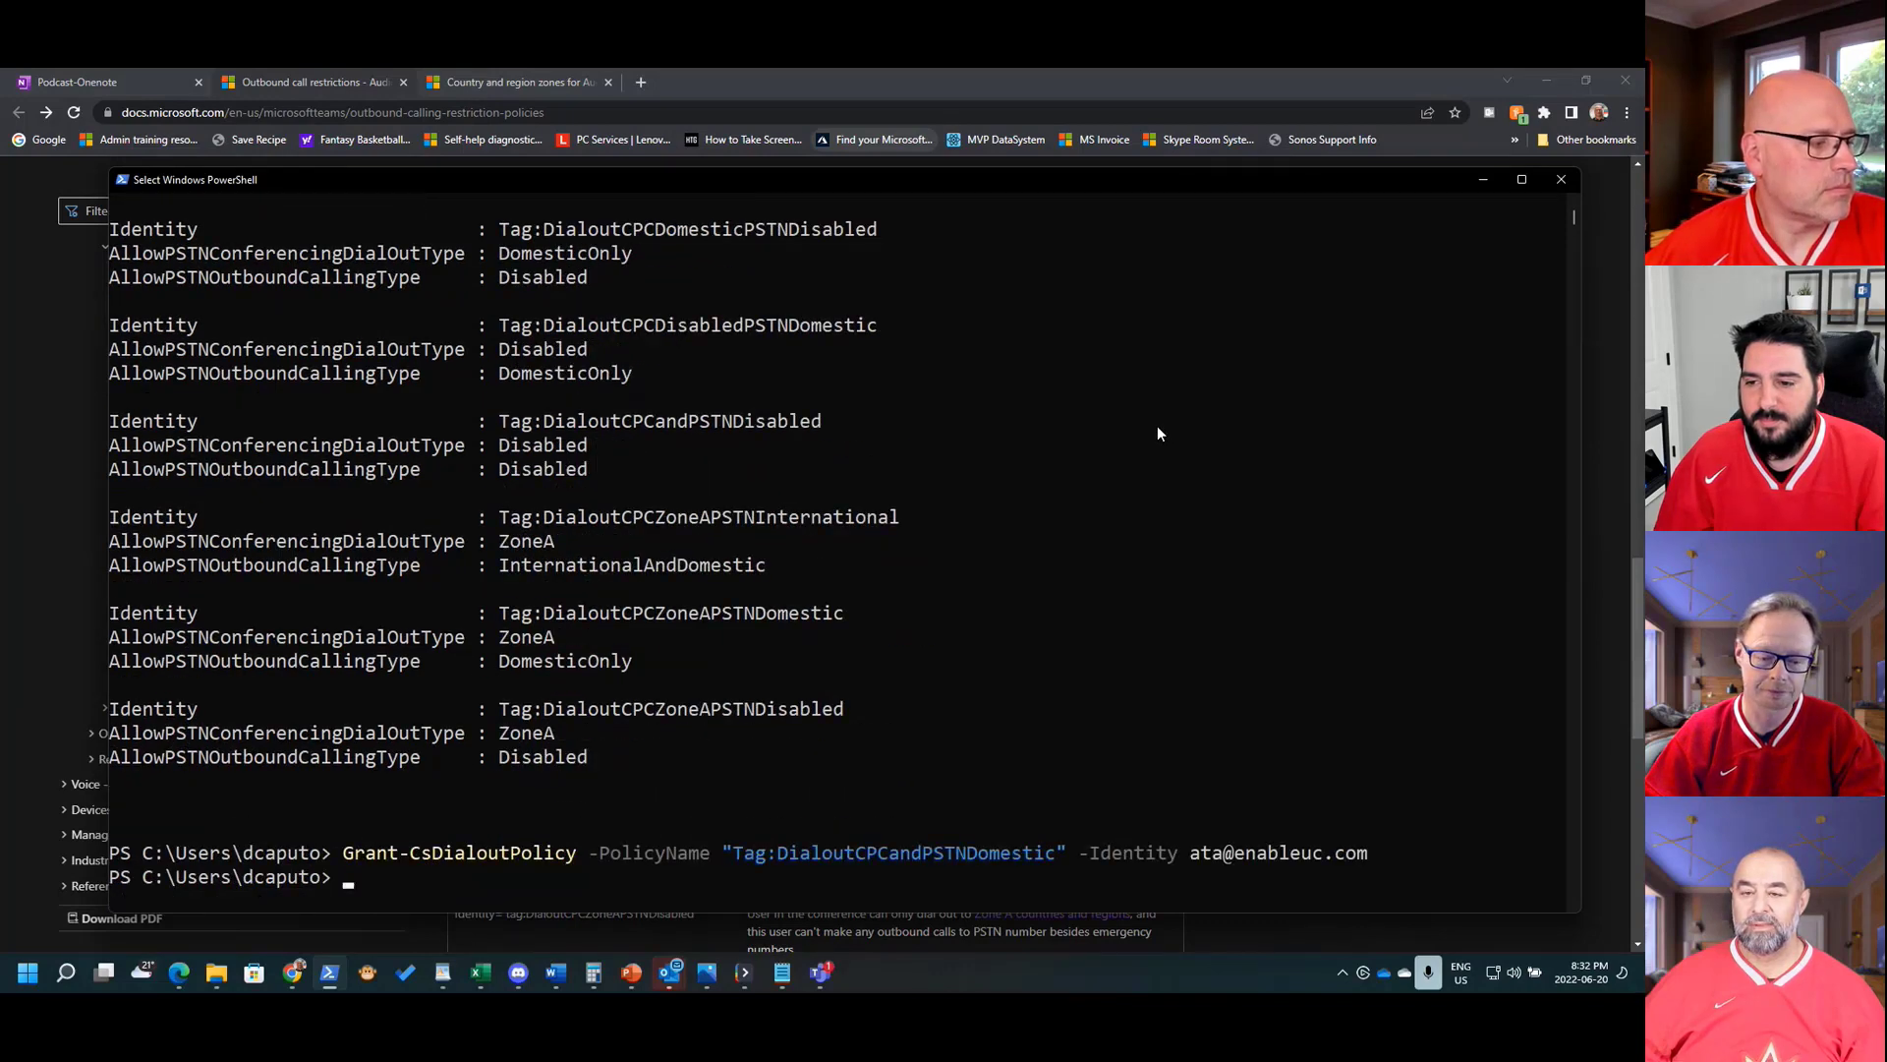
{"action": "mouse_move", "coordinate": [1578, 428]}
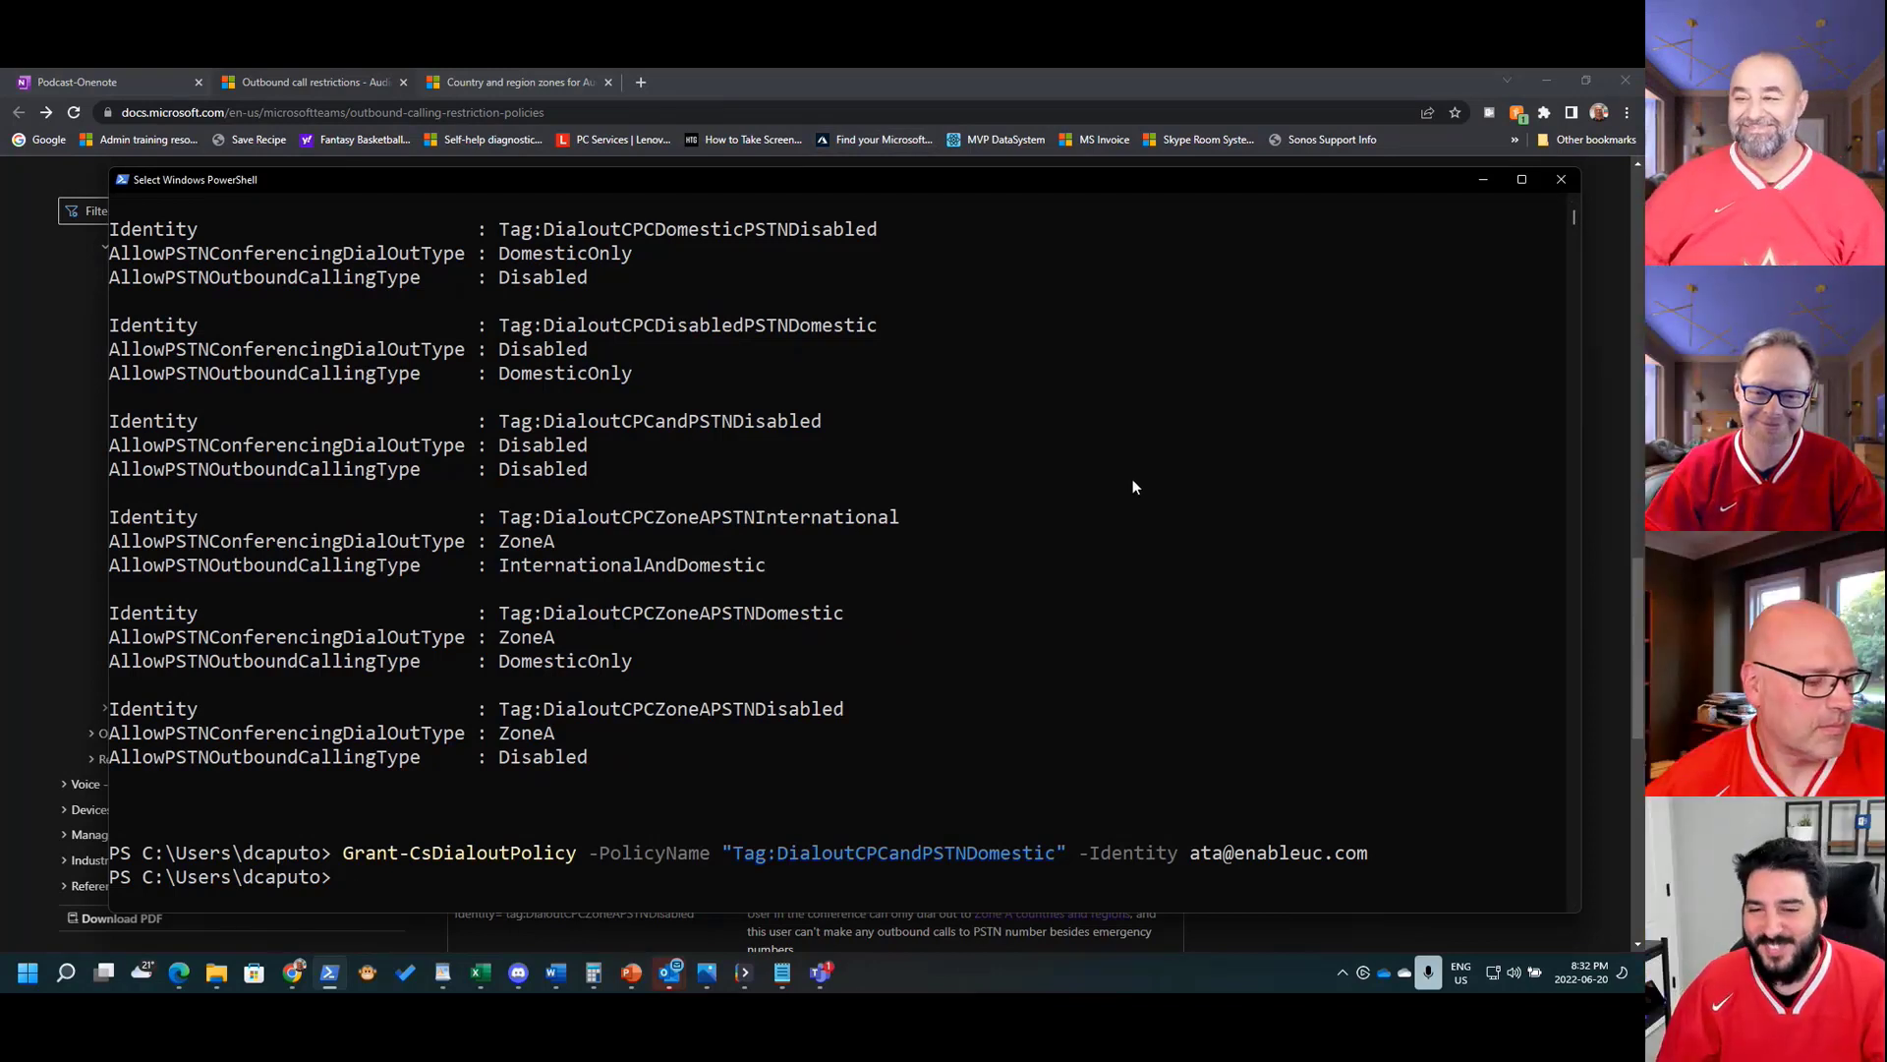
{"action": "mouse_move", "coordinate": [816, 153]}
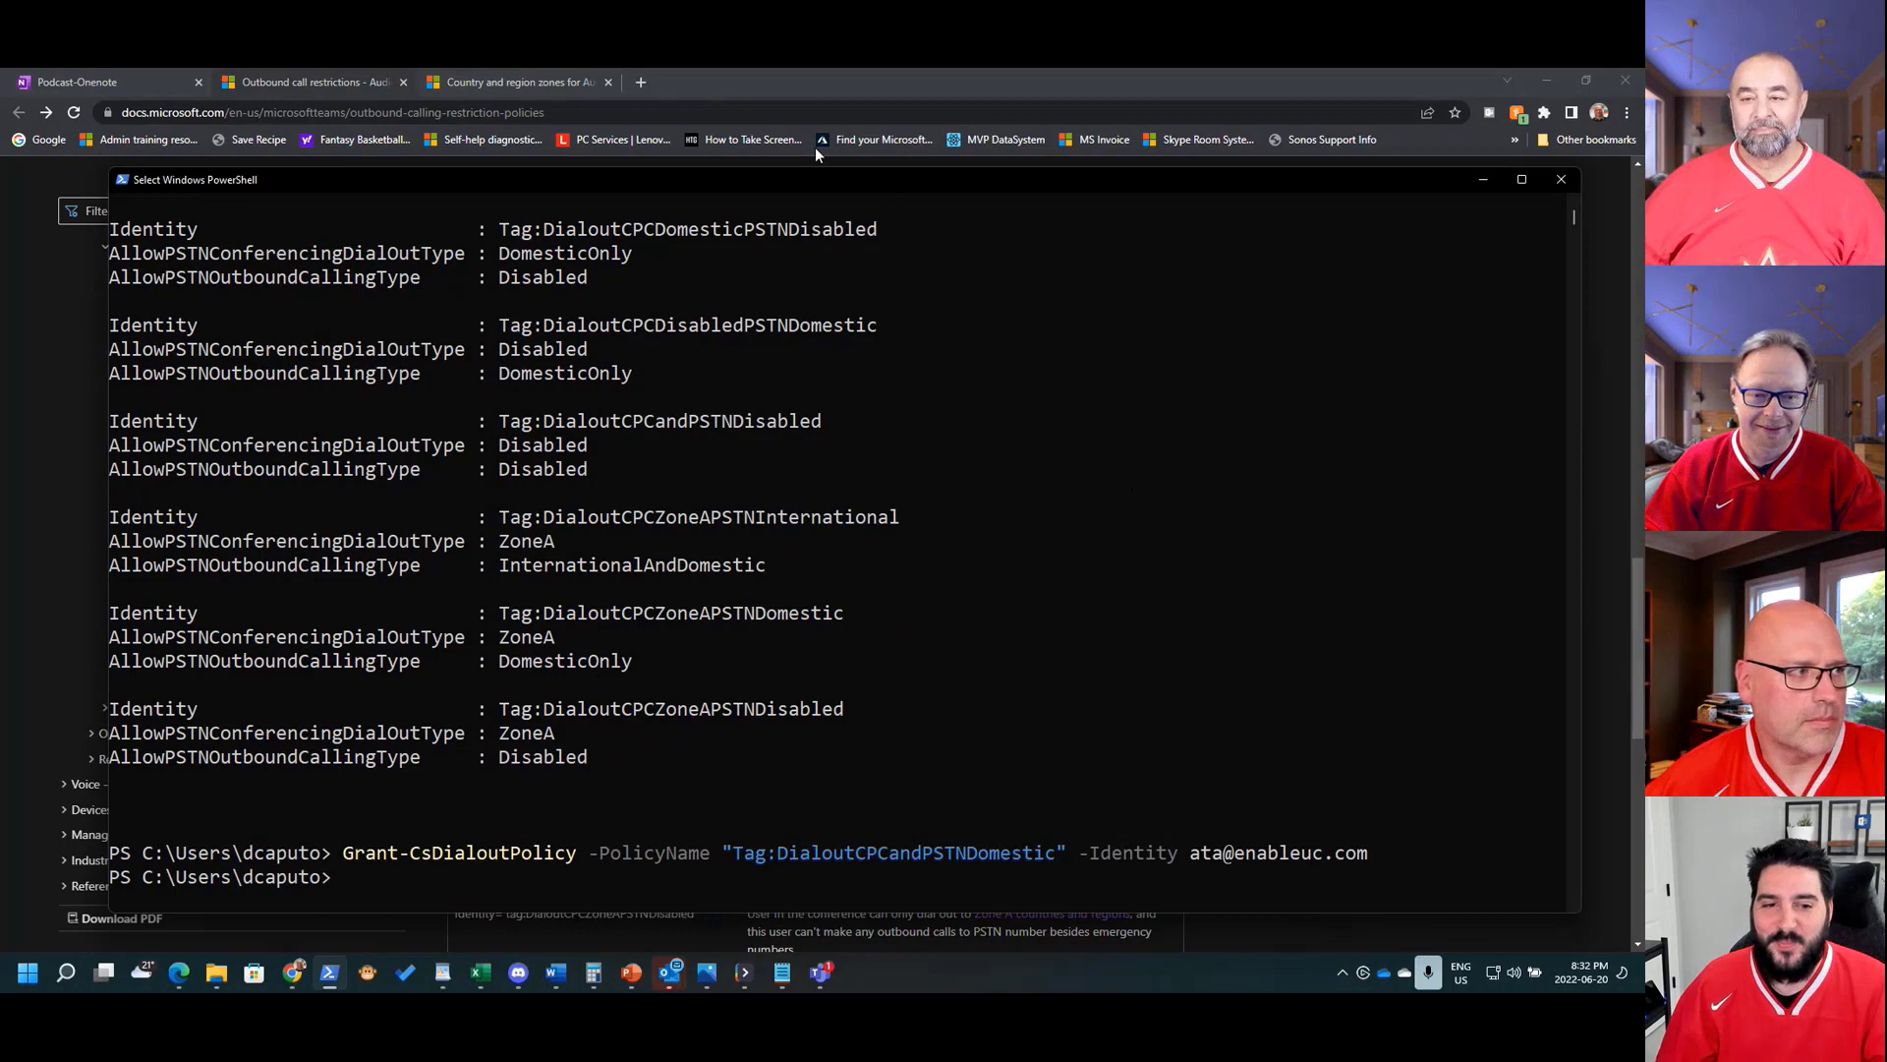